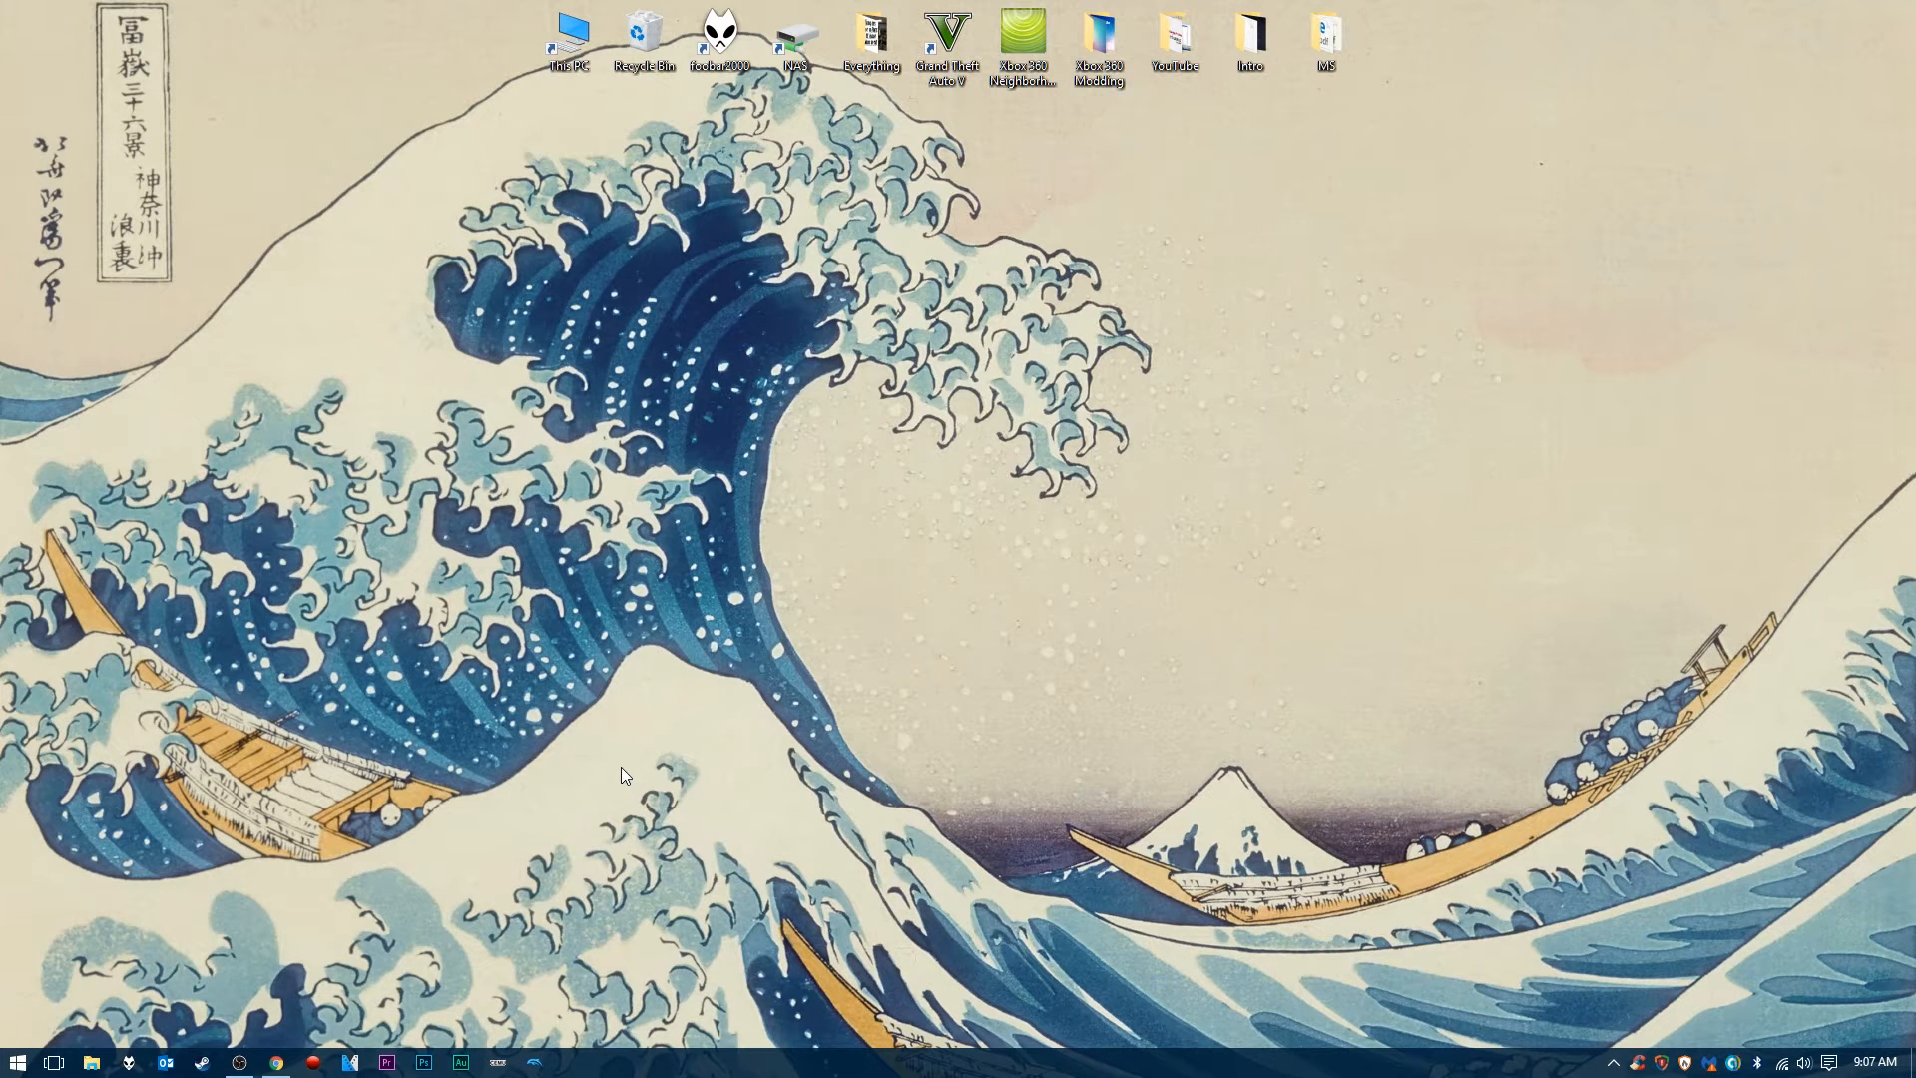
{"action": "mouse_move", "coordinate": [431, 807]}
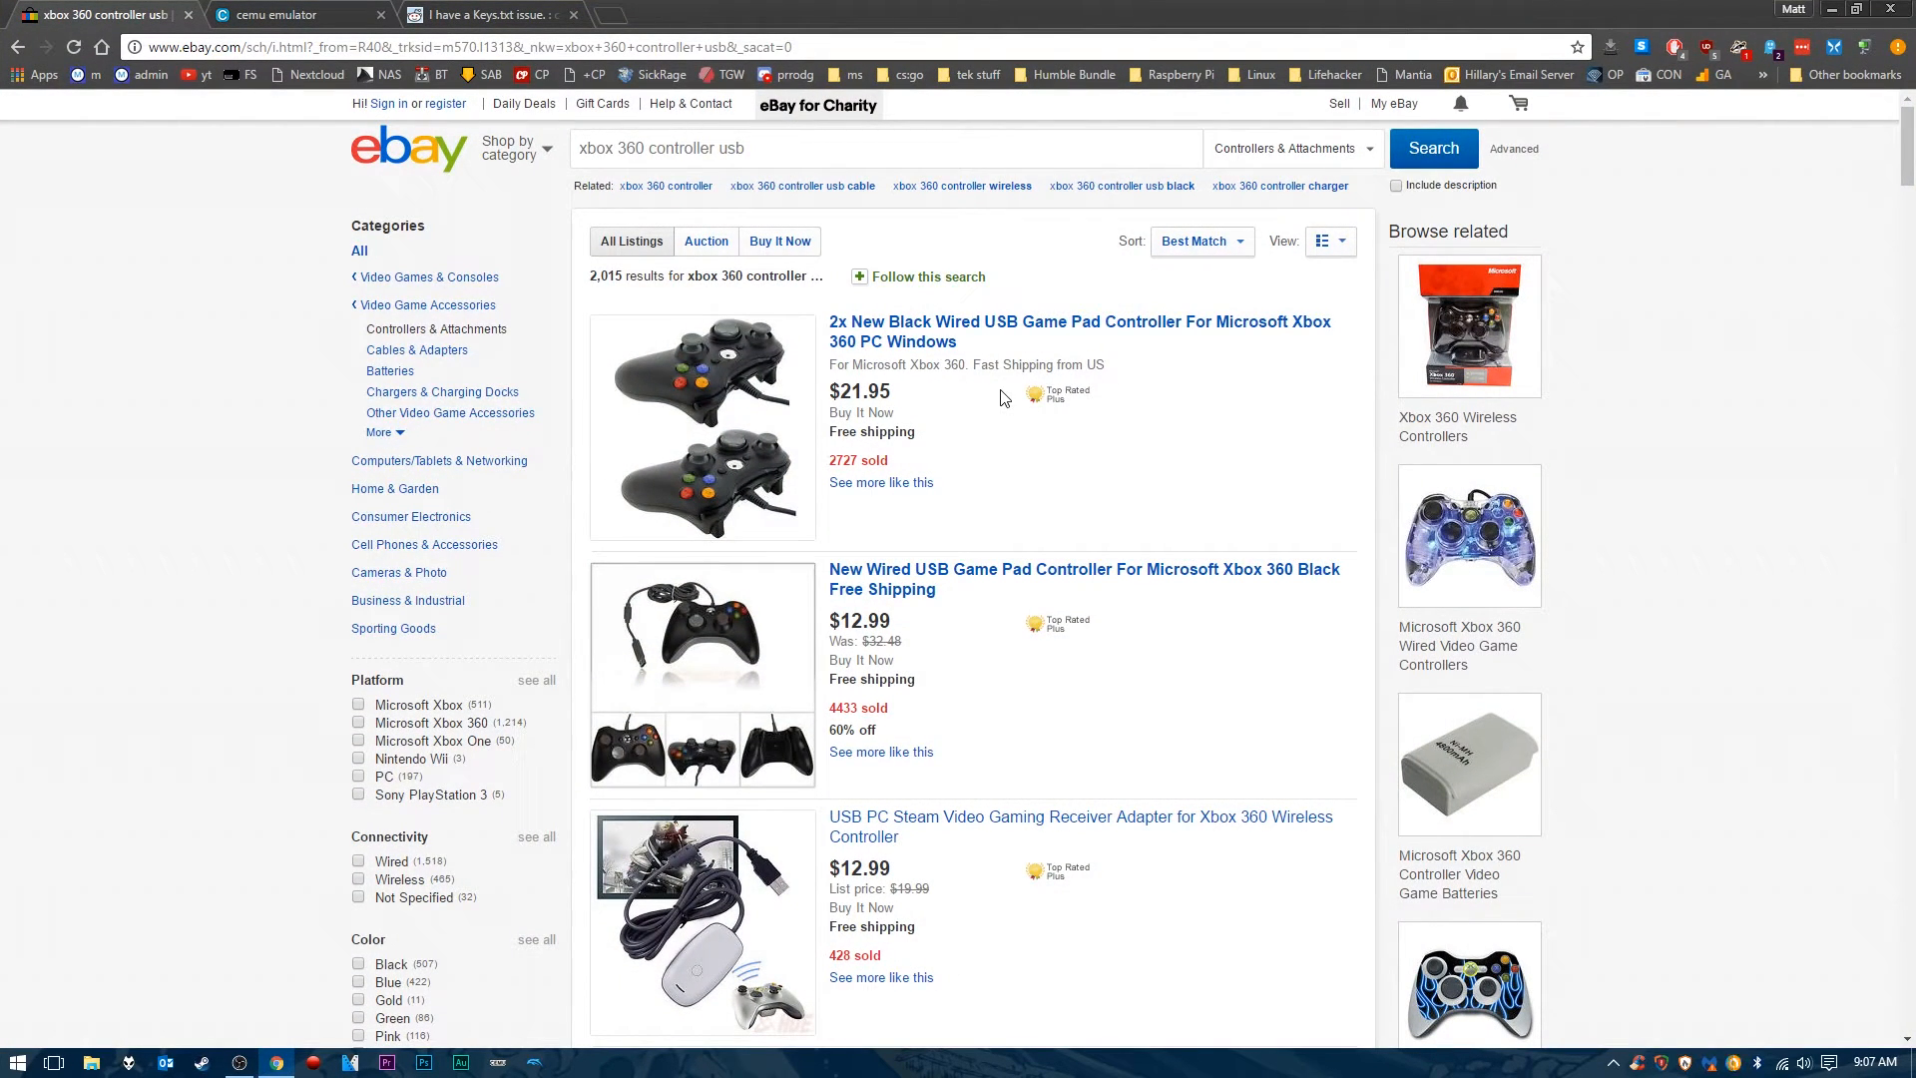
{"action": "mouse_move", "coordinate": [1022, 427]}
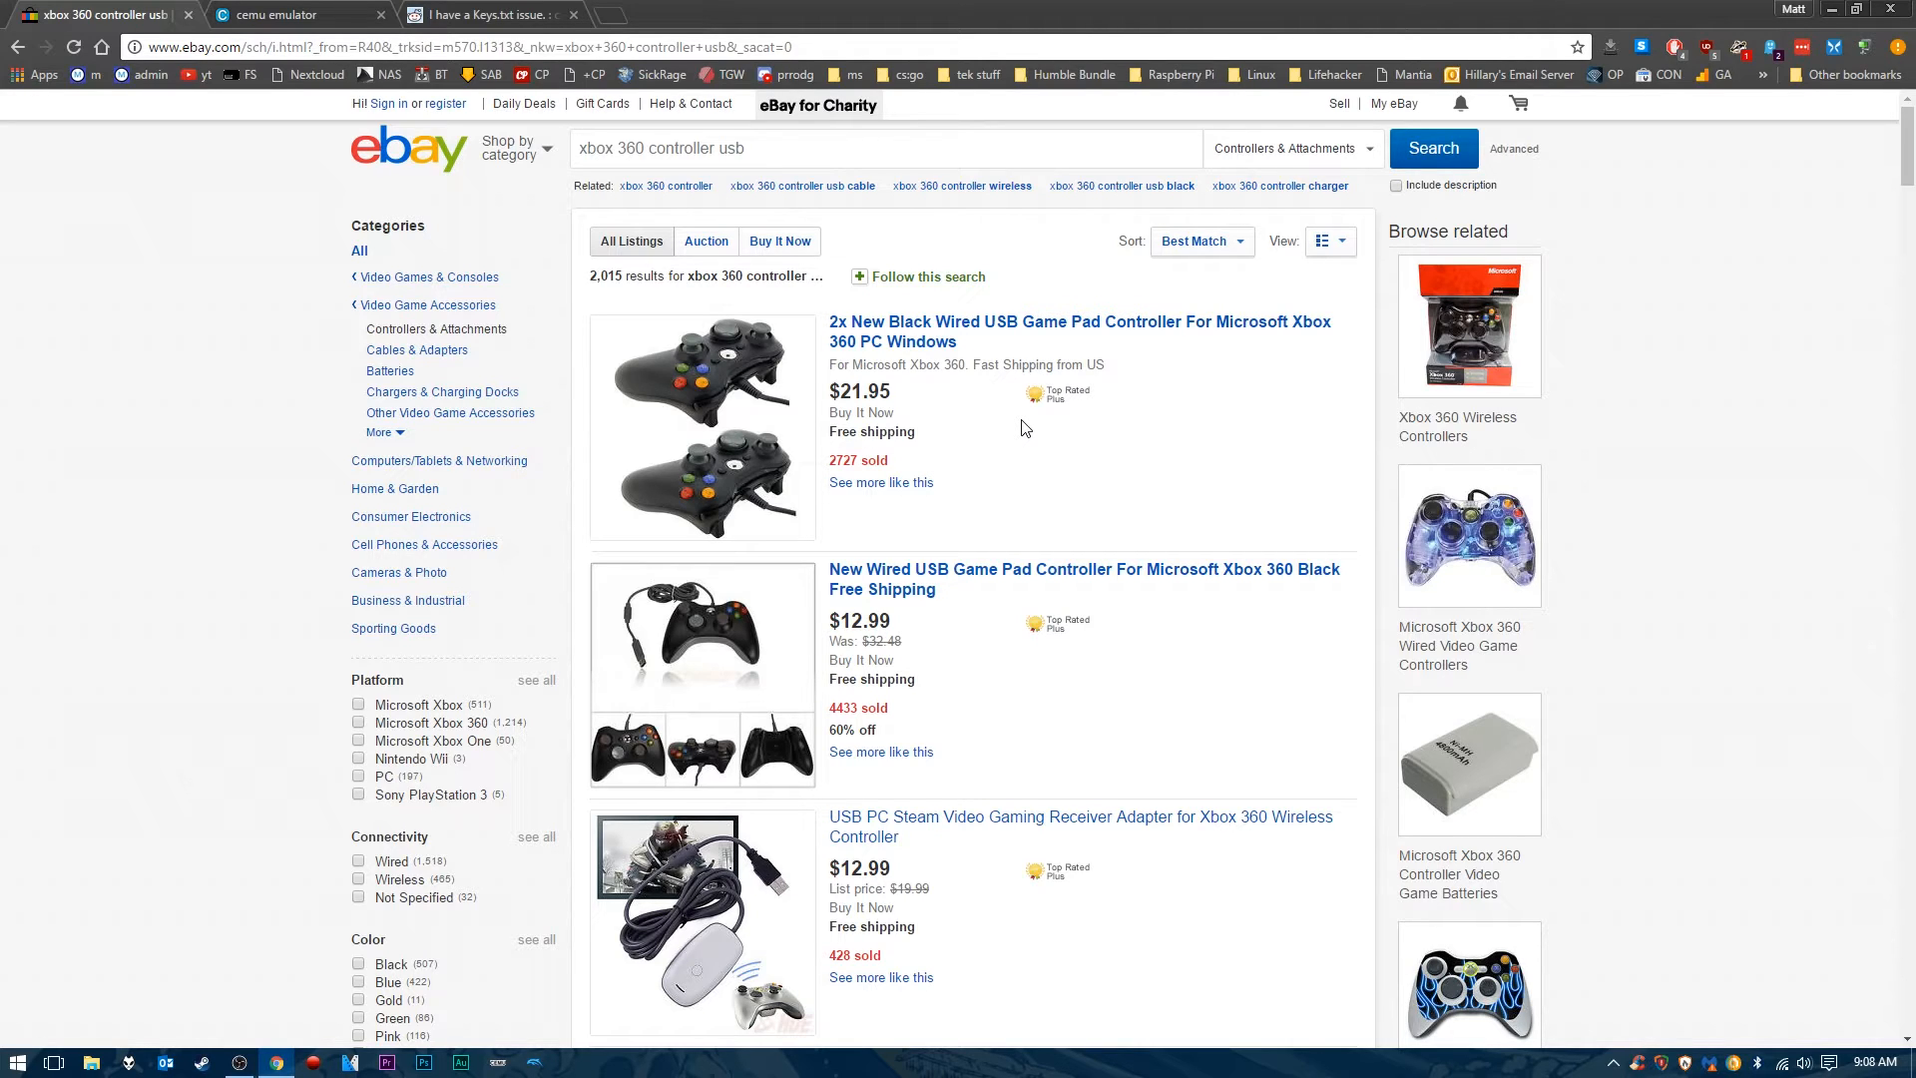
{"action": "mouse_move", "coordinate": [928, 346]}
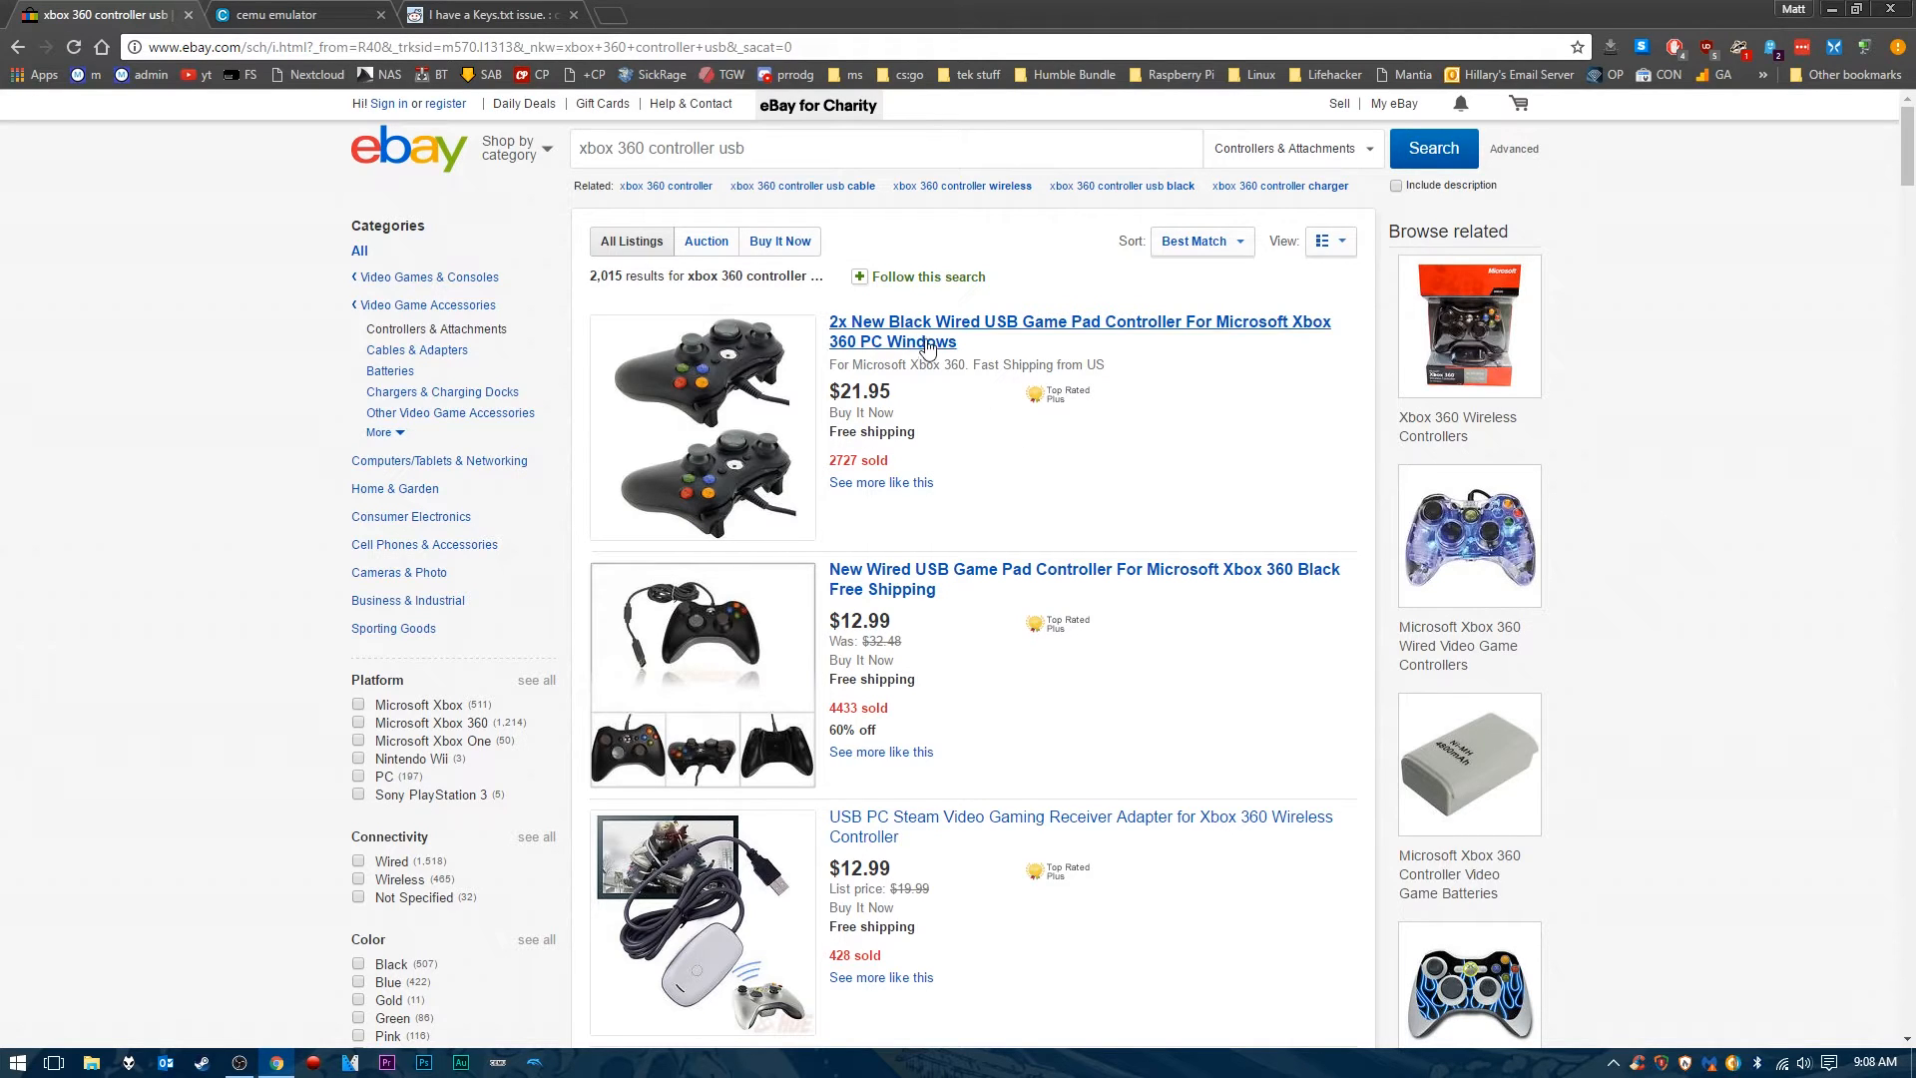
{"action": "mouse_move", "coordinate": [1044, 459]}
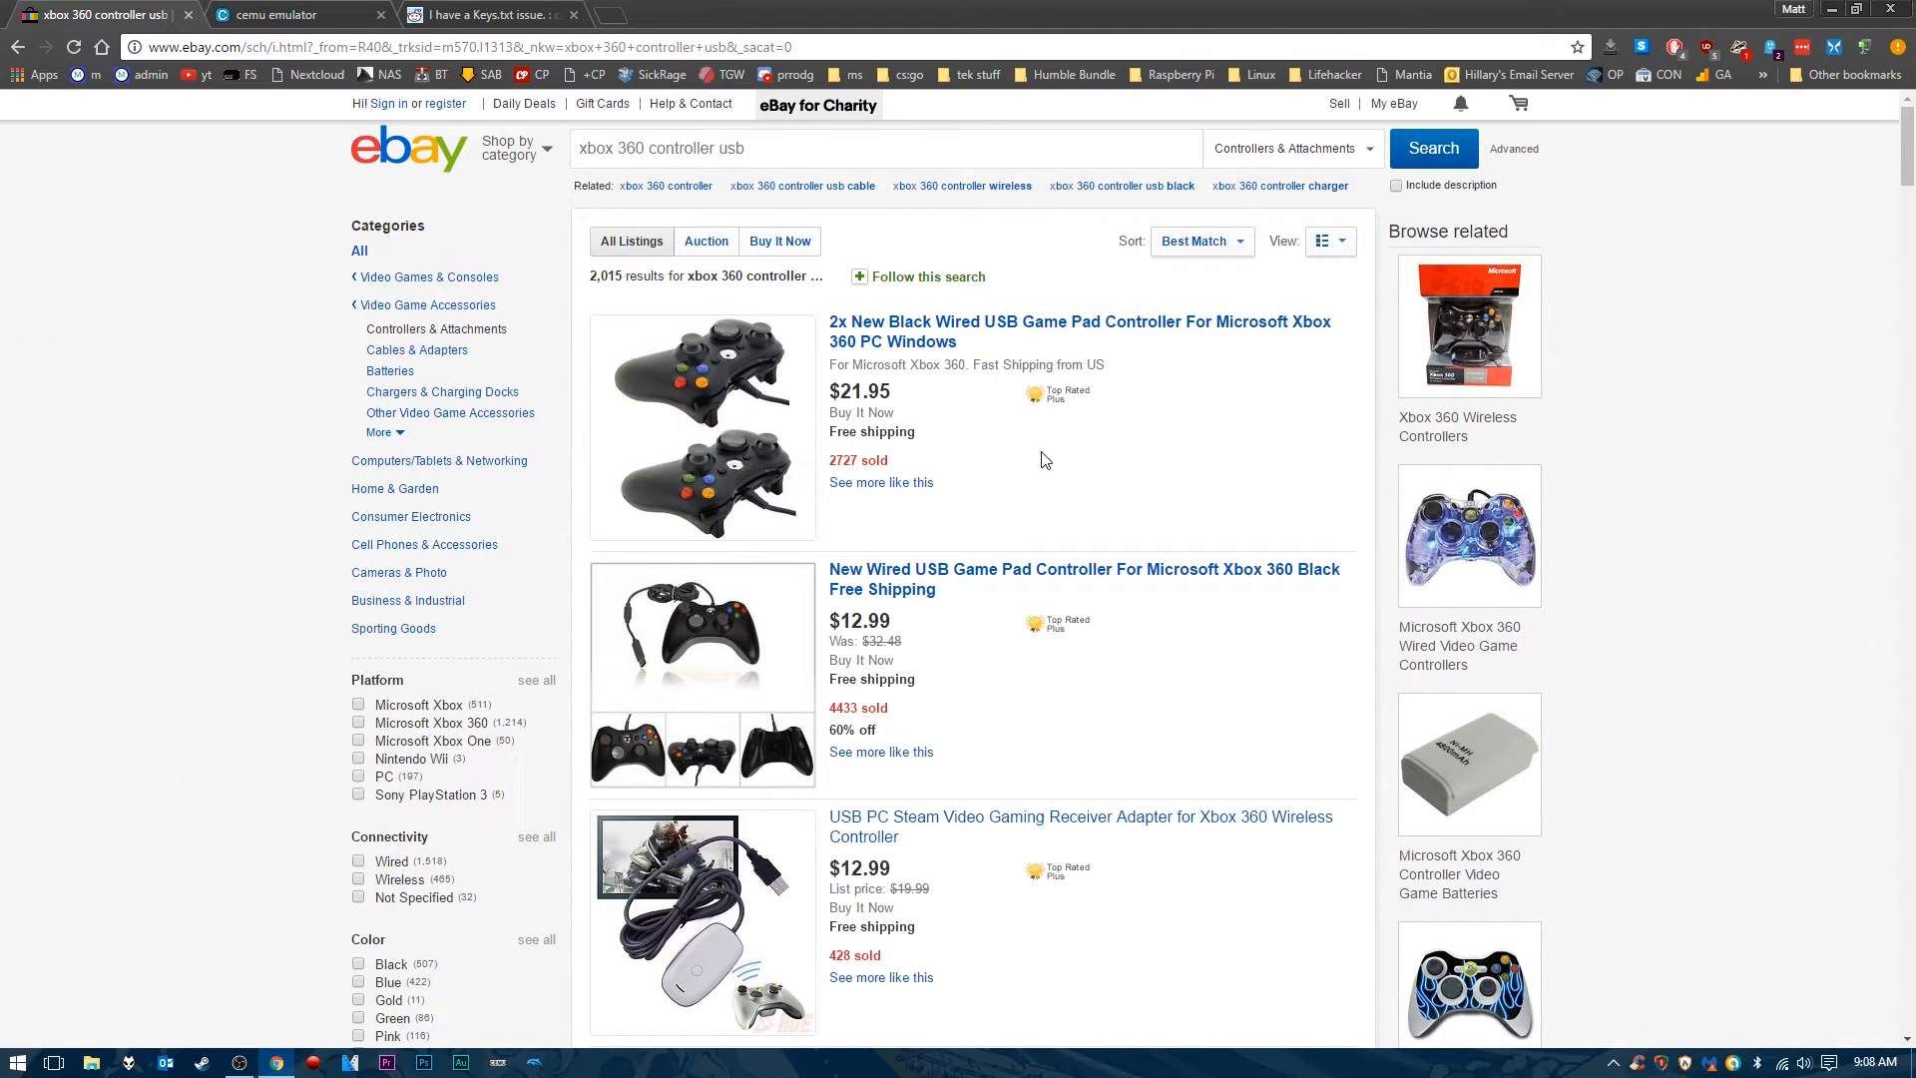
{"action": "mouse_move", "coordinate": [1042, 465]}
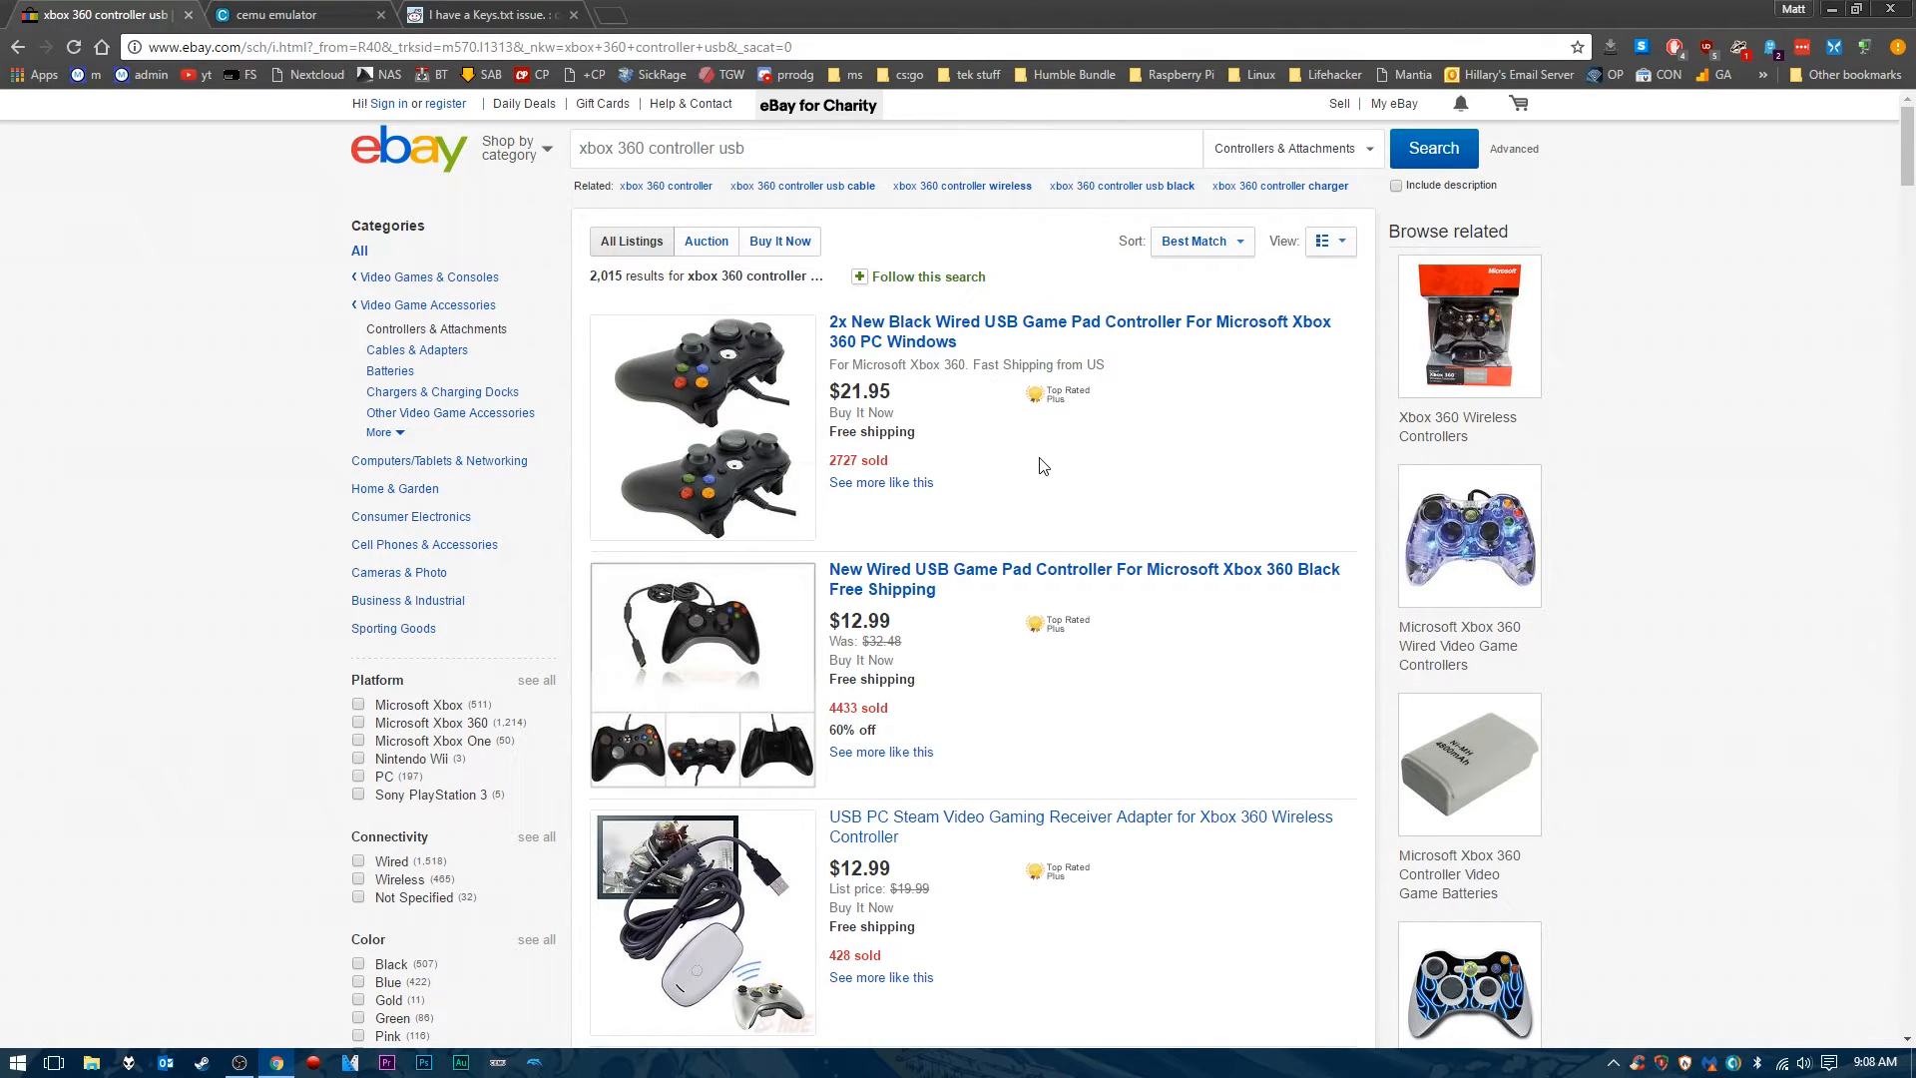
{"action": "scroll", "scroll_direction": "down", "scroll_amount": 3}
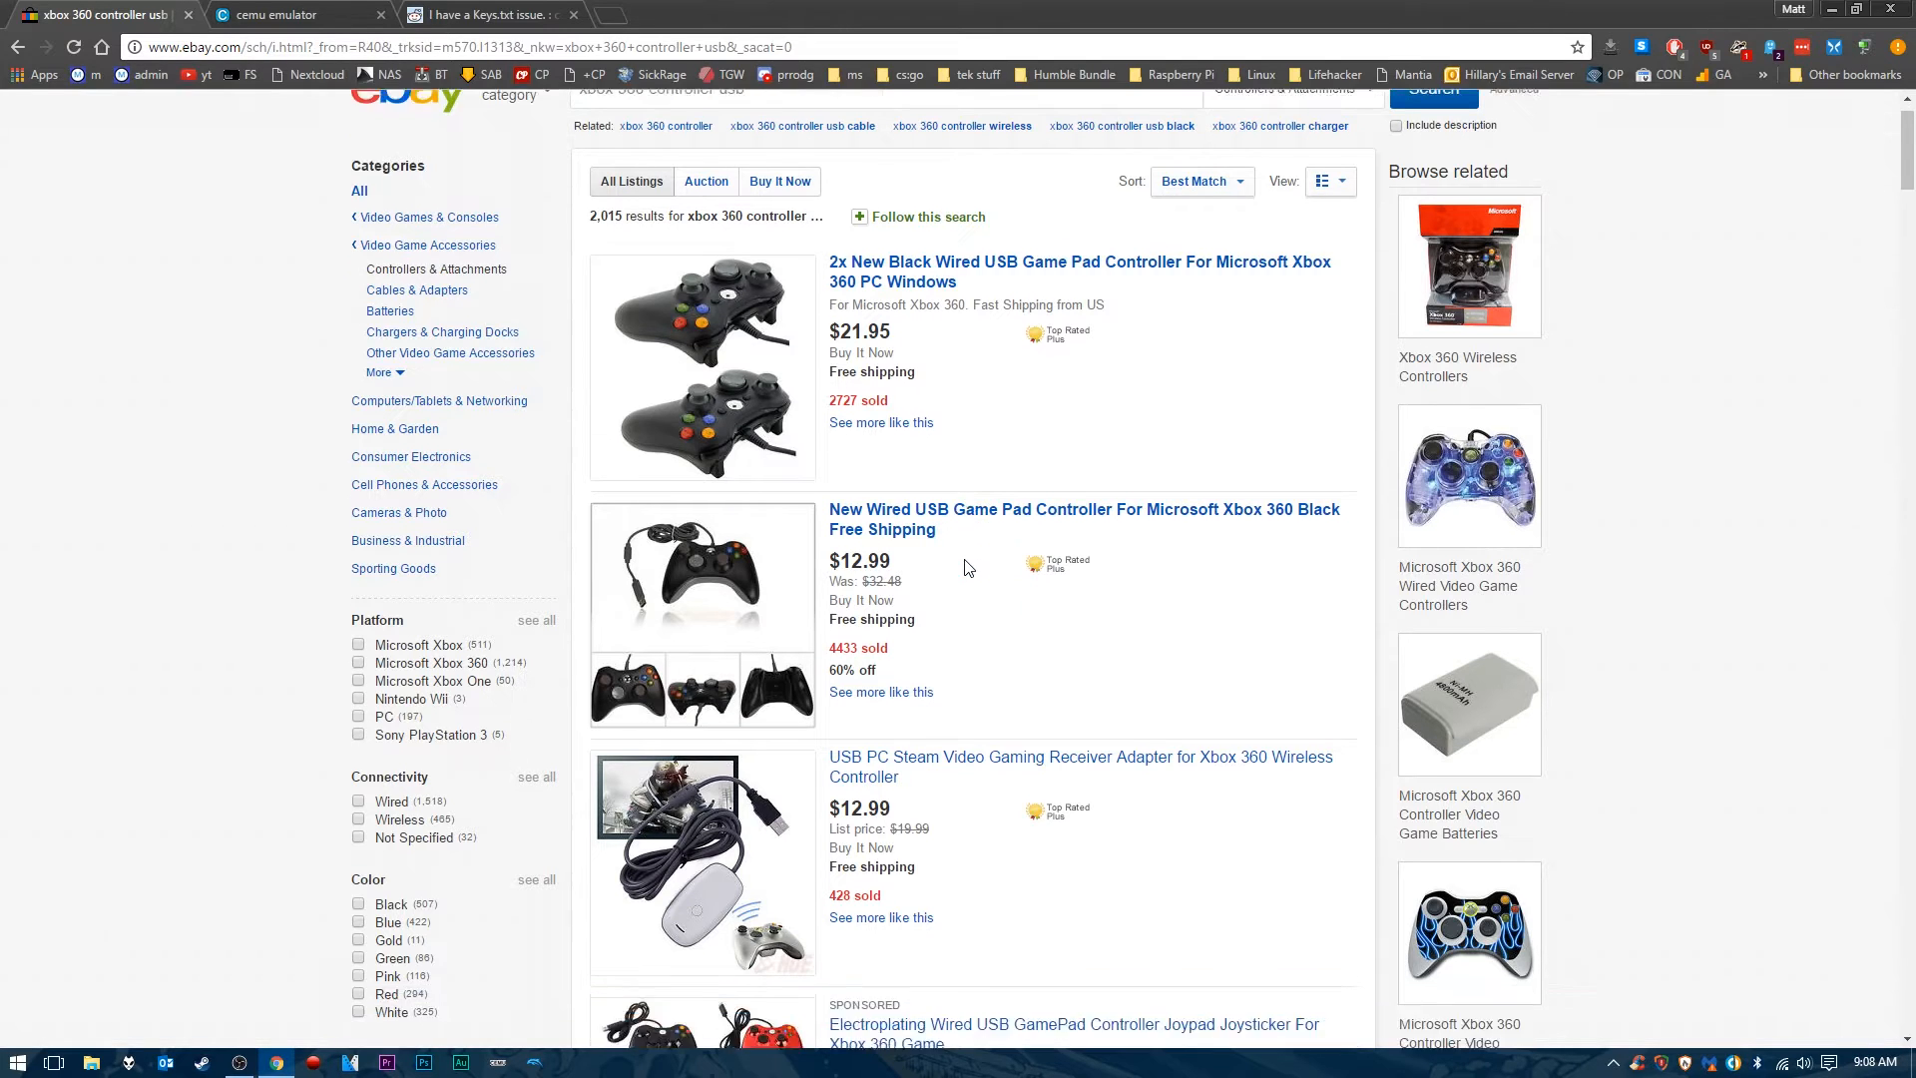
{"action": "scroll", "scroll_direction": "down", "scroll_amount": 3}
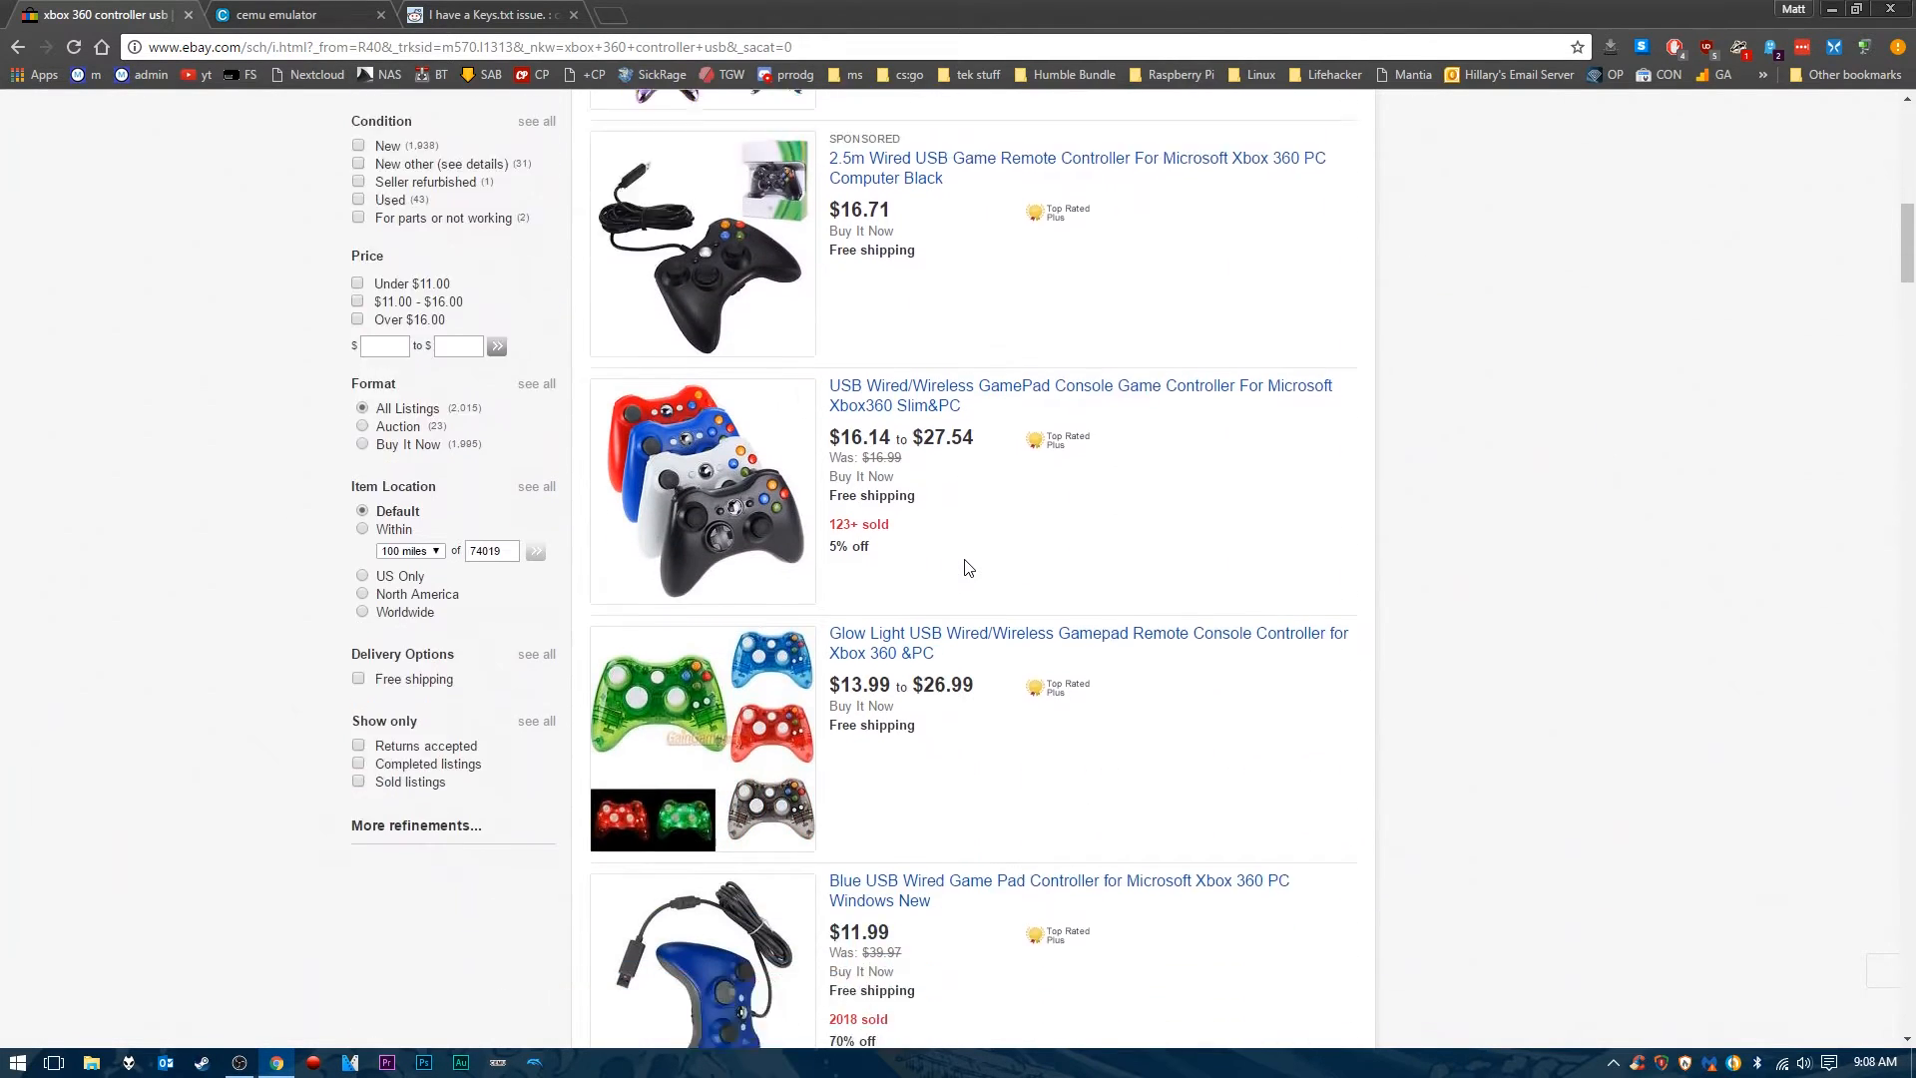
{"action": "scroll", "scroll_direction": "down", "scroll_amount": 3}
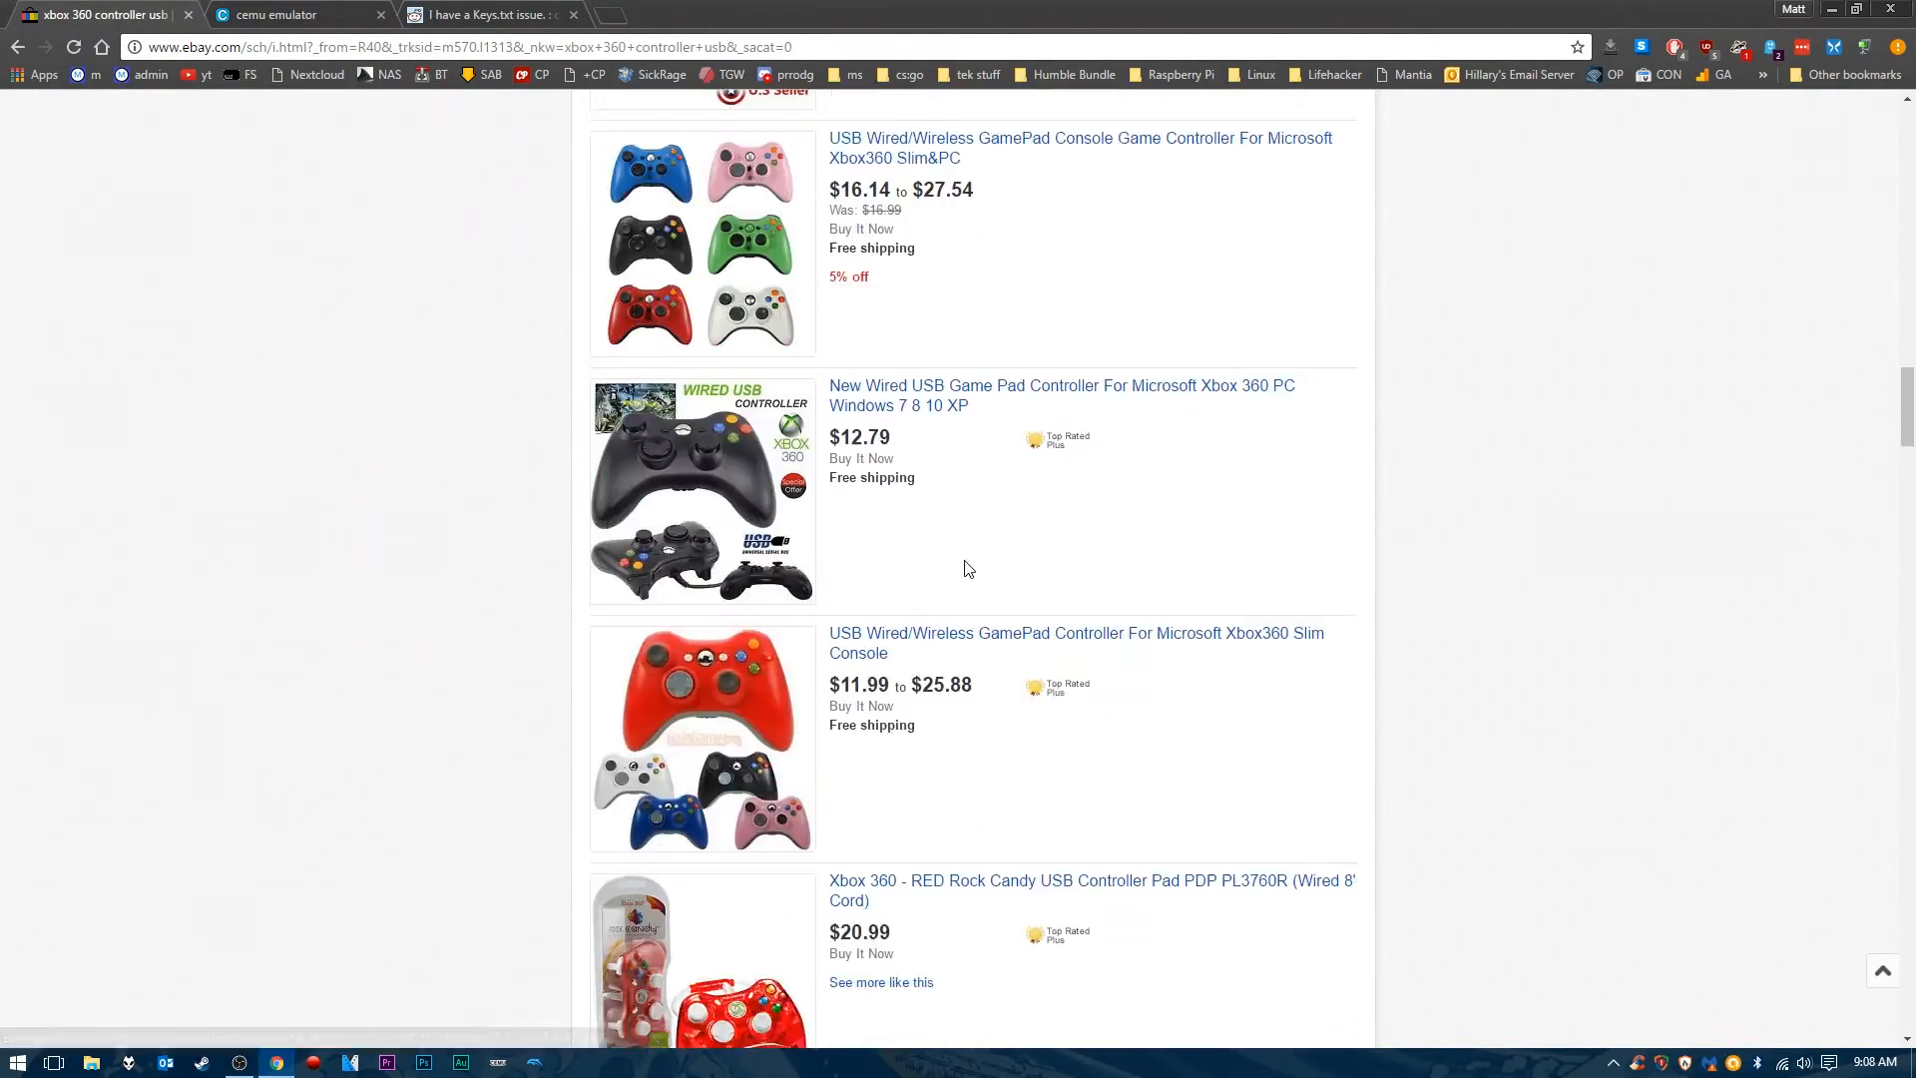
{"action": "scroll", "scroll_direction": "down", "scroll_amount": 3}
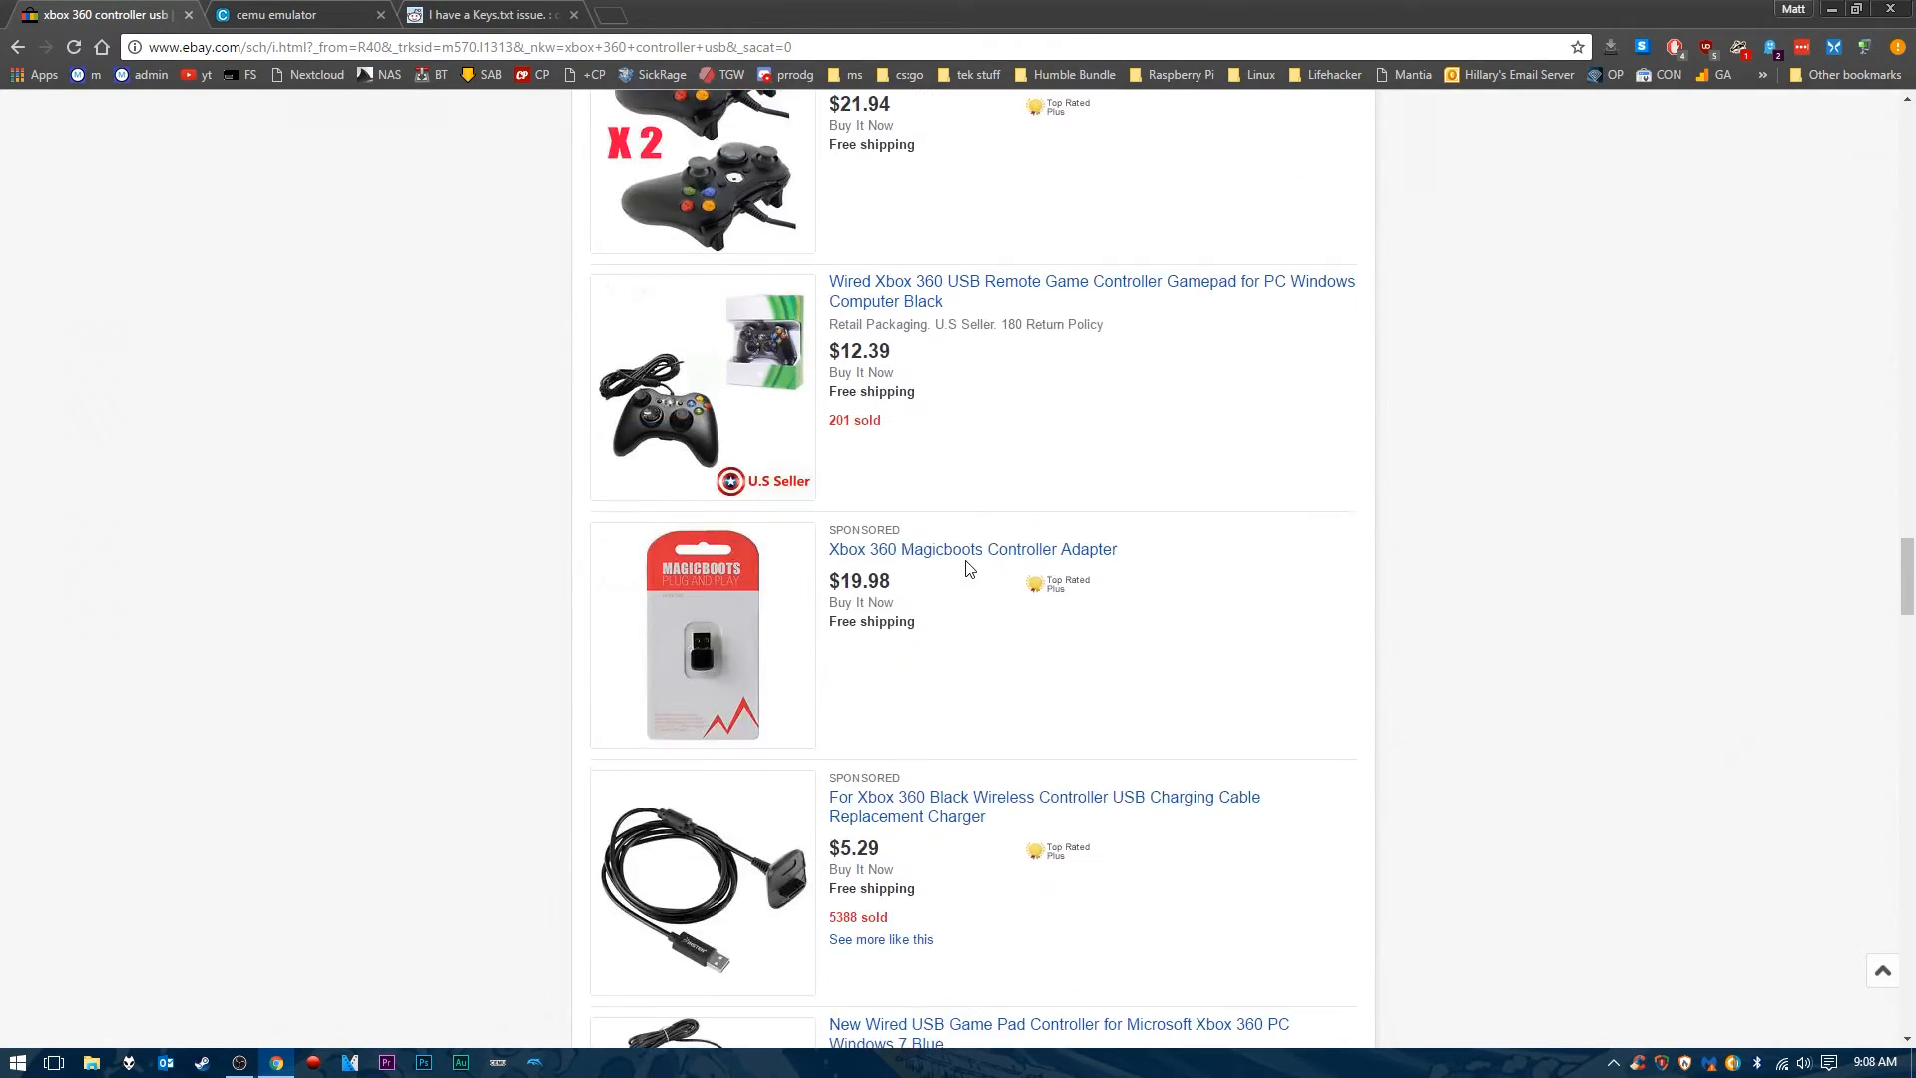
{"action": "scroll", "scroll_direction": "down", "scroll_amount": 3}
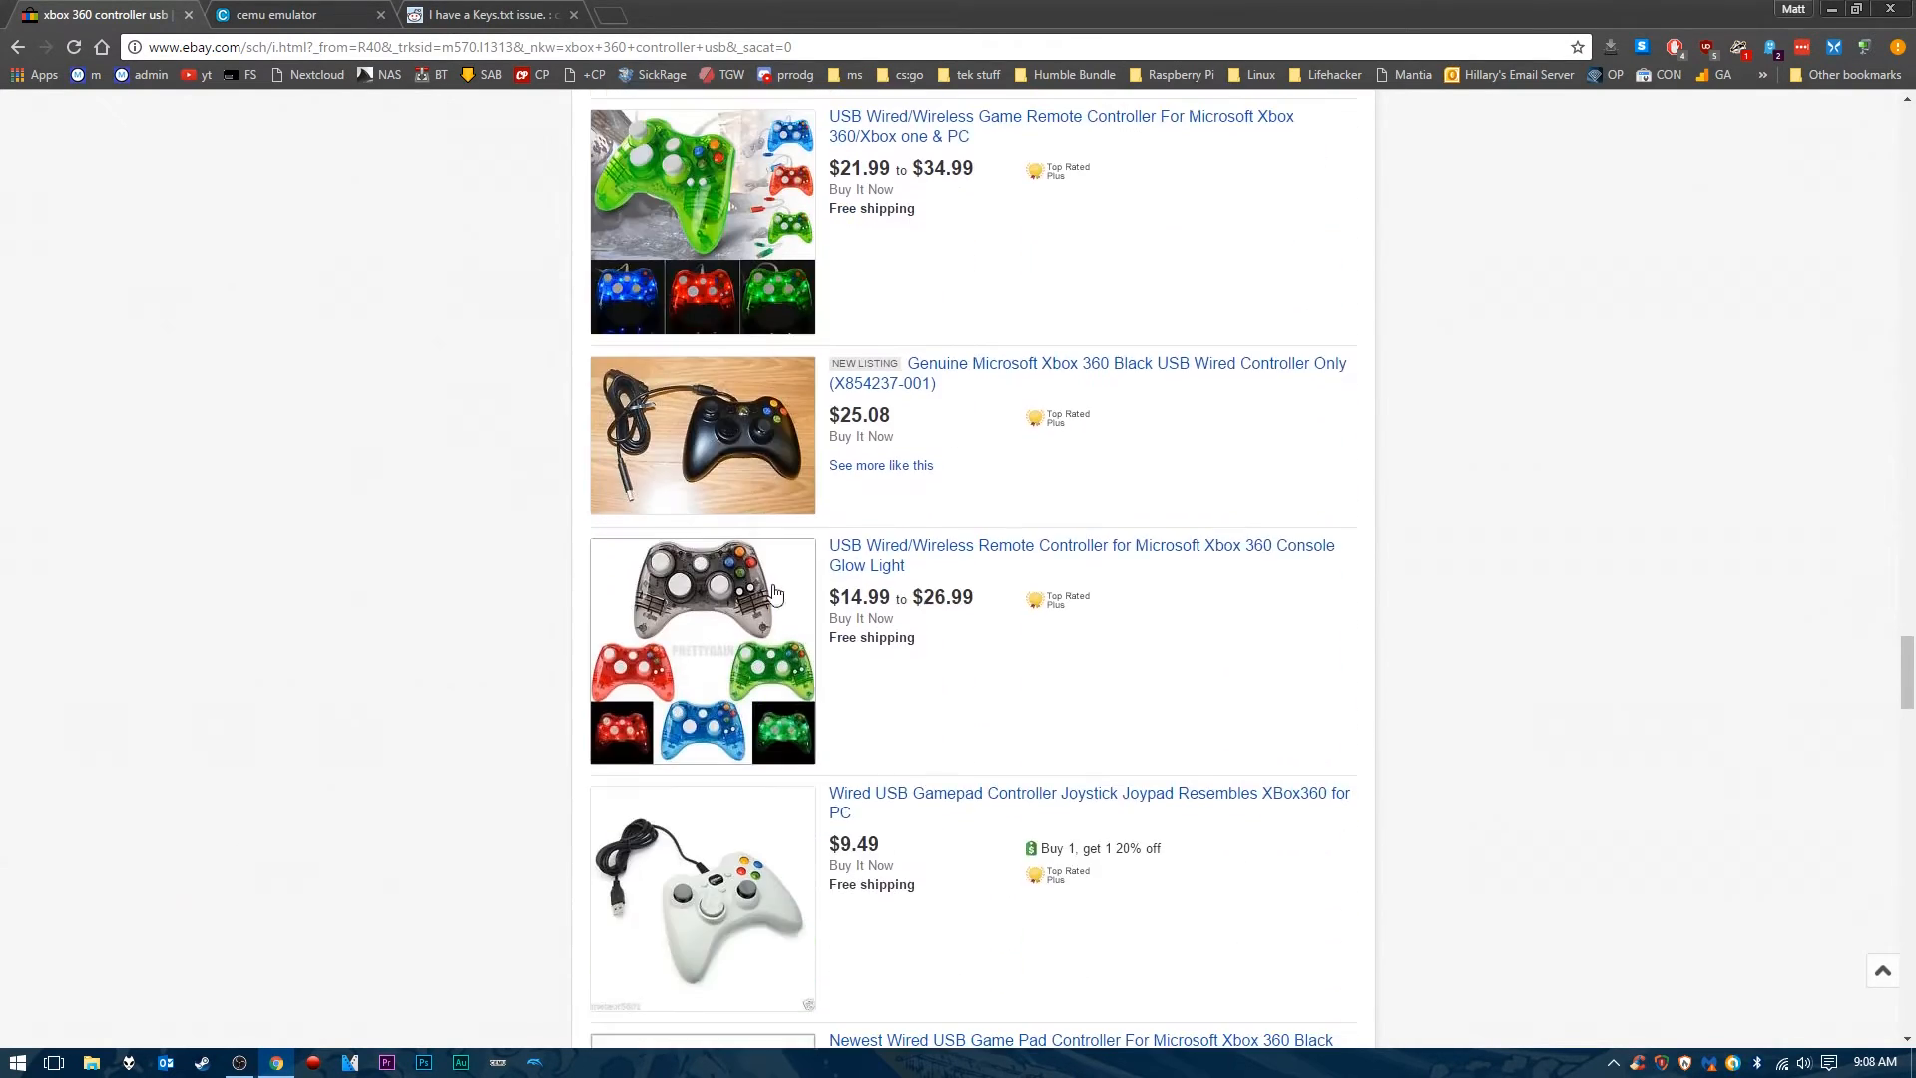
{"action": "scroll", "scroll_direction": "down", "scroll_amount": 3}
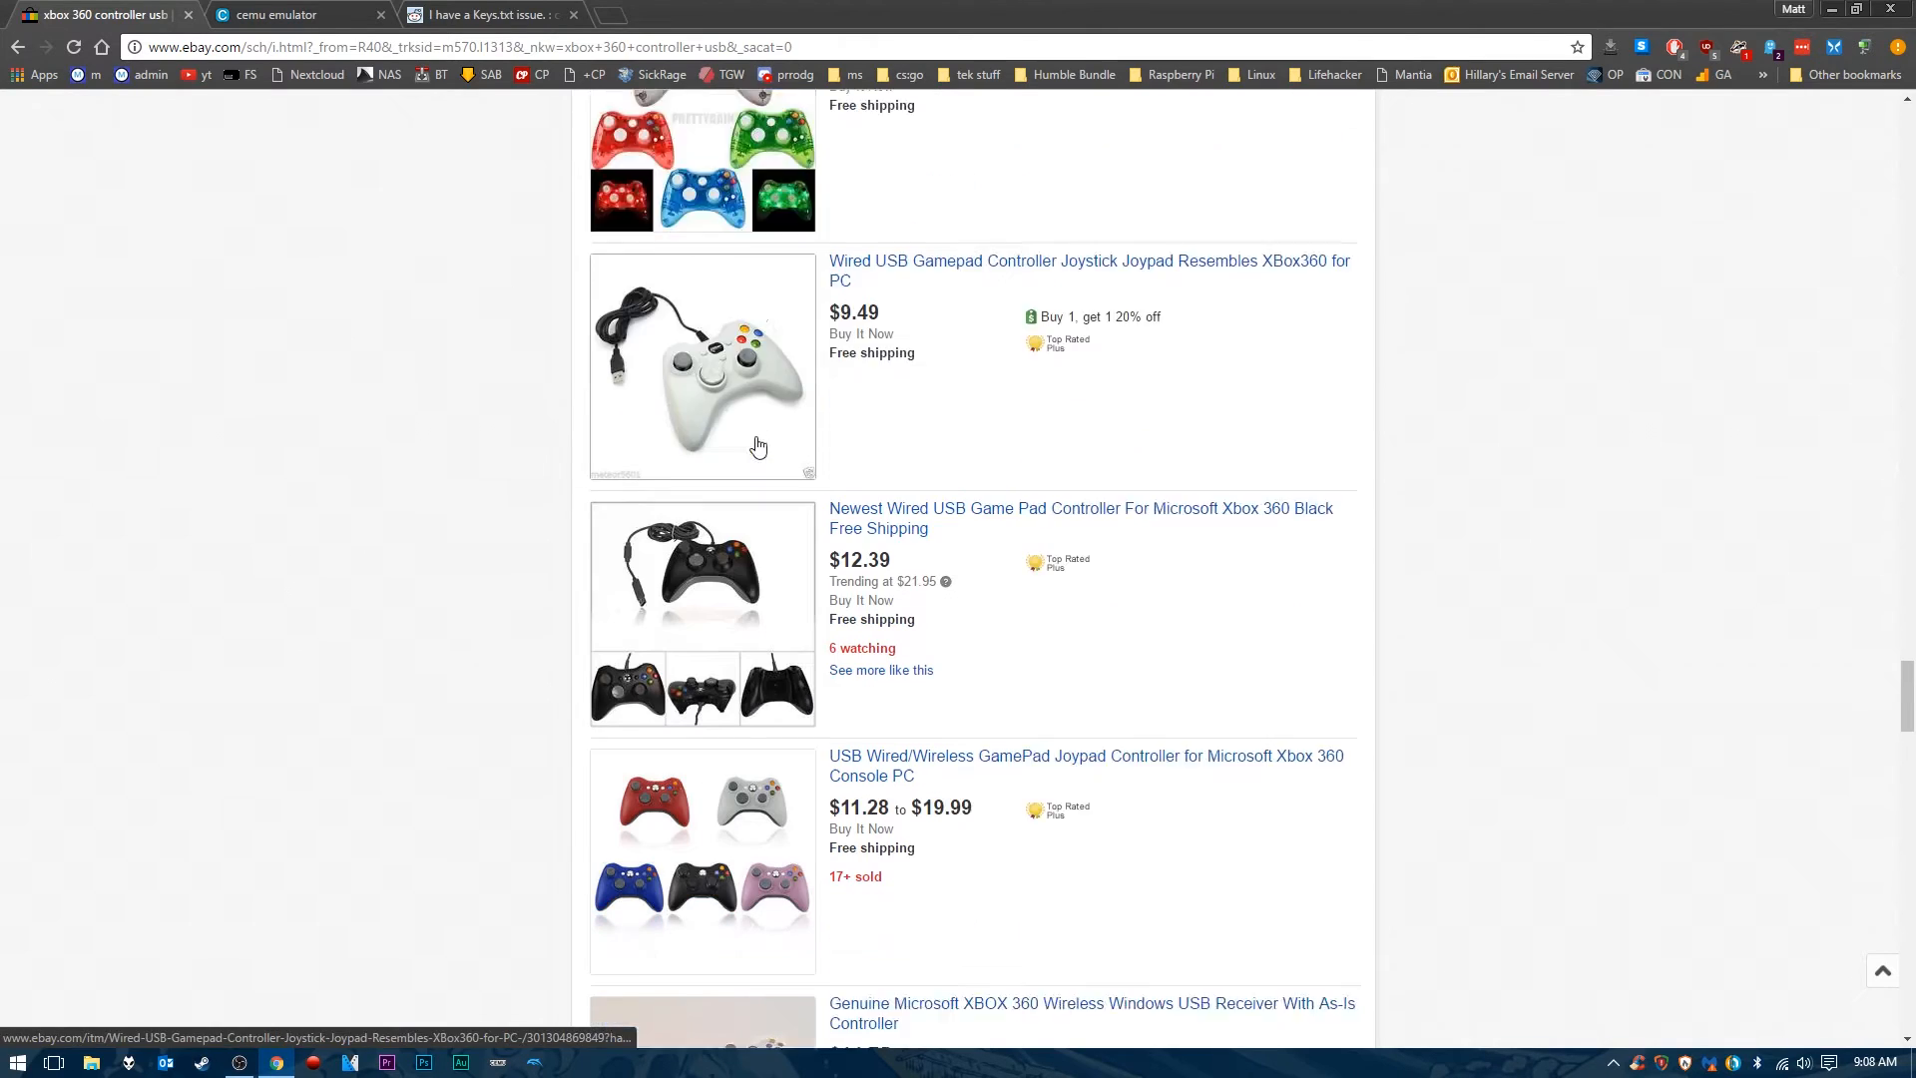
{"action": "scroll", "scroll_direction": "down", "scroll_amount": 3}
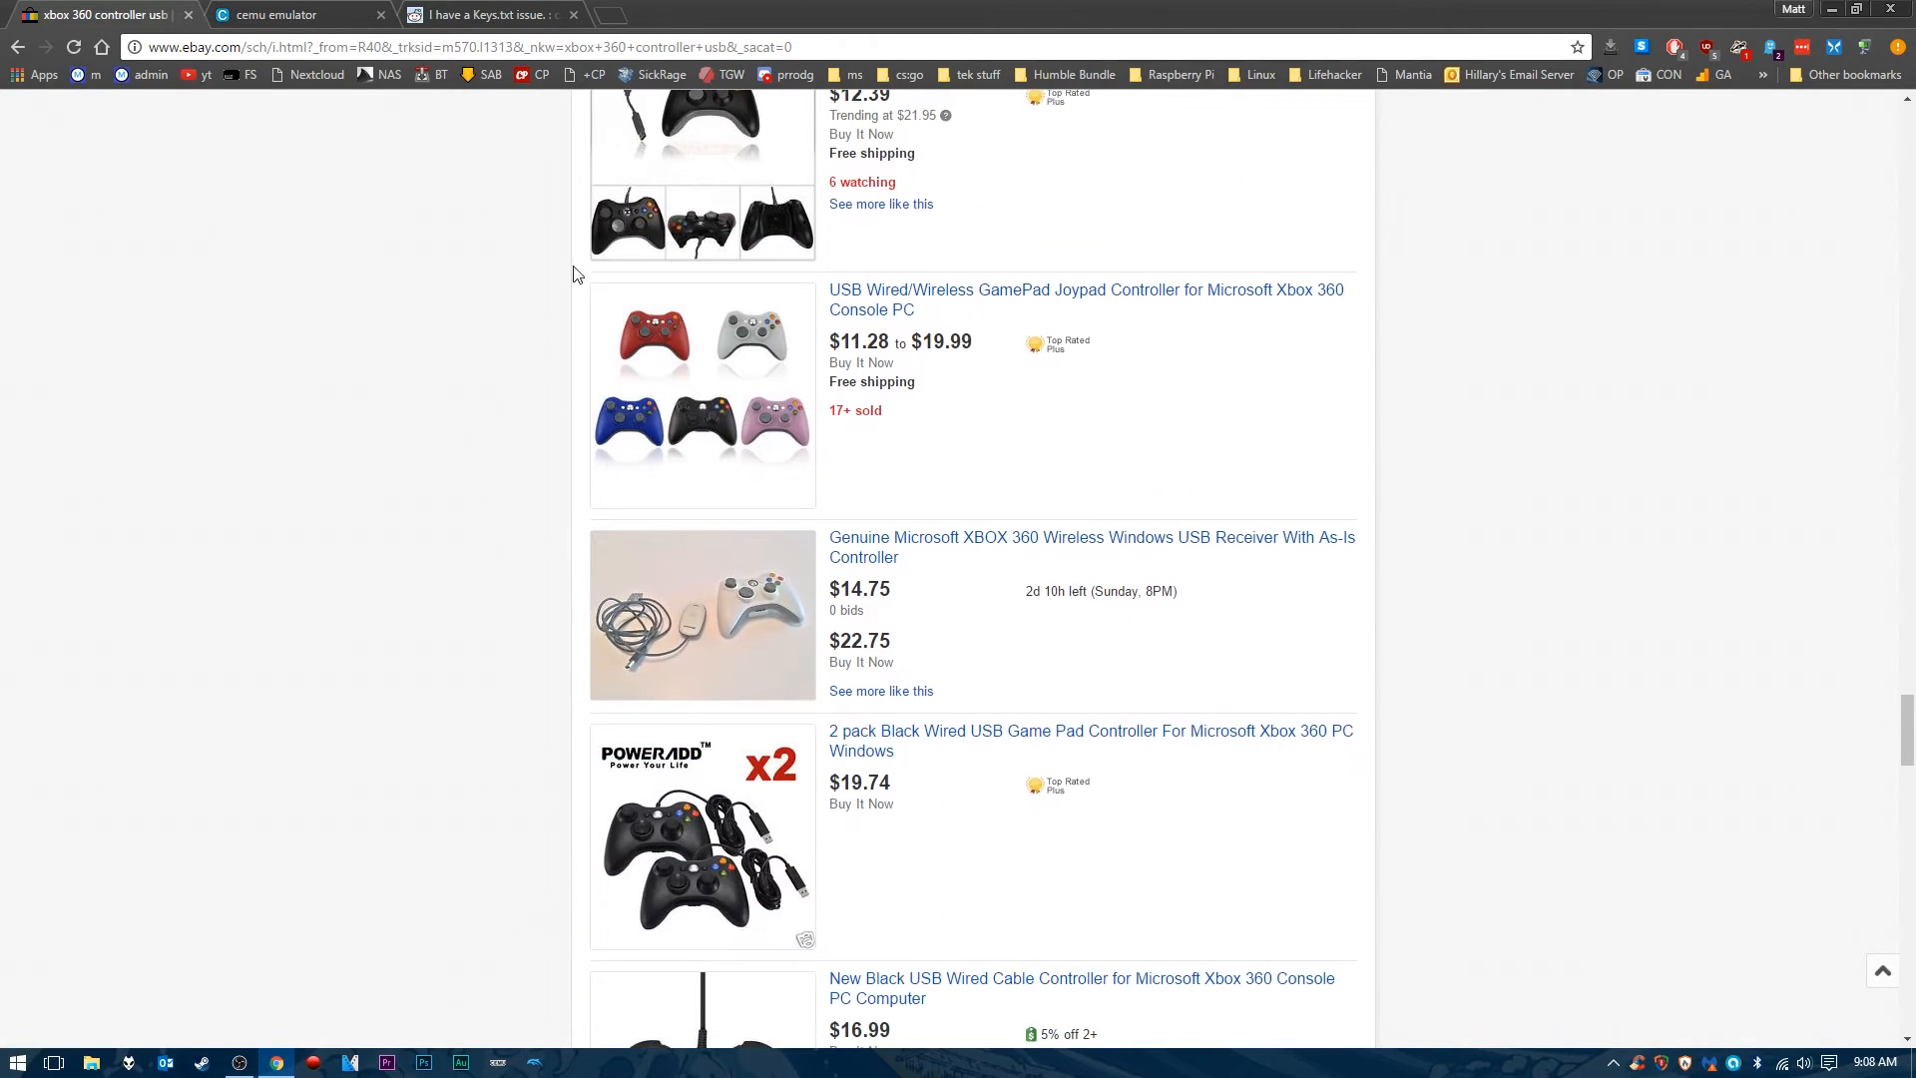
{"action": "scroll", "scroll_direction": "down", "scroll_amount": 3}
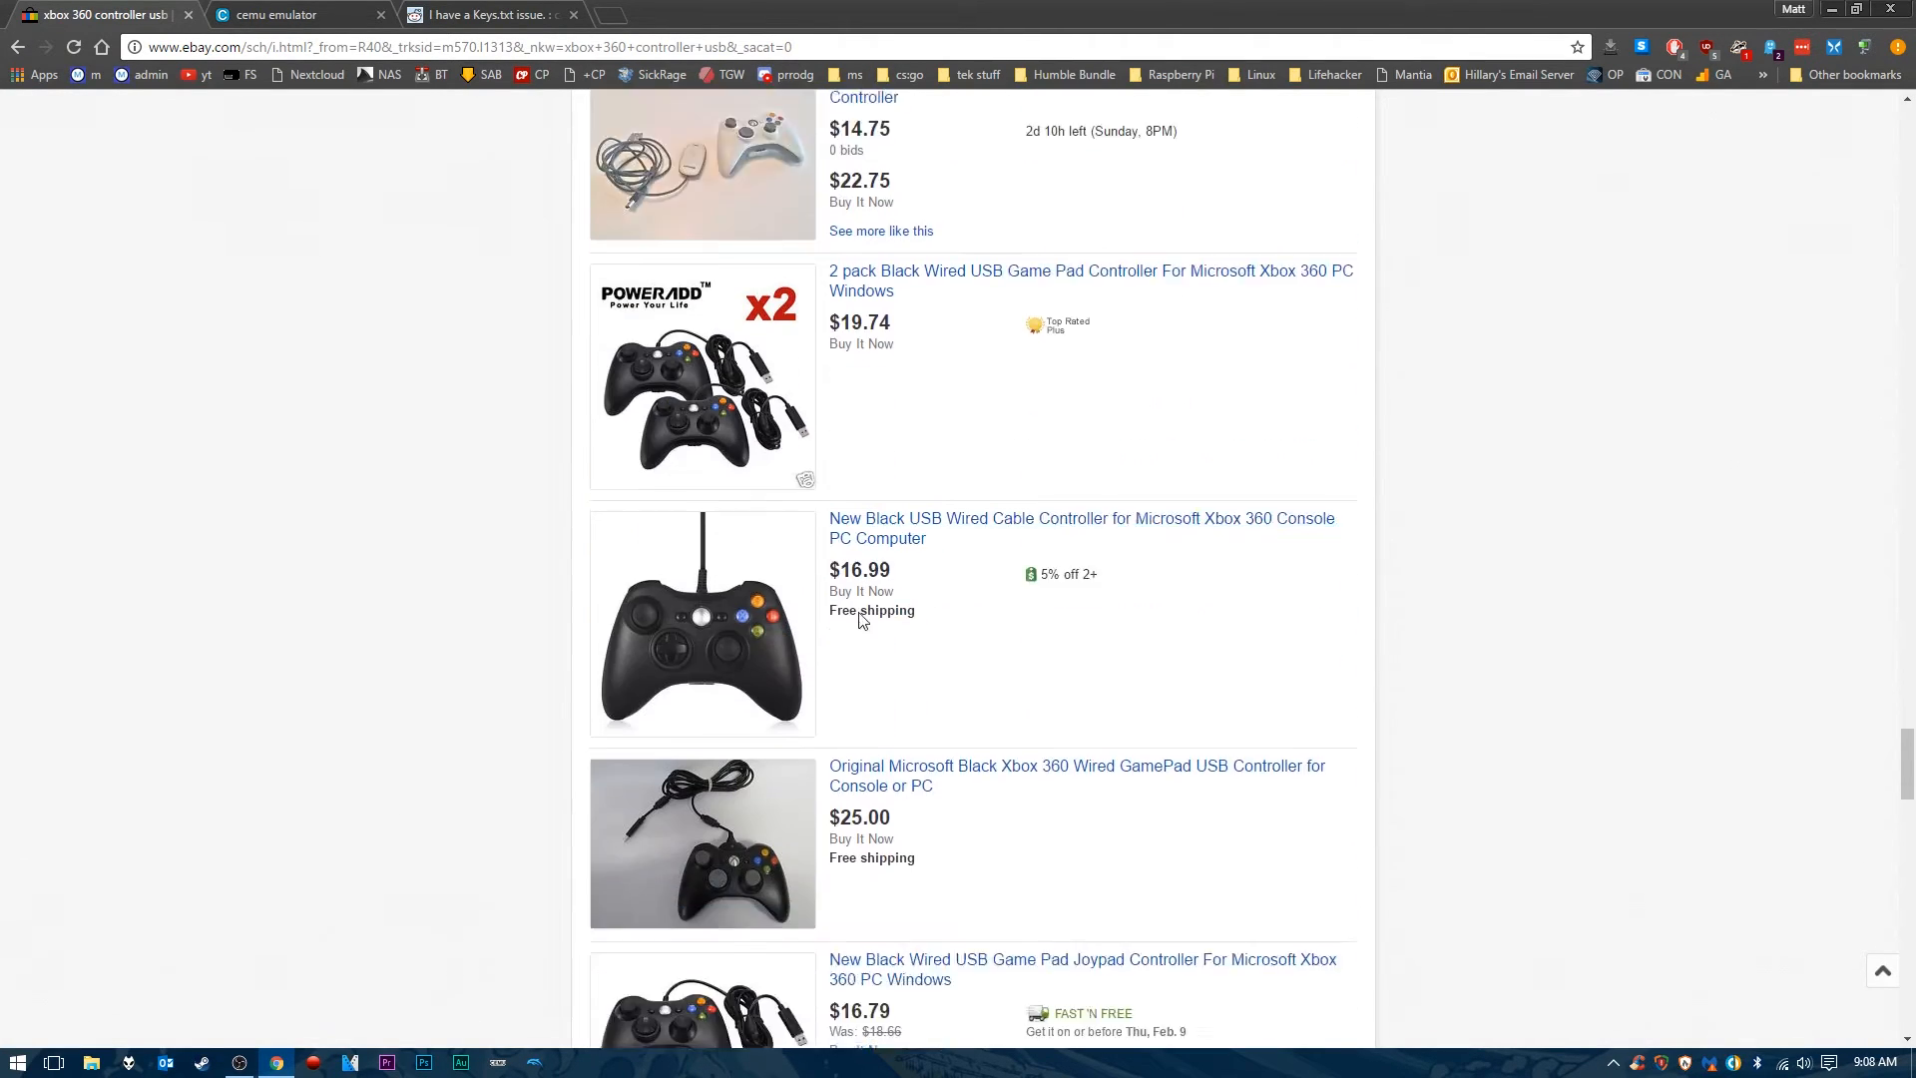
{"action": "scroll", "scroll_direction": "down", "scroll_amount": 3}
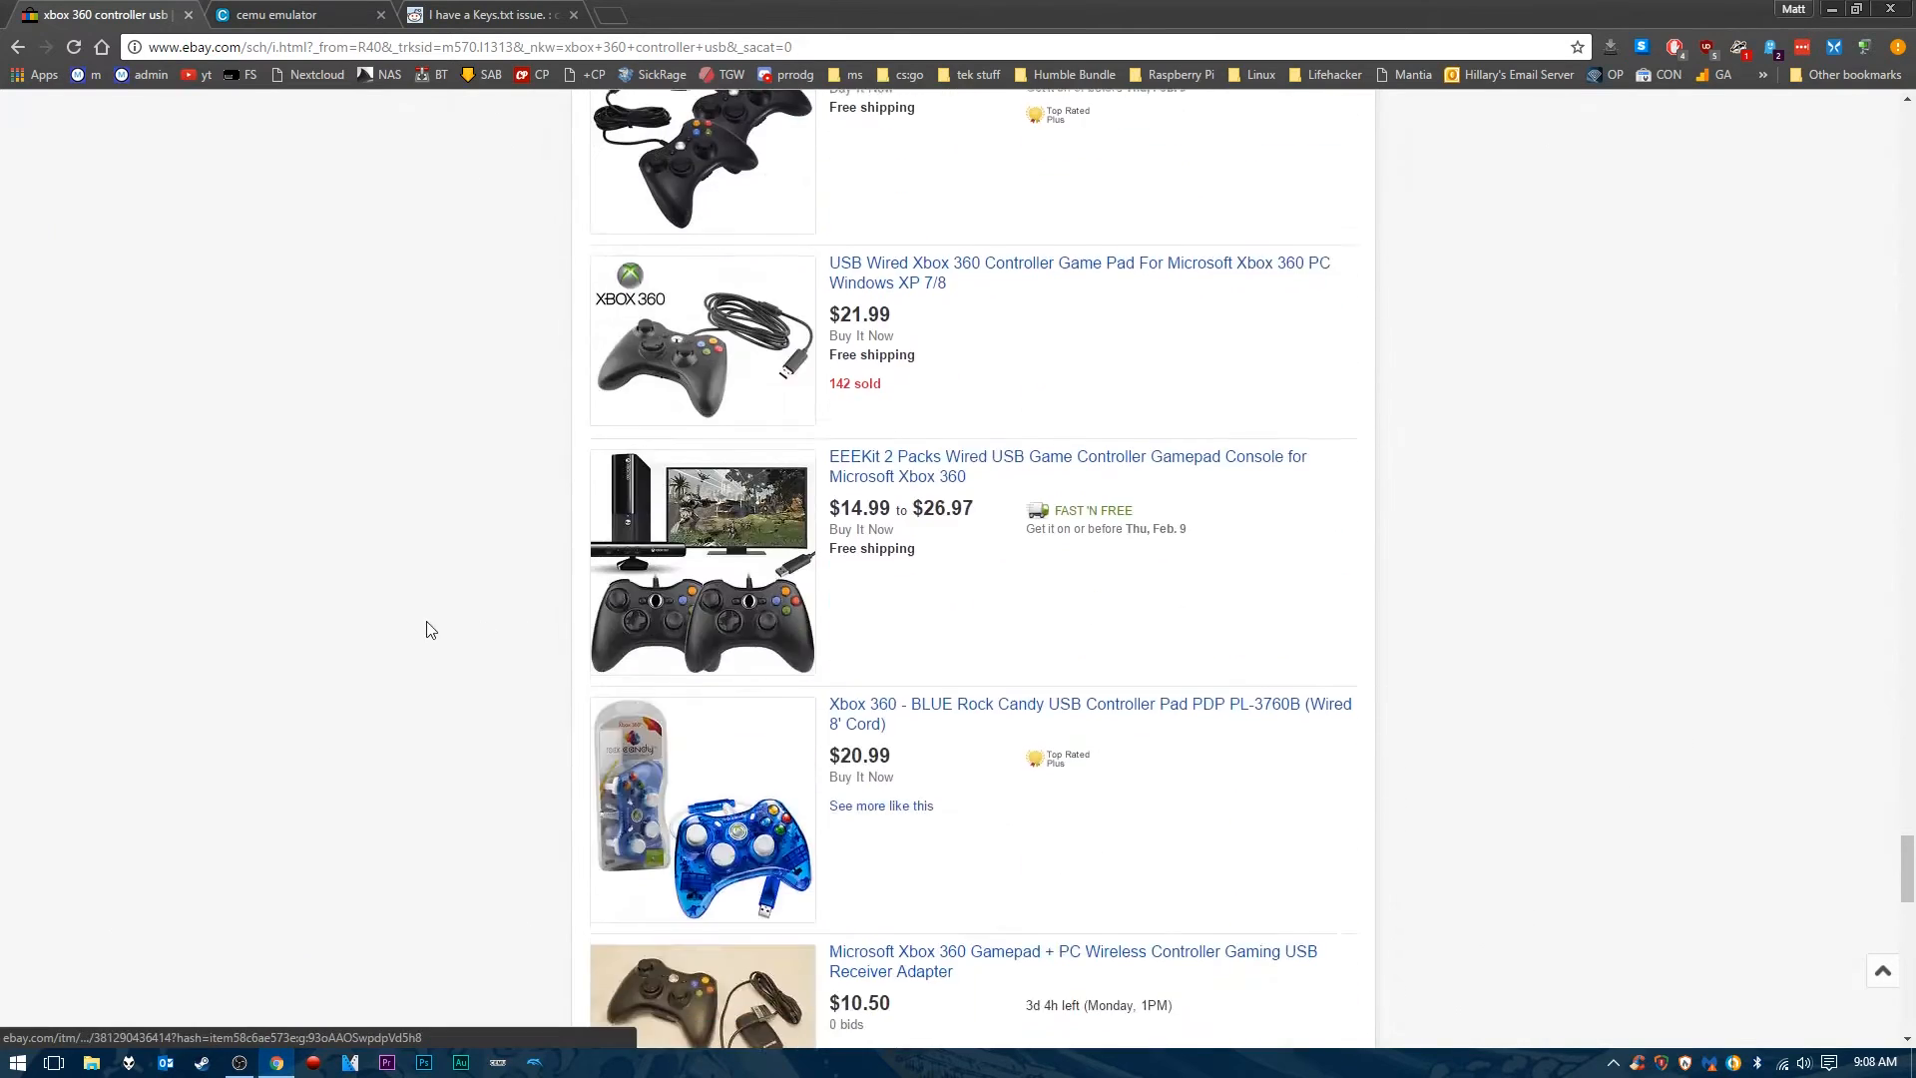
{"action": "scroll", "scroll_direction": "down", "scroll_amount": 3}
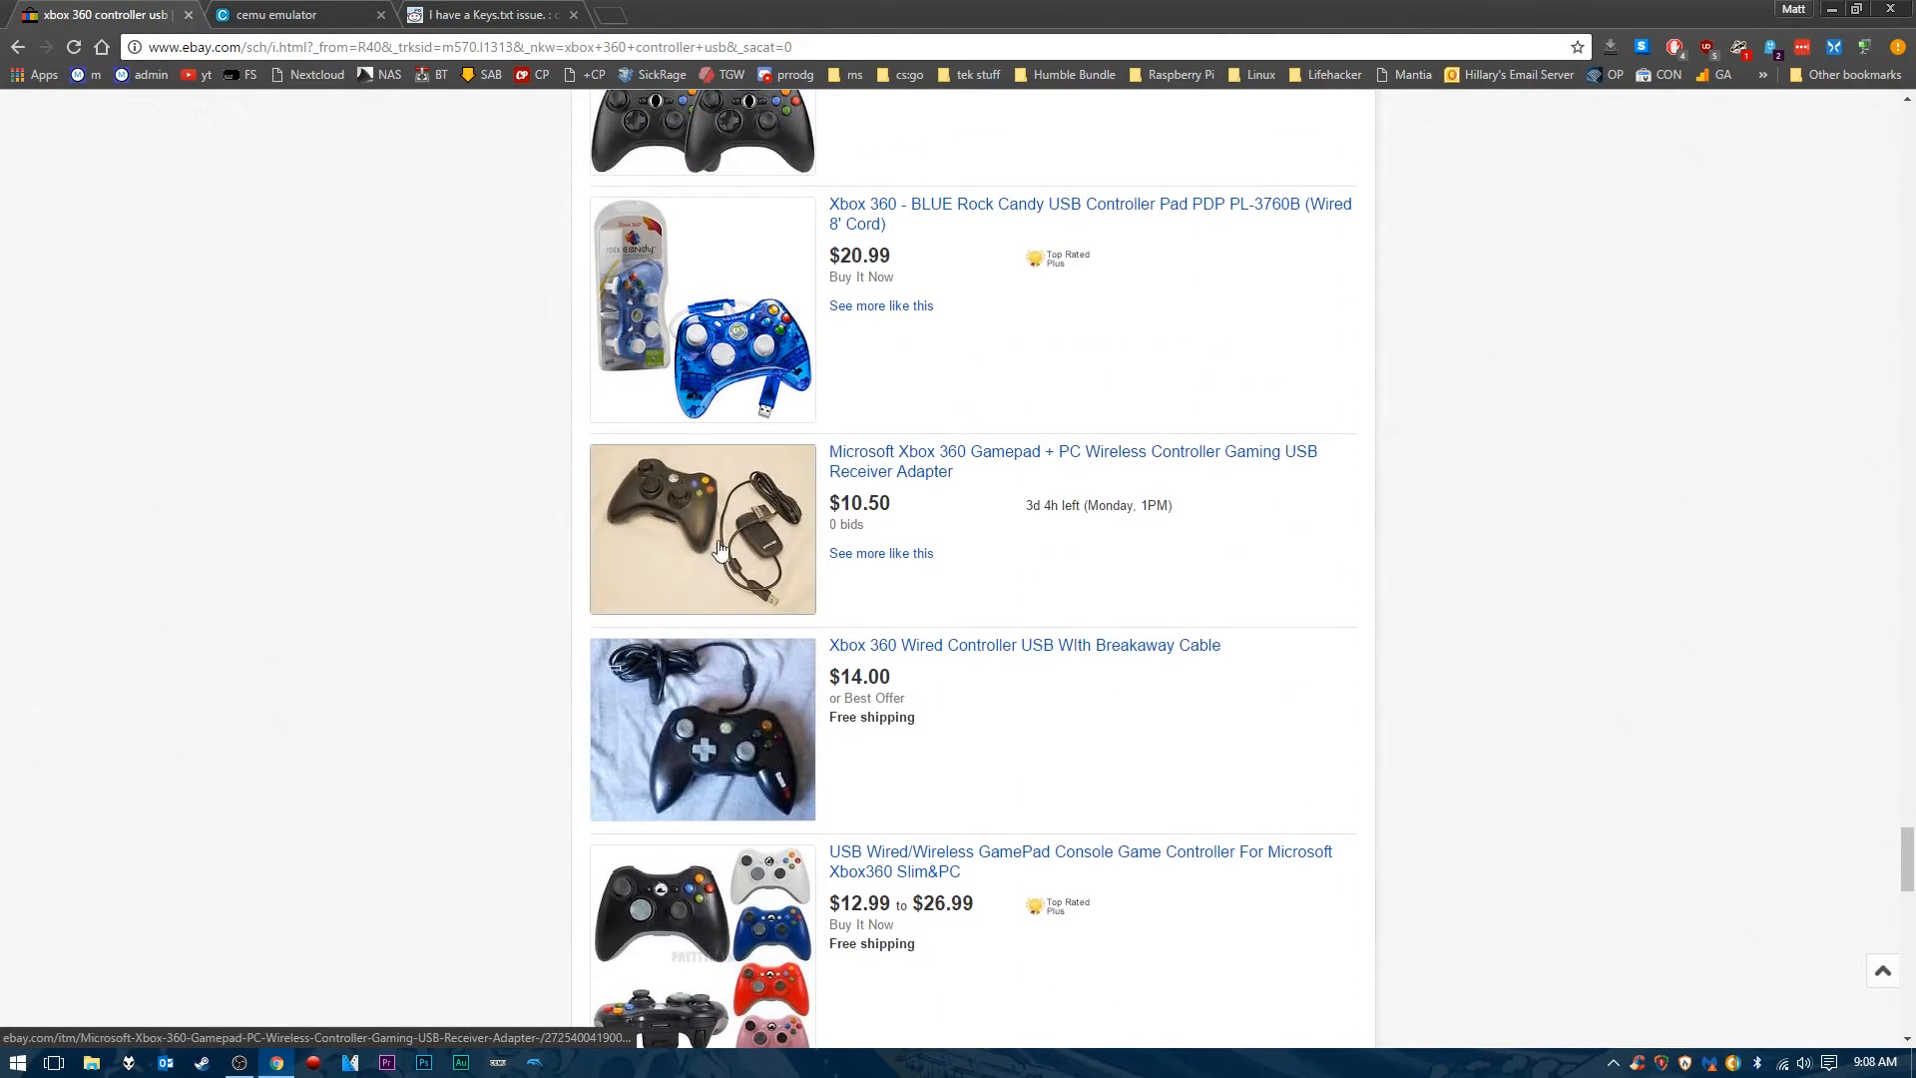
{"action": "scroll", "scroll_direction": "up", "scroll_amount": 3}
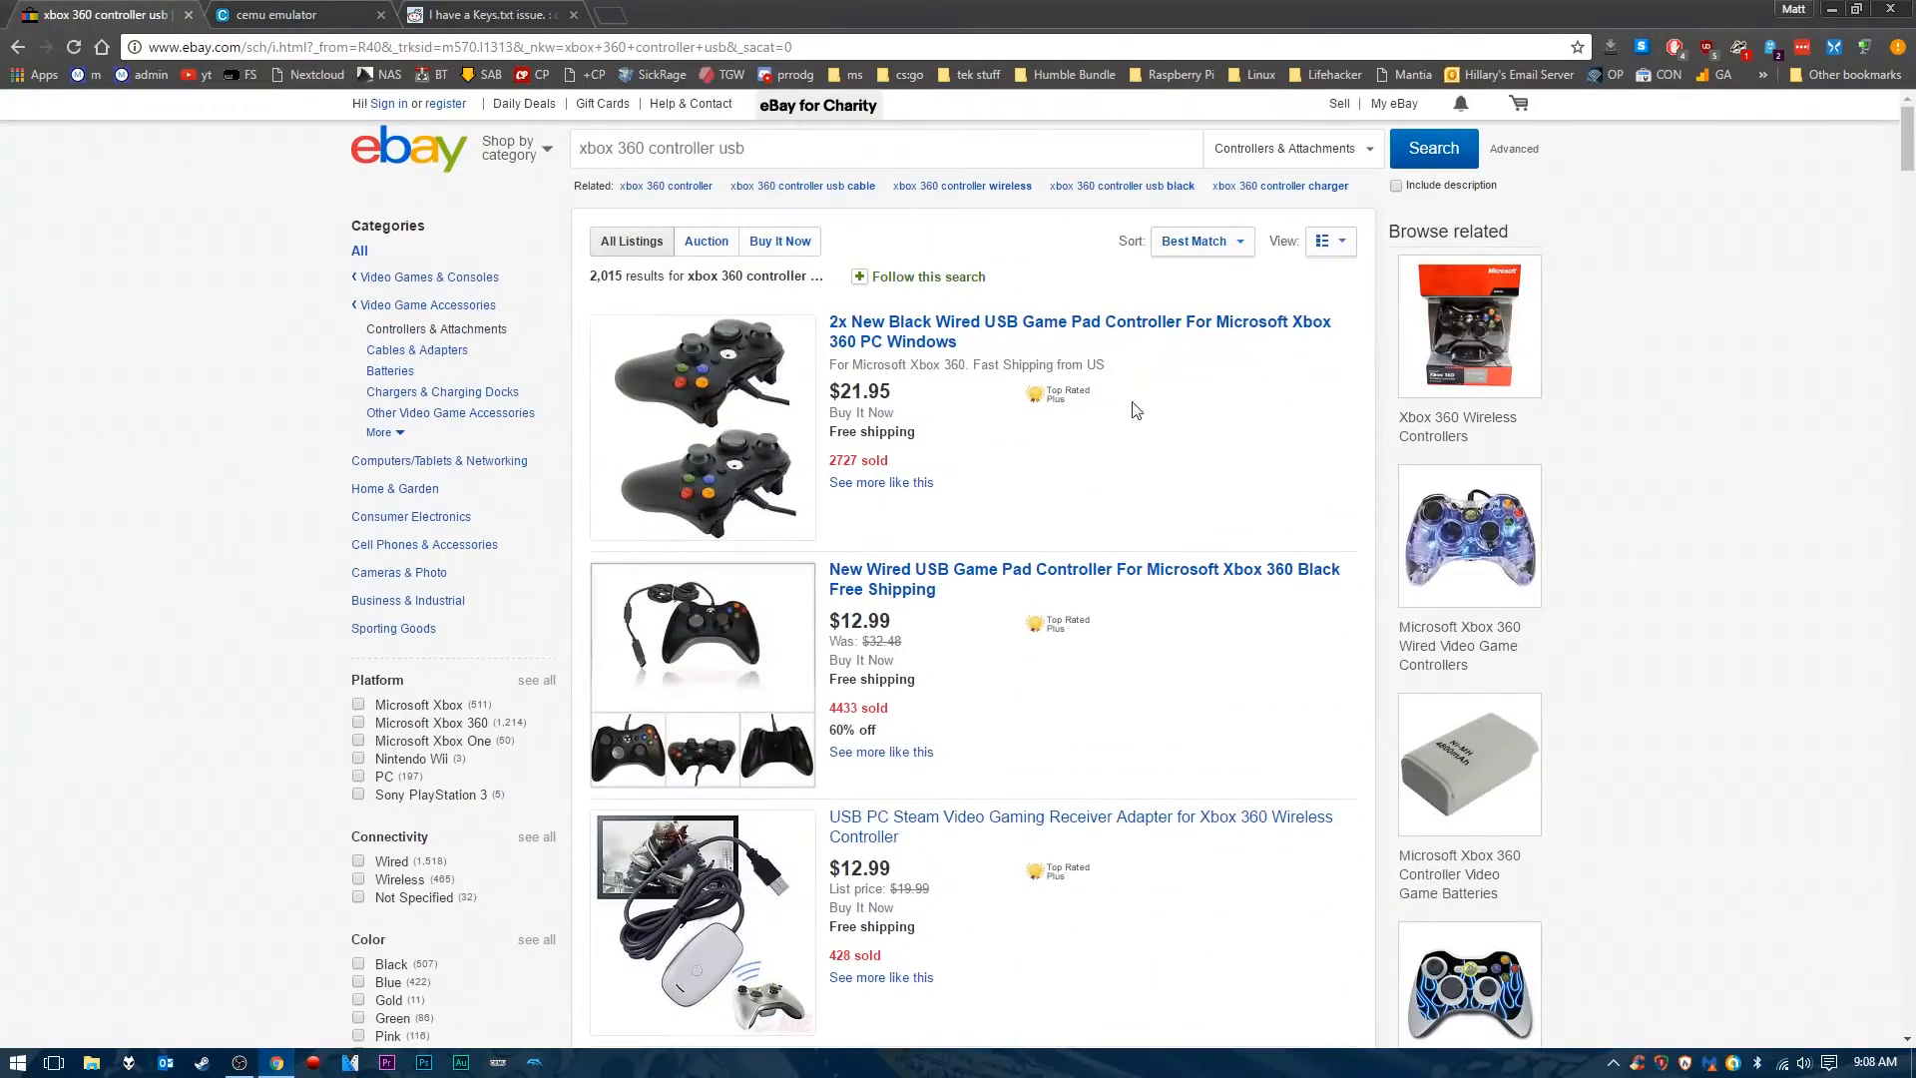
{"action": "mouse_move", "coordinate": [519, 443]}
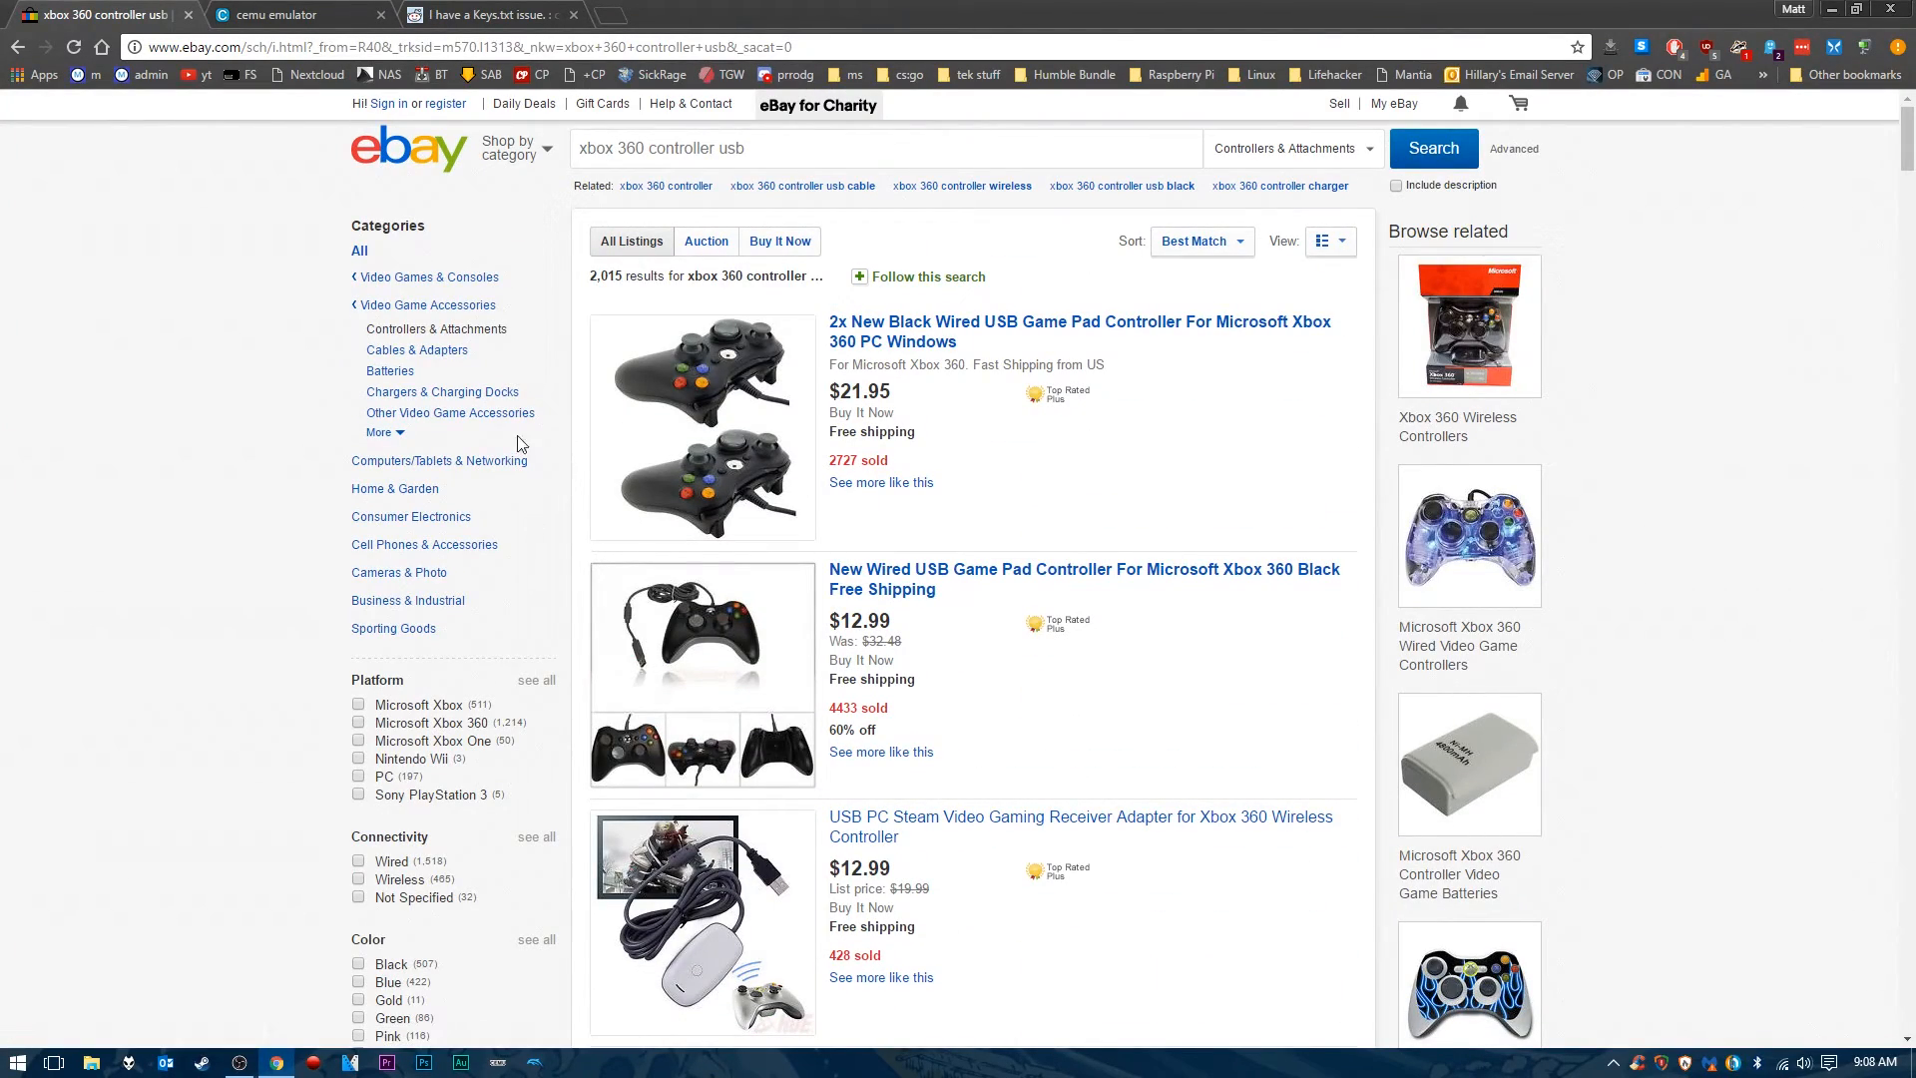
- Bring up the cemu.info site's download section for Cemu 1.7.0d (Win x64)
{"action": "left_click", "coordinate": [293, 14]}
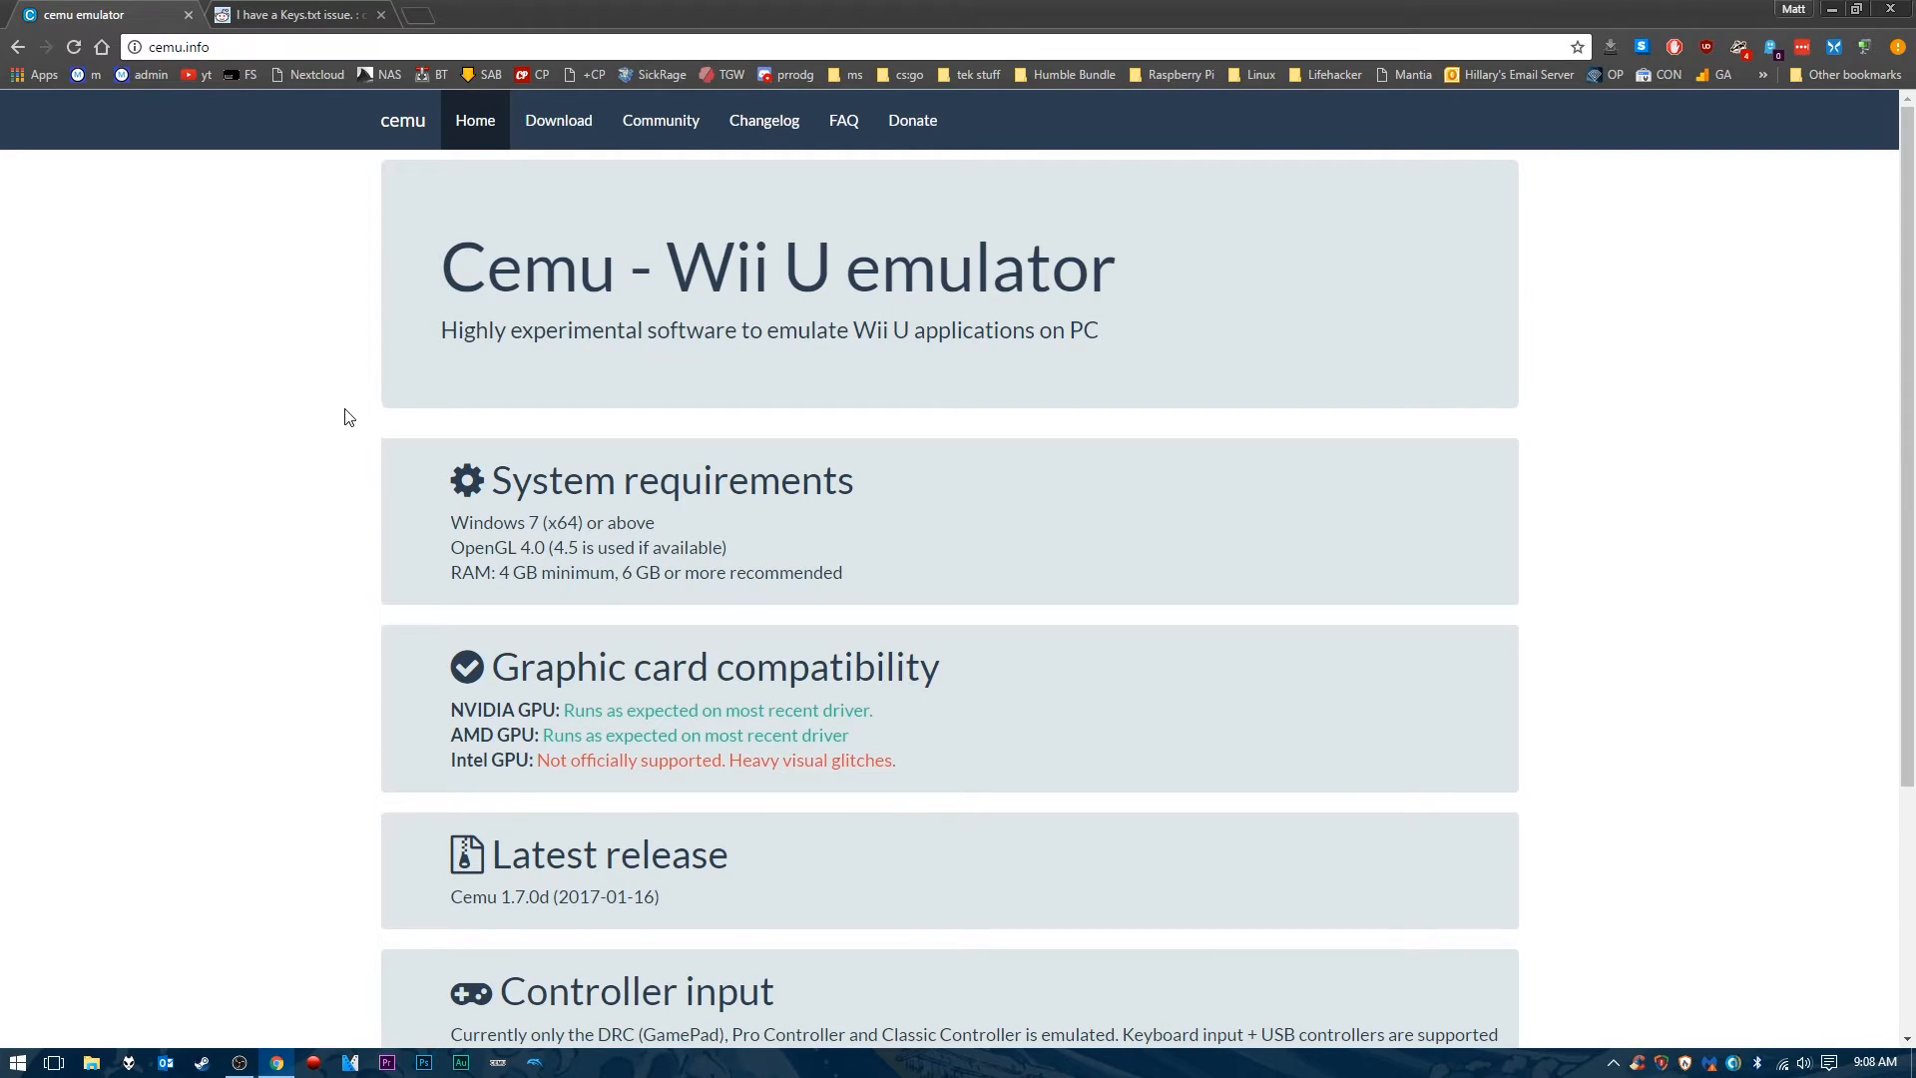
{"action": "double_click", "coordinate": [527, 266]}
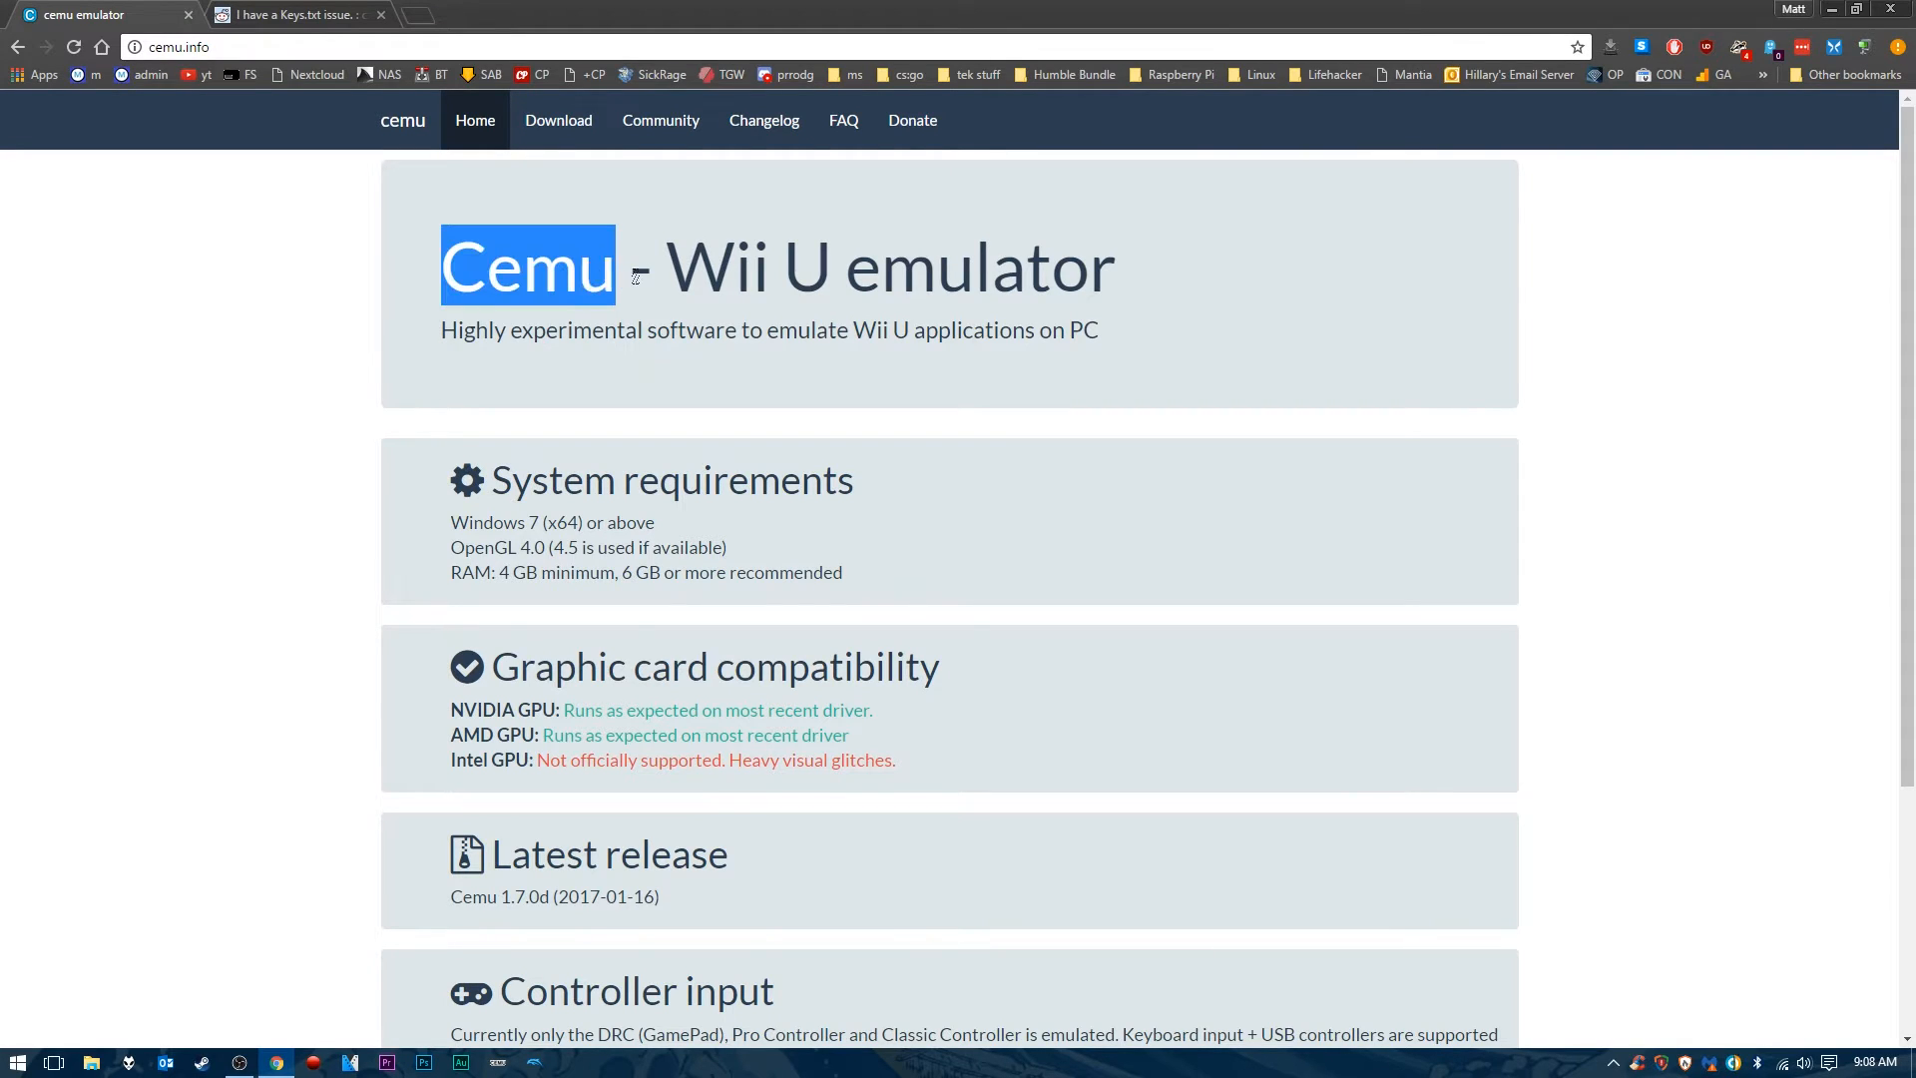
{"action": "left_click", "coordinate": [275, 429]}
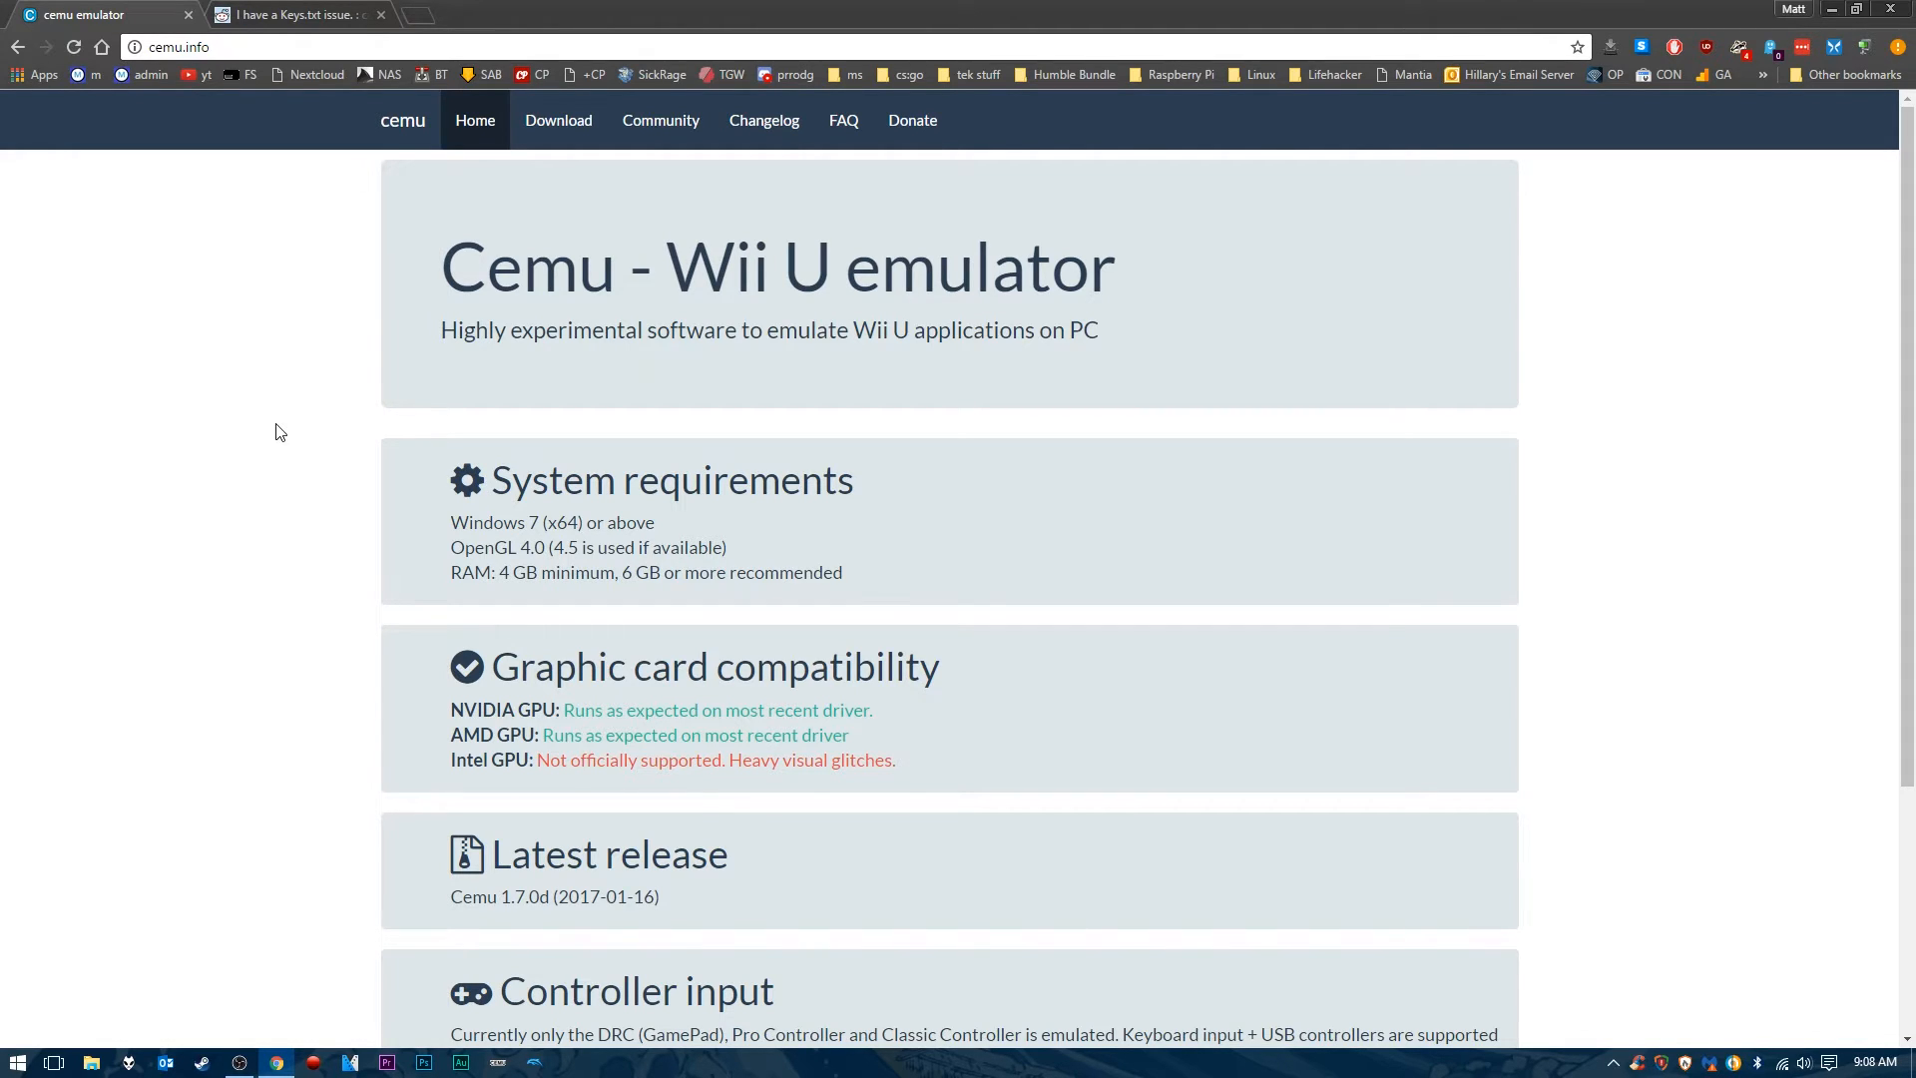
{"action": "mouse_move", "coordinate": [515, 222]}
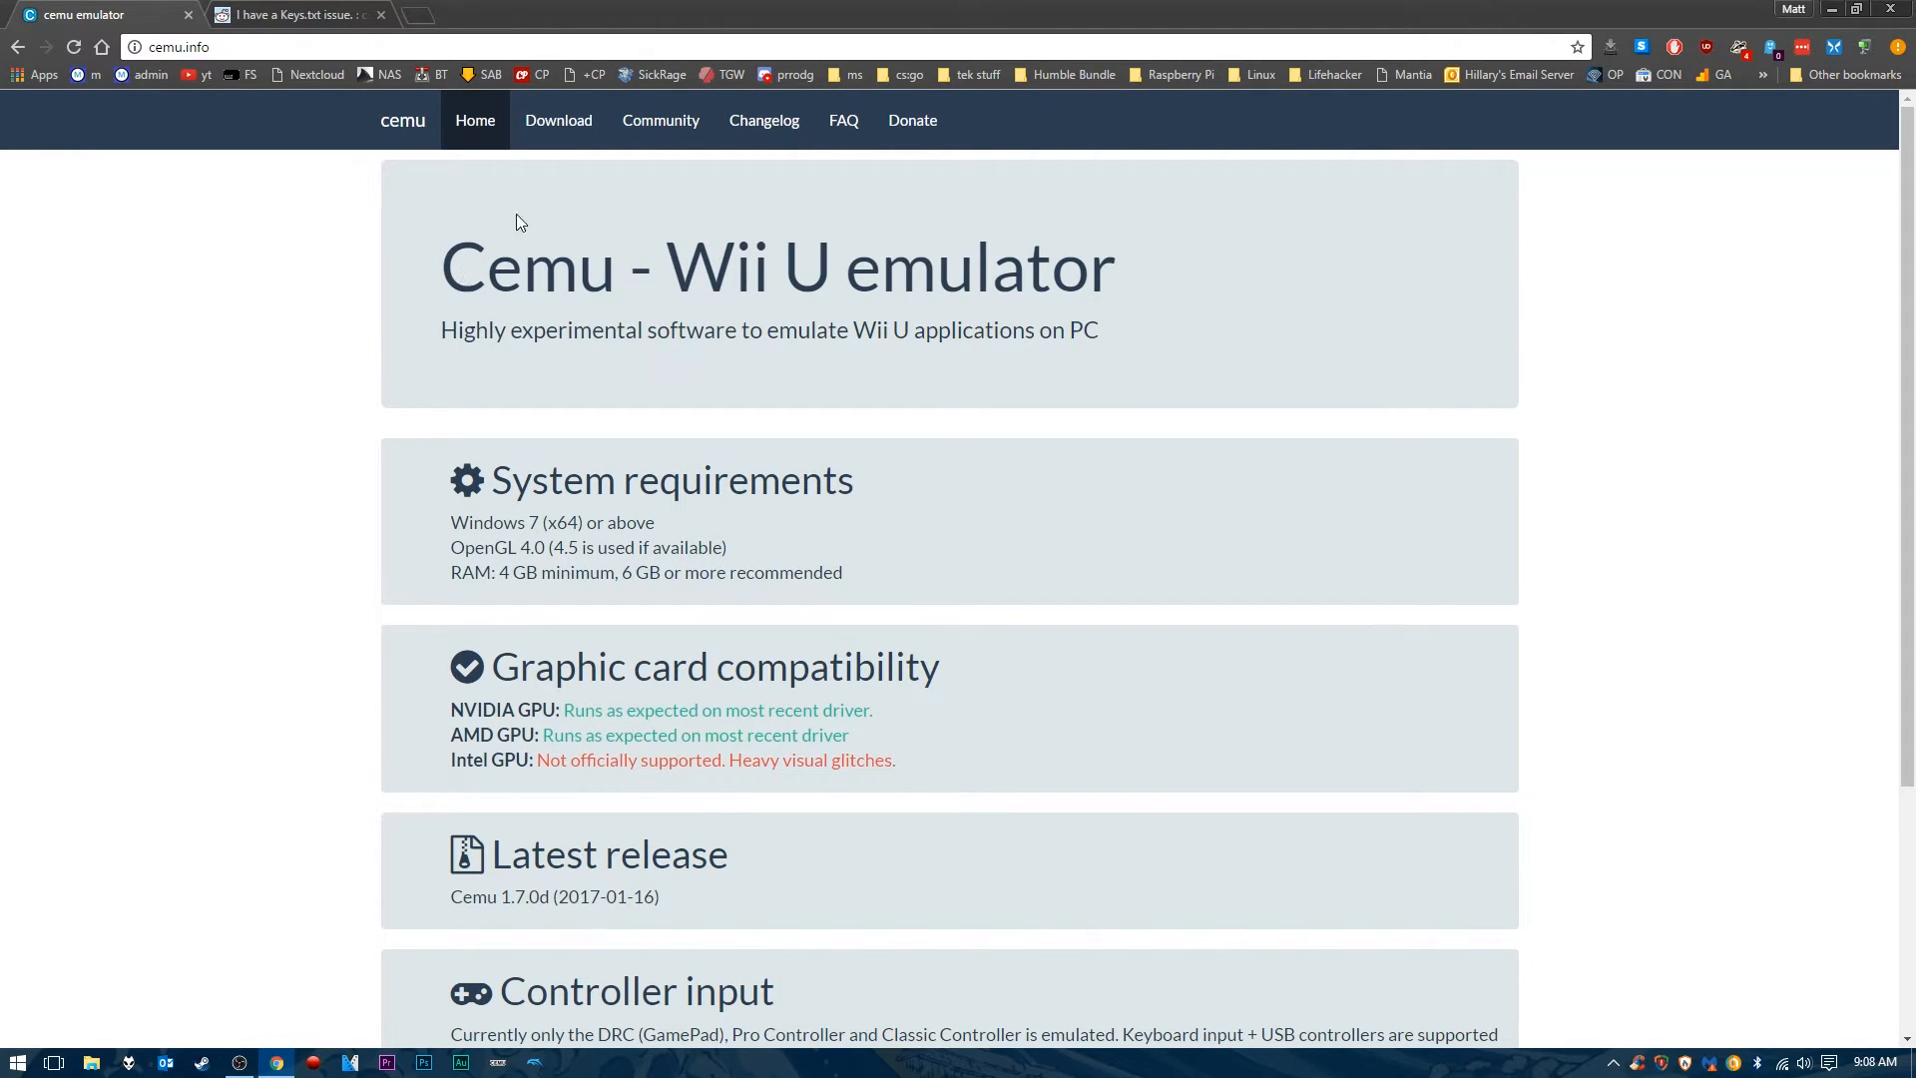
{"action": "left_click", "coordinate": [557, 119]}
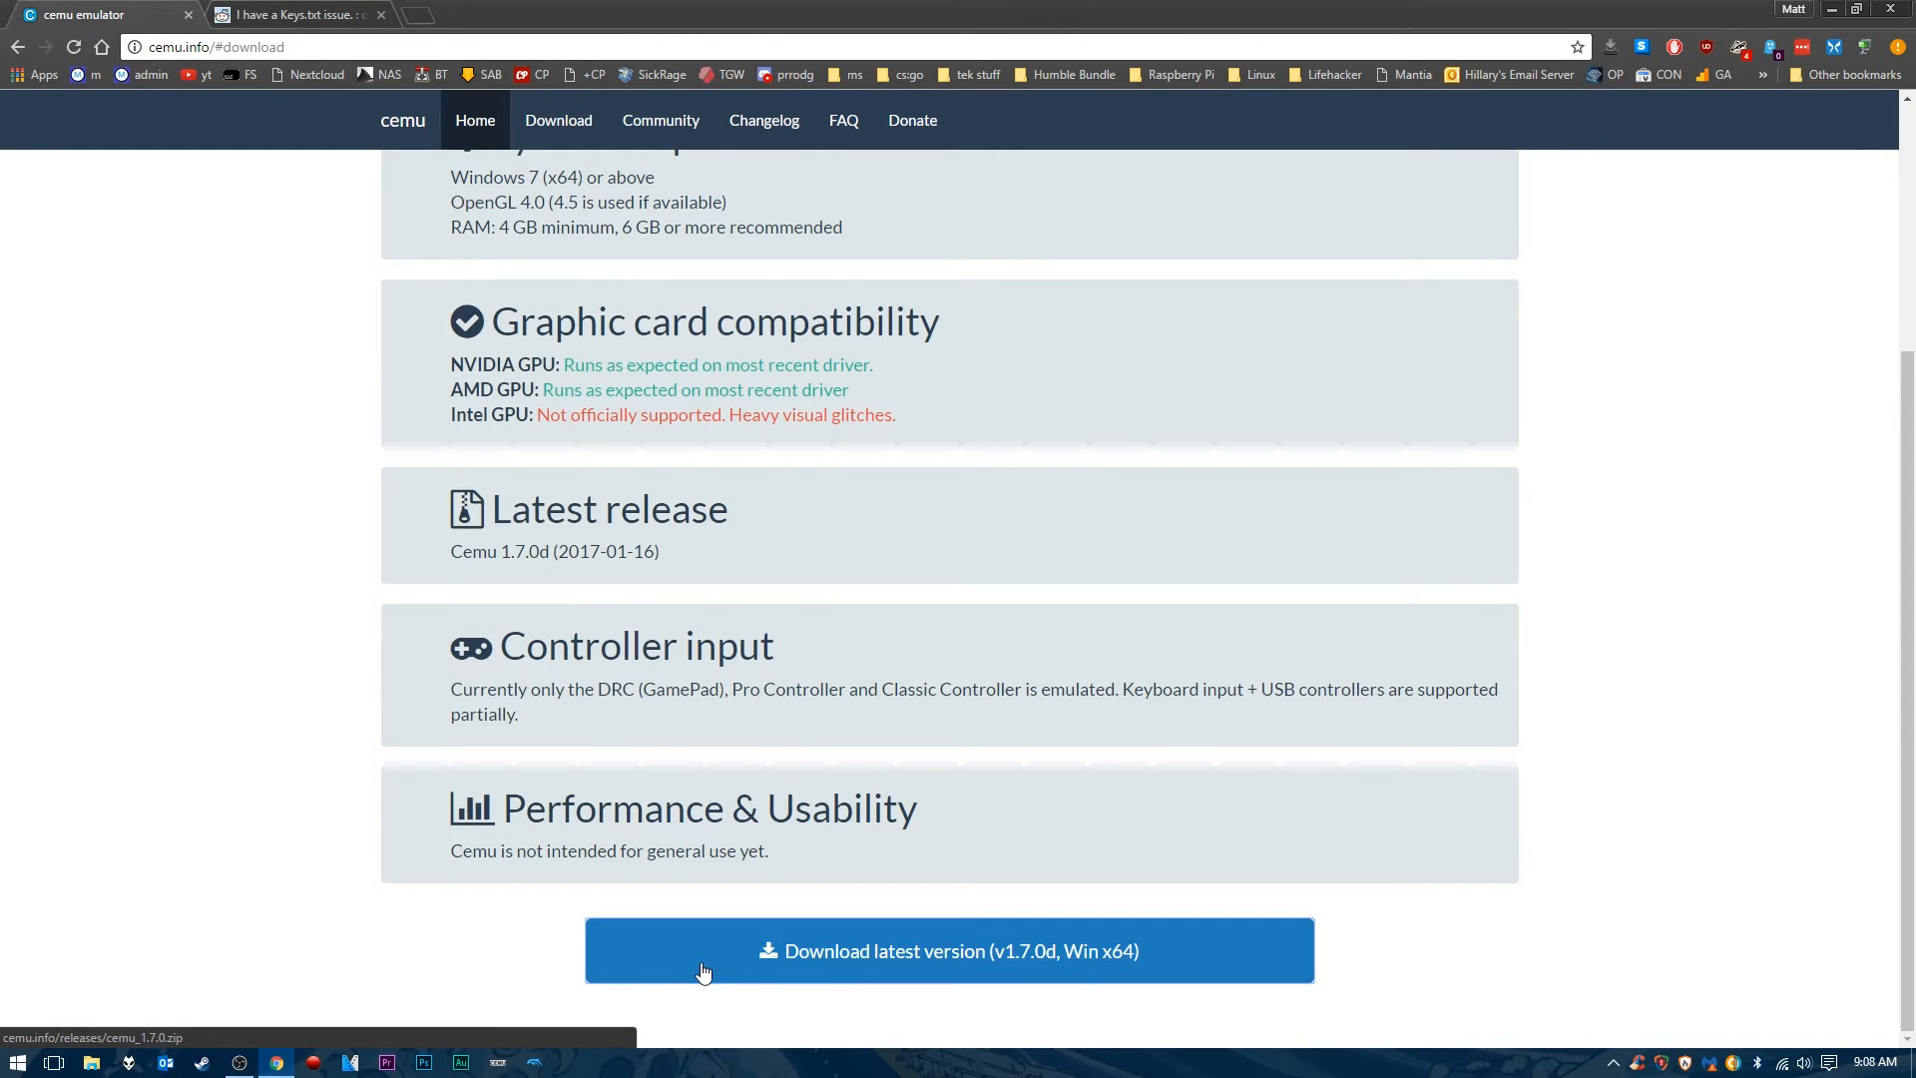
{"action": "mouse_move", "coordinate": [1078, 950]}
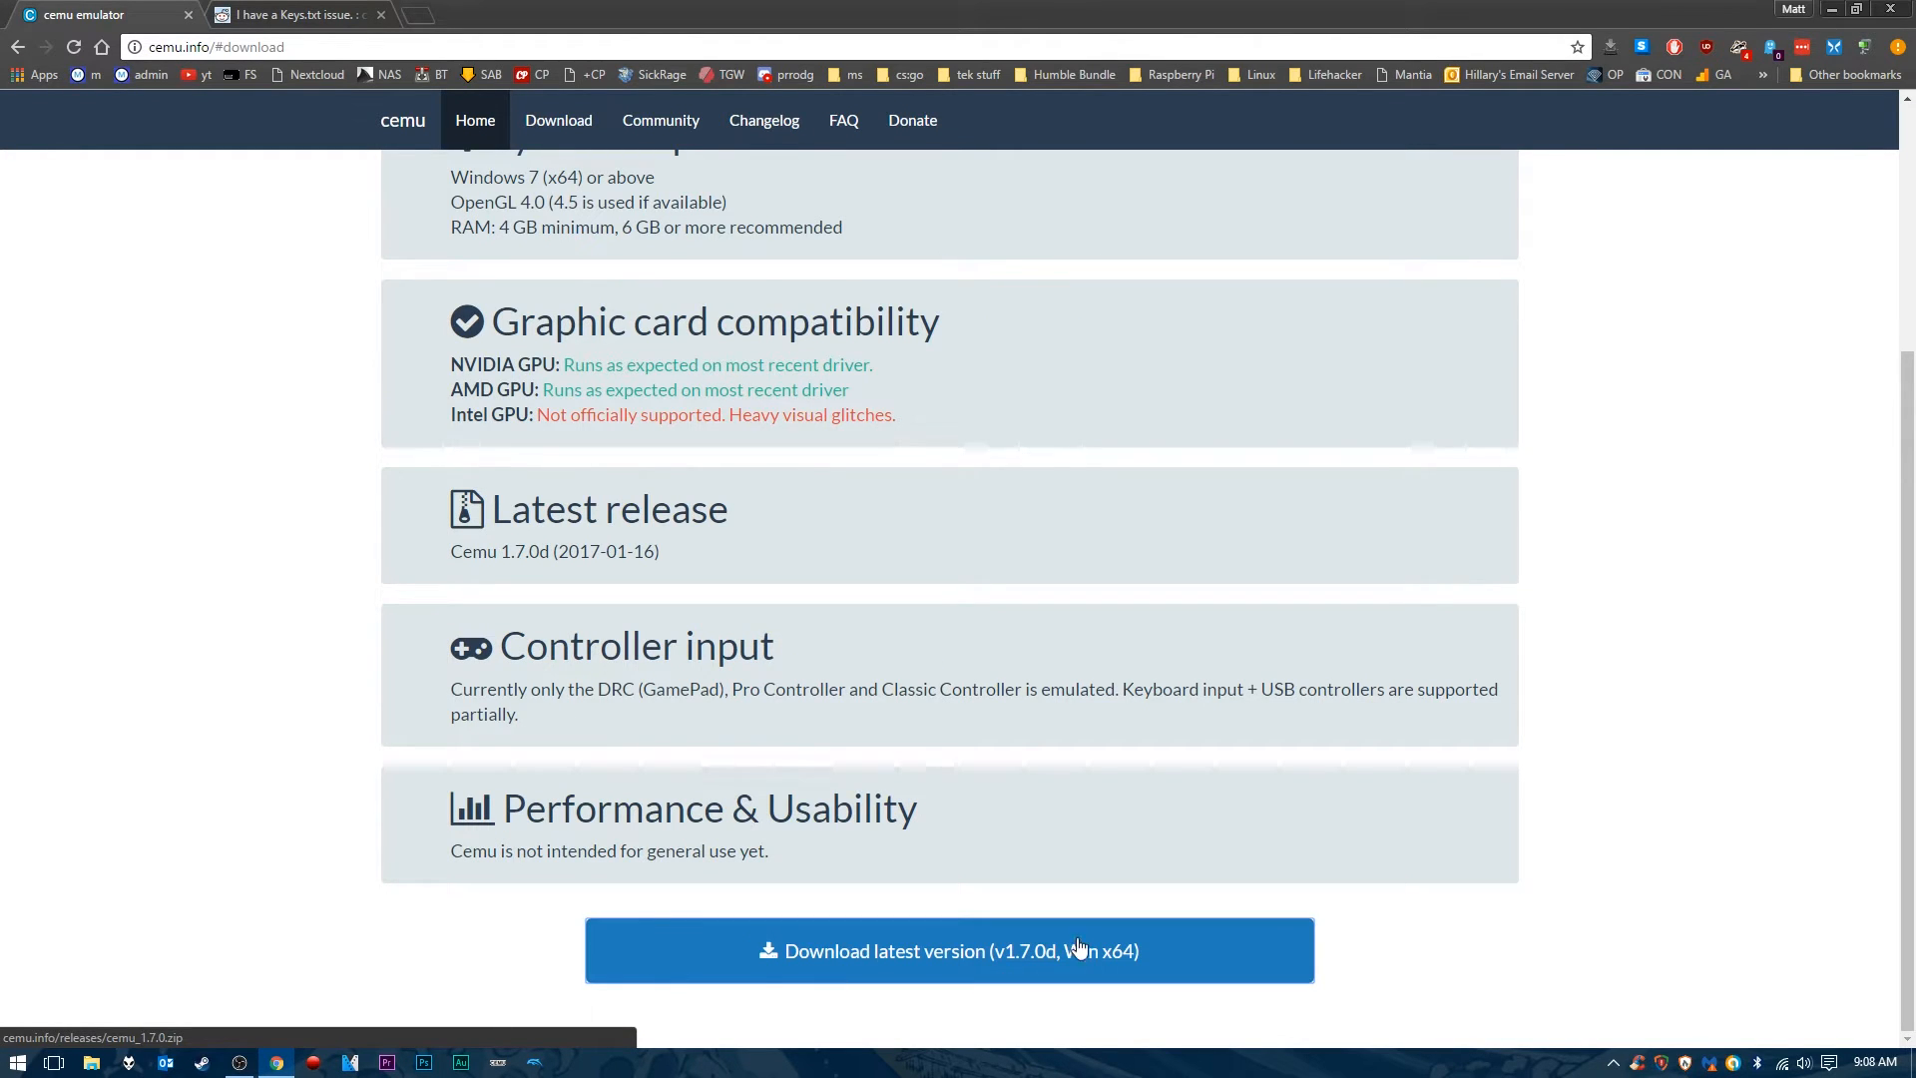
{"action": "mouse_move", "coordinate": [1467, 86]}
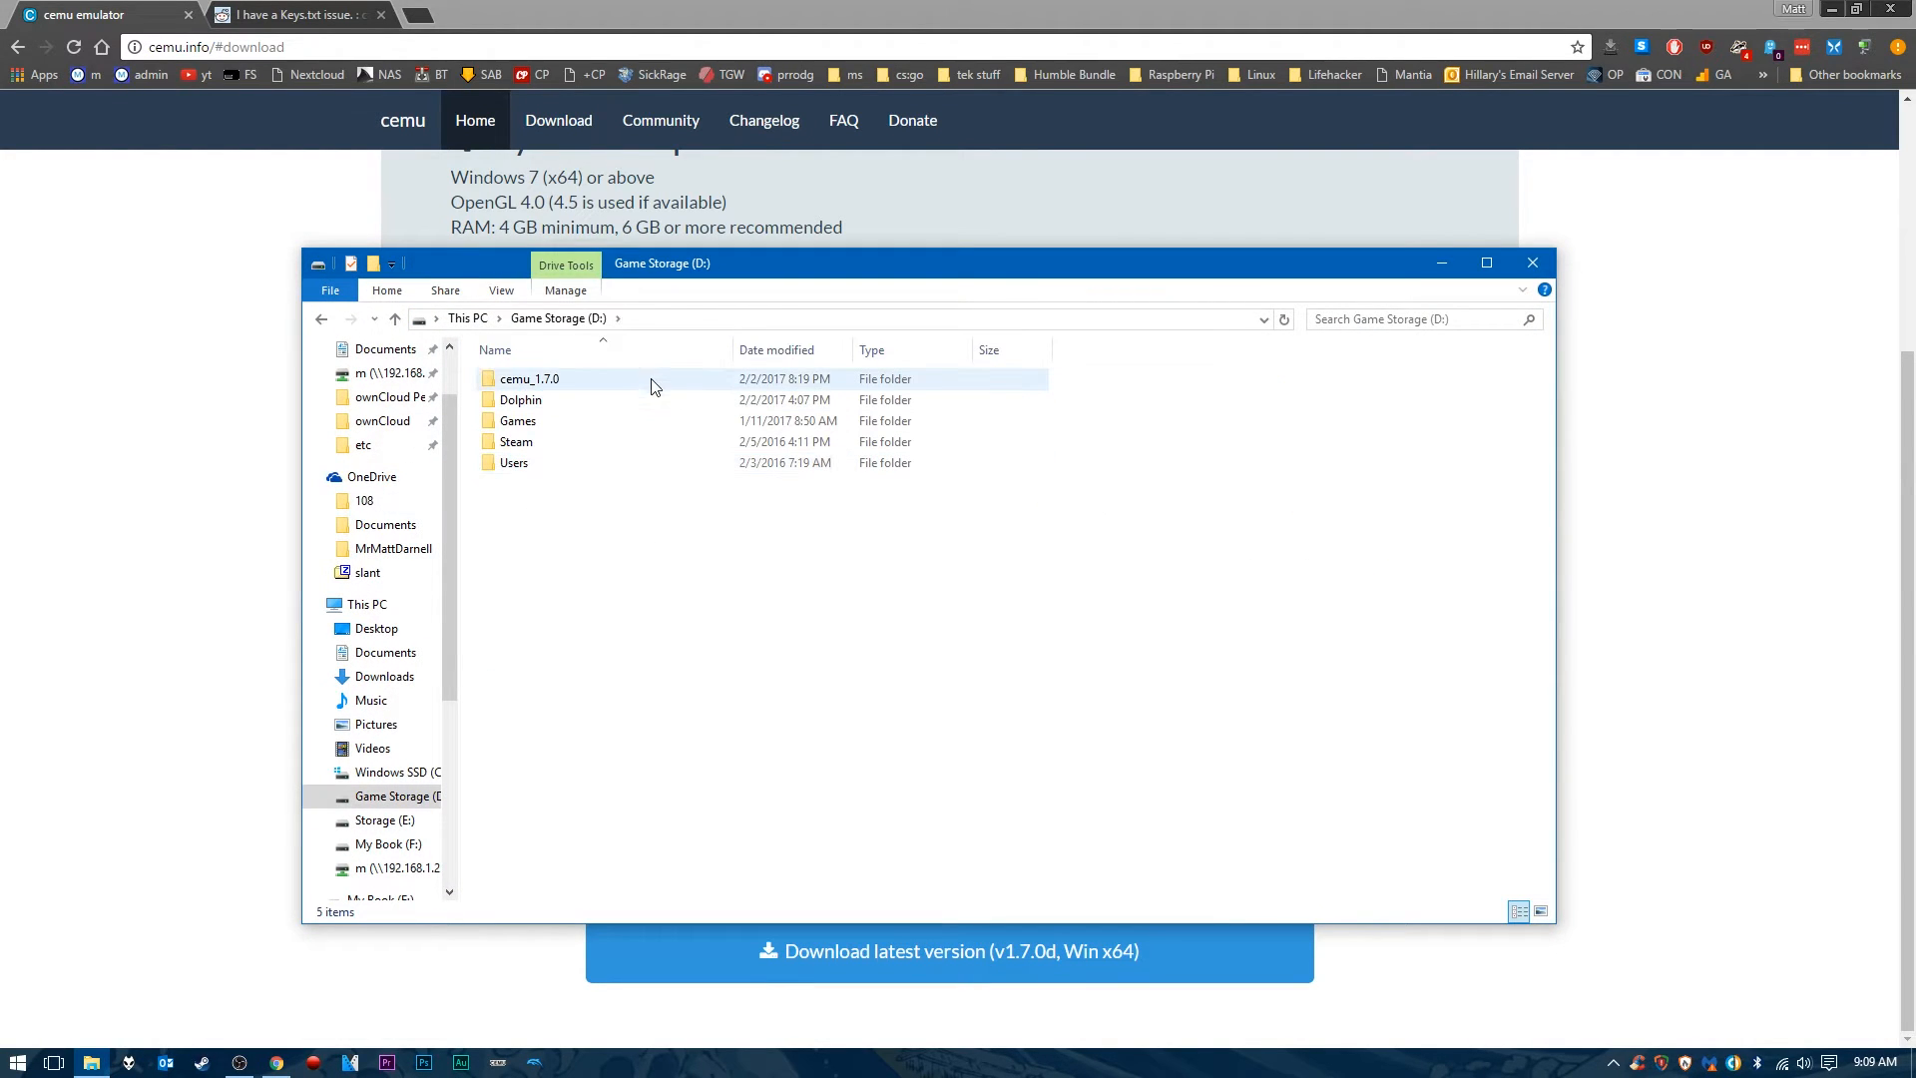
- Enter the cemu_1.7.0 folder on Game Storage (D:) and select keys.txt
{"action": "left_click", "coordinate": [528, 377]}
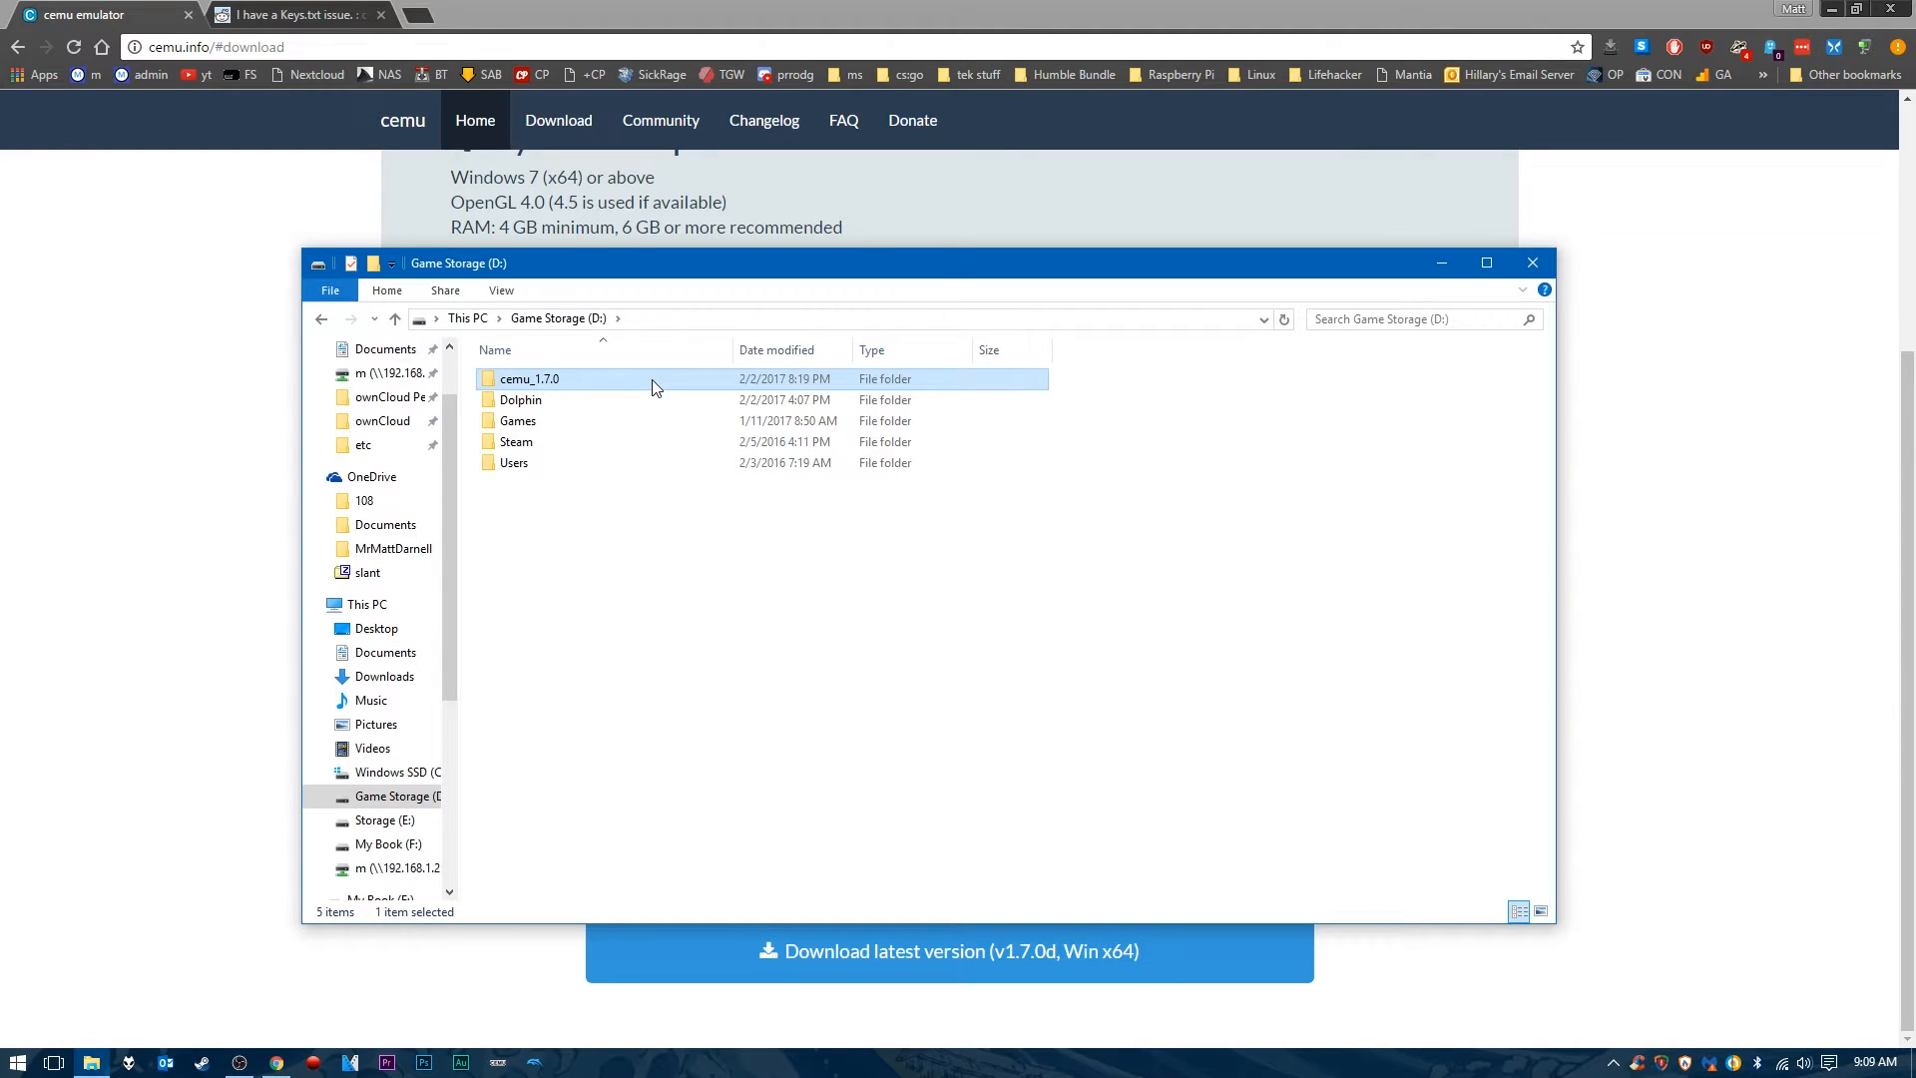
{"action": "mouse_move", "coordinate": [611, 379]}
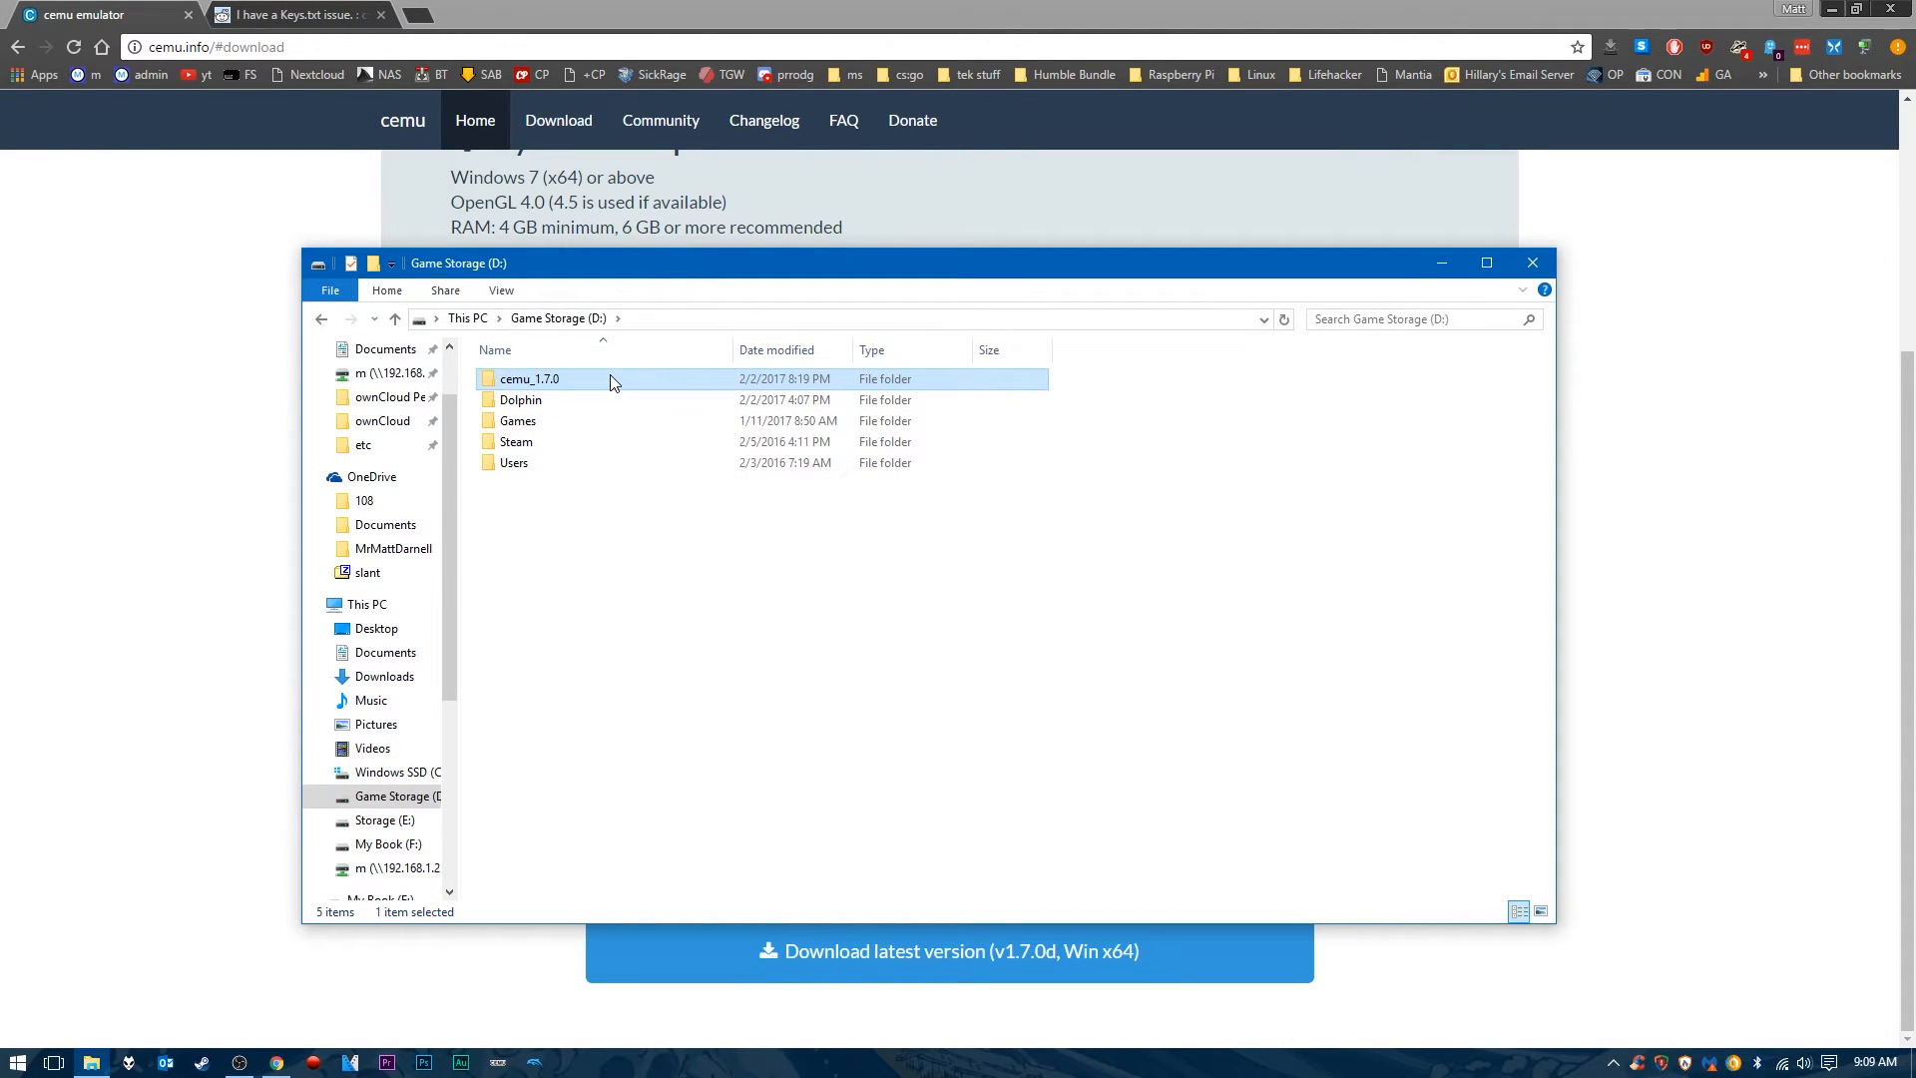
{"action": "double_click", "coordinate": [527, 377]}
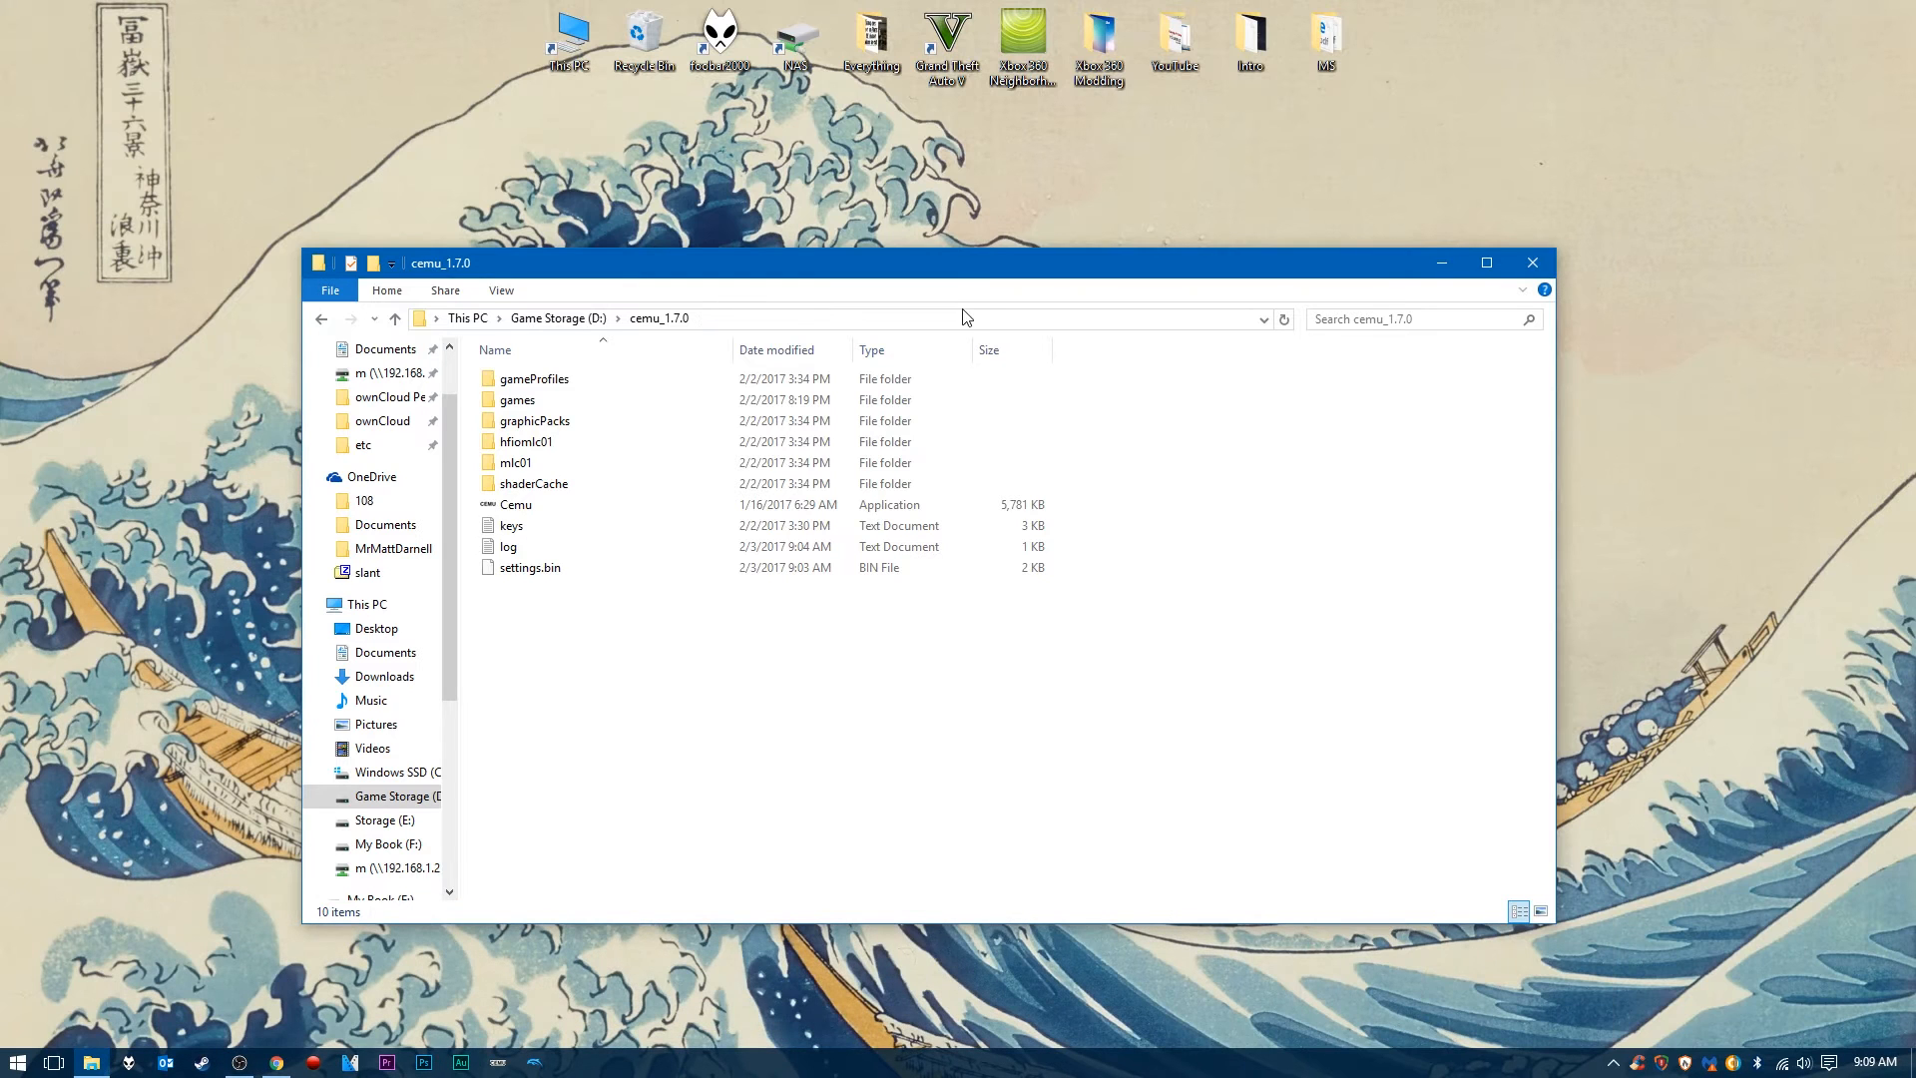
{"action": "left_click", "coordinate": [519, 399]}
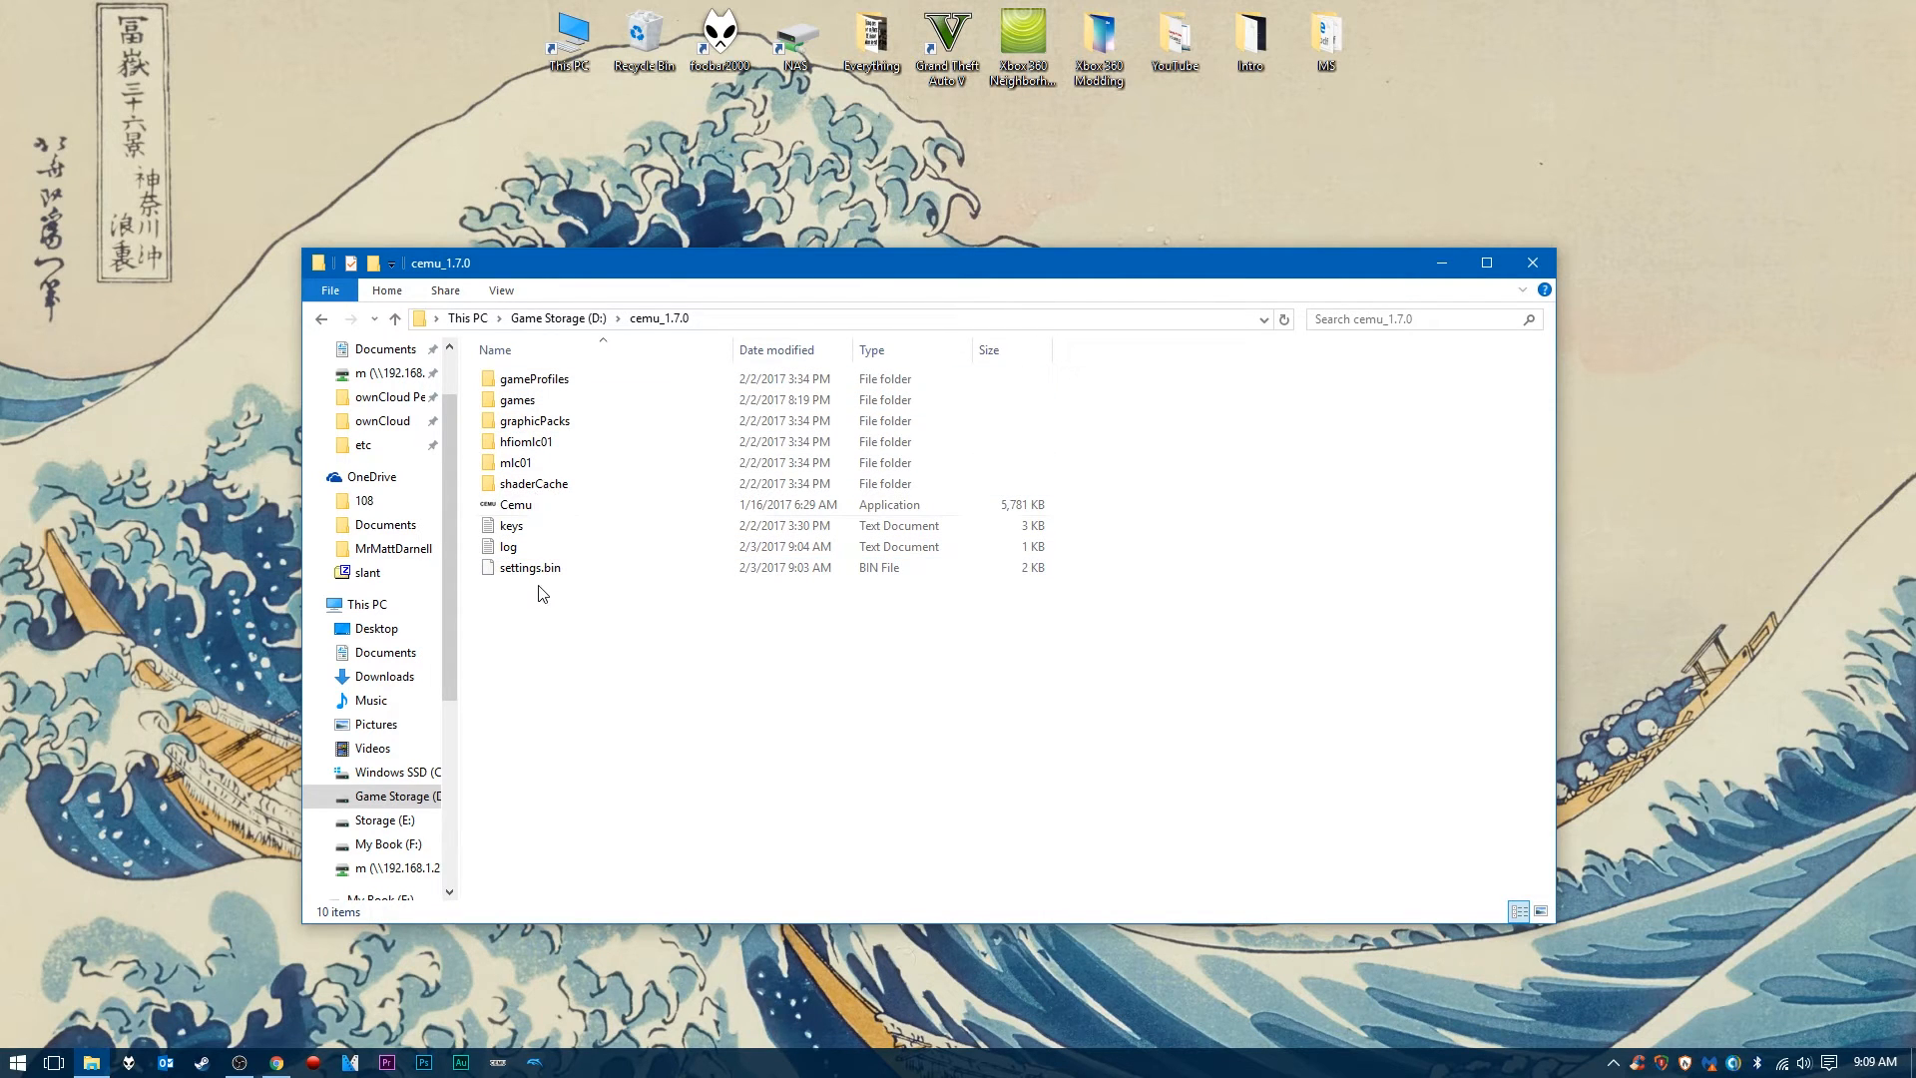
{"action": "left_click", "coordinate": [515, 505]}
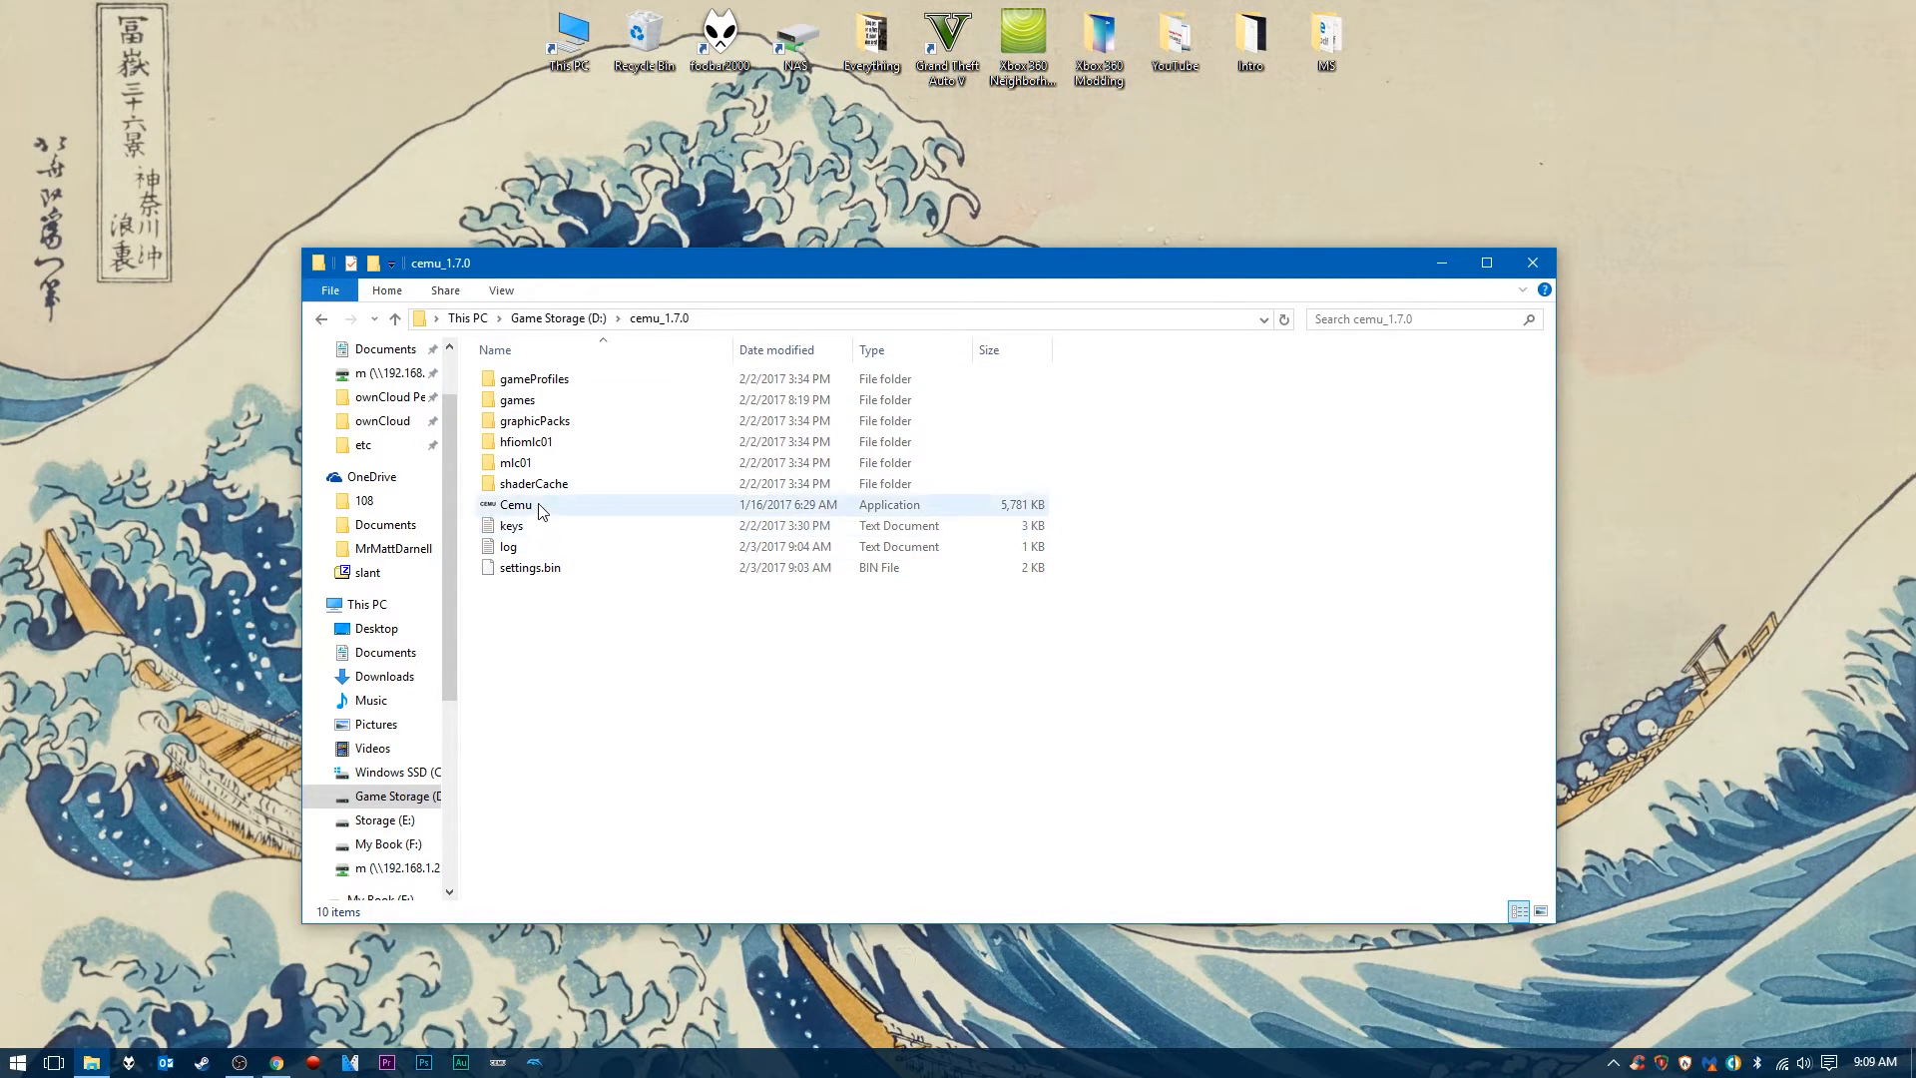
{"action": "double_click", "coordinate": [515, 505]}
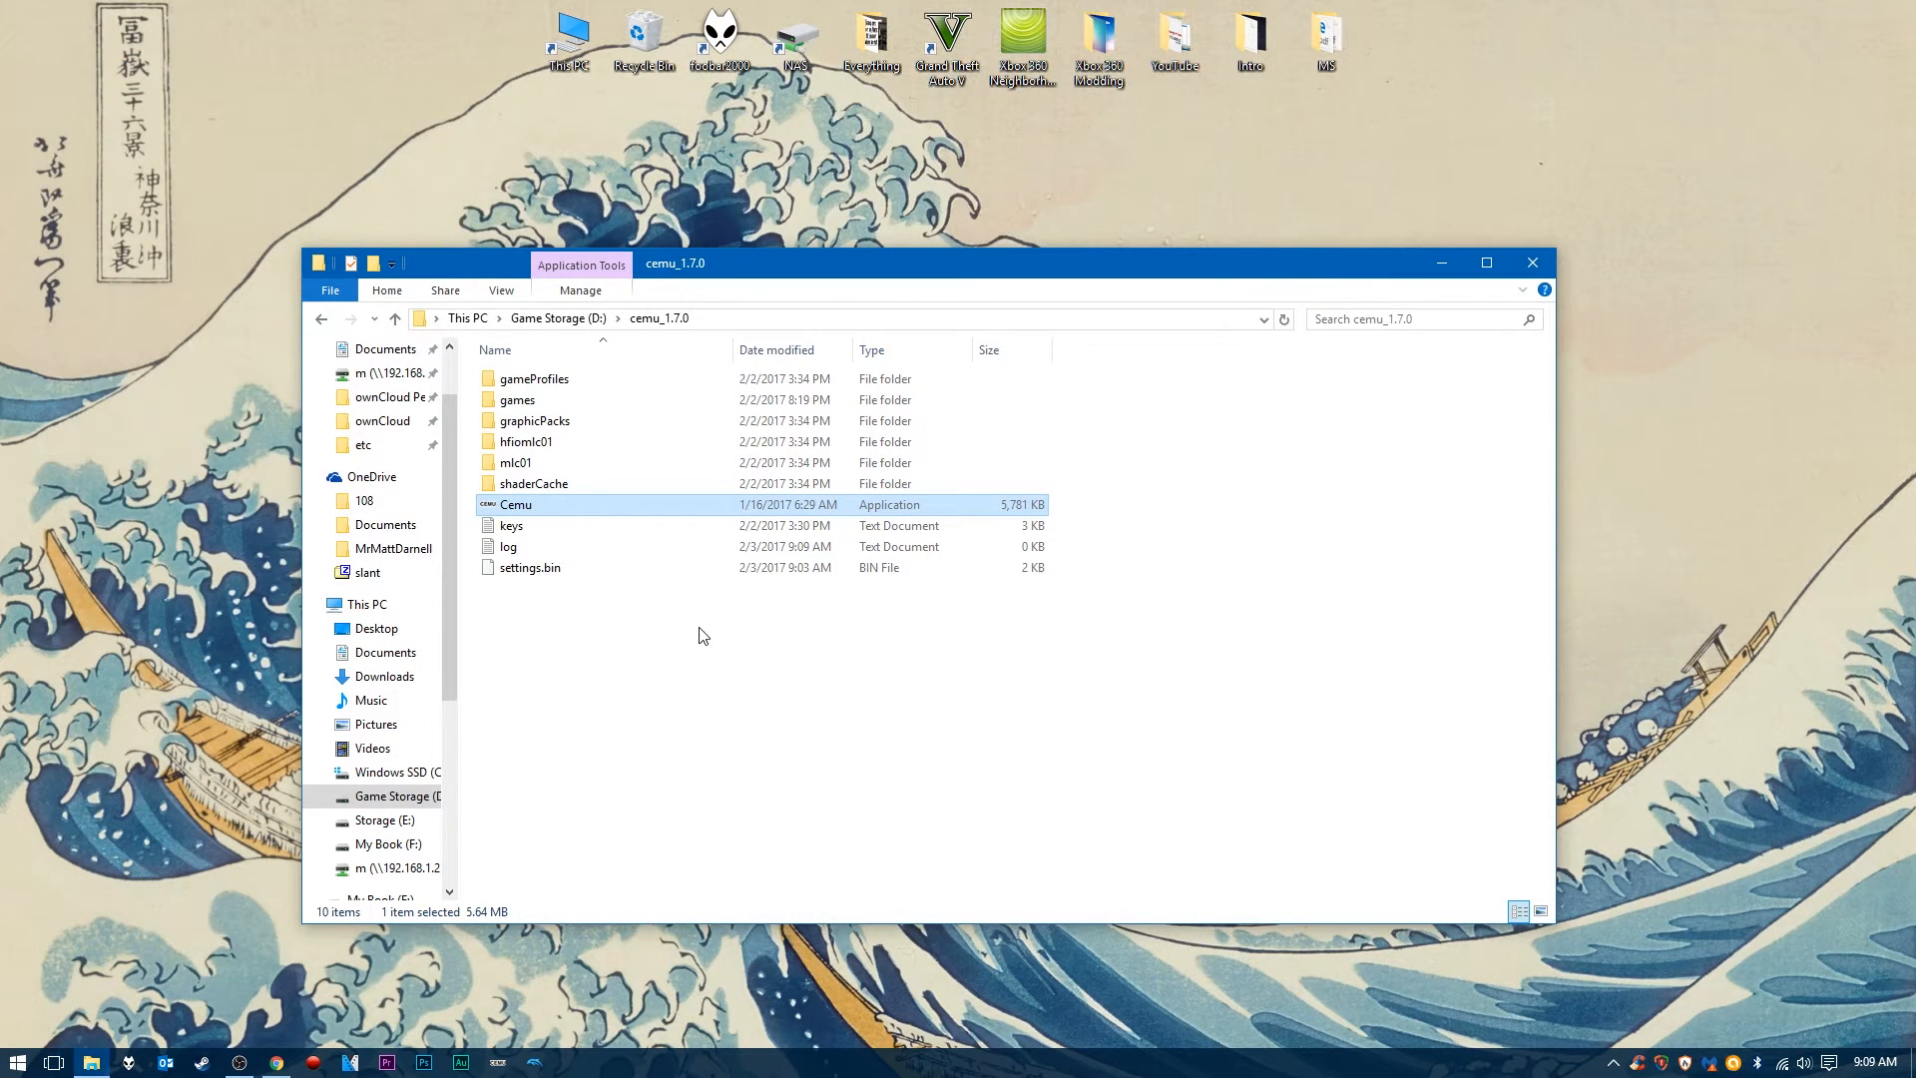
{"action": "left_click", "coordinate": [511, 525]}
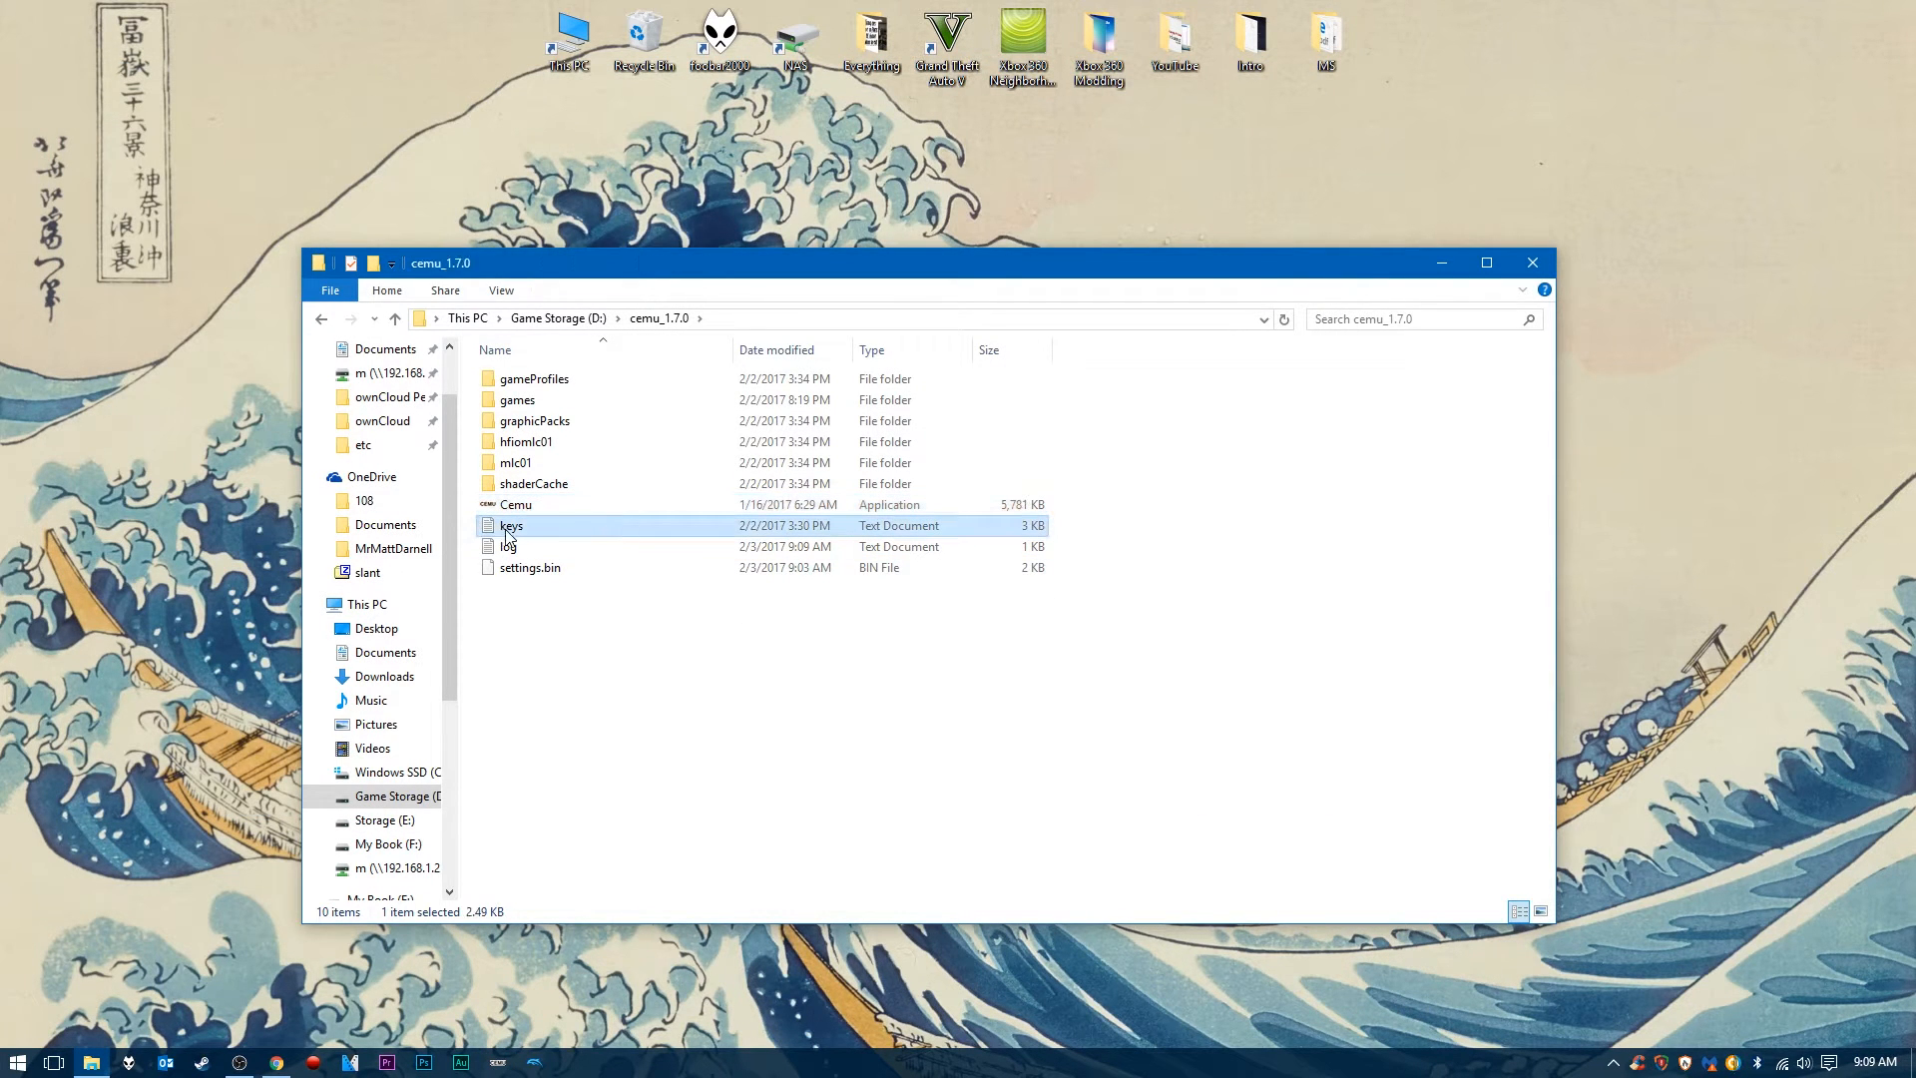
{"action": "mouse_move", "coordinate": [597, 535]}
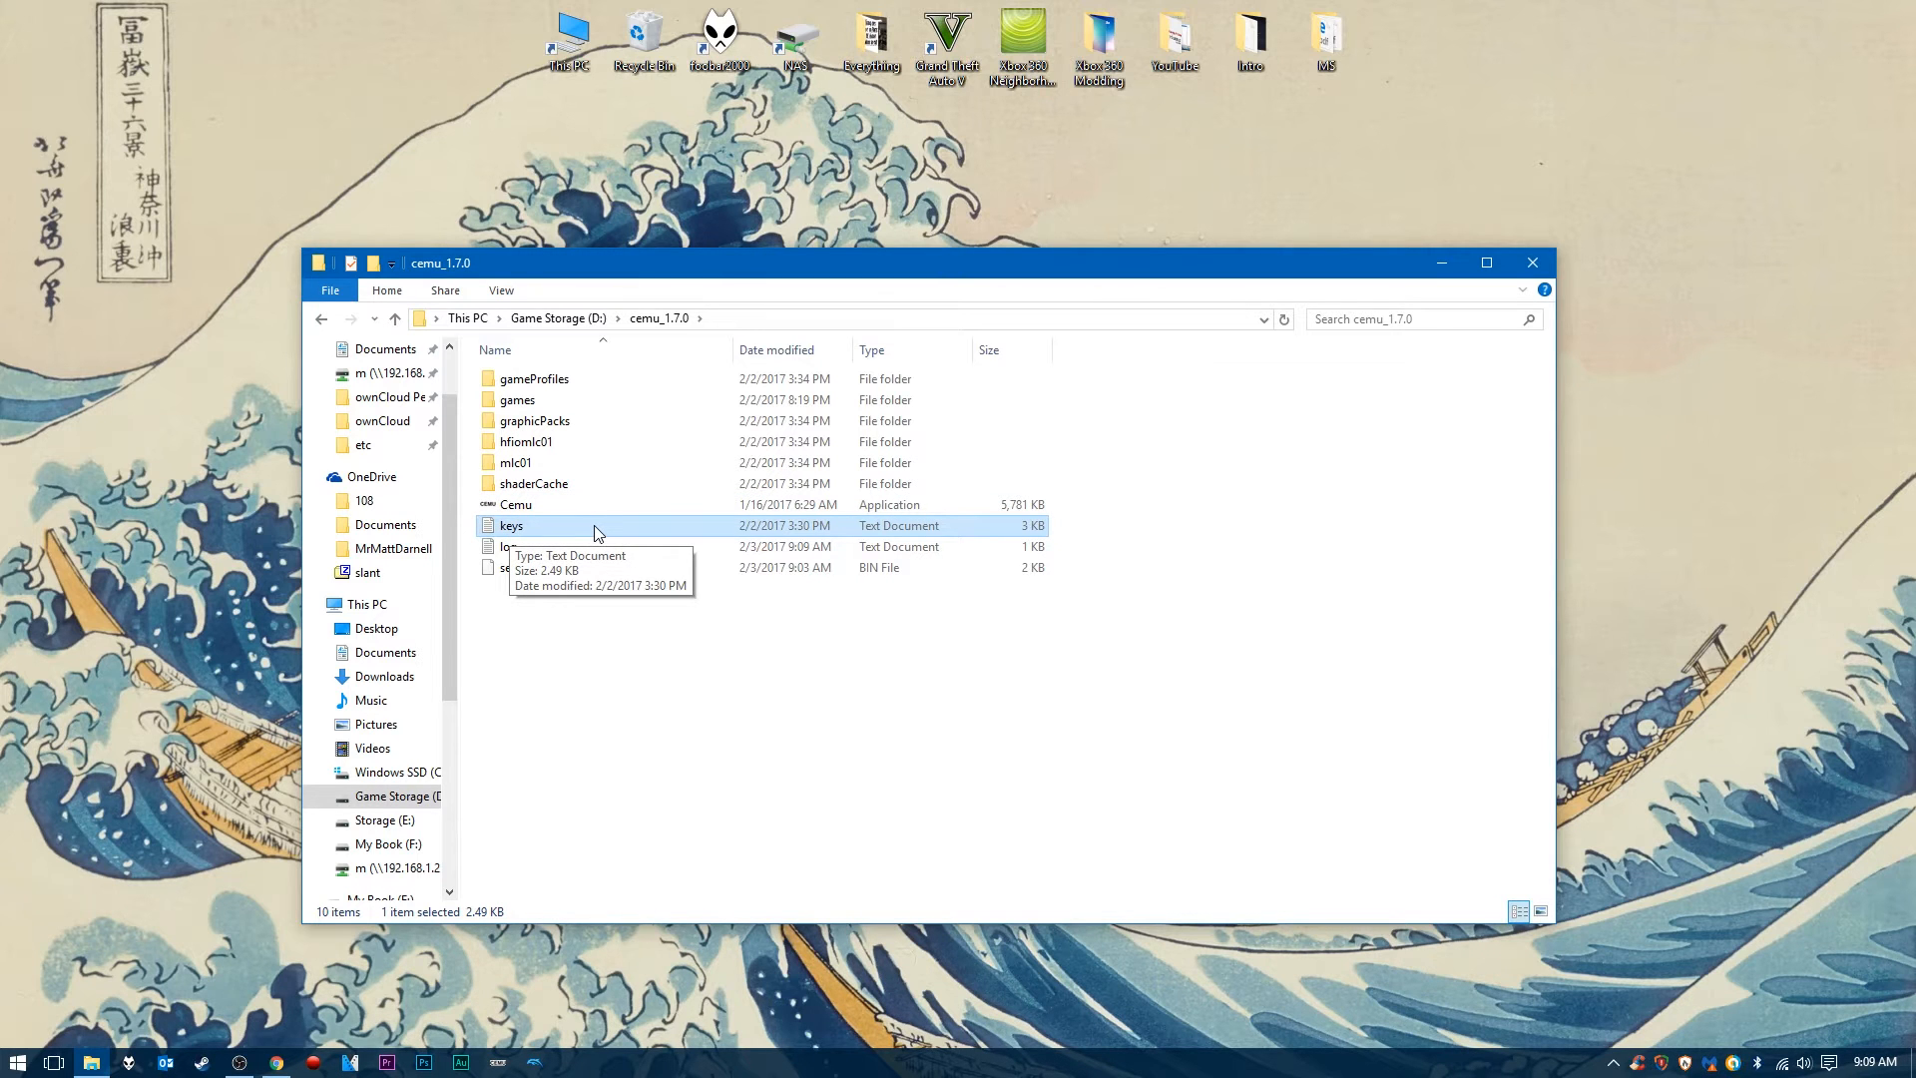
- Open keys.txt in Notepad and scroll to the top of the Wii U key list
{"action": "double_click", "coordinate": [511, 525]}
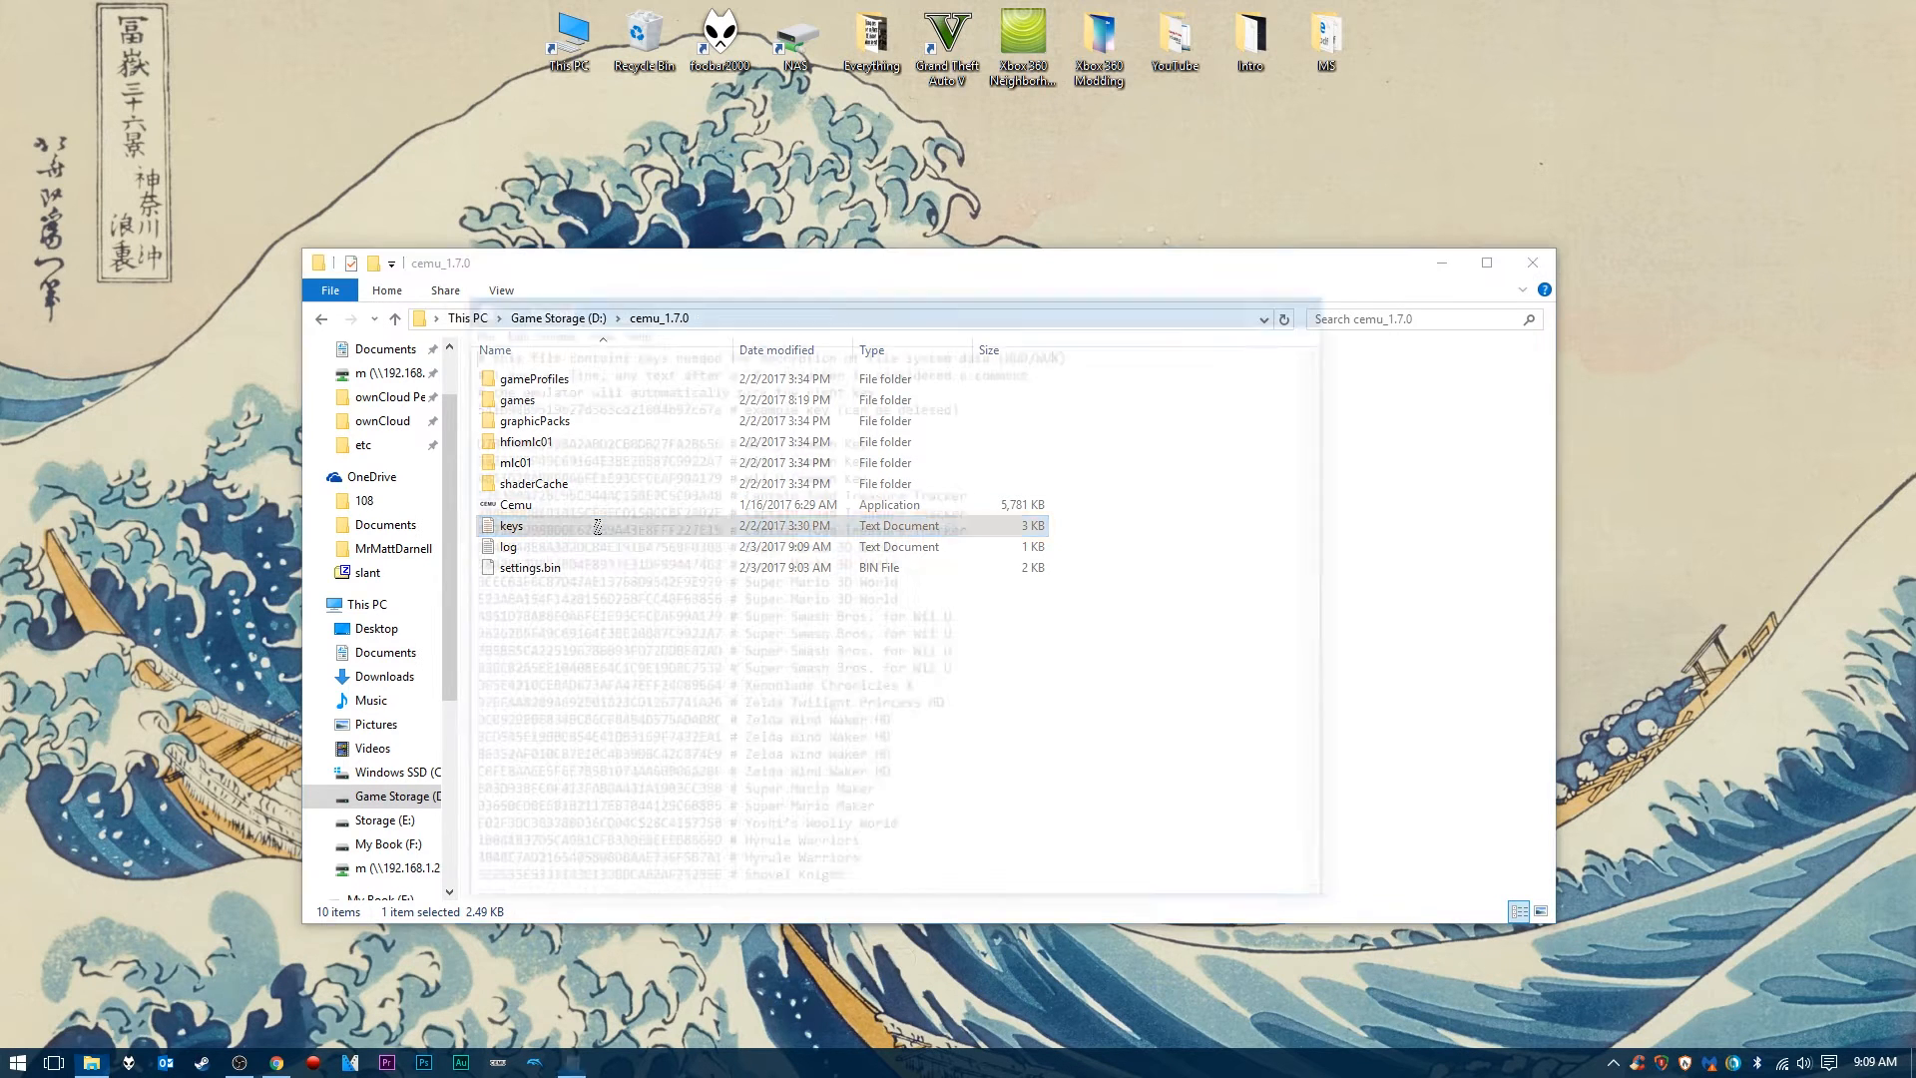
{"action": "double_click", "coordinate": [511, 525]}
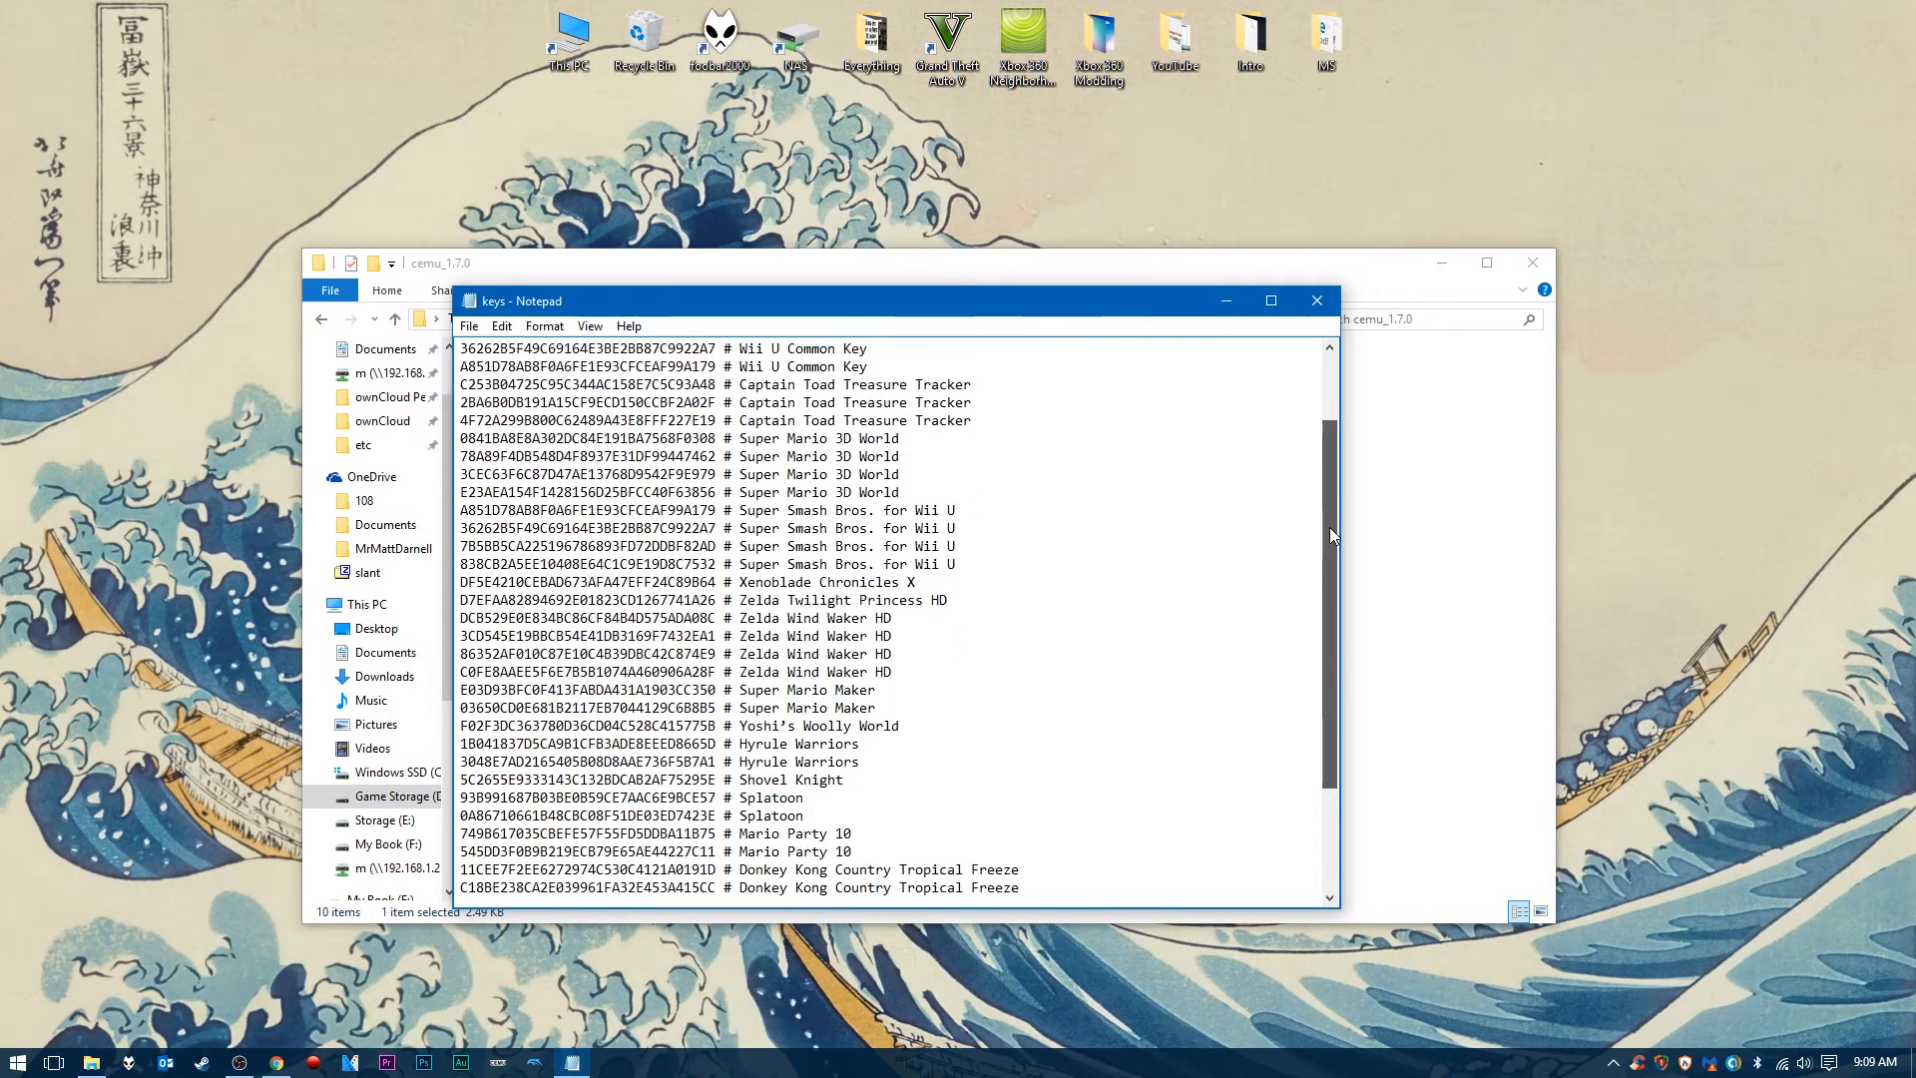
{"action": "scroll", "scroll_direction": "up", "scroll_amount": 3}
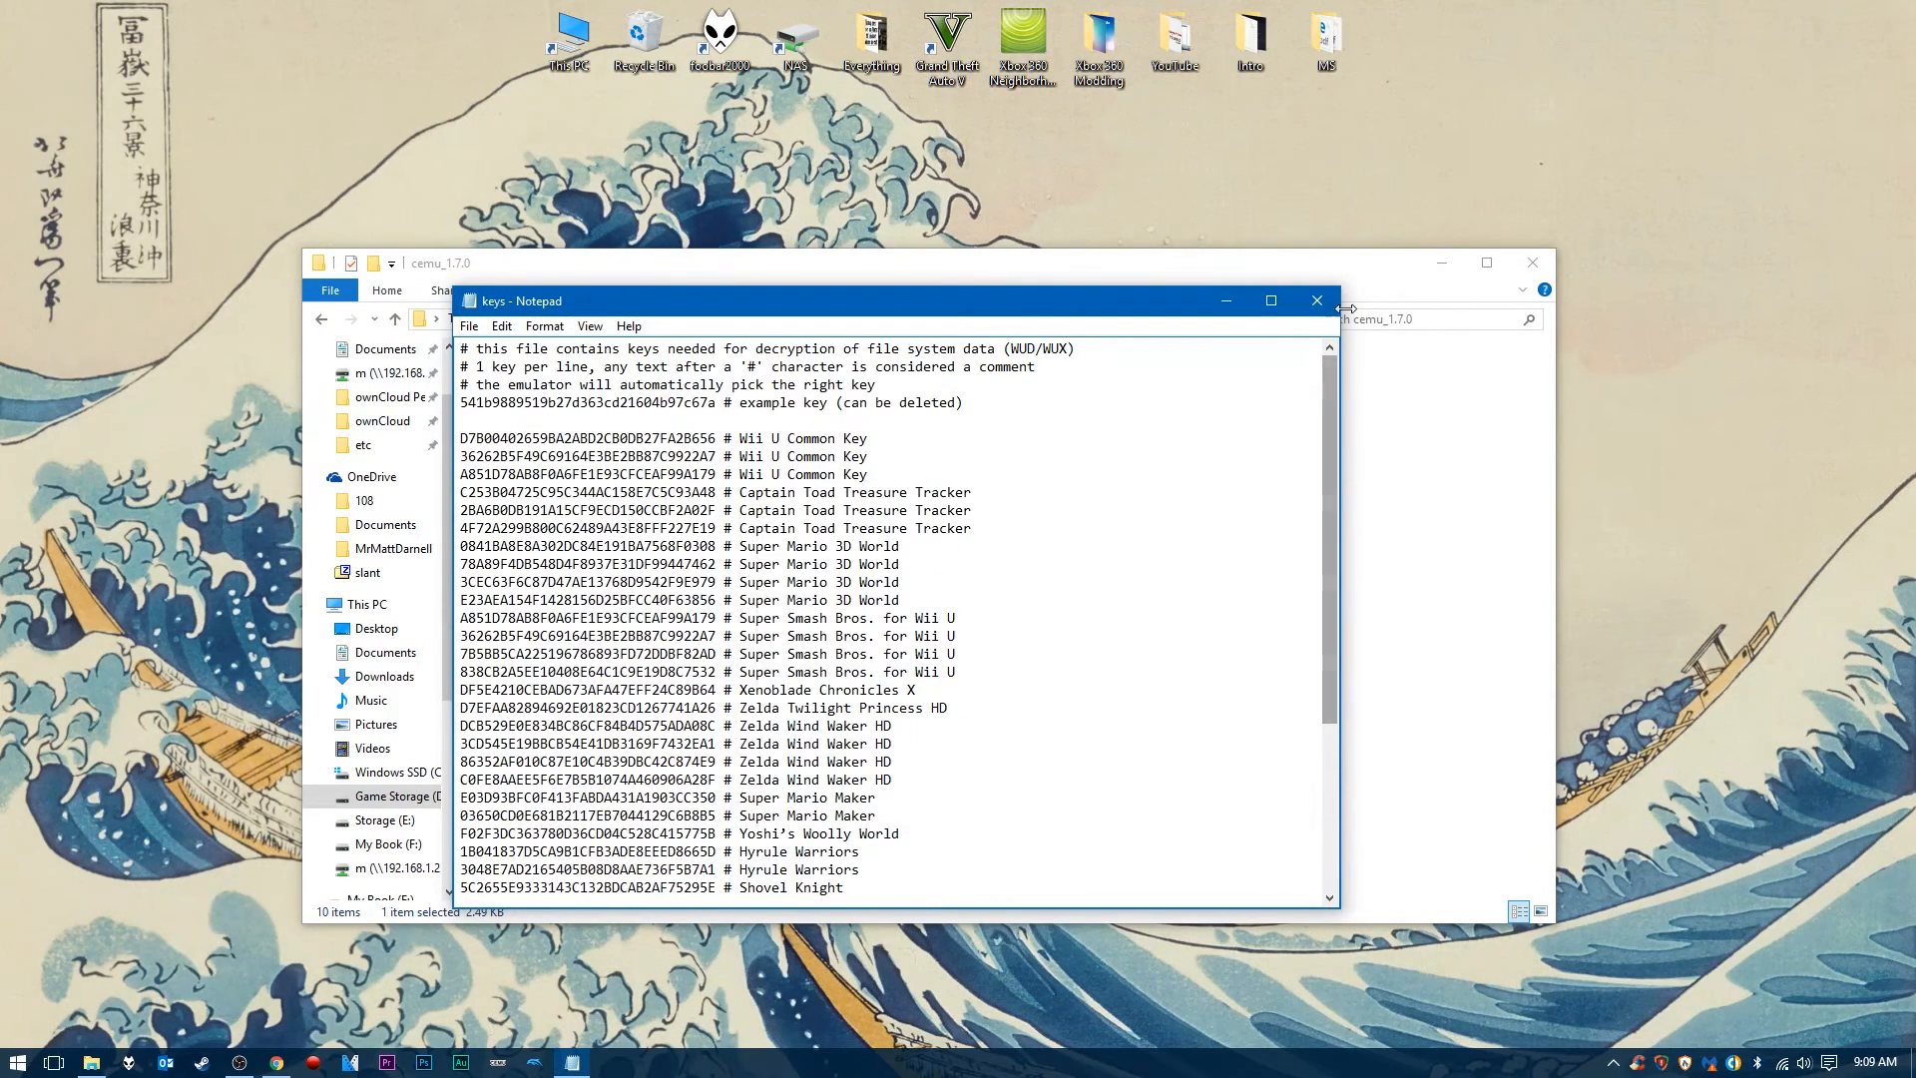
{"action": "mouse_move", "coordinate": [1315, 301]}
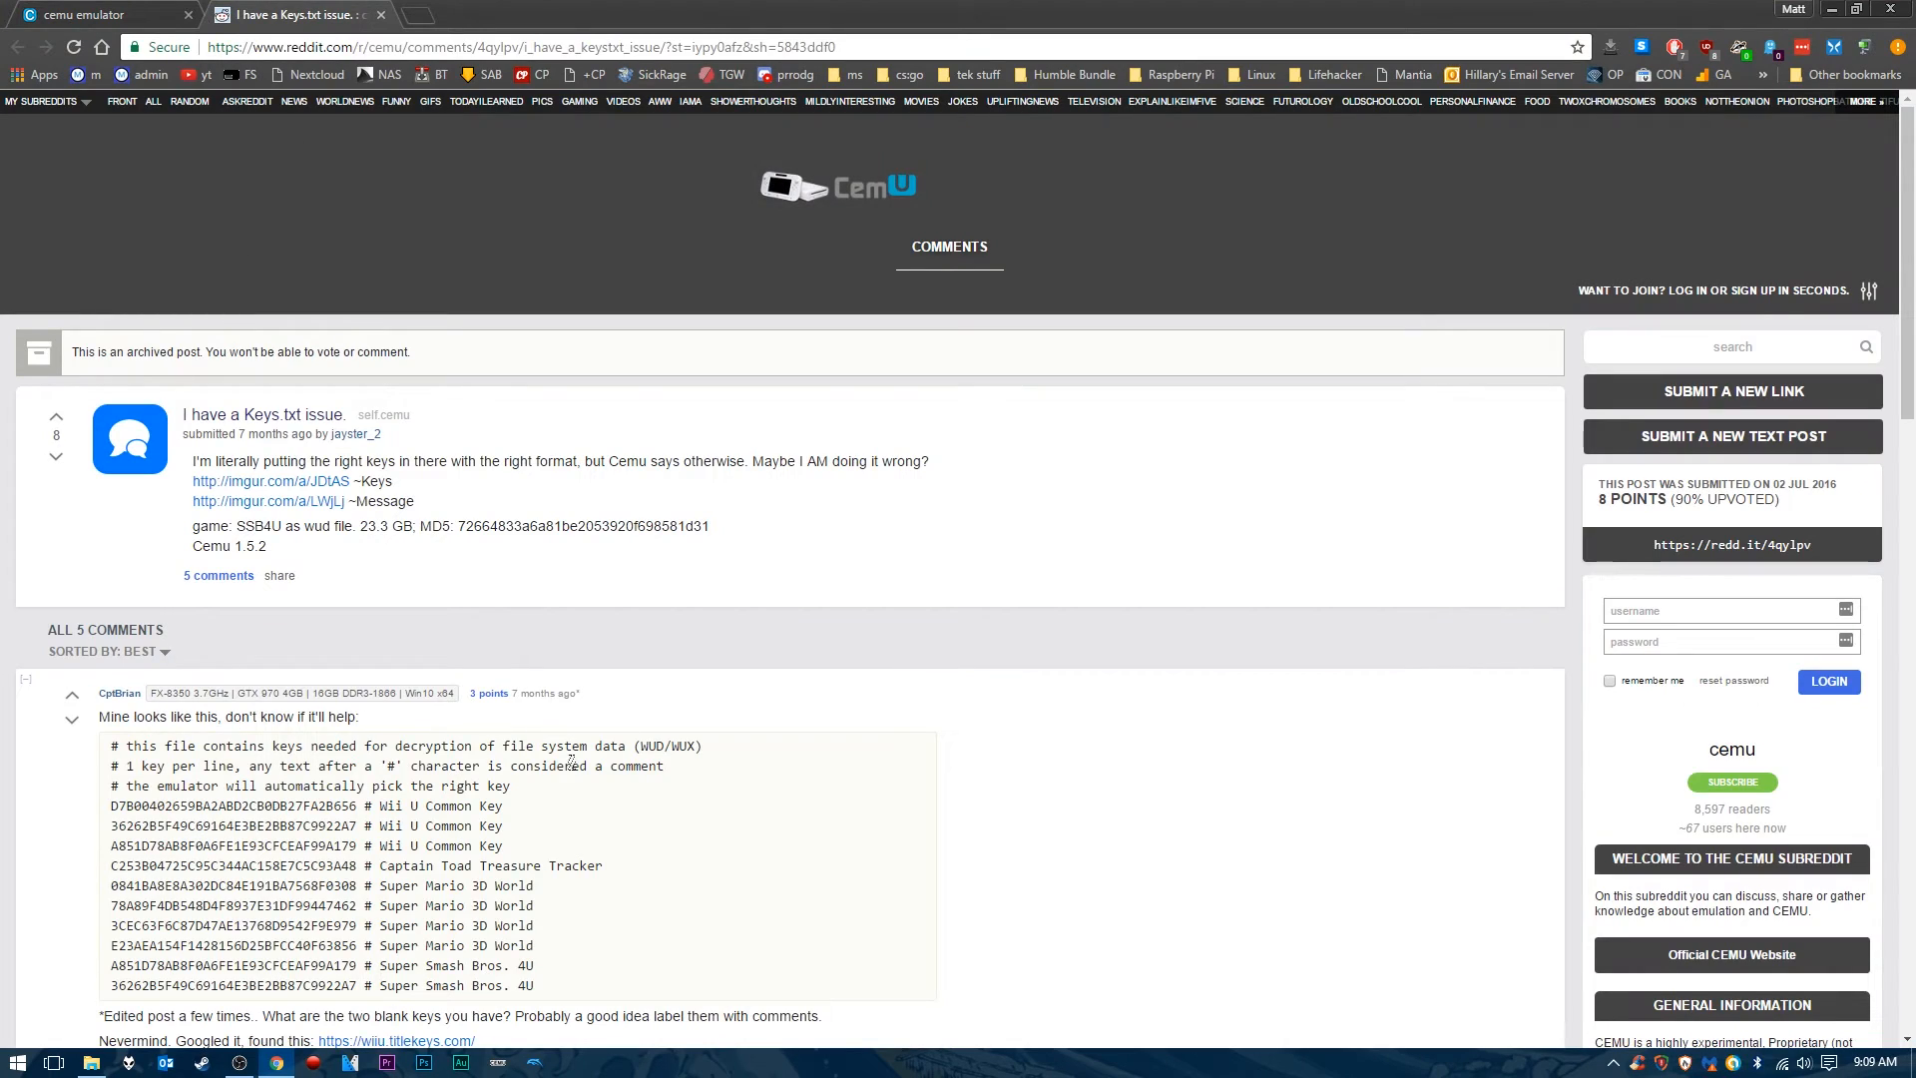
- Read the Reddit Keys.txt thread's sample key list, then return to the keys file
{"action": "scroll", "scroll_direction": "down", "scroll_amount": 3}
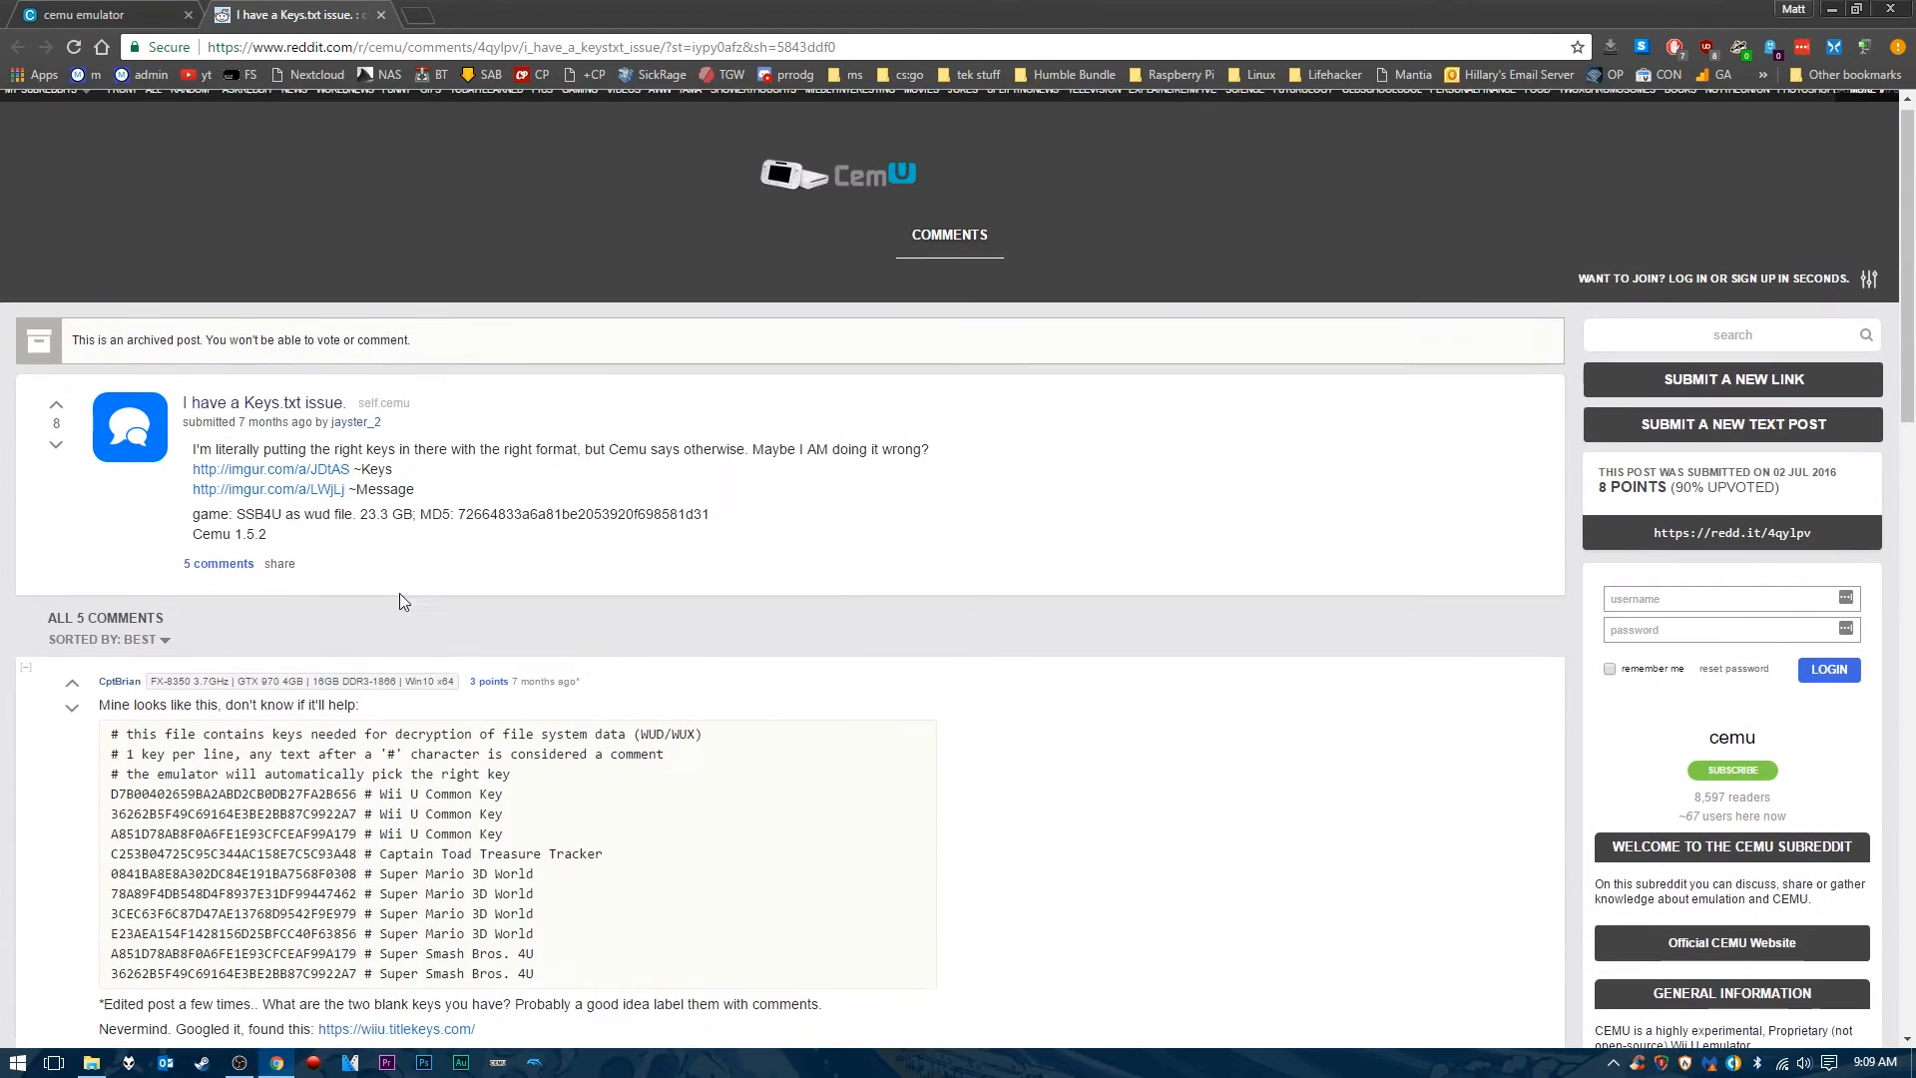
{"action": "scroll", "scroll_direction": "down", "scroll_amount": 3}
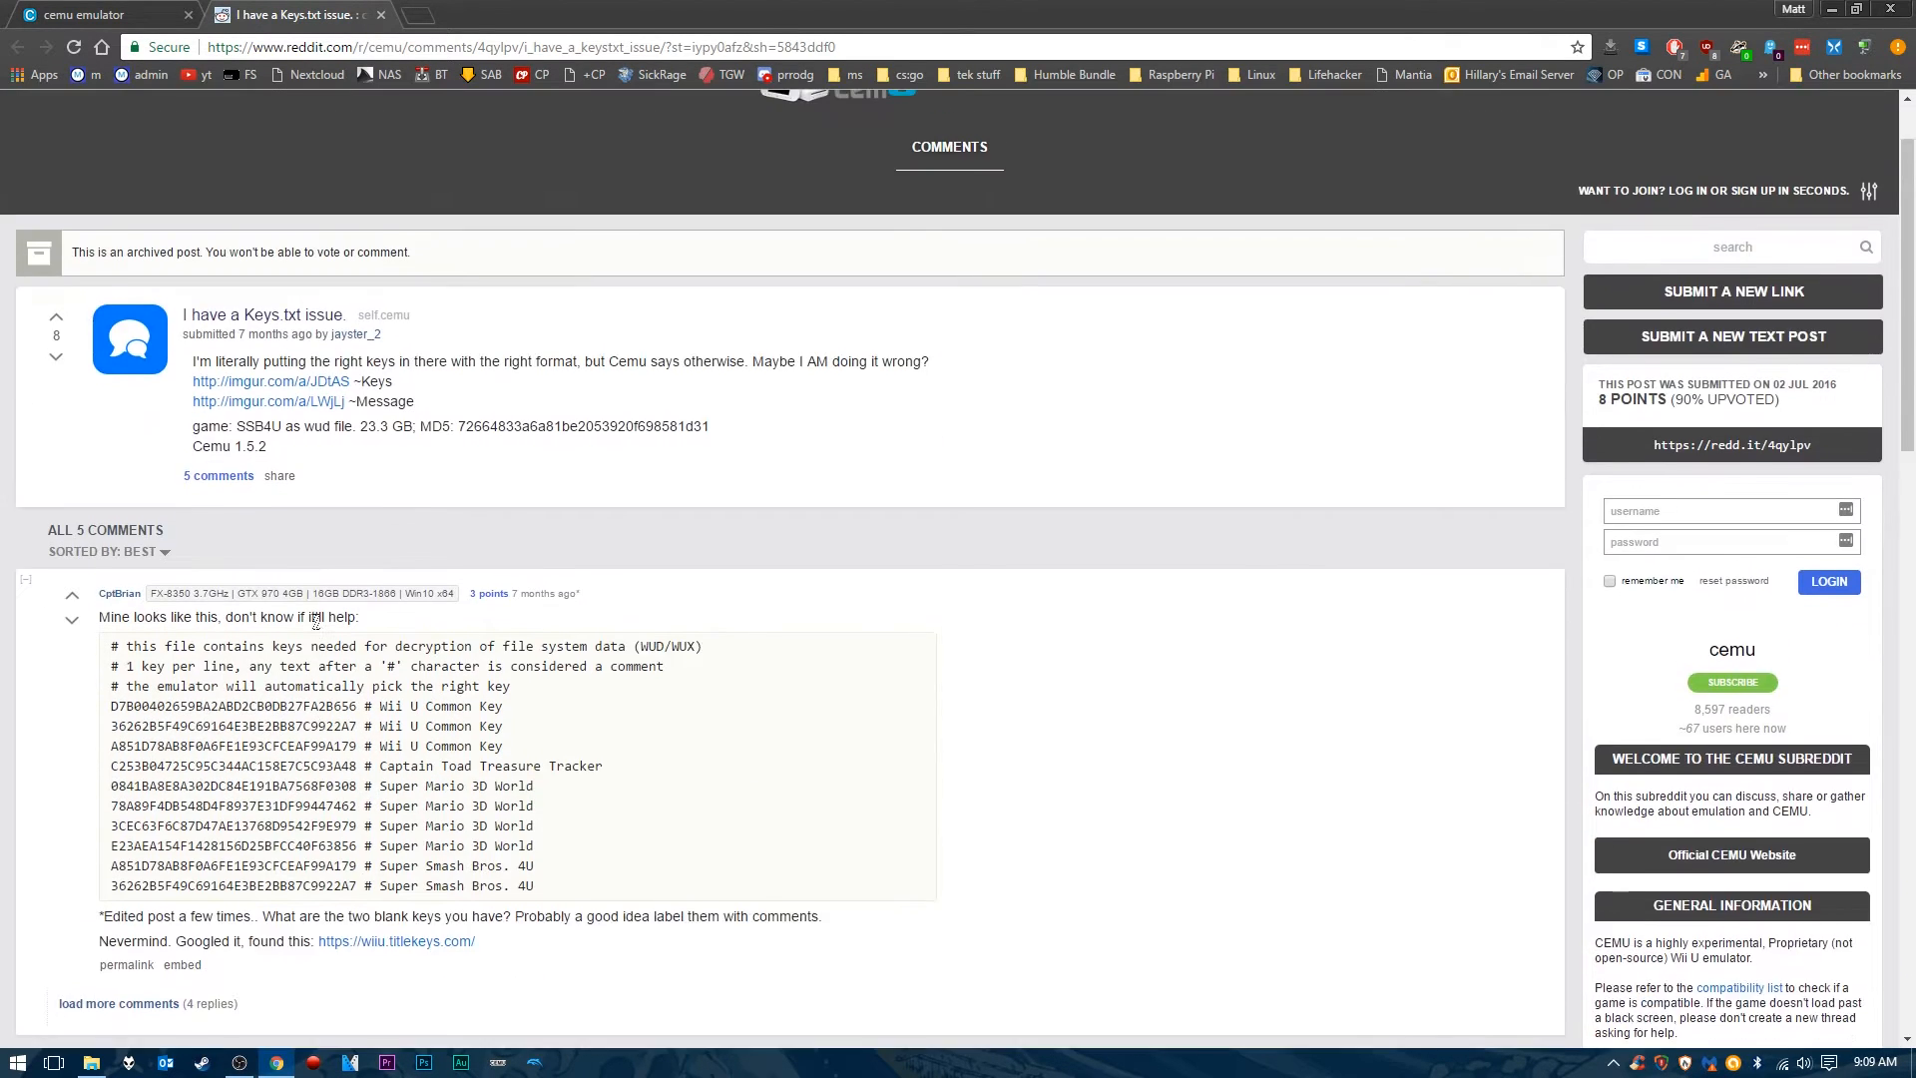
{"action": "left_click", "coordinate": [379, 14]}
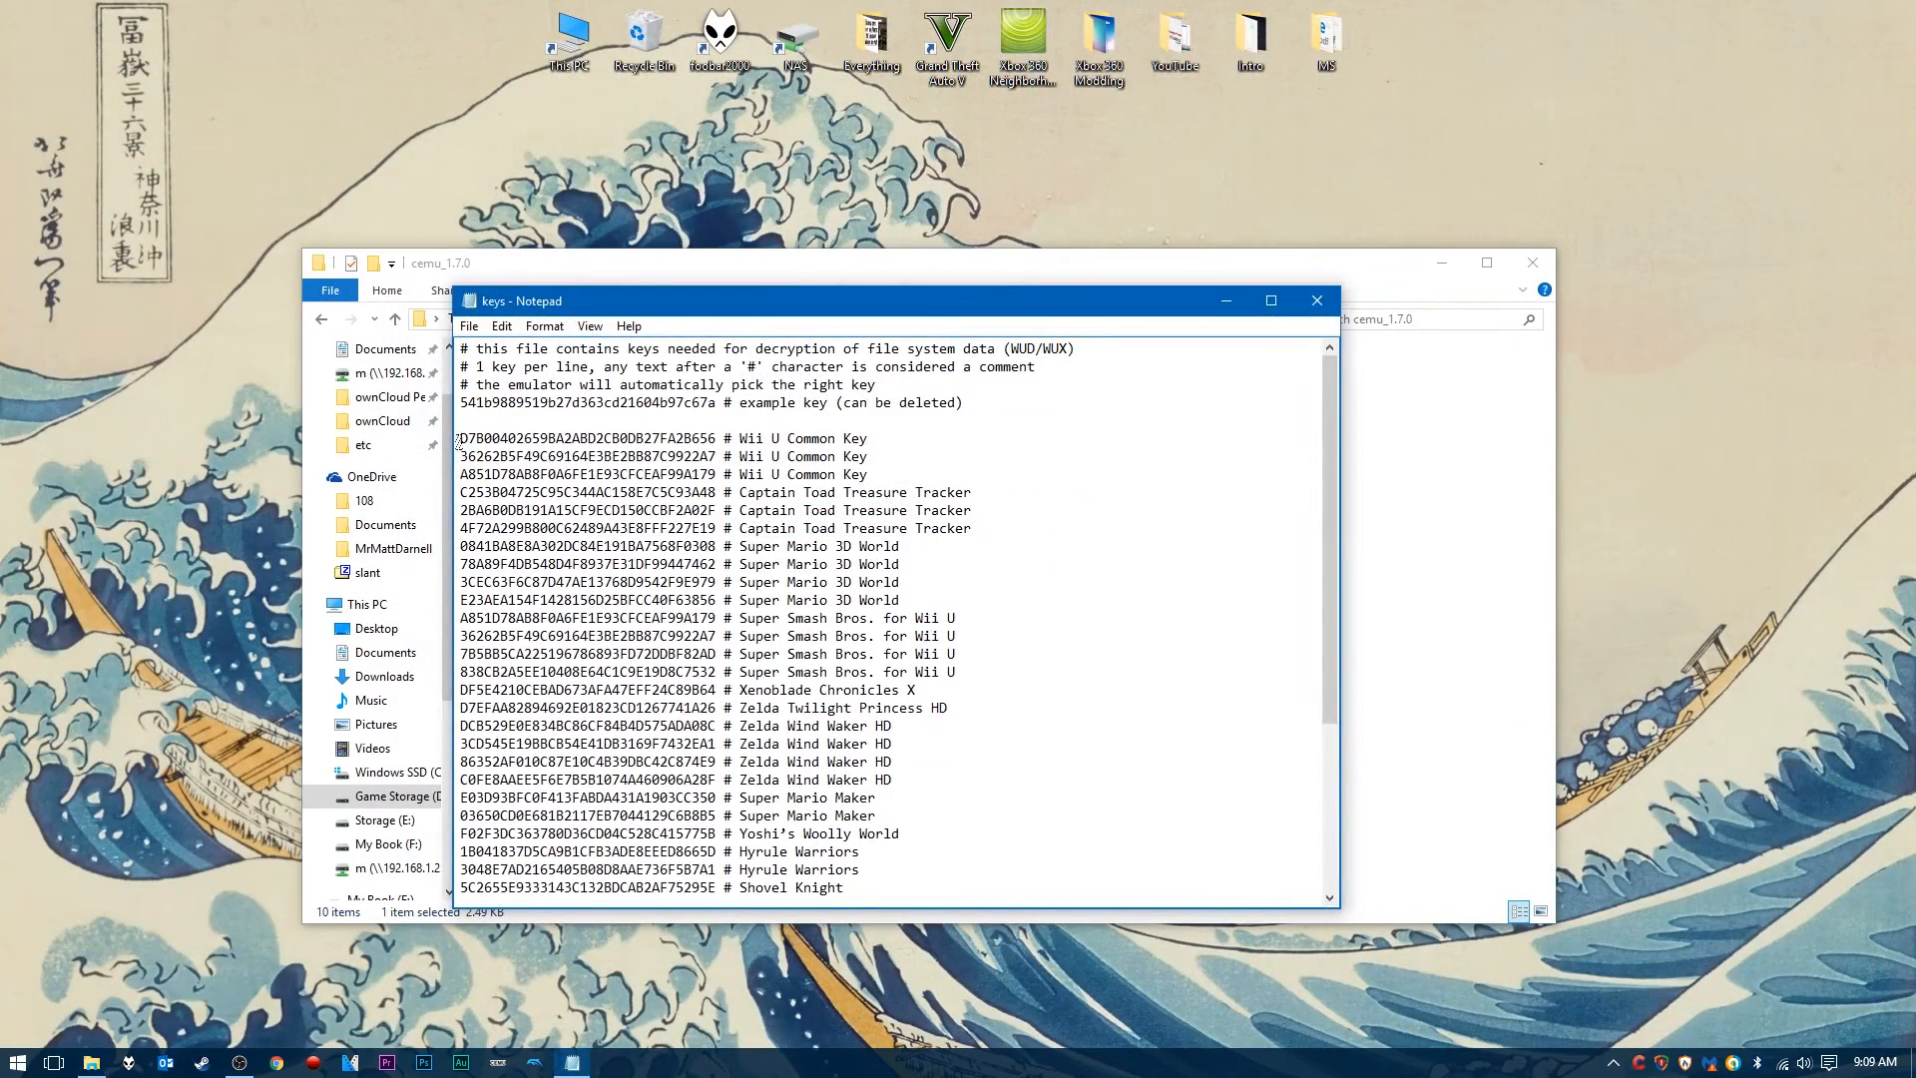
- Review the keys file down to the Mario Kart 8 entries and close Notepad
{"action": "scroll", "scroll_direction": "down", "scroll_amount": 3}
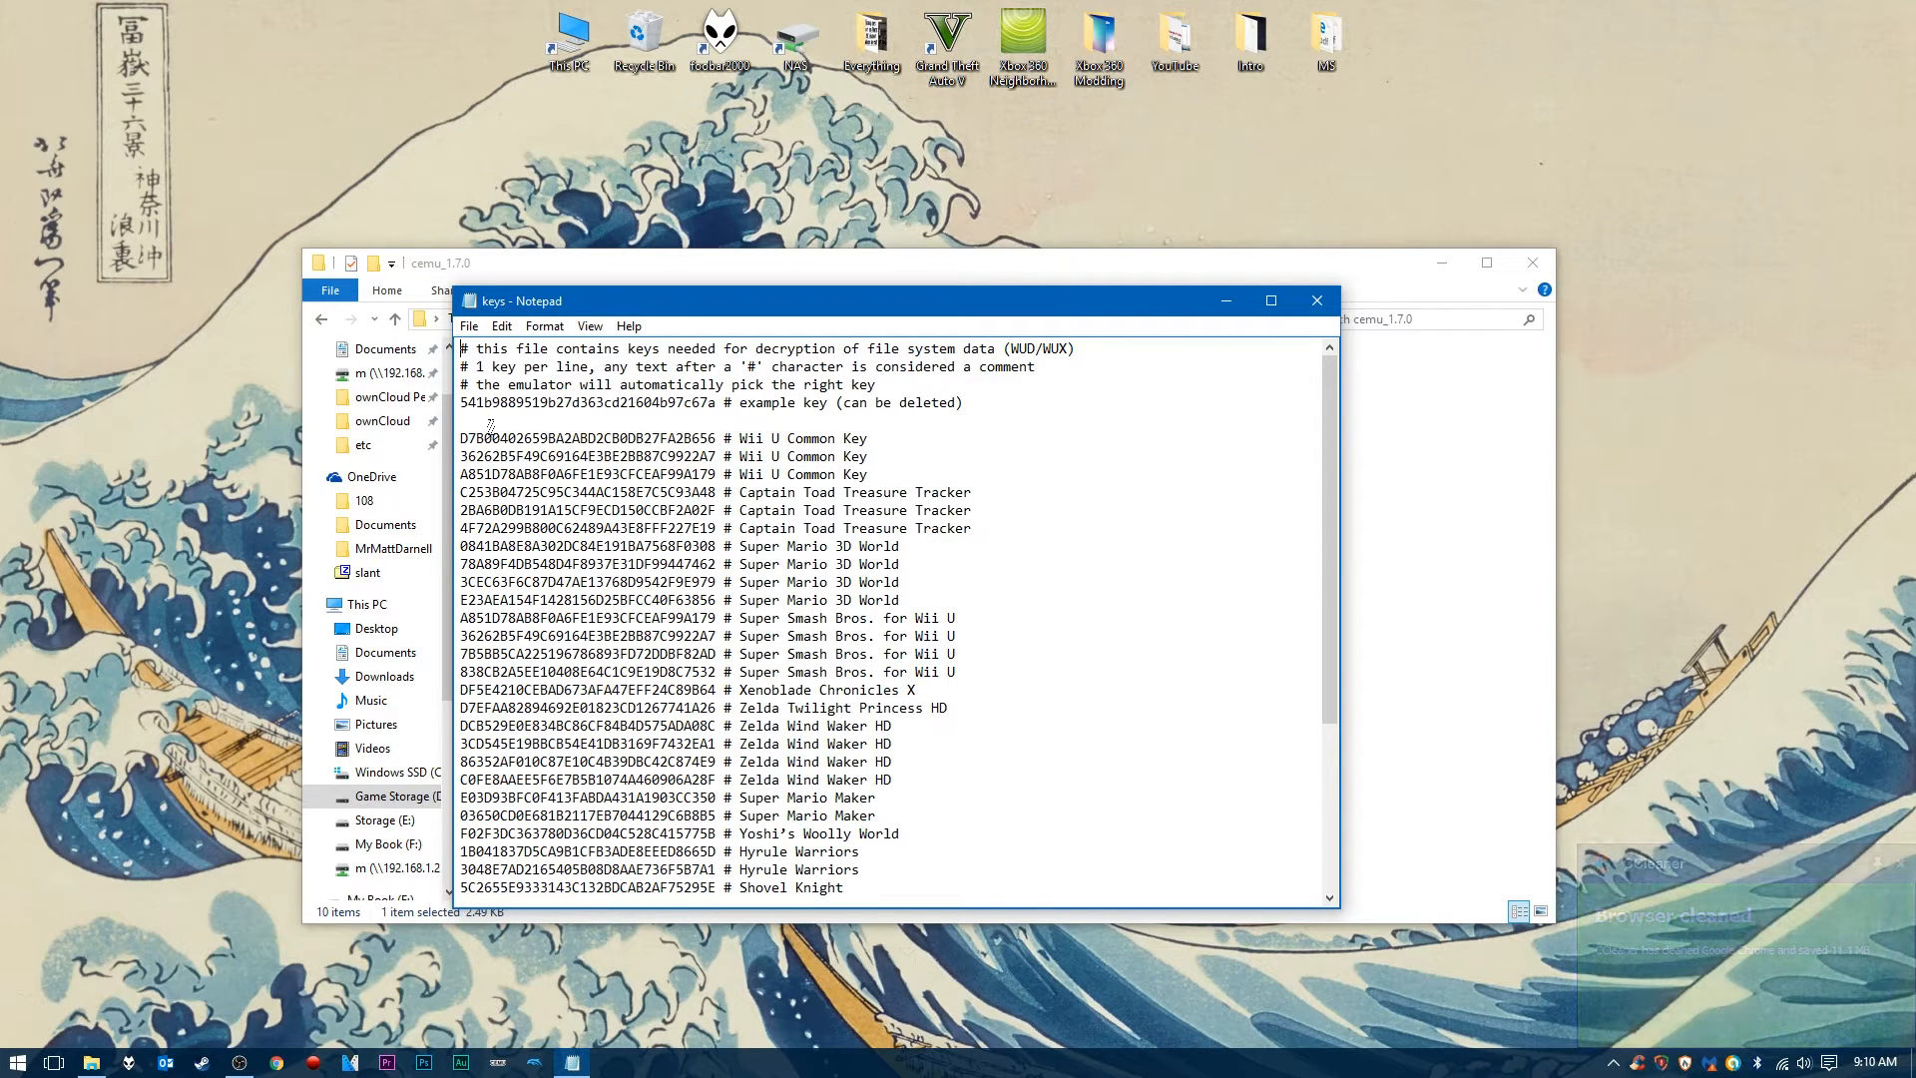
{"action": "triple_click", "coordinate": [661, 475]}
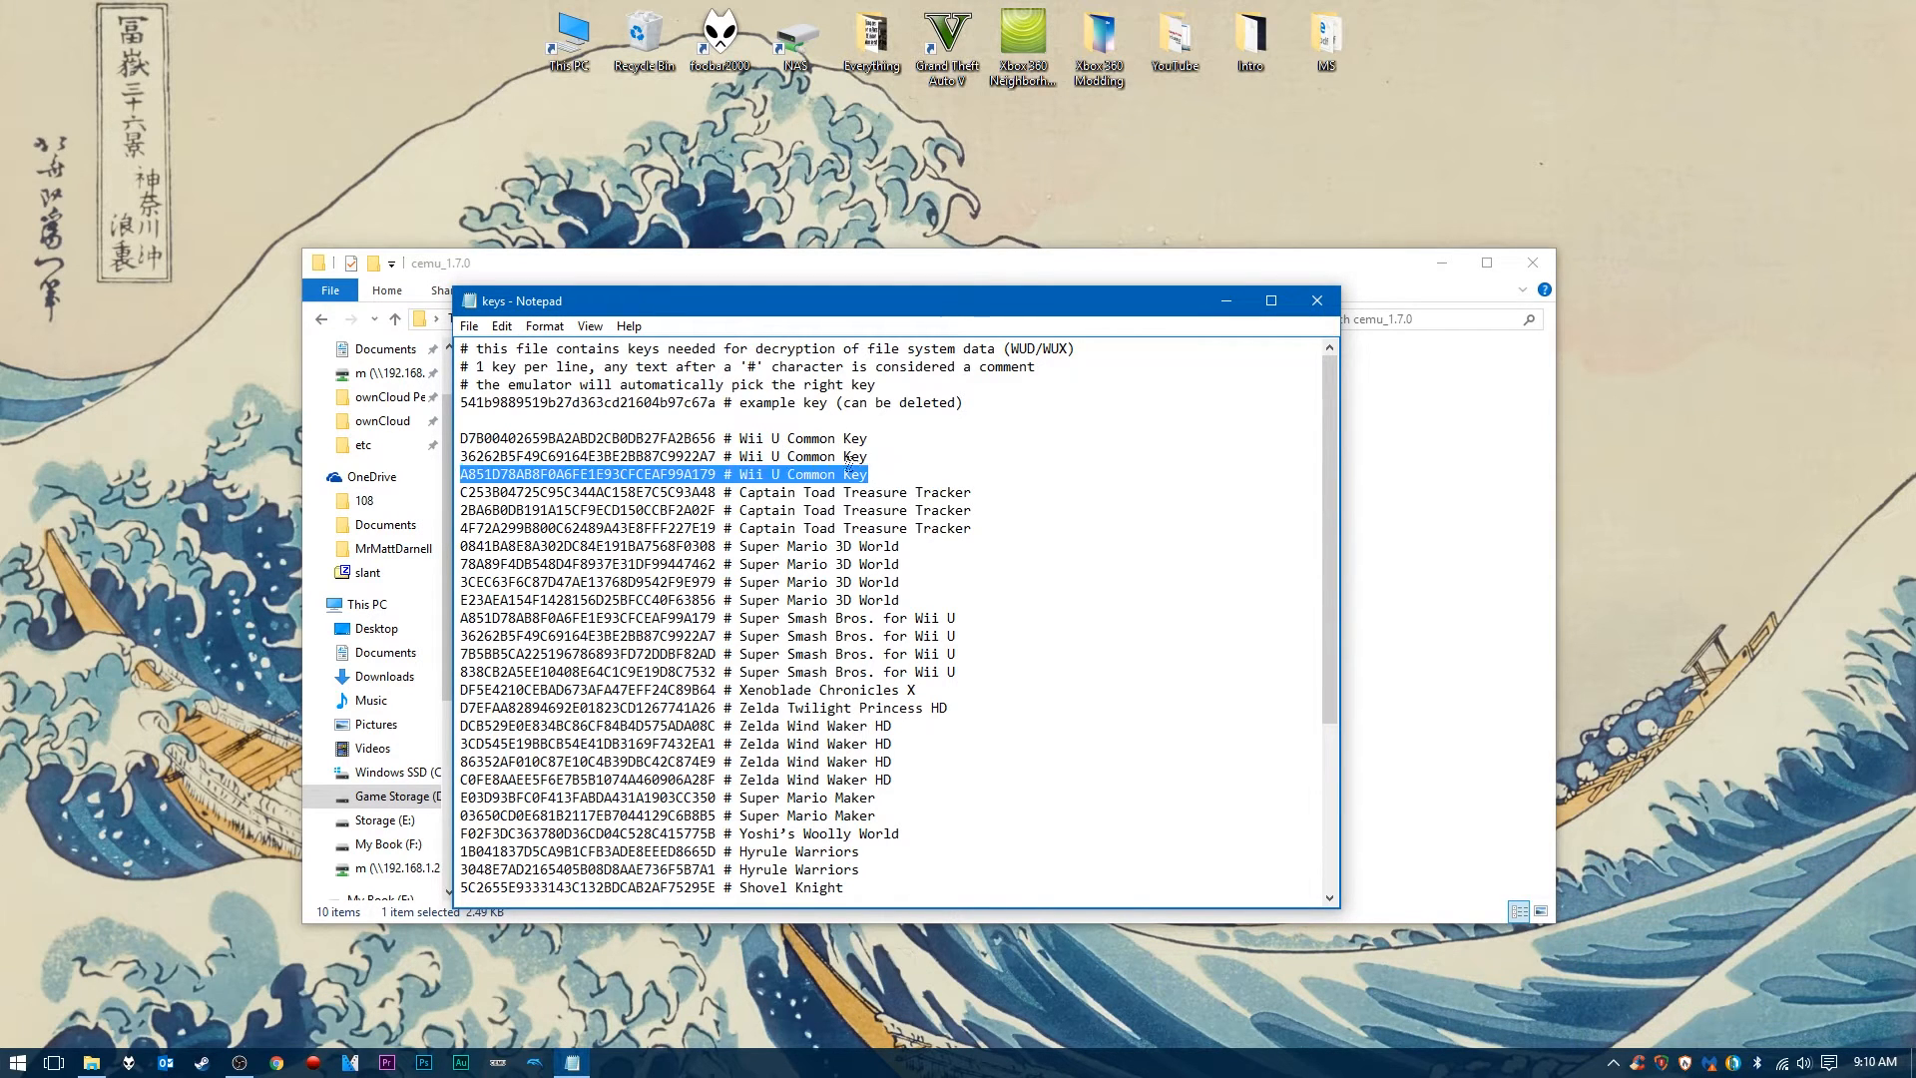
{"action": "left_click", "coordinate": [795, 581]}
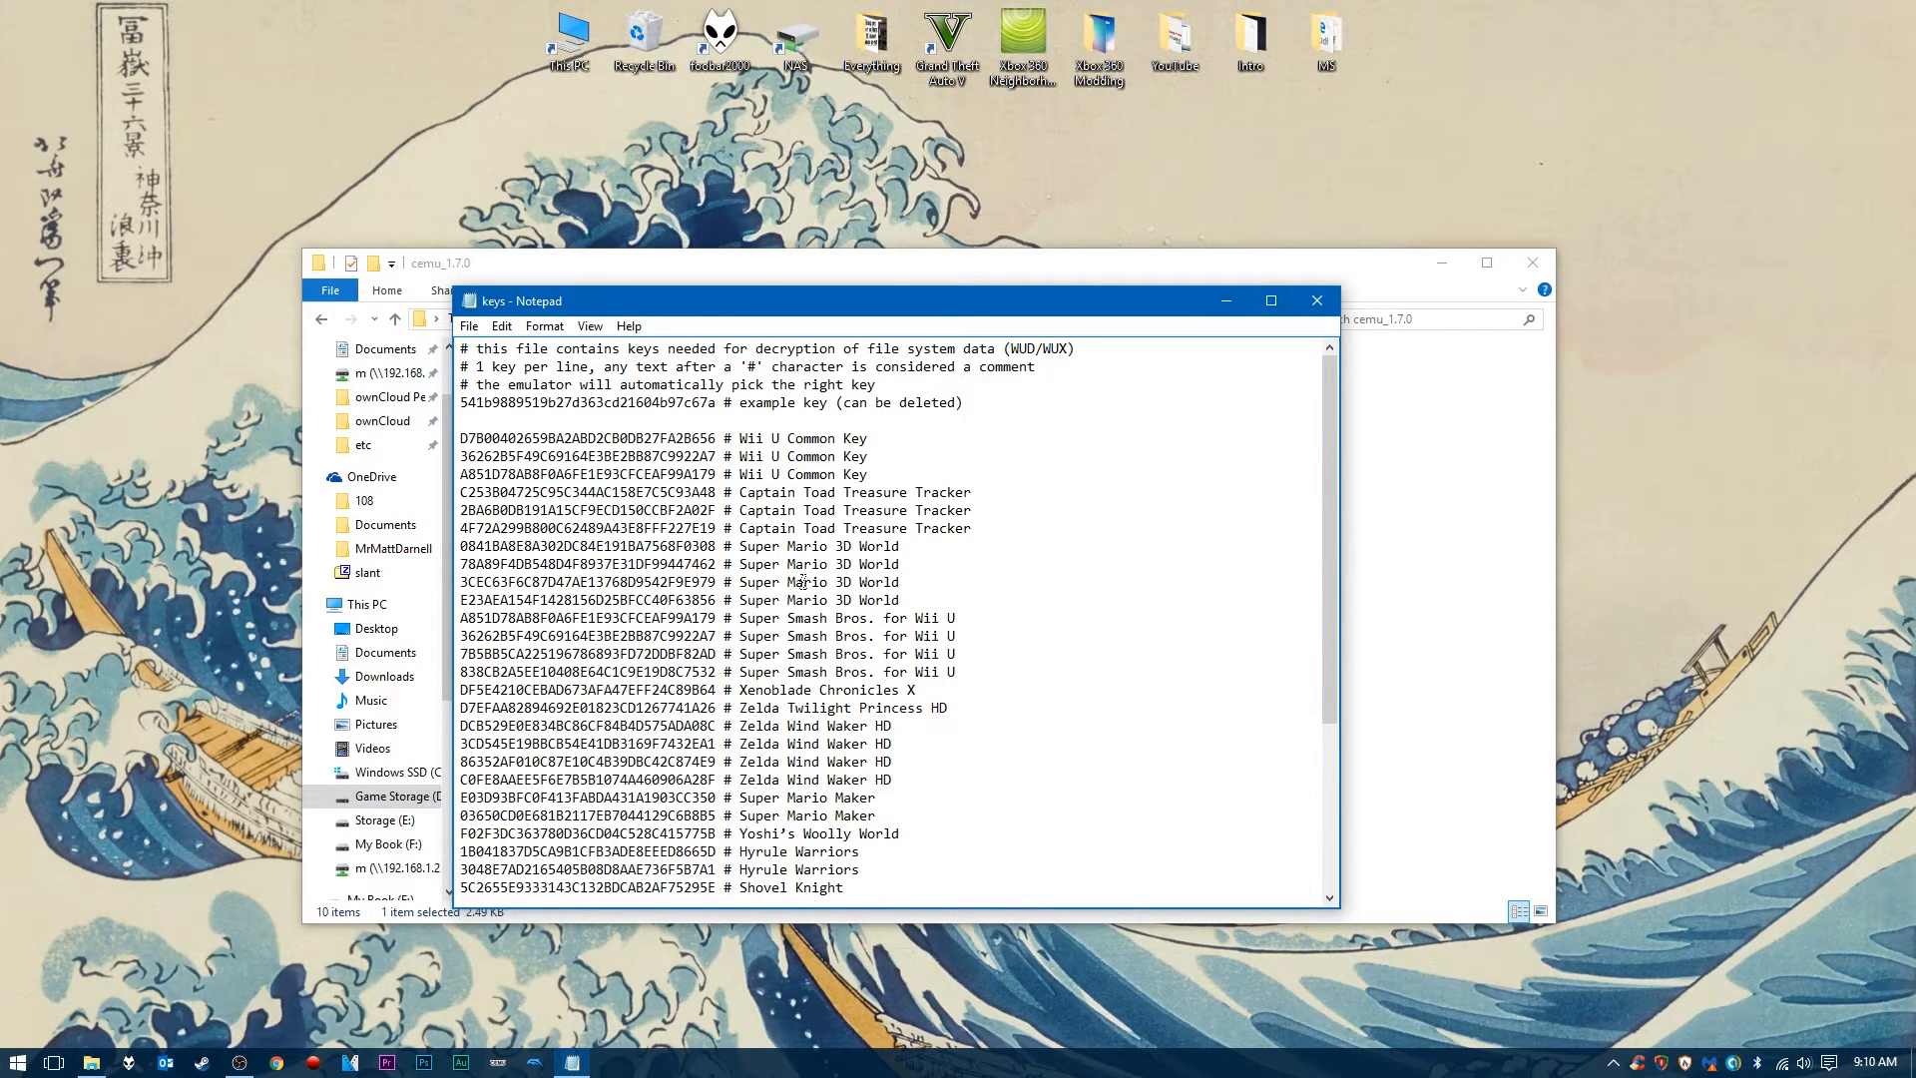
{"action": "scroll", "scroll_direction": "down", "scroll_amount": 3}
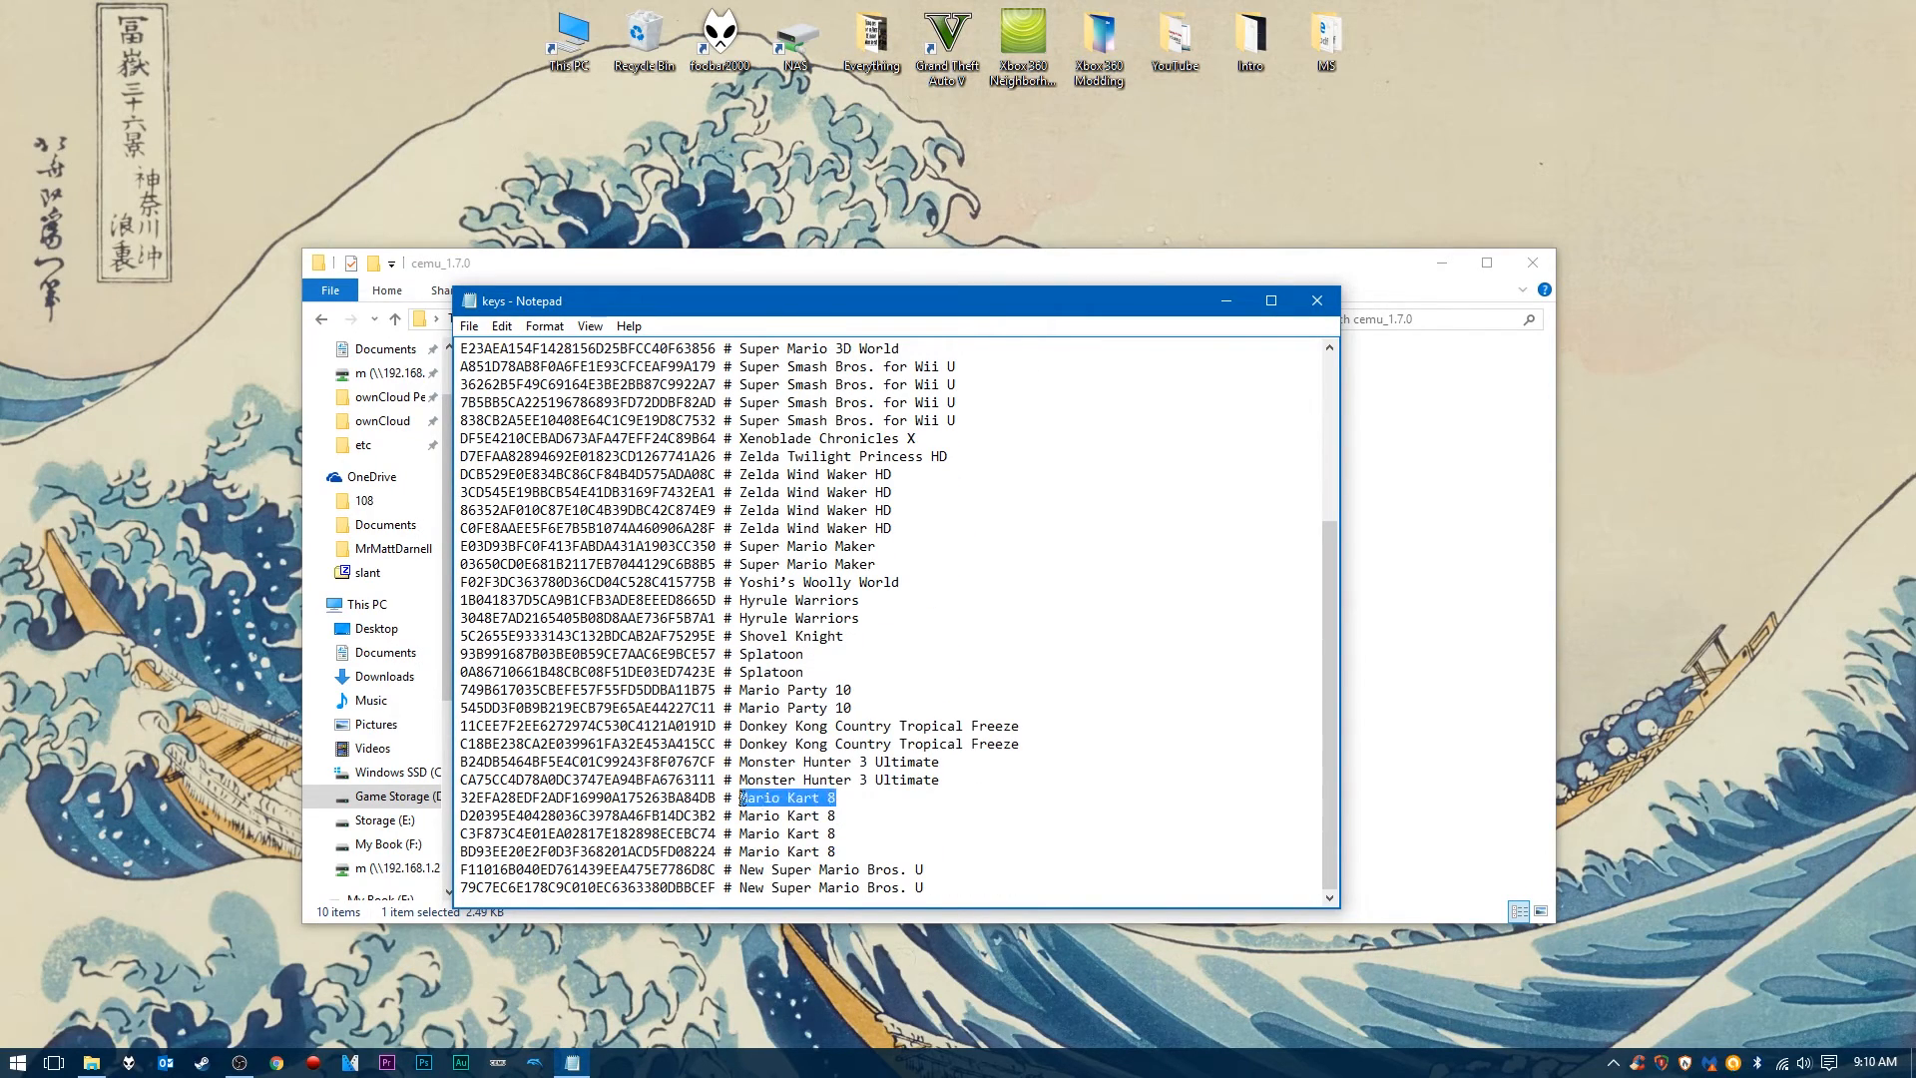
{"action": "mouse_move", "coordinate": [1318, 302]}
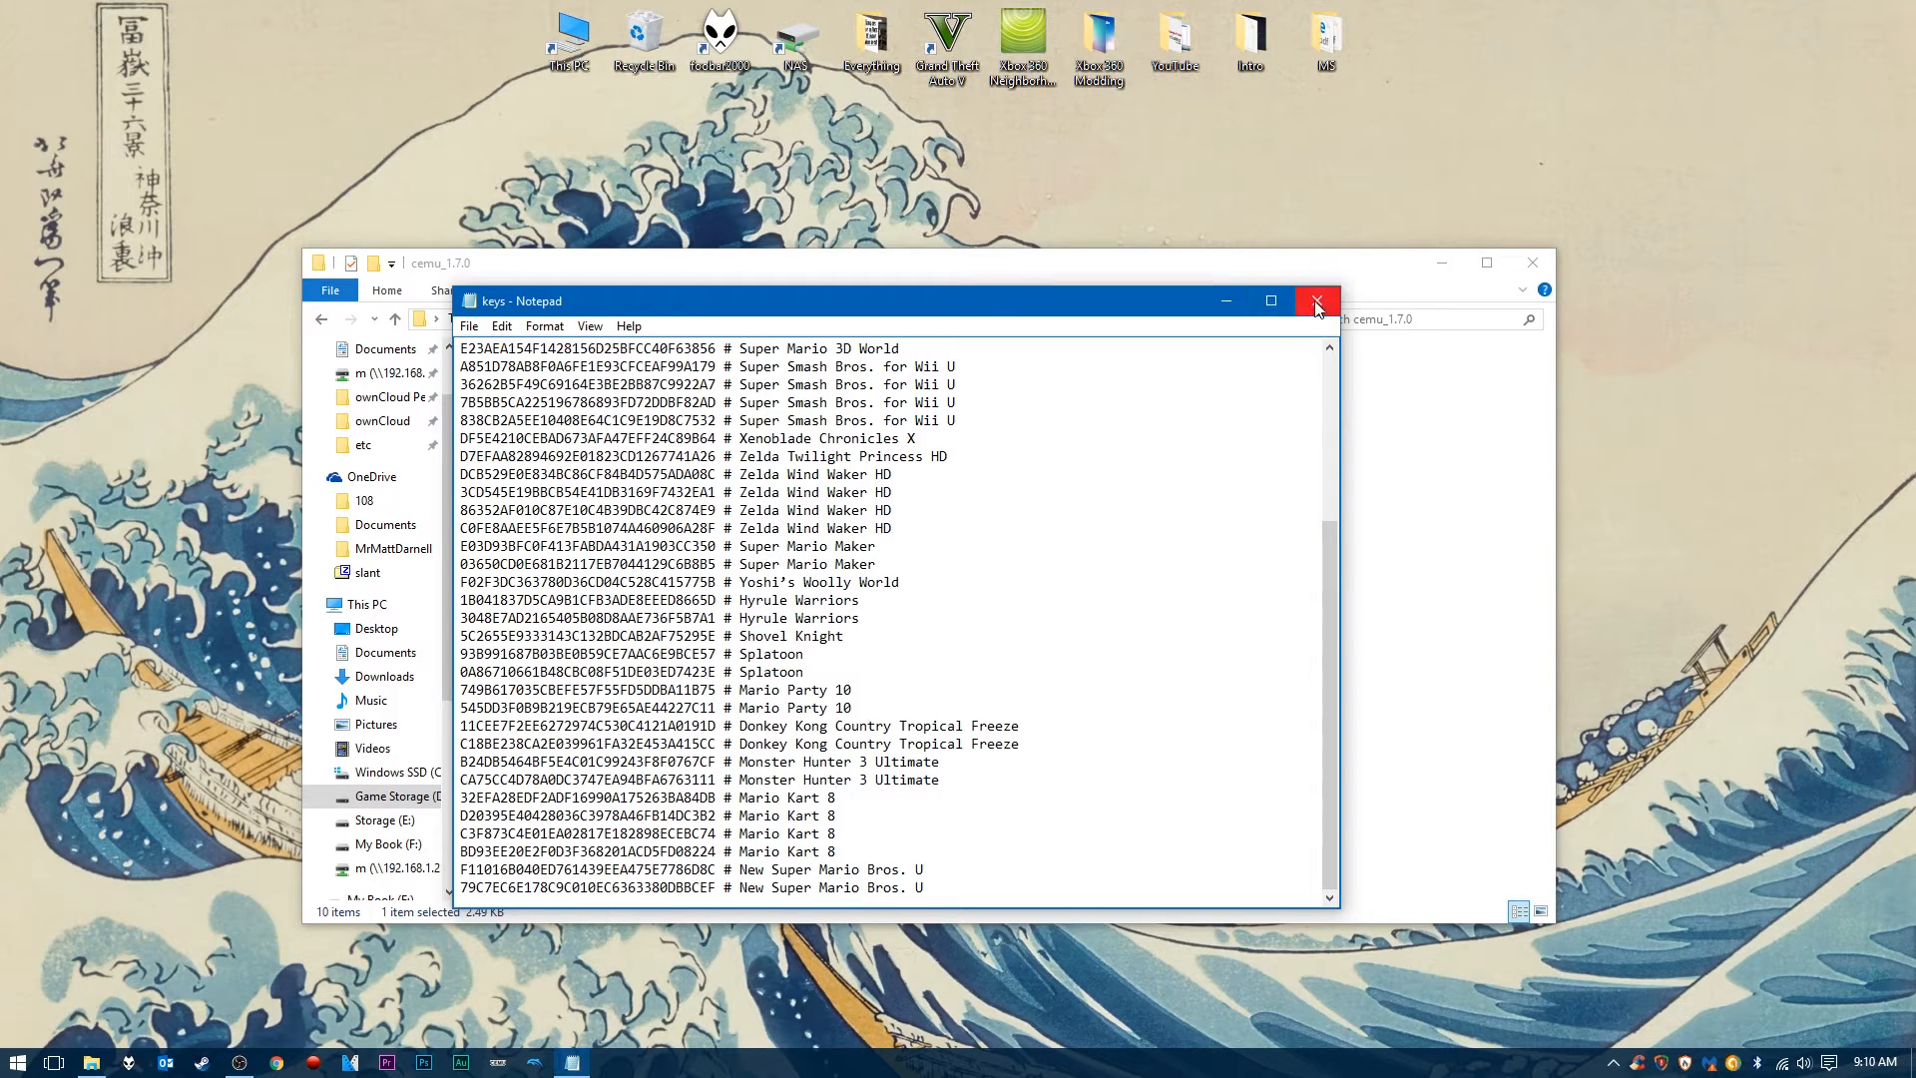
{"action": "left_click", "coordinate": [1316, 302]}
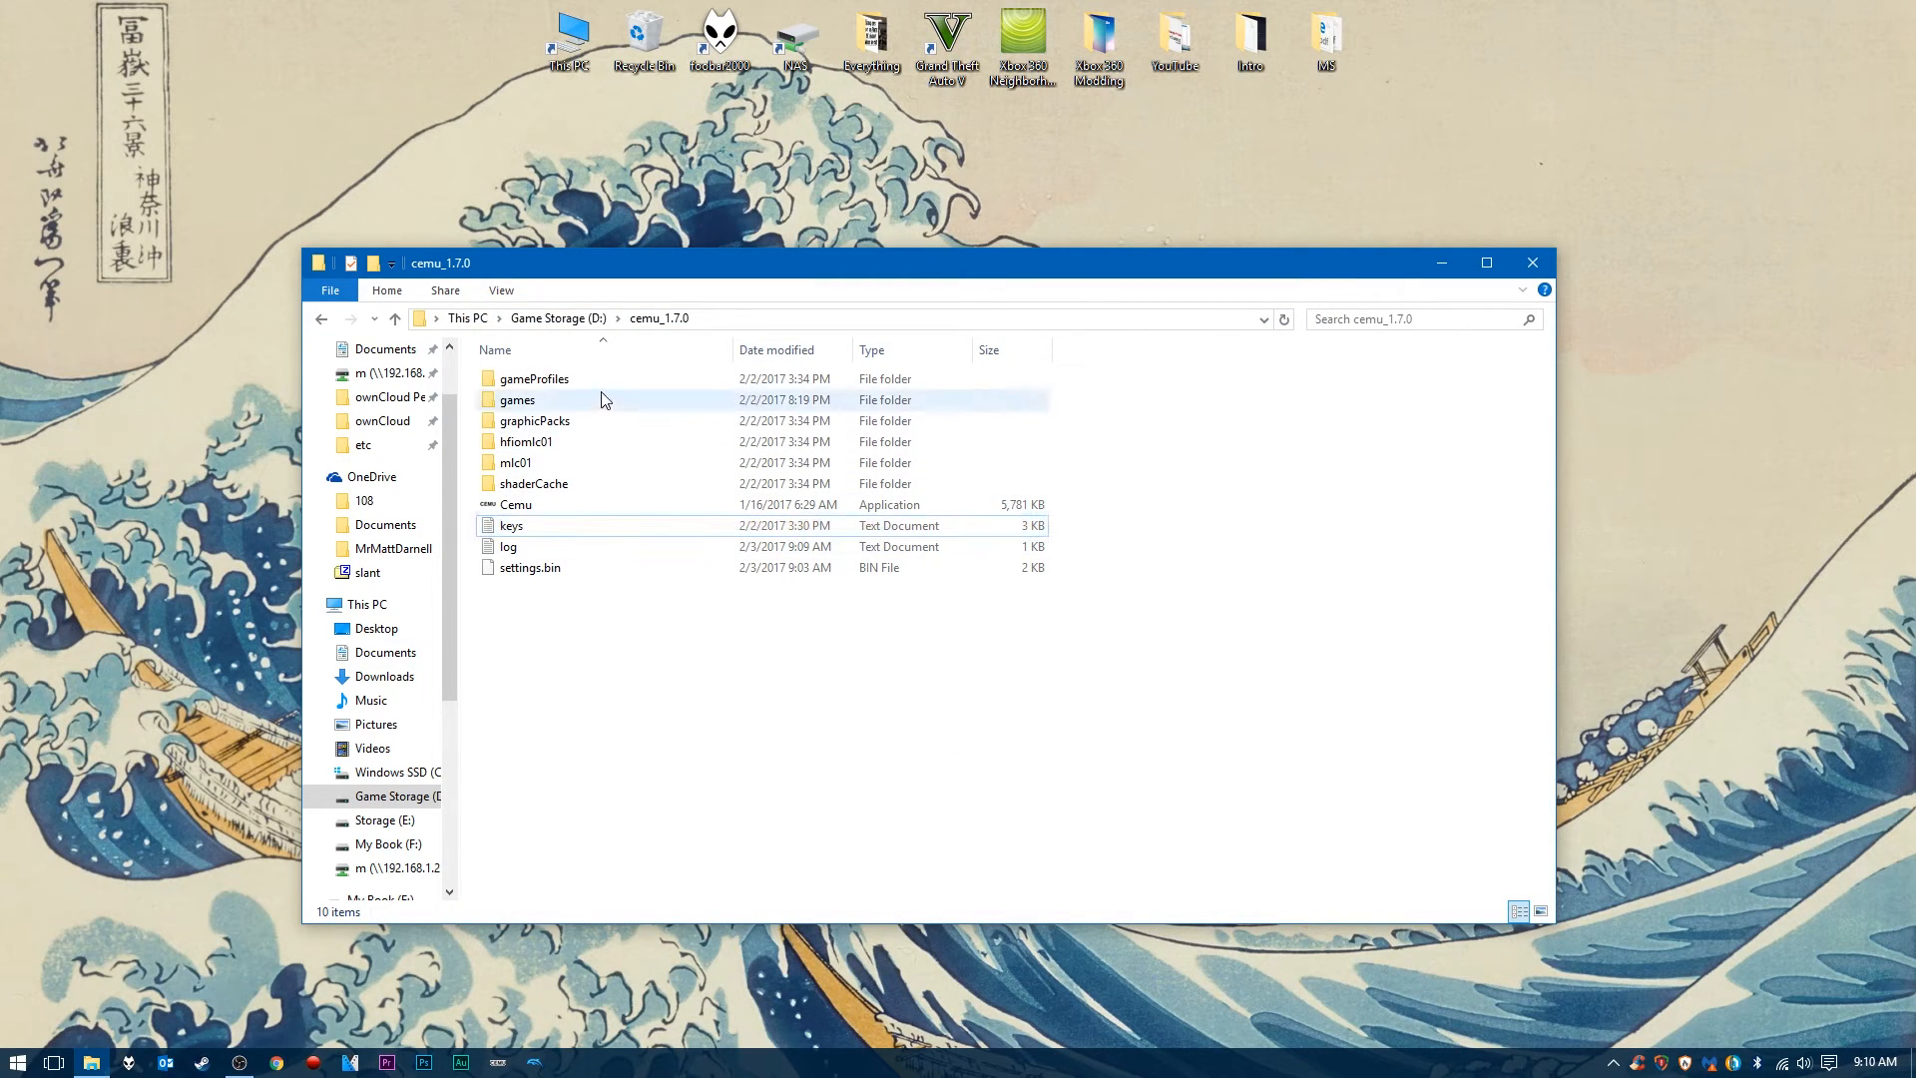
- Check that Mario Kart 8.wux is present in the games folder
{"action": "double_click", "coordinate": [517, 400]}
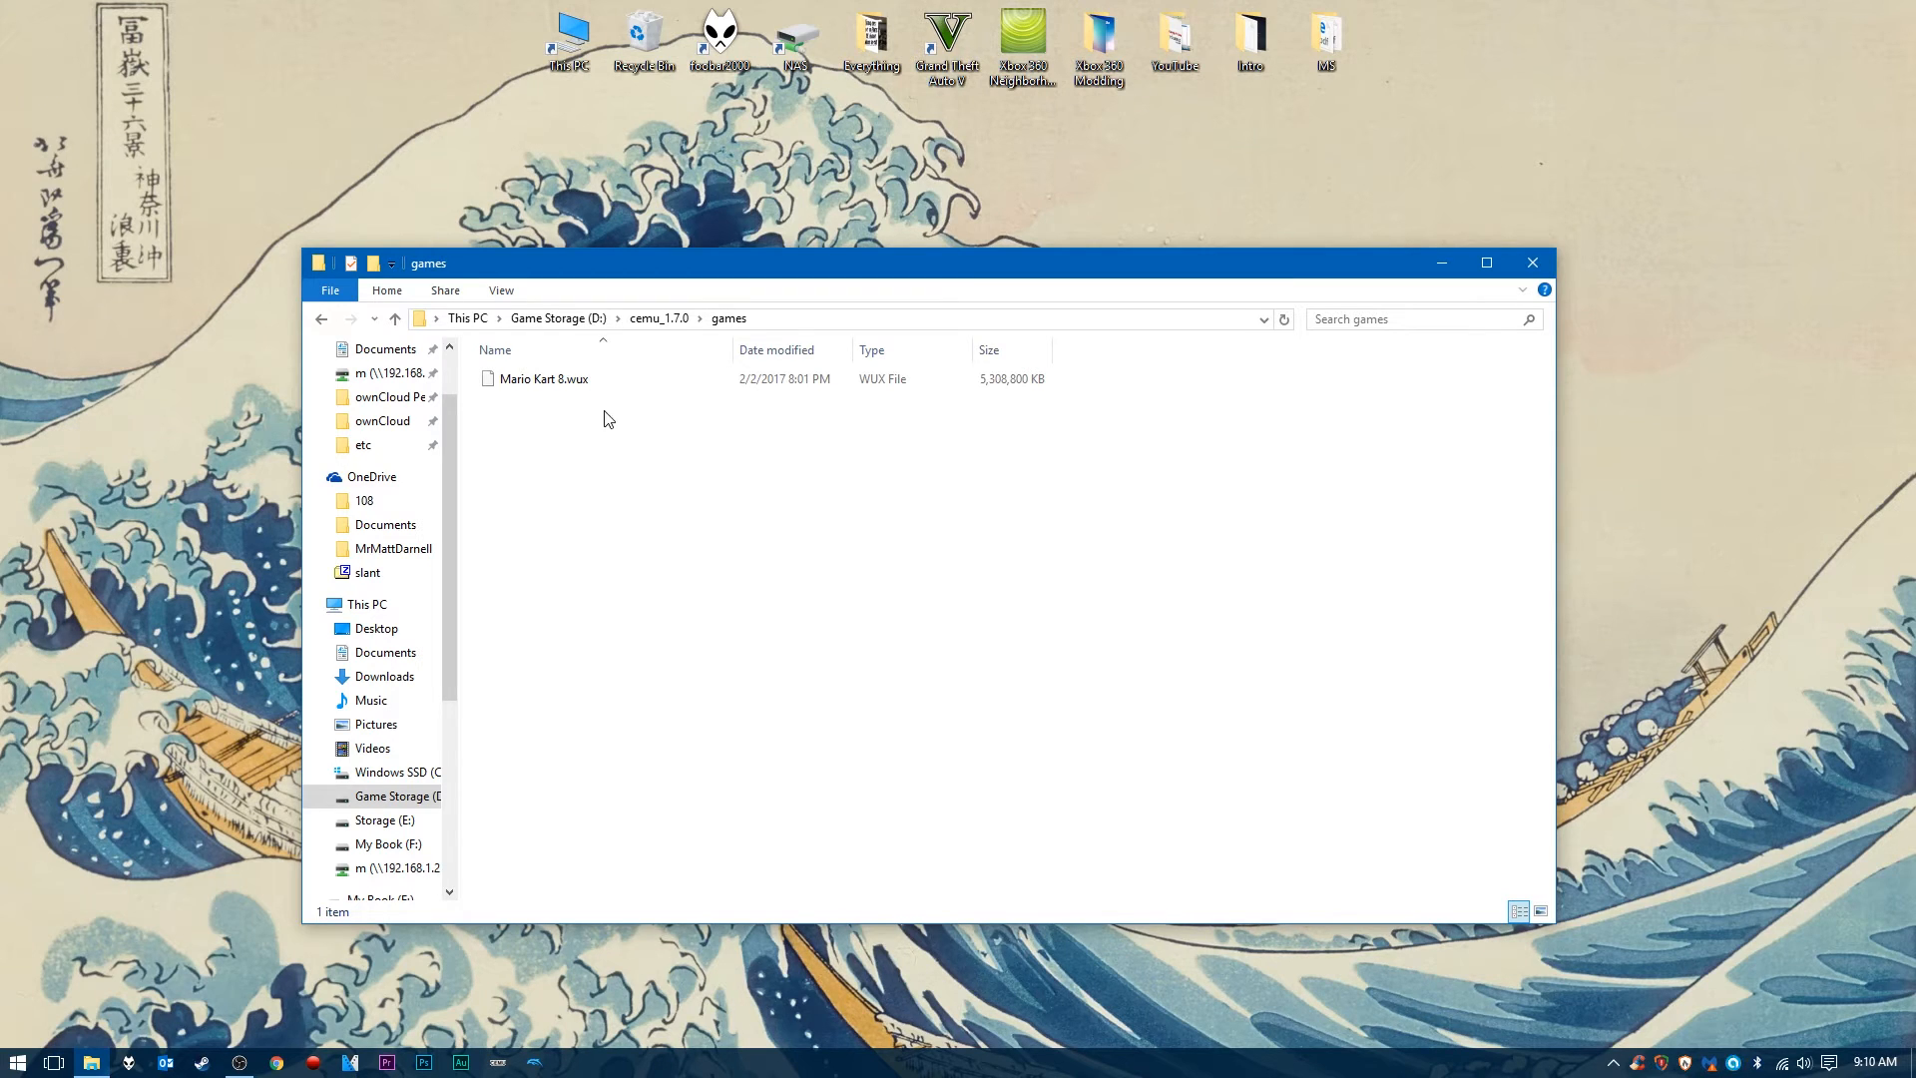
{"action": "left_click", "coordinate": [543, 379]}
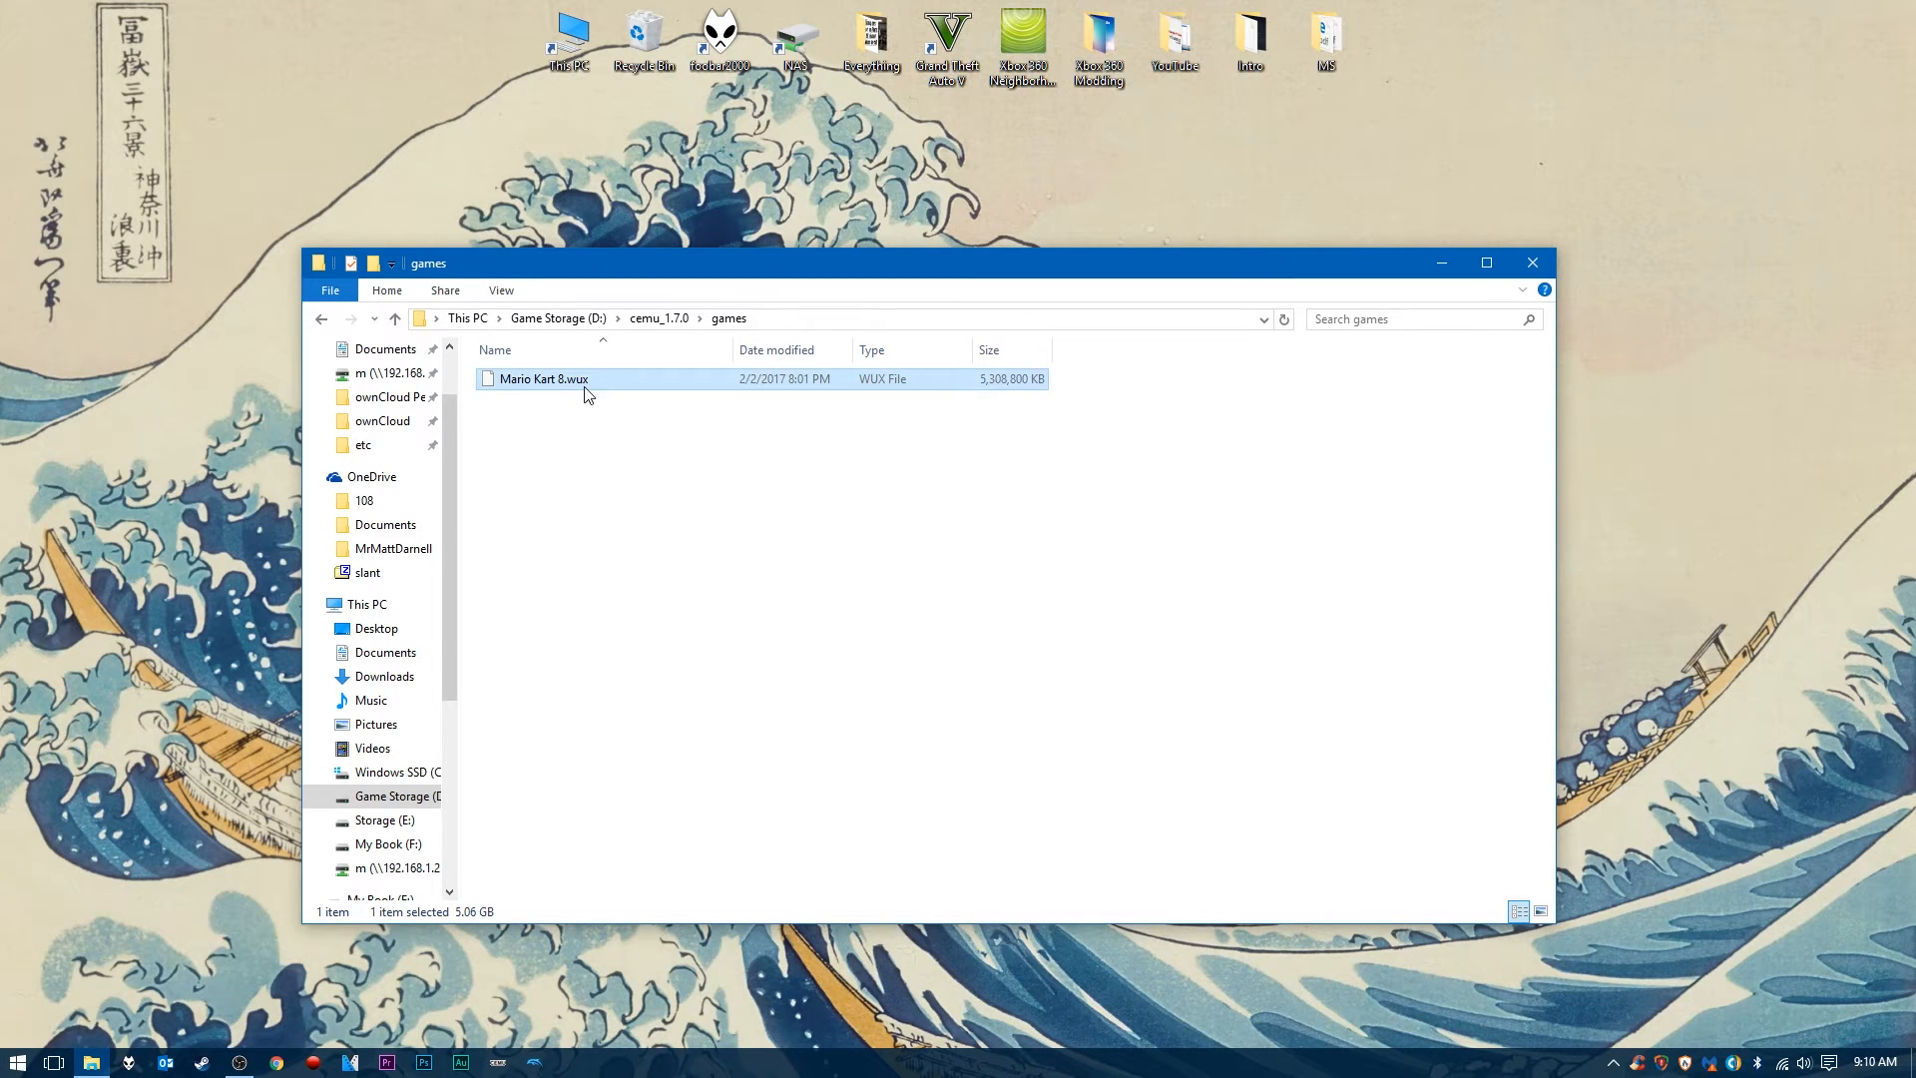
{"action": "left_click", "coordinate": [601, 459]}
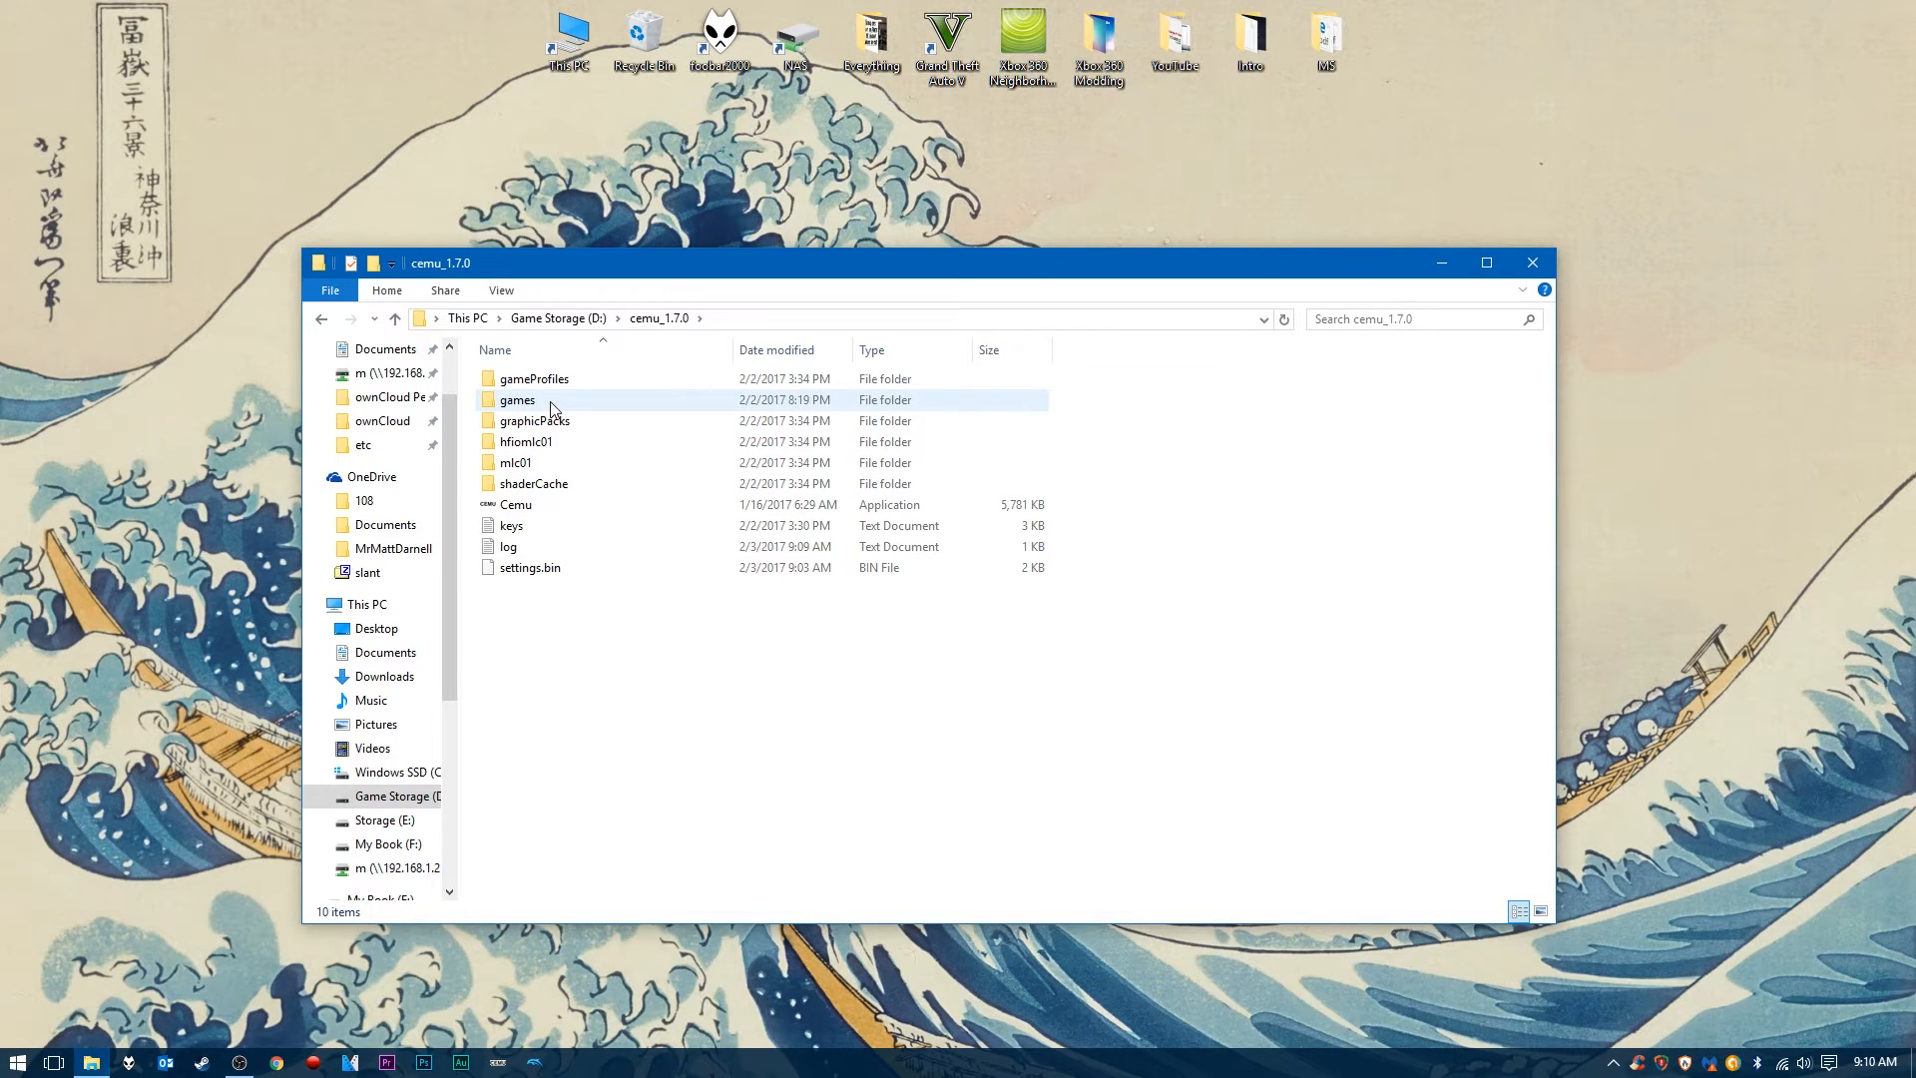
{"action": "mouse_move", "coordinate": [517, 399]}
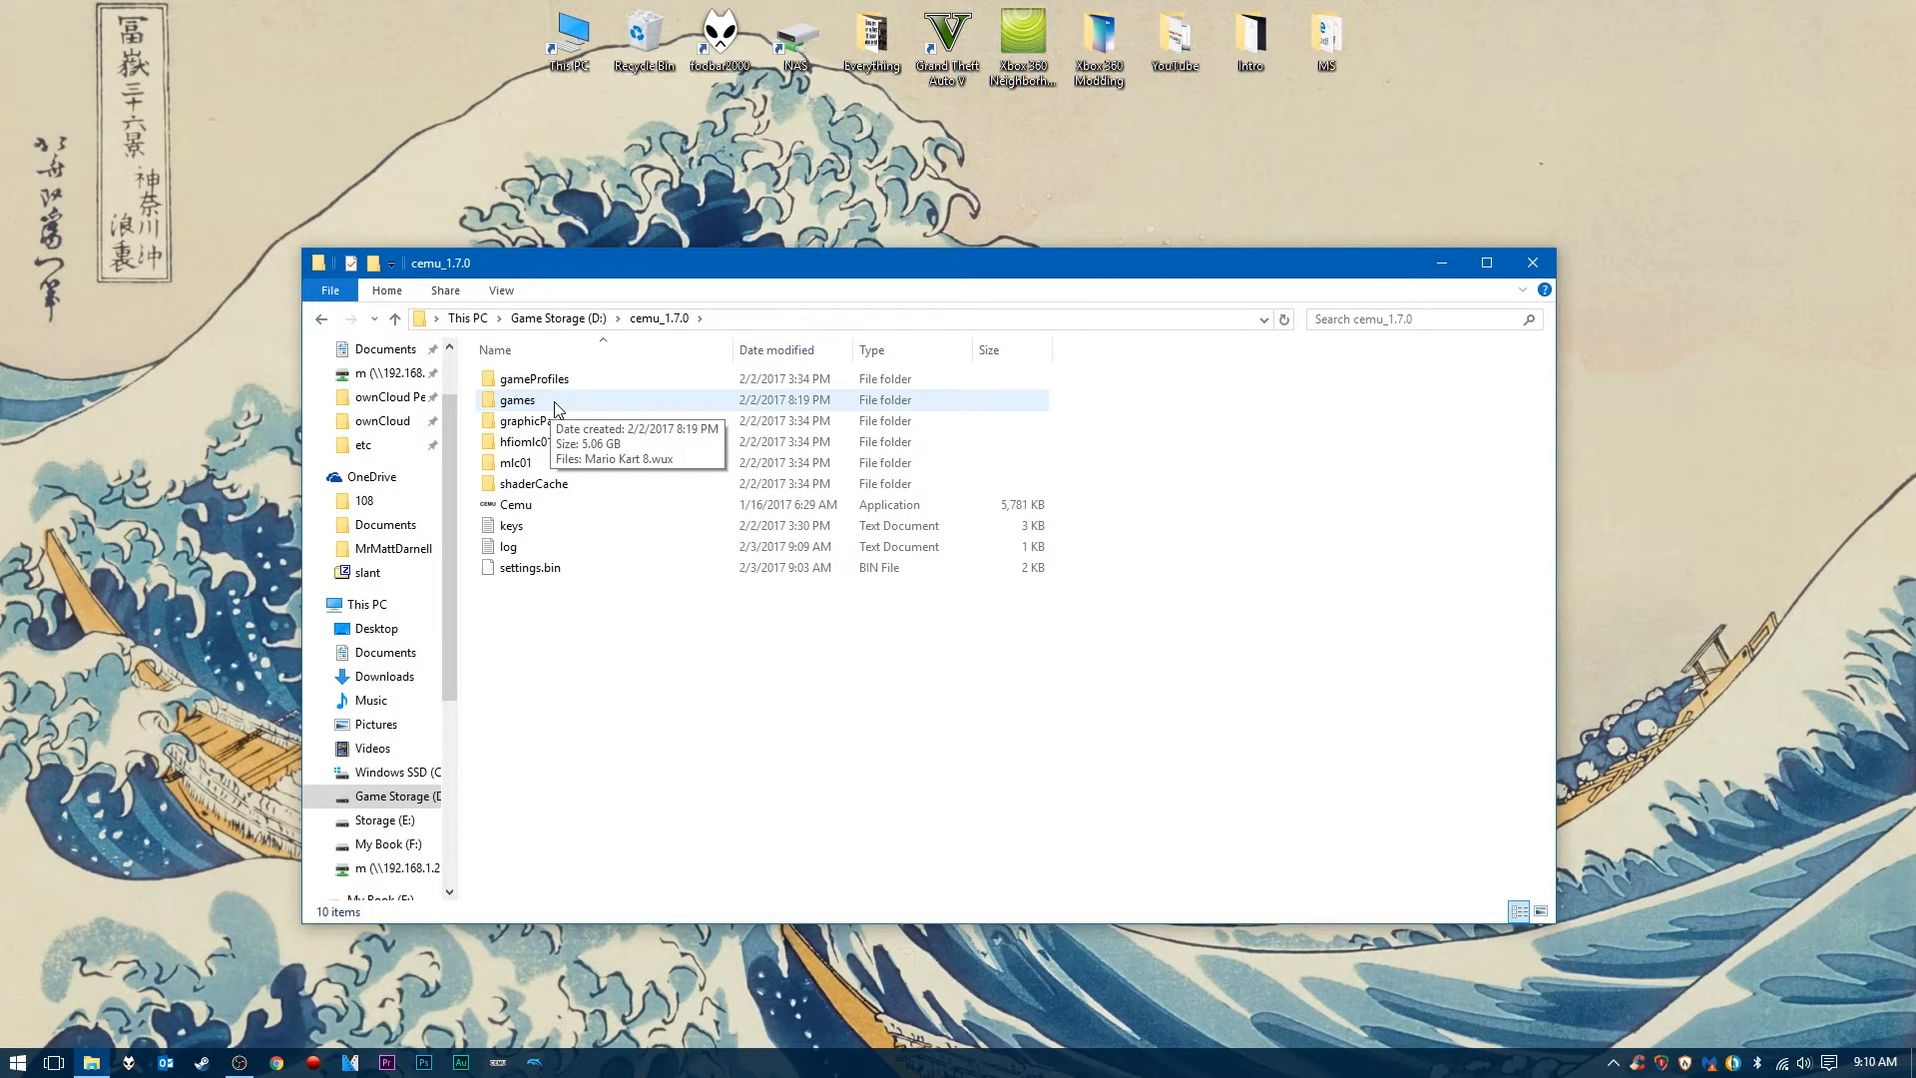
- Launch Cemu.exe from the cemu_1.7.0 folder
{"action": "left_click", "coordinate": [515, 505]}
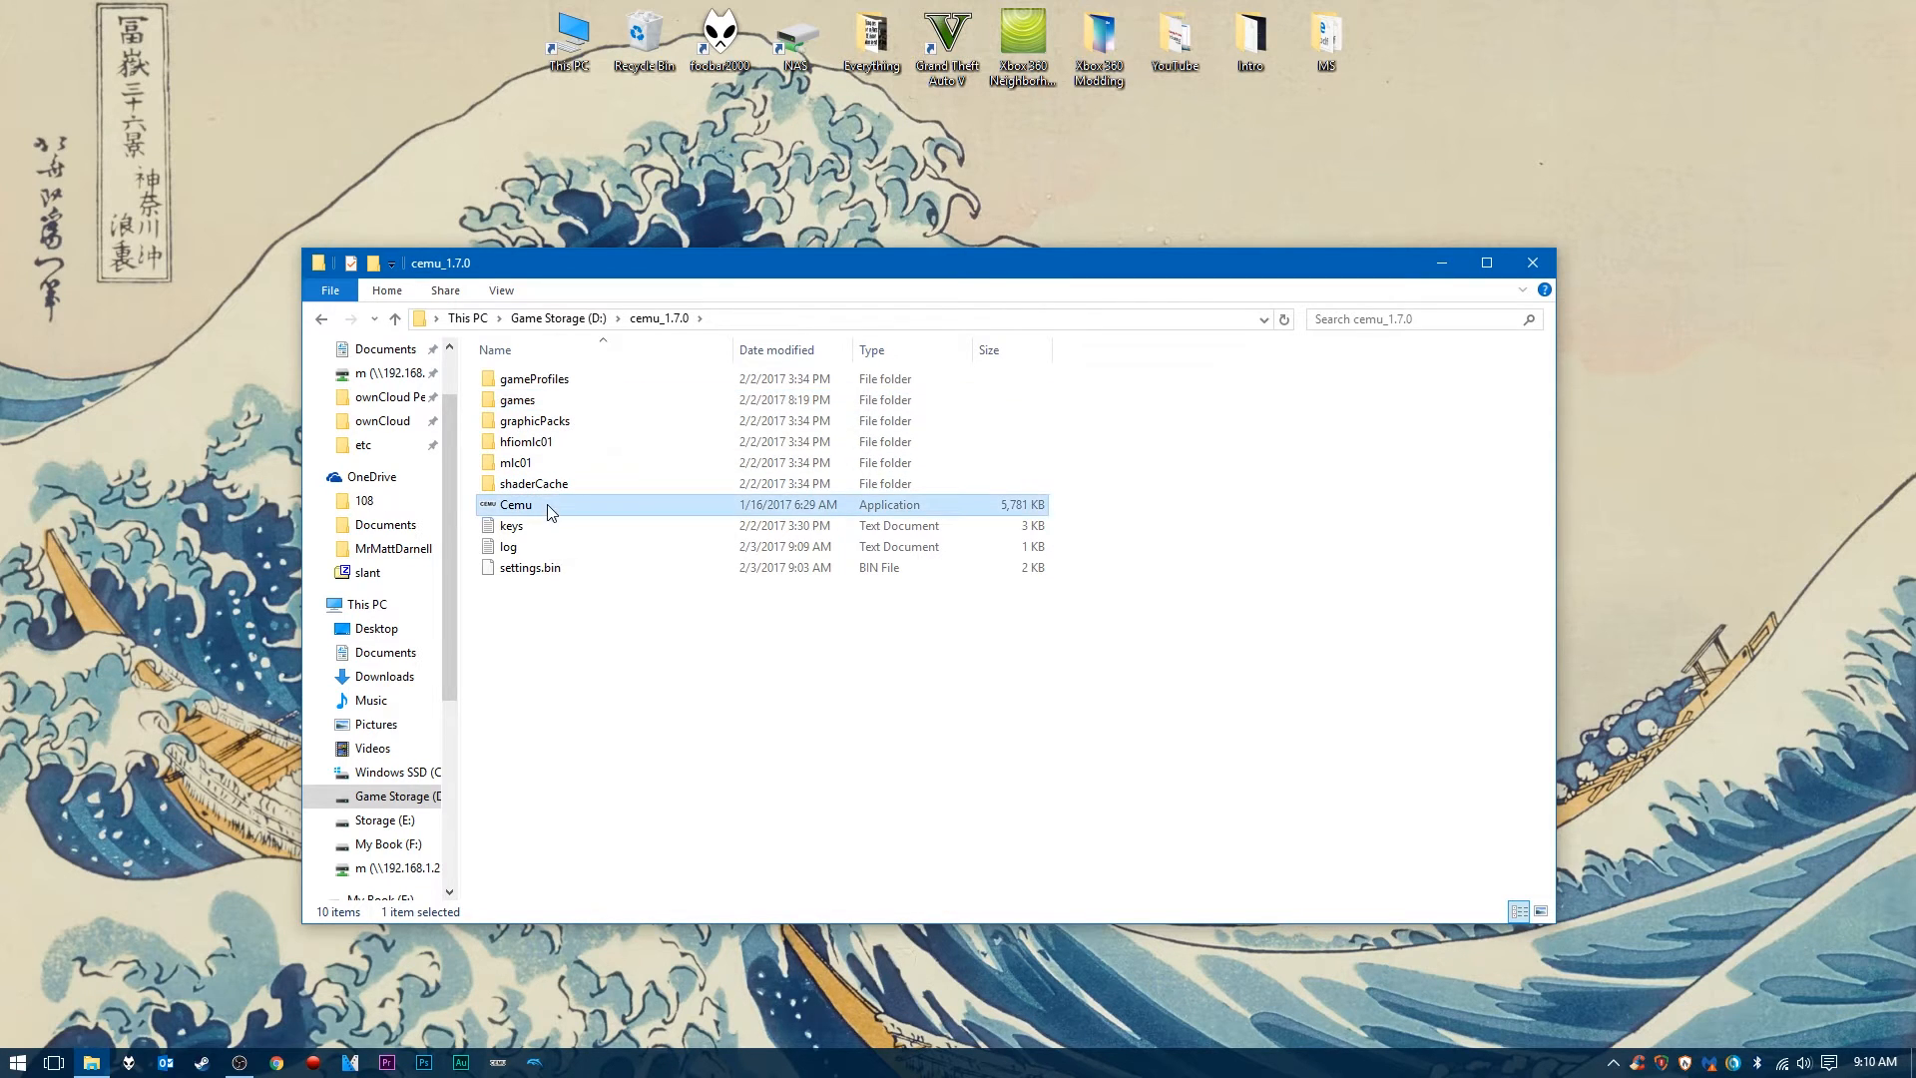
{"action": "left_click", "coordinate": [517, 399]}
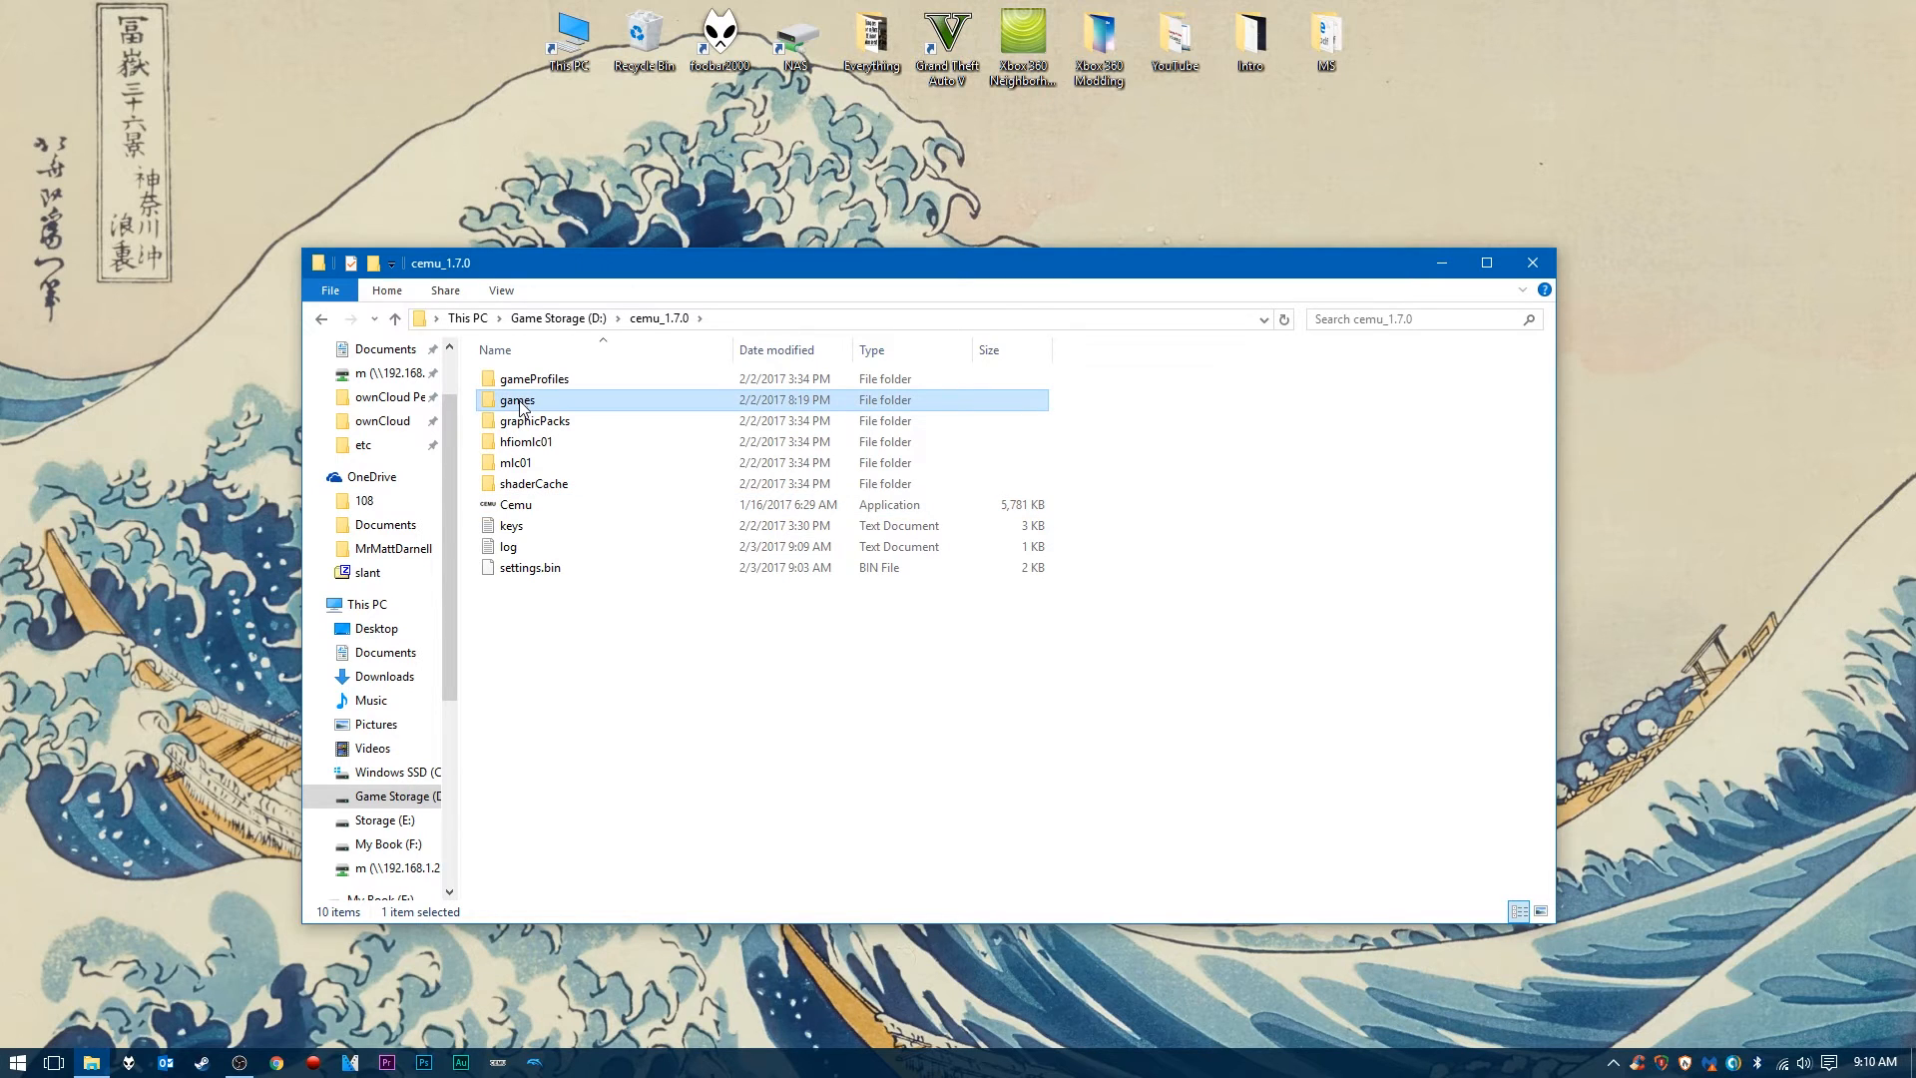
{"action": "left_click", "coordinate": [515, 505]}
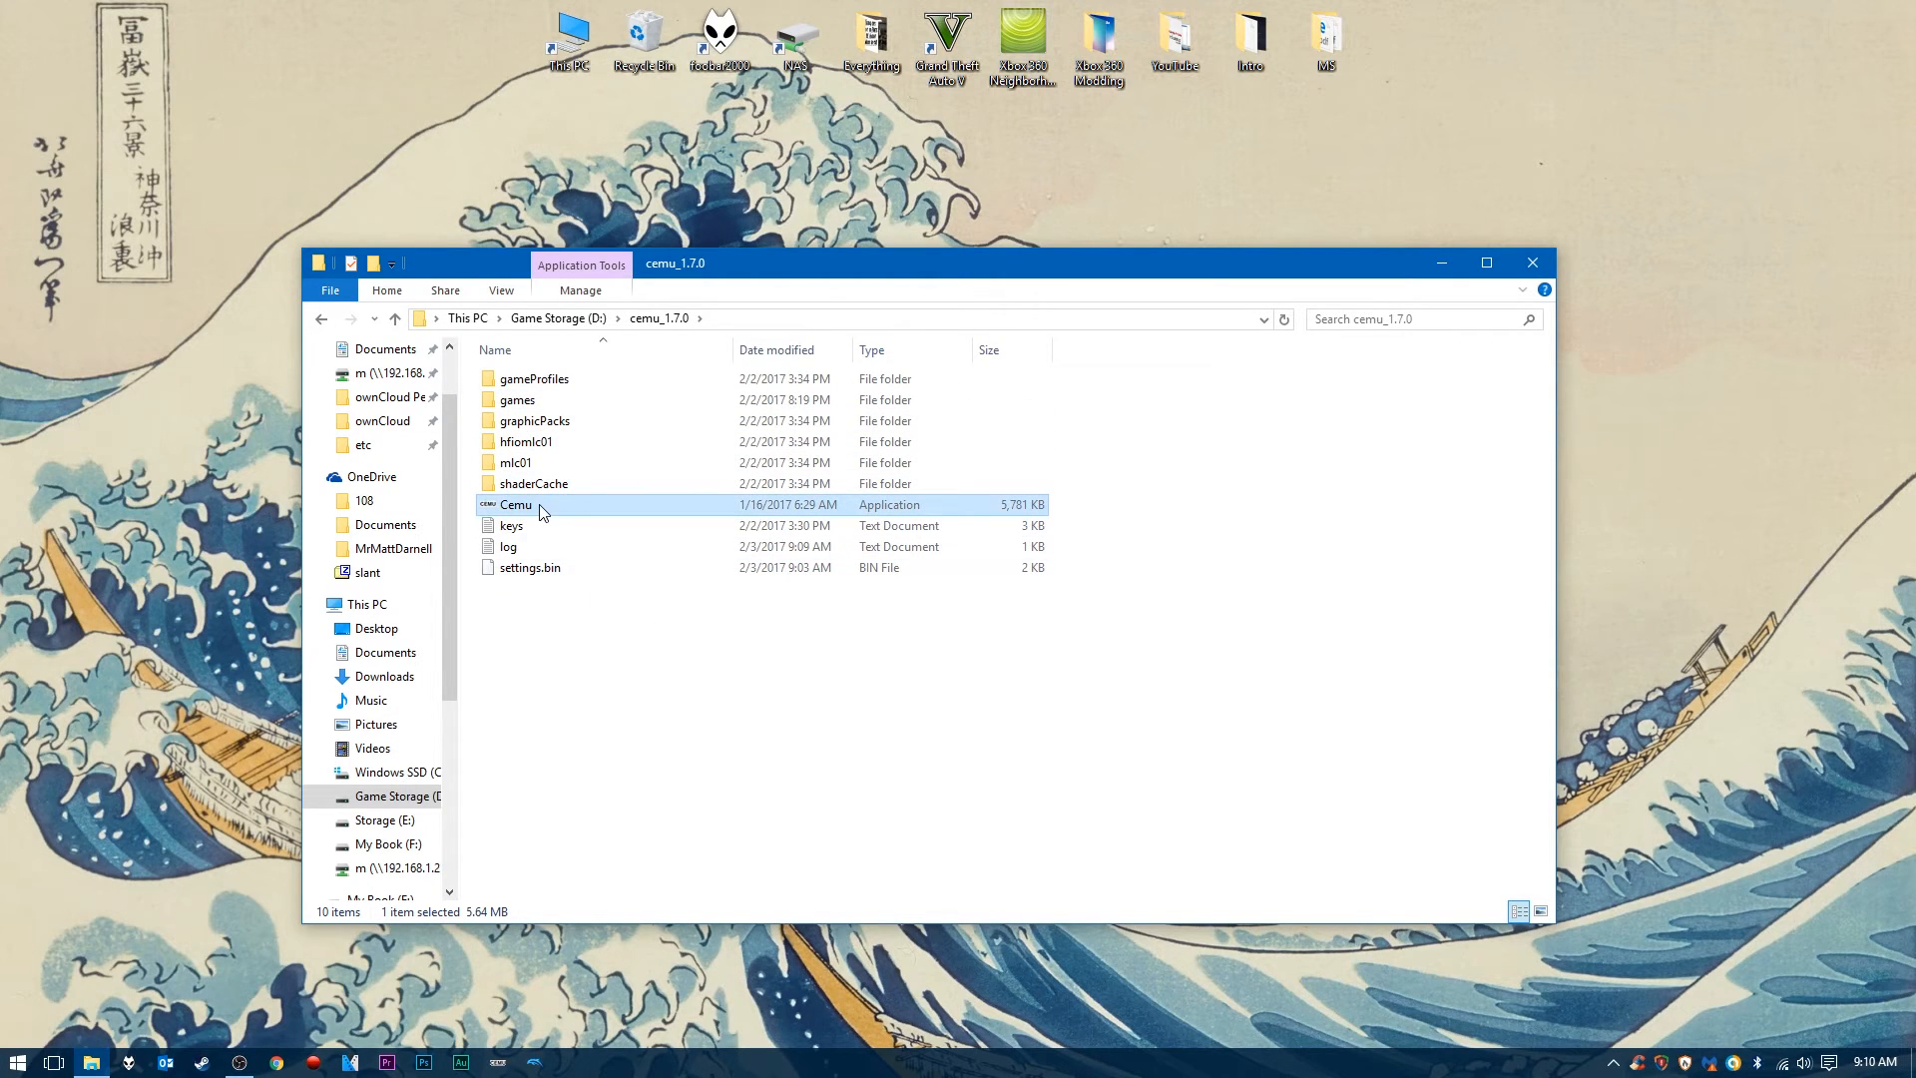
{"action": "double_click", "coordinate": [515, 505]}
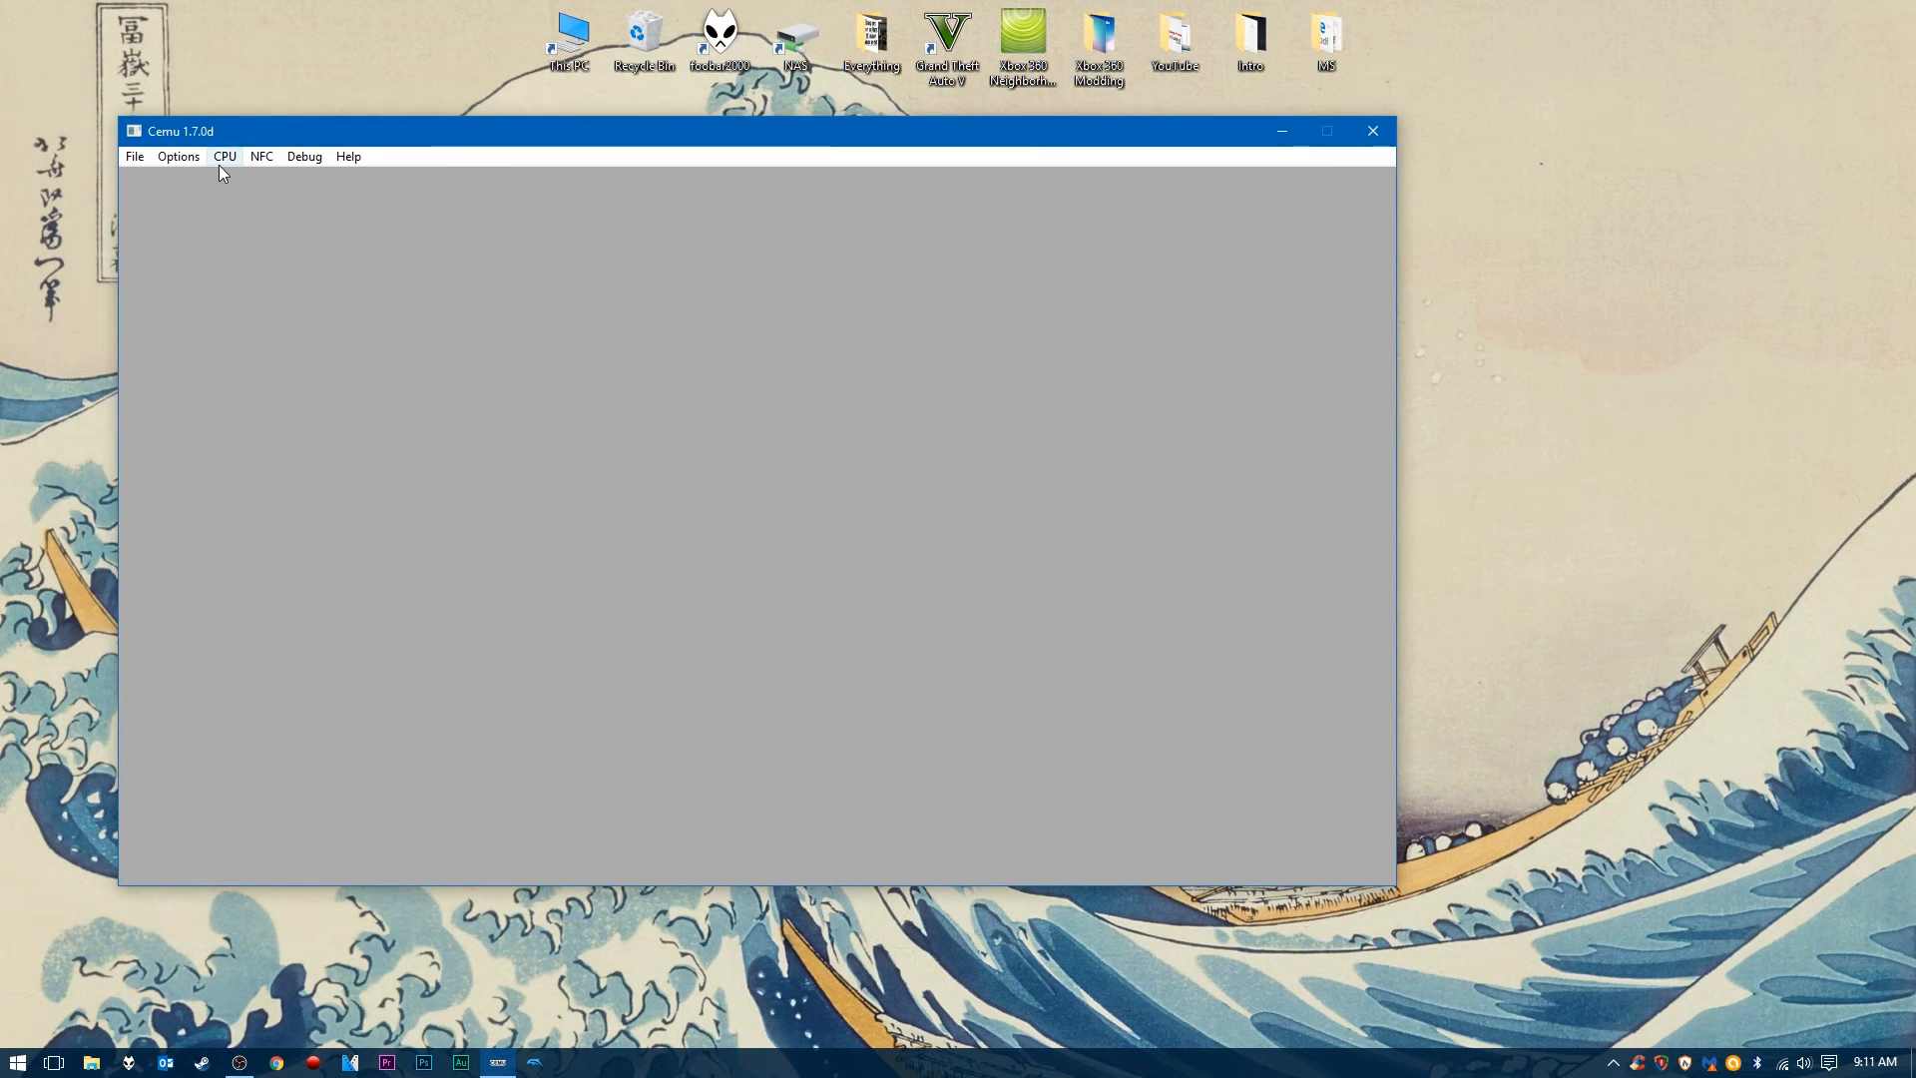
- Raise Cemu's audio volume near maximum in Audio settings and close the dialog
{"action": "left_click", "coordinate": [177, 155]}
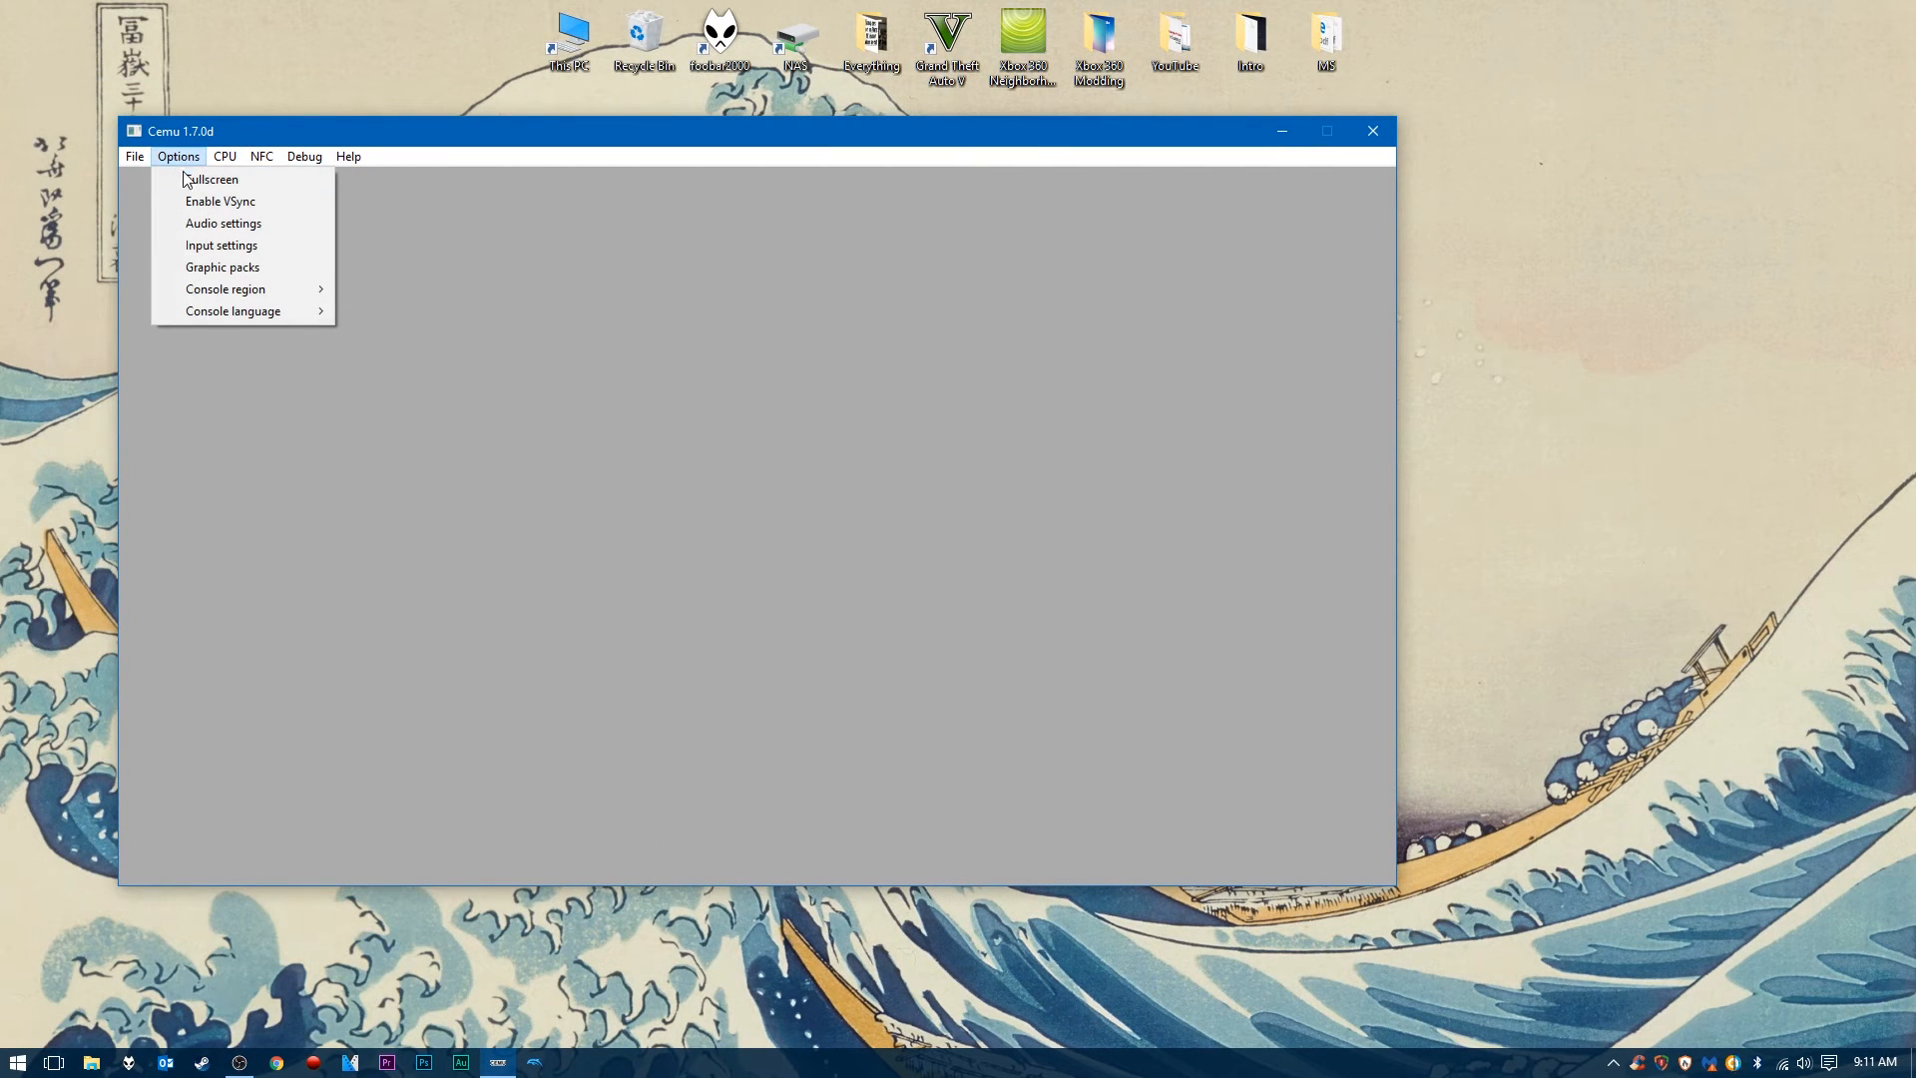
{"action": "mouse_move", "coordinate": [212, 179]}
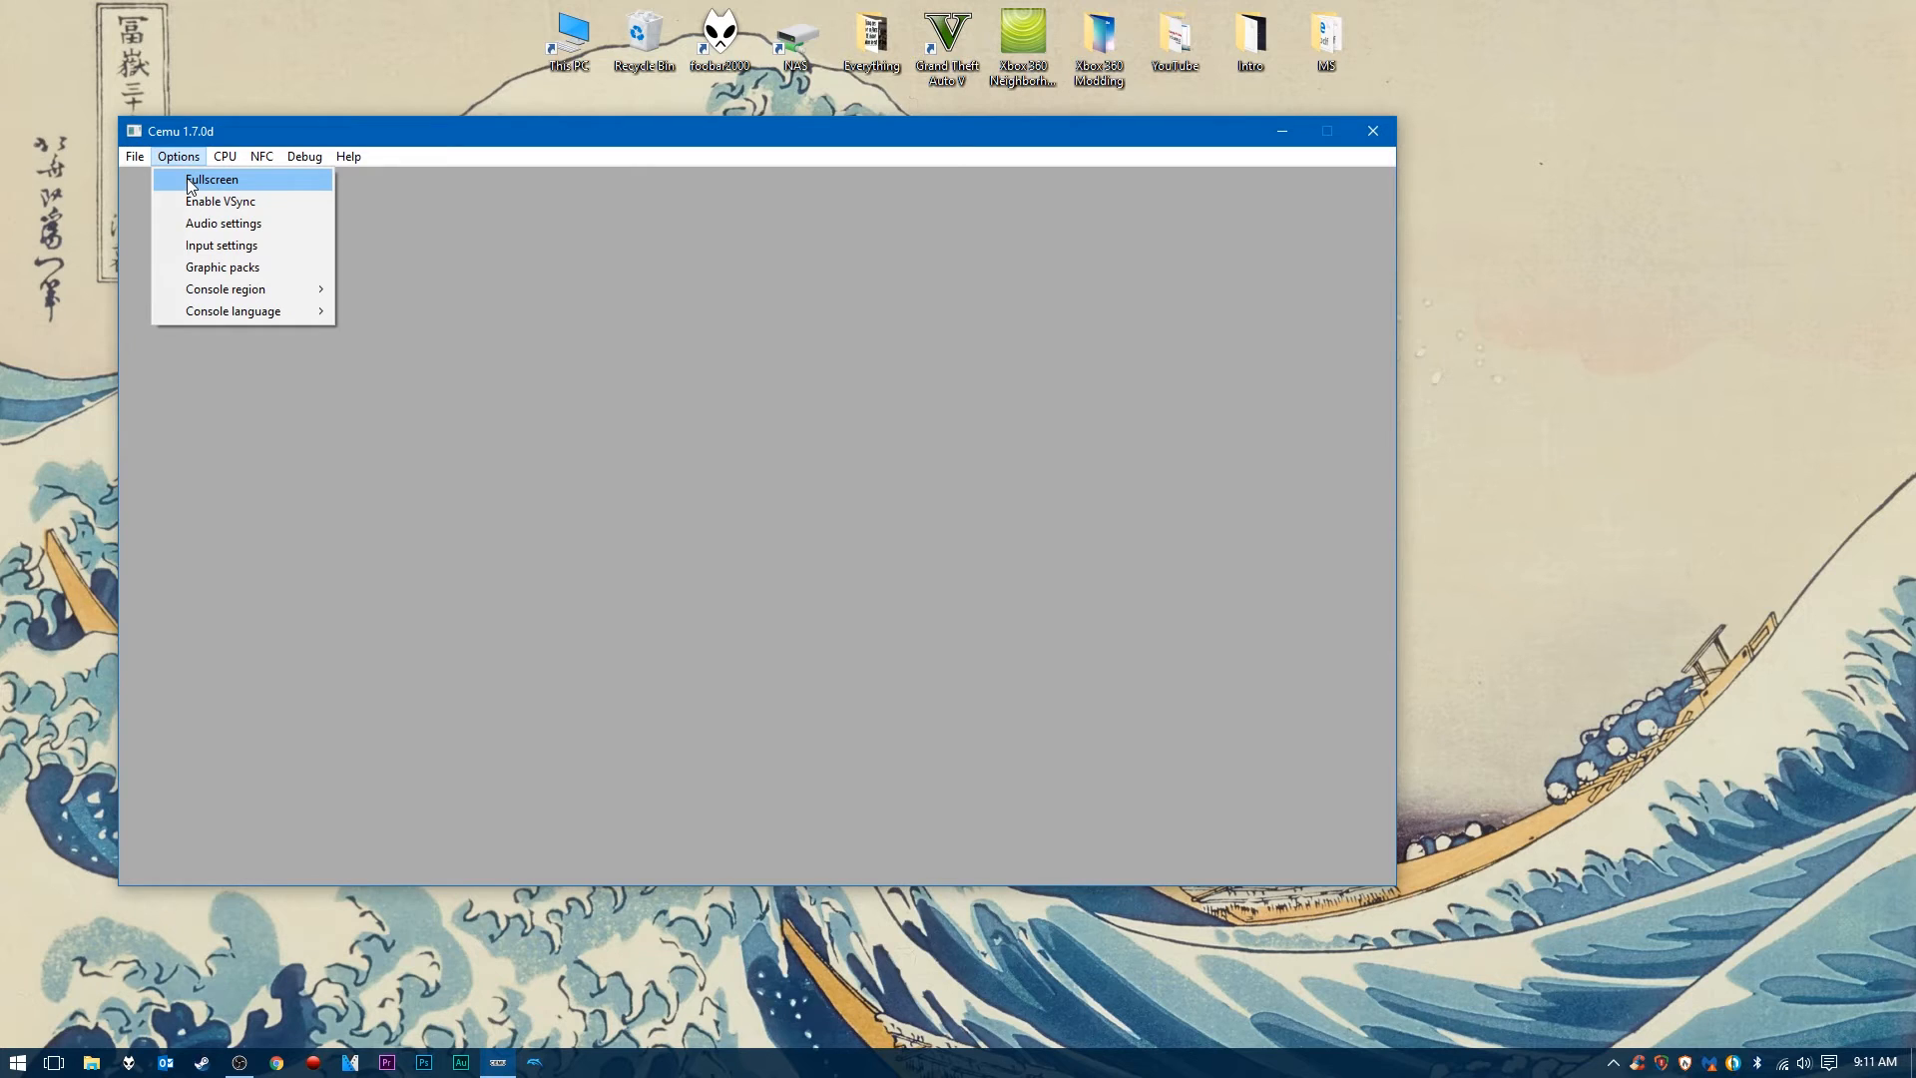
{"action": "left_click", "coordinate": [1150, 851]}
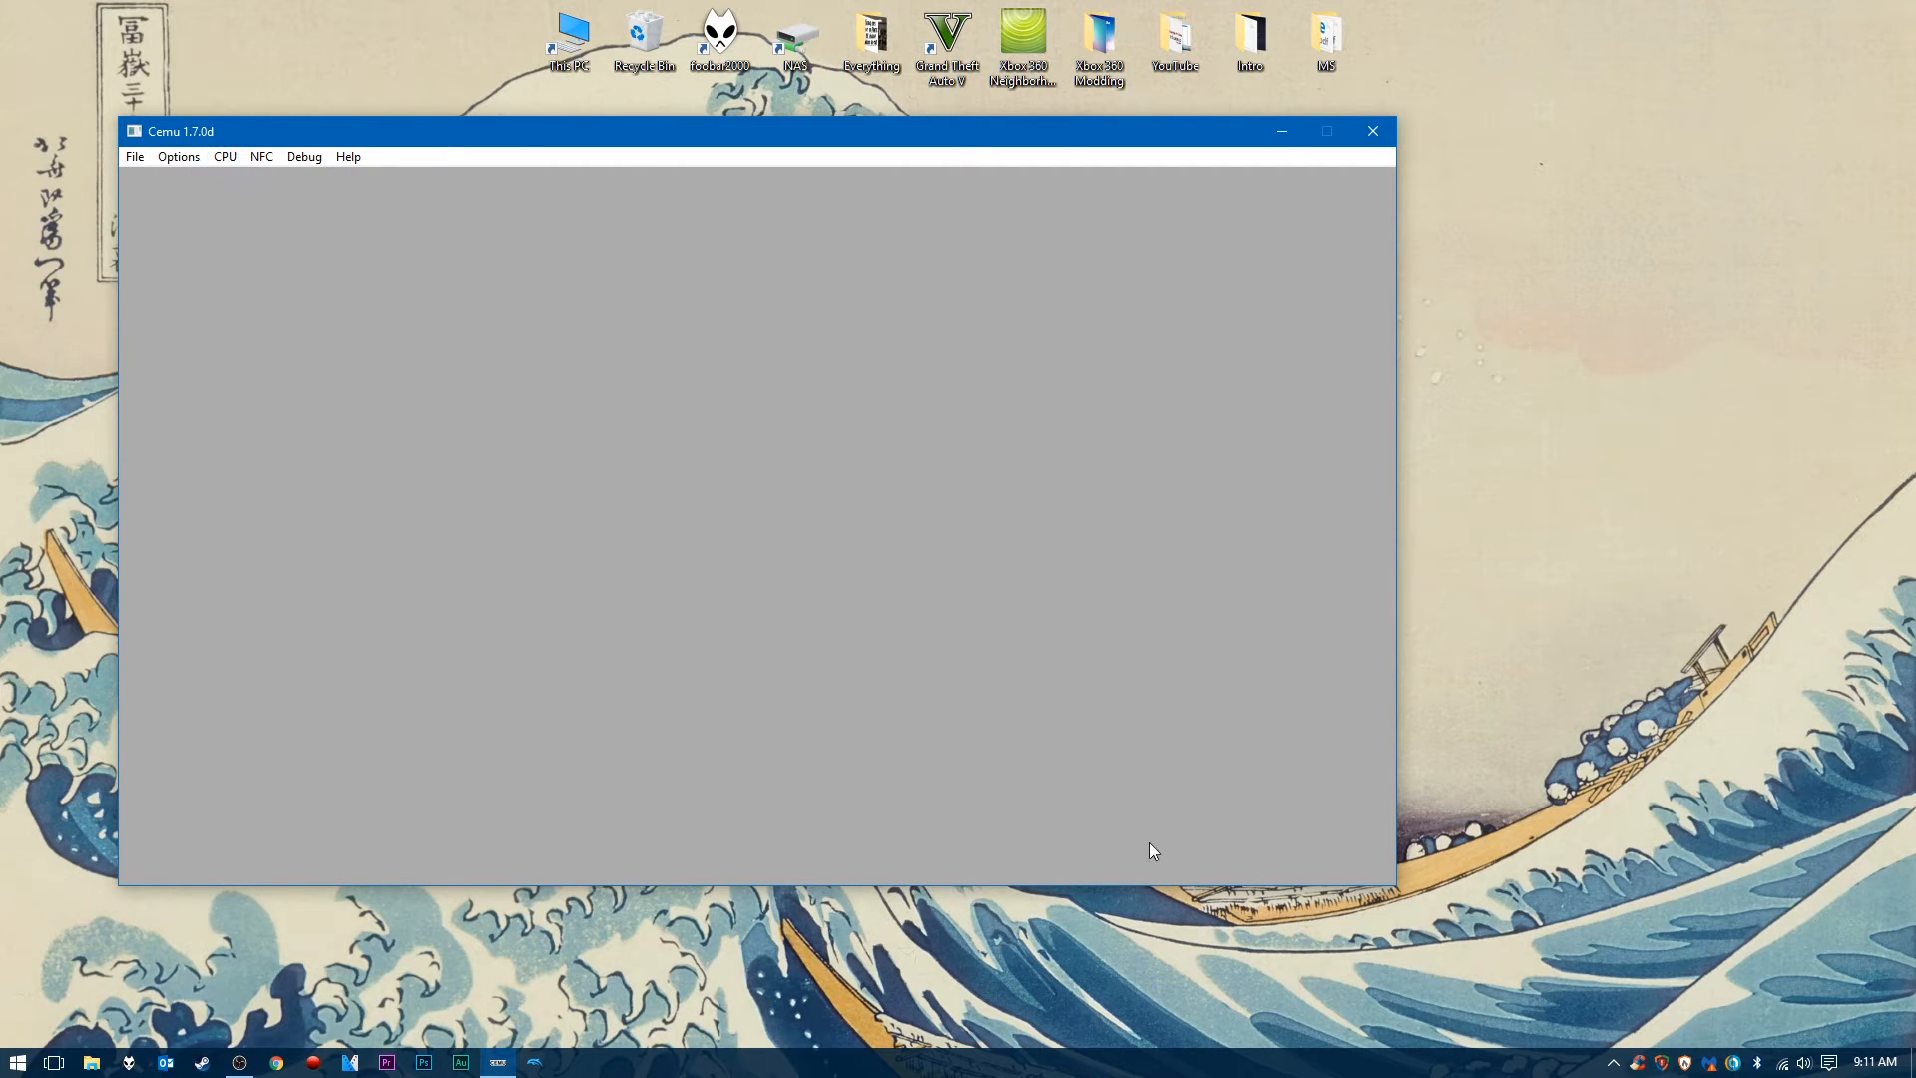
{"action": "mouse_move", "coordinate": [1227, 914]}
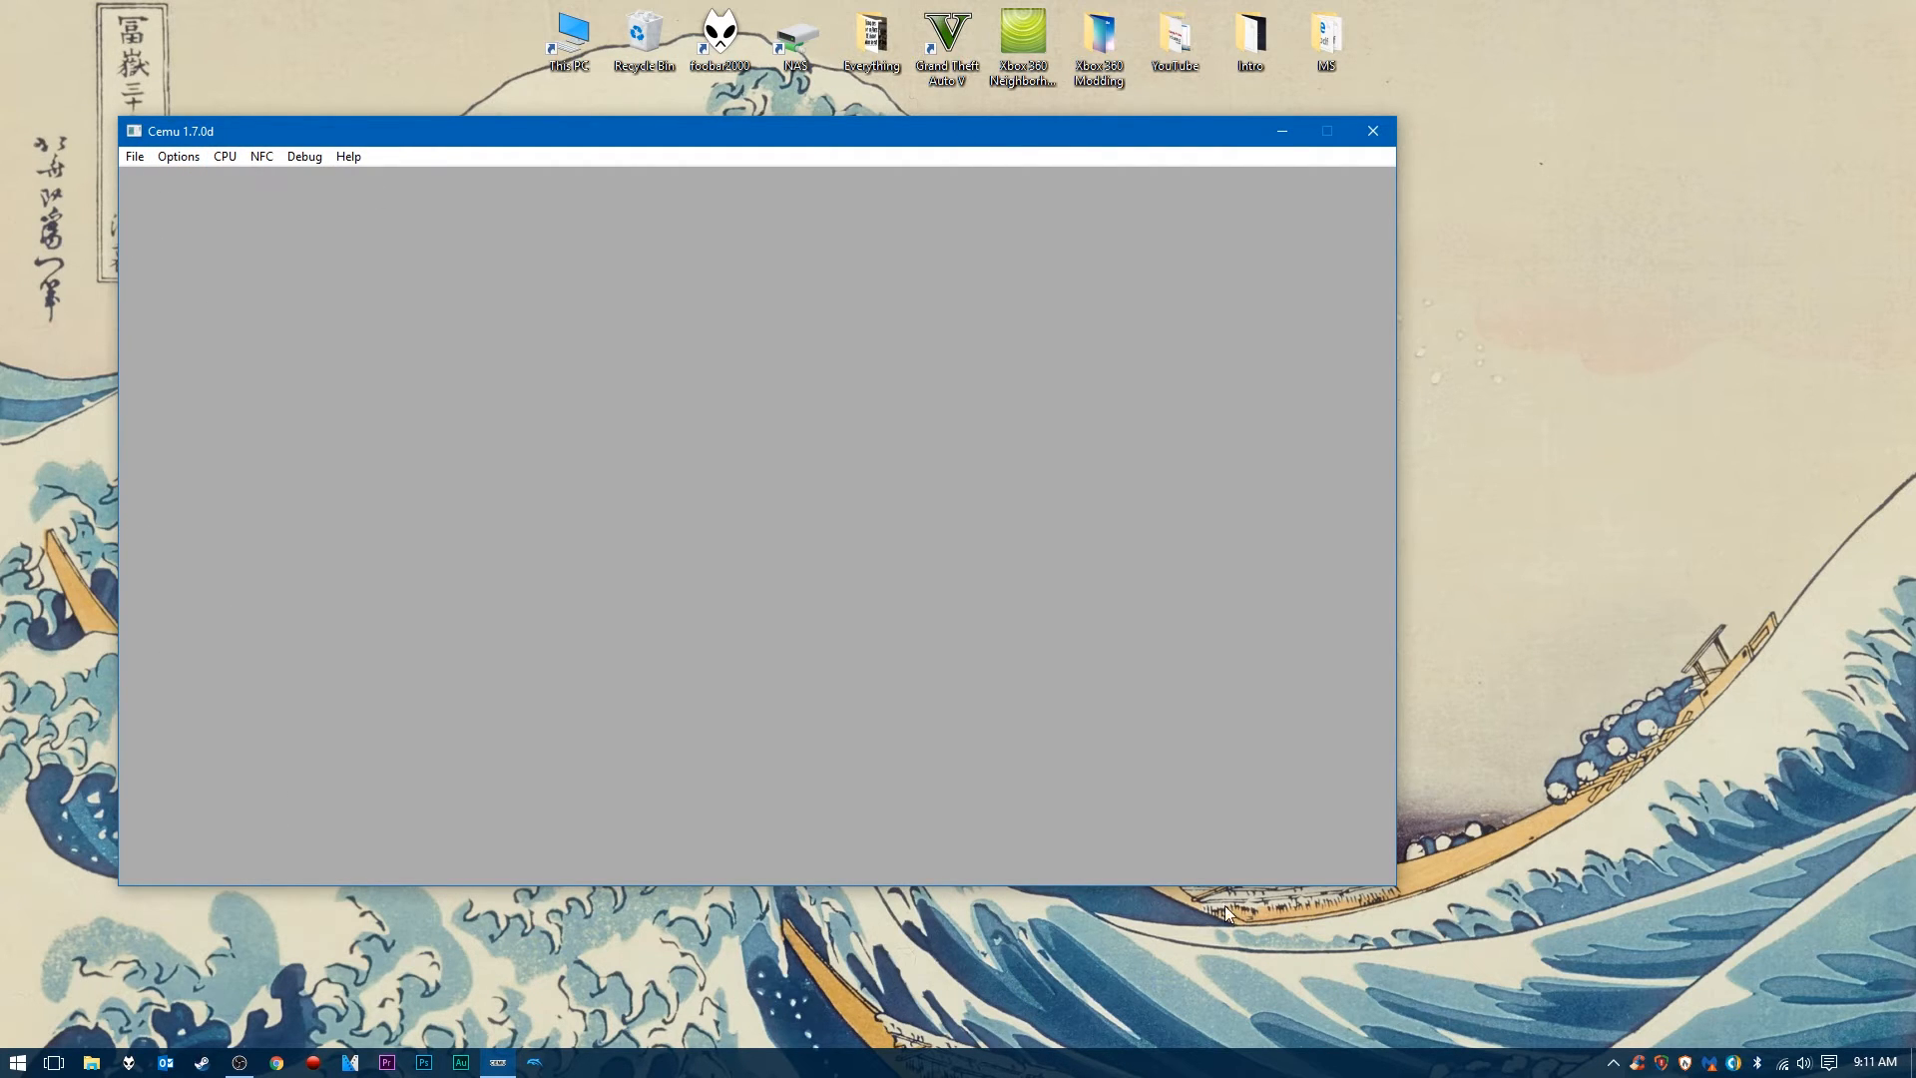
{"action": "left_click", "coordinate": [178, 156]}
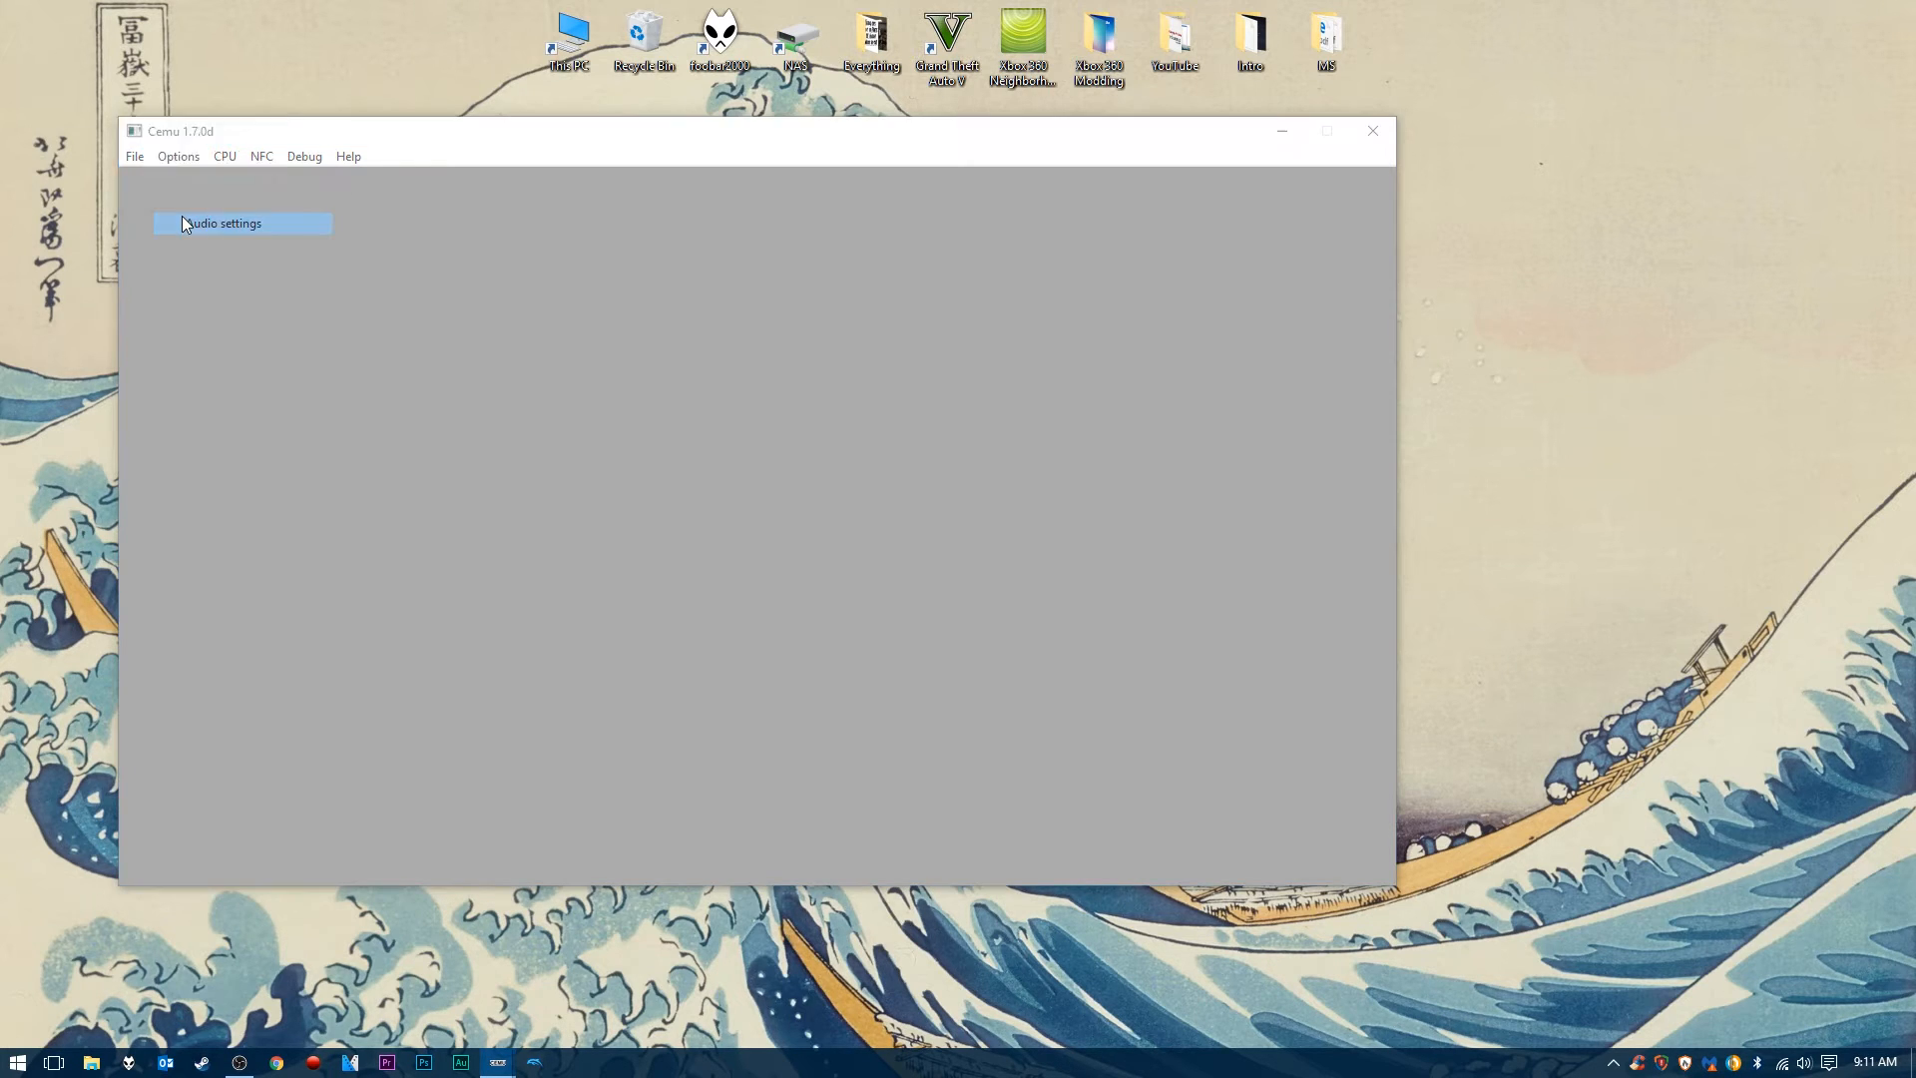
{"action": "left_click", "coordinate": [224, 222]}
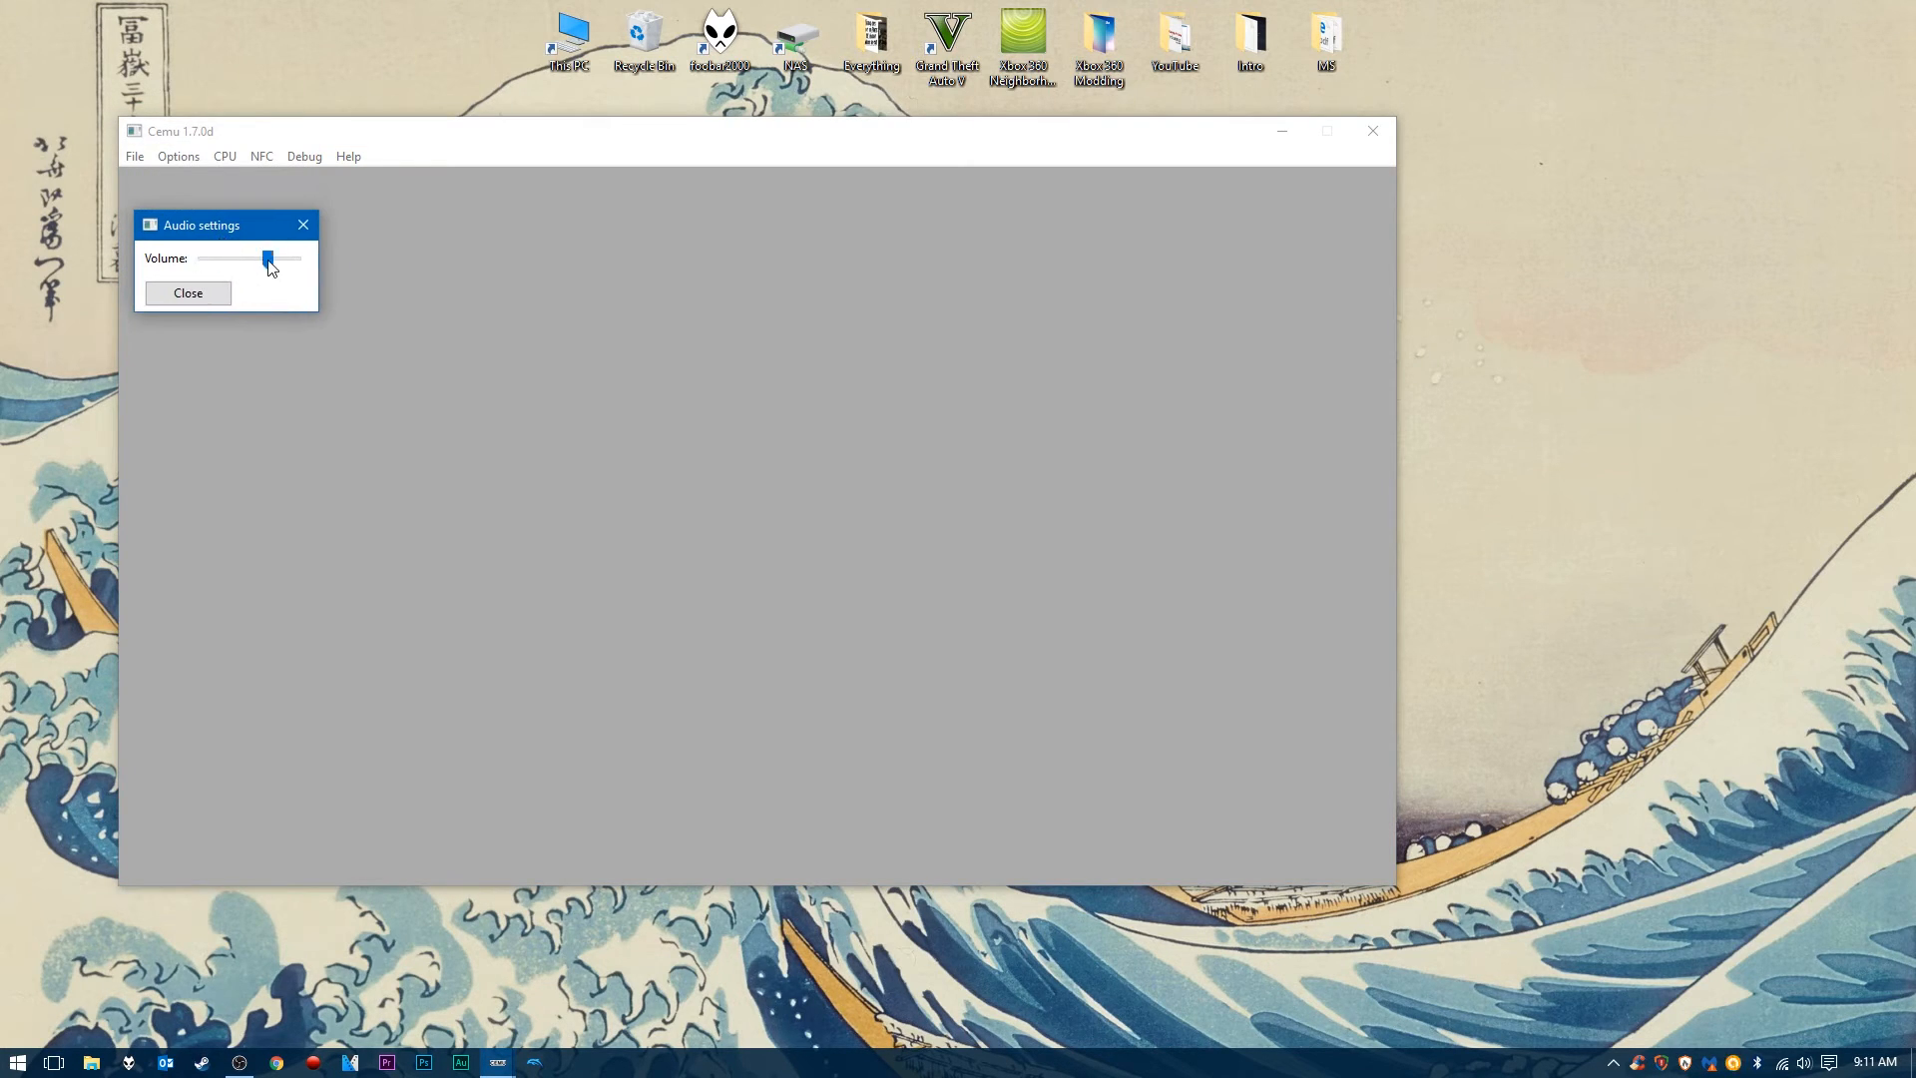
{"action": "left_click_drag", "start_coordinate": [268, 258], "coordinate": [276, 258]}
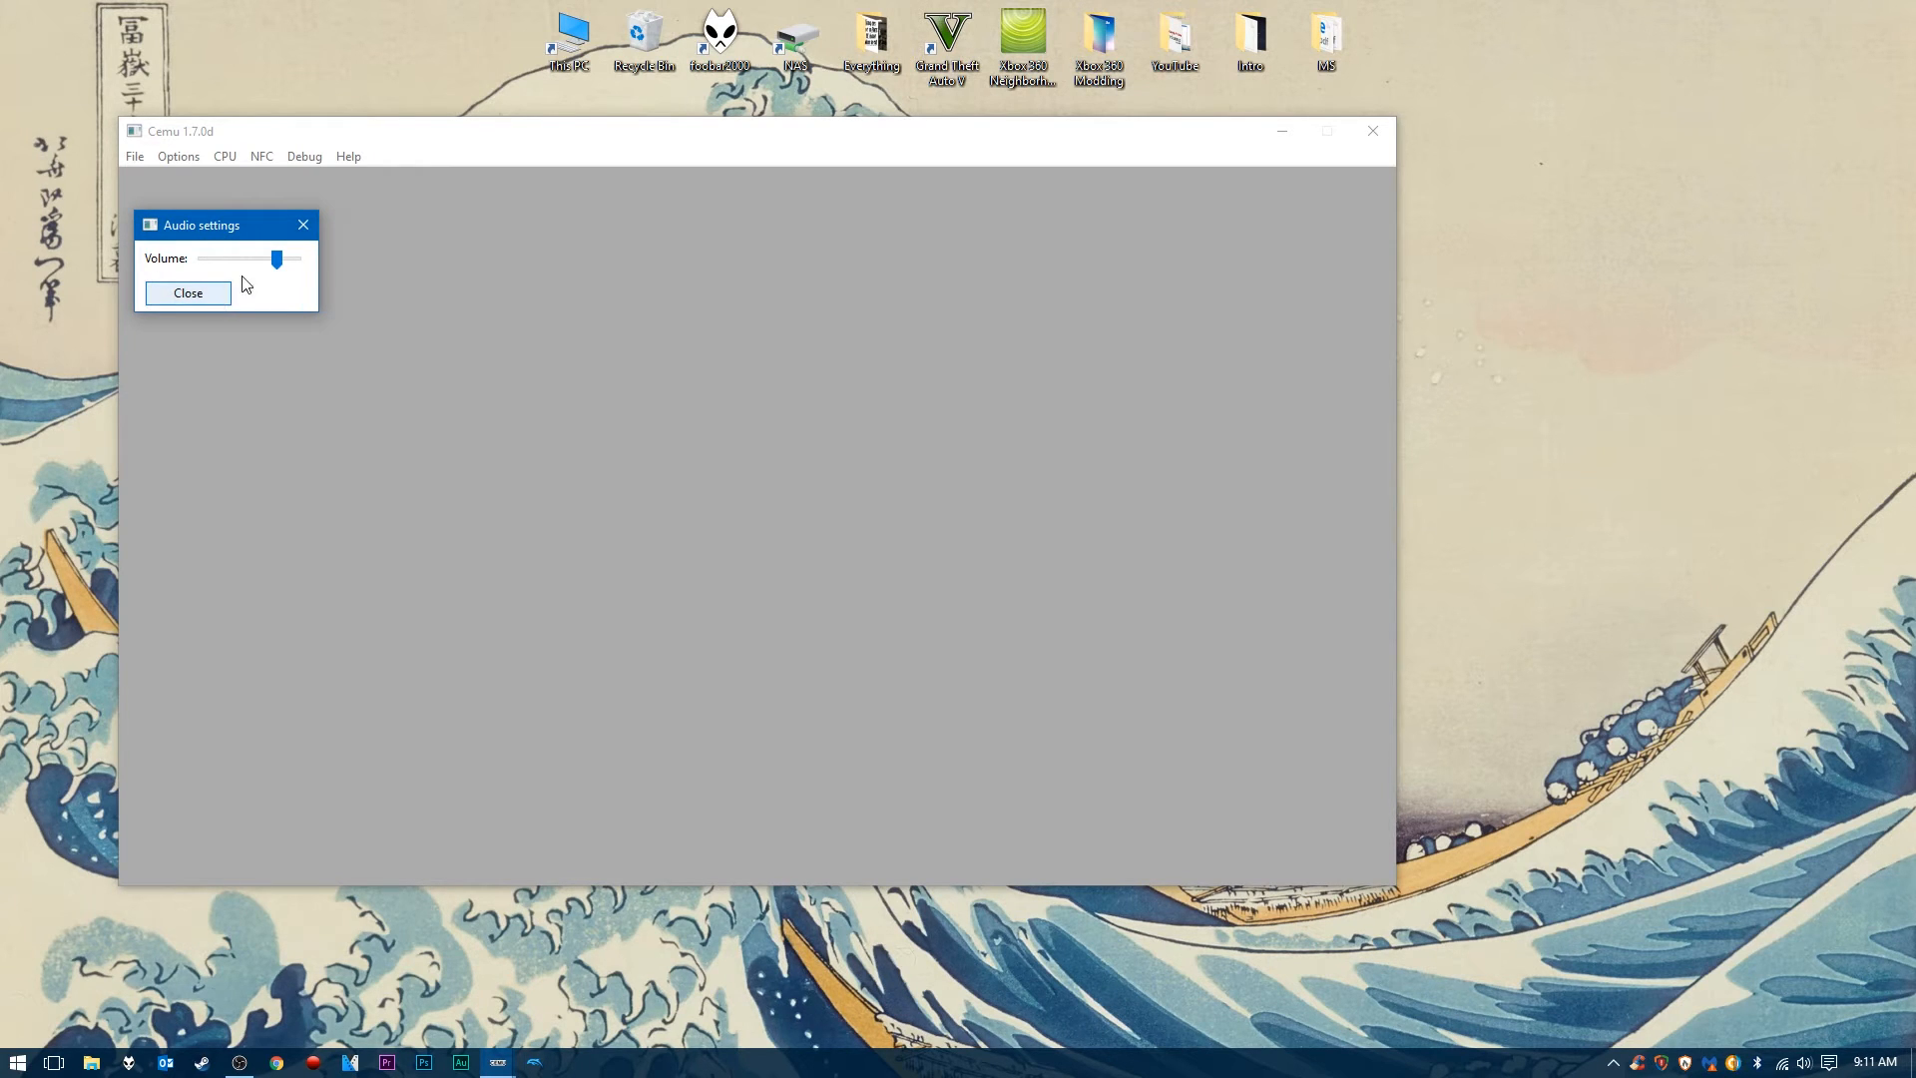
{"action": "left_click", "coordinate": [178, 156]}
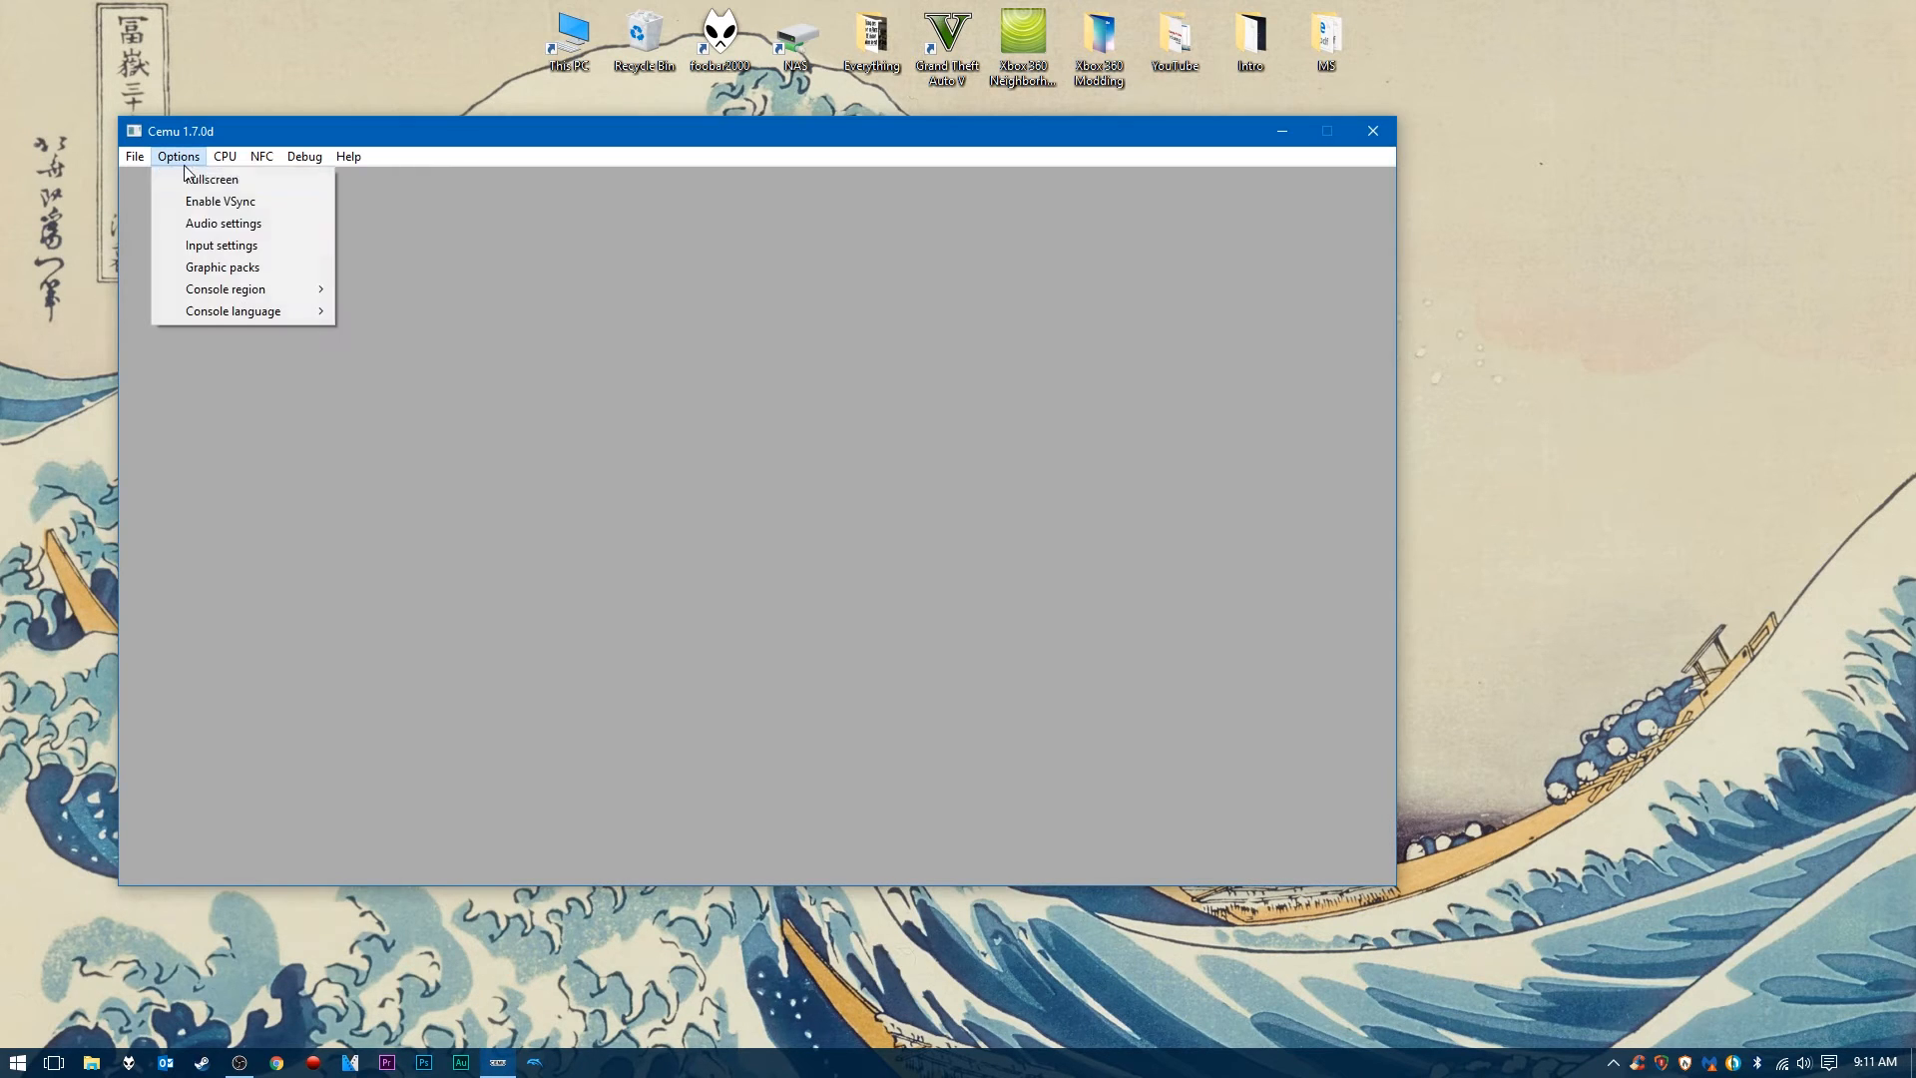
- Bring up Cemu's Input settings from the Options menu
{"action": "left_click", "coordinate": [224, 222]}
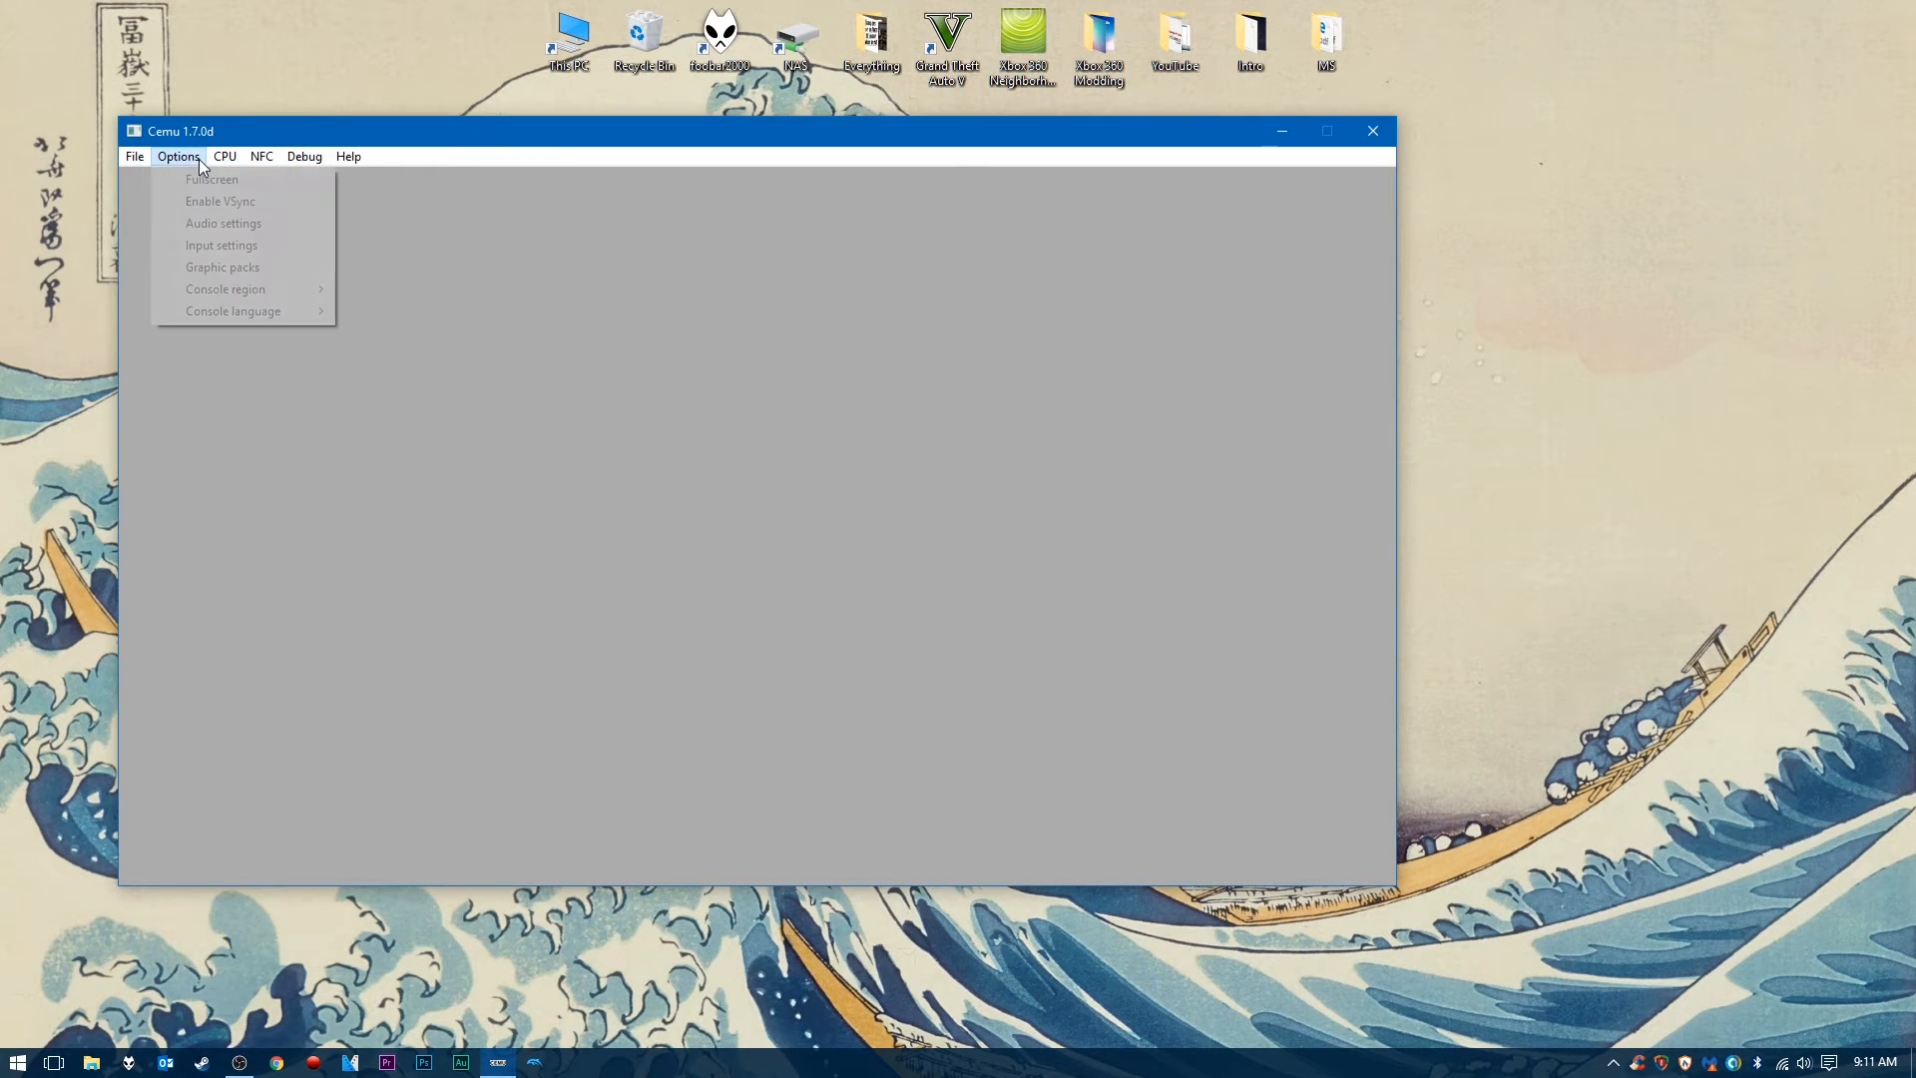
{"action": "left_click", "coordinate": [222, 243]}
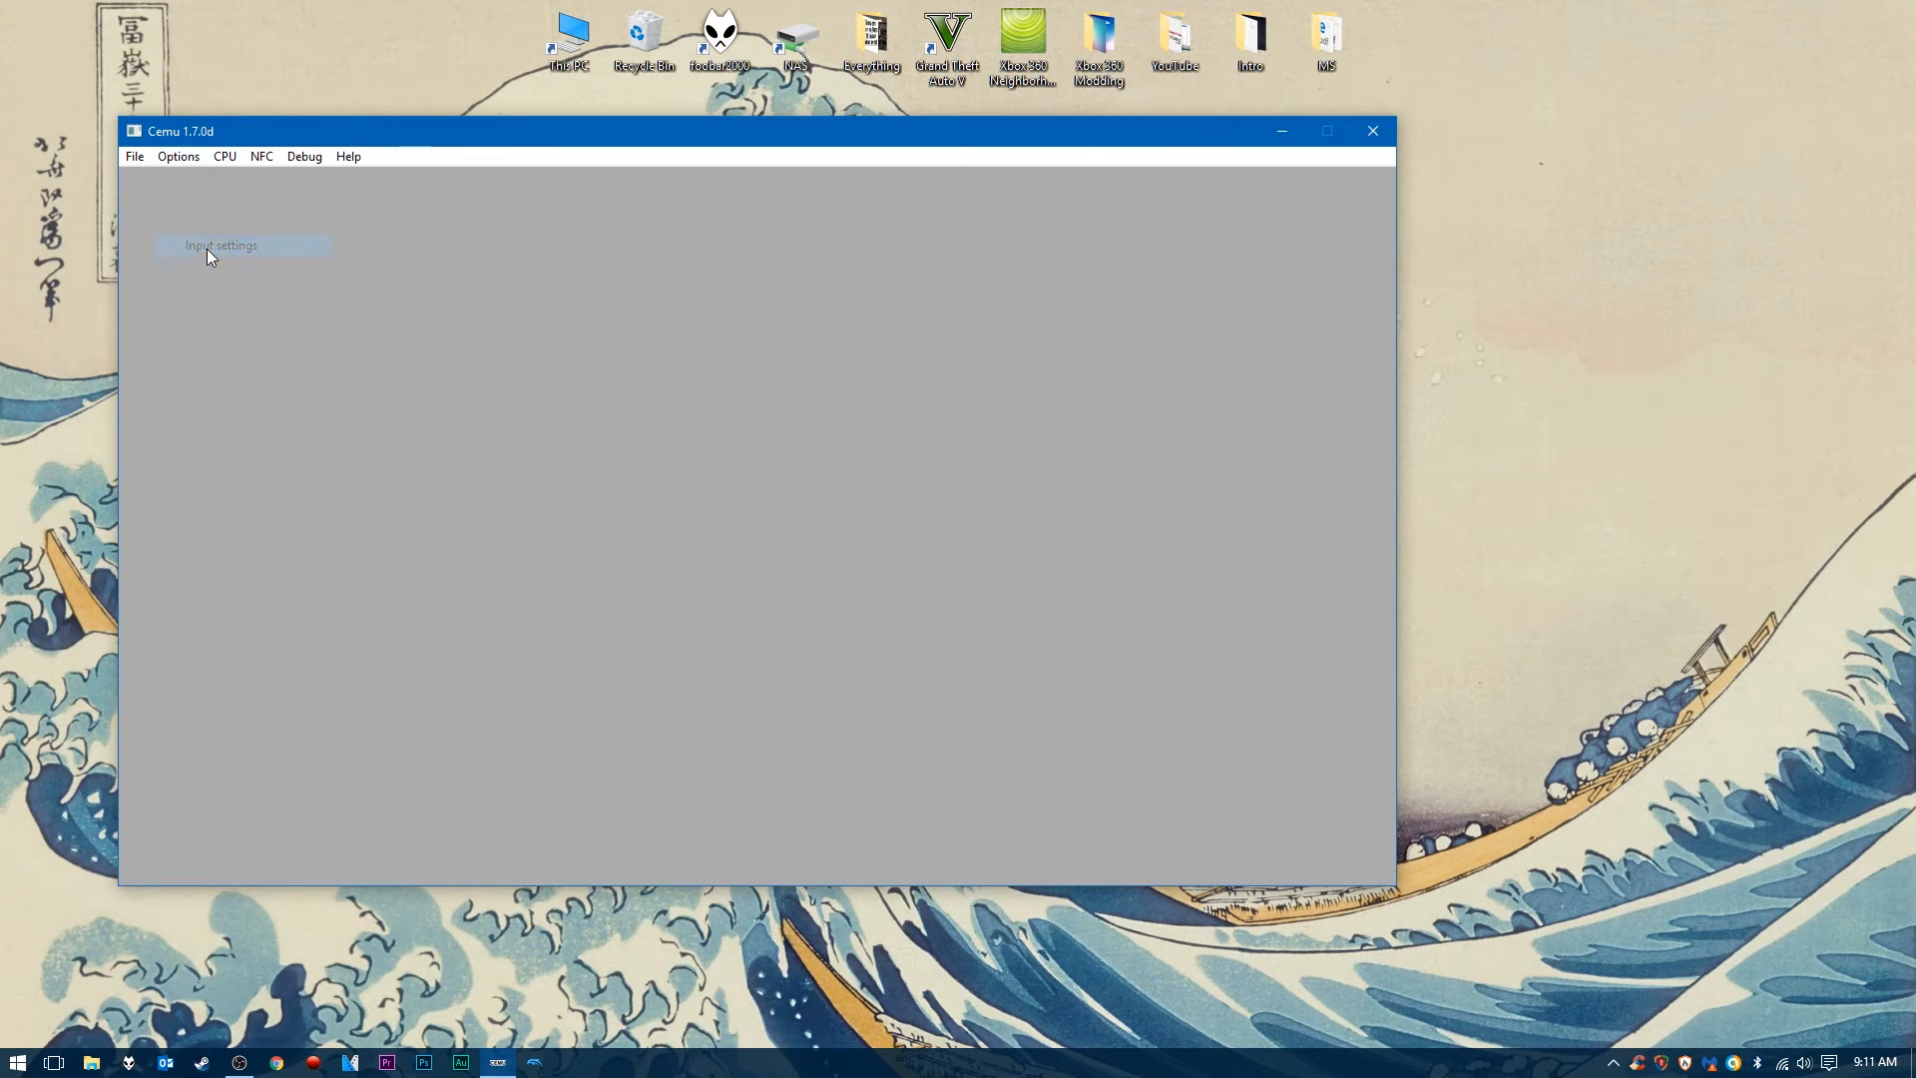
- Export Controller 1's Xbox 360 profile to the desktop and import the .ccc file back
{"action": "left_click", "coordinate": [222, 245]}
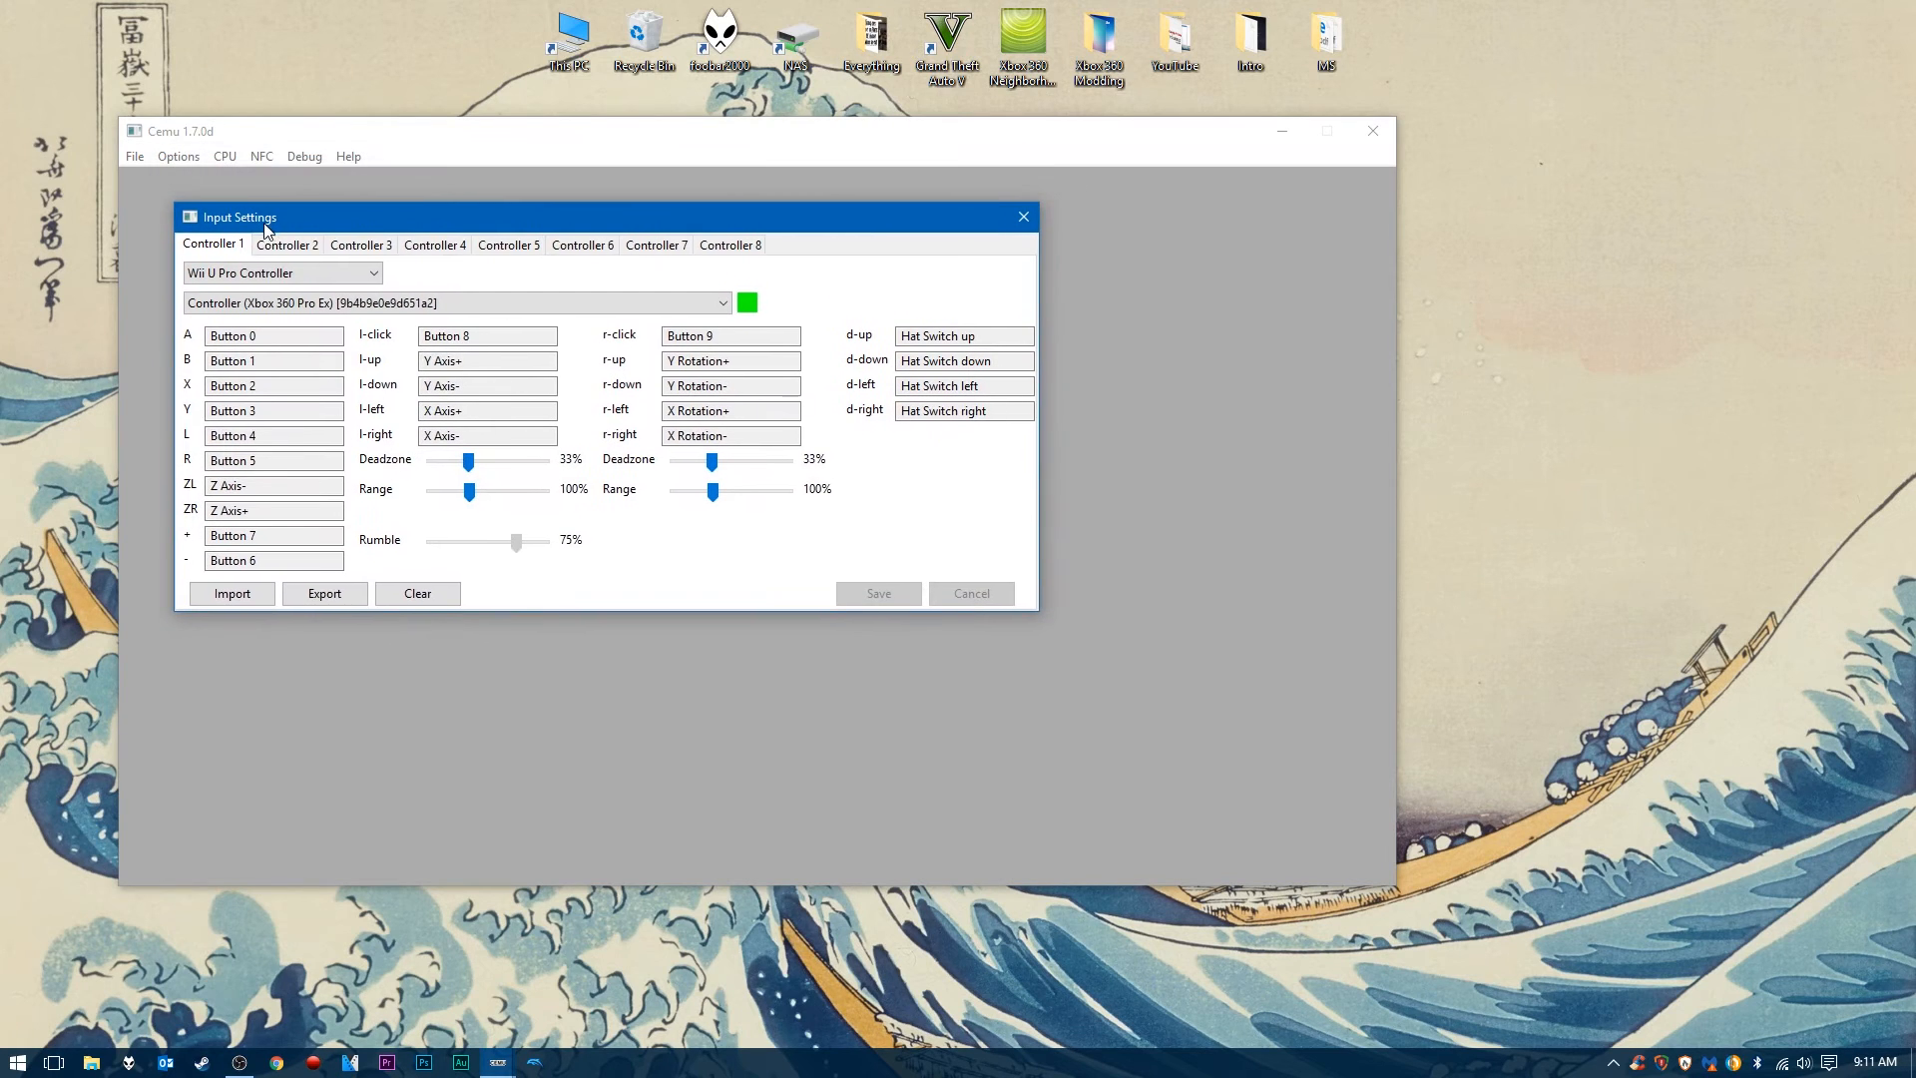
{"action": "mouse_move", "coordinate": [232, 593]}
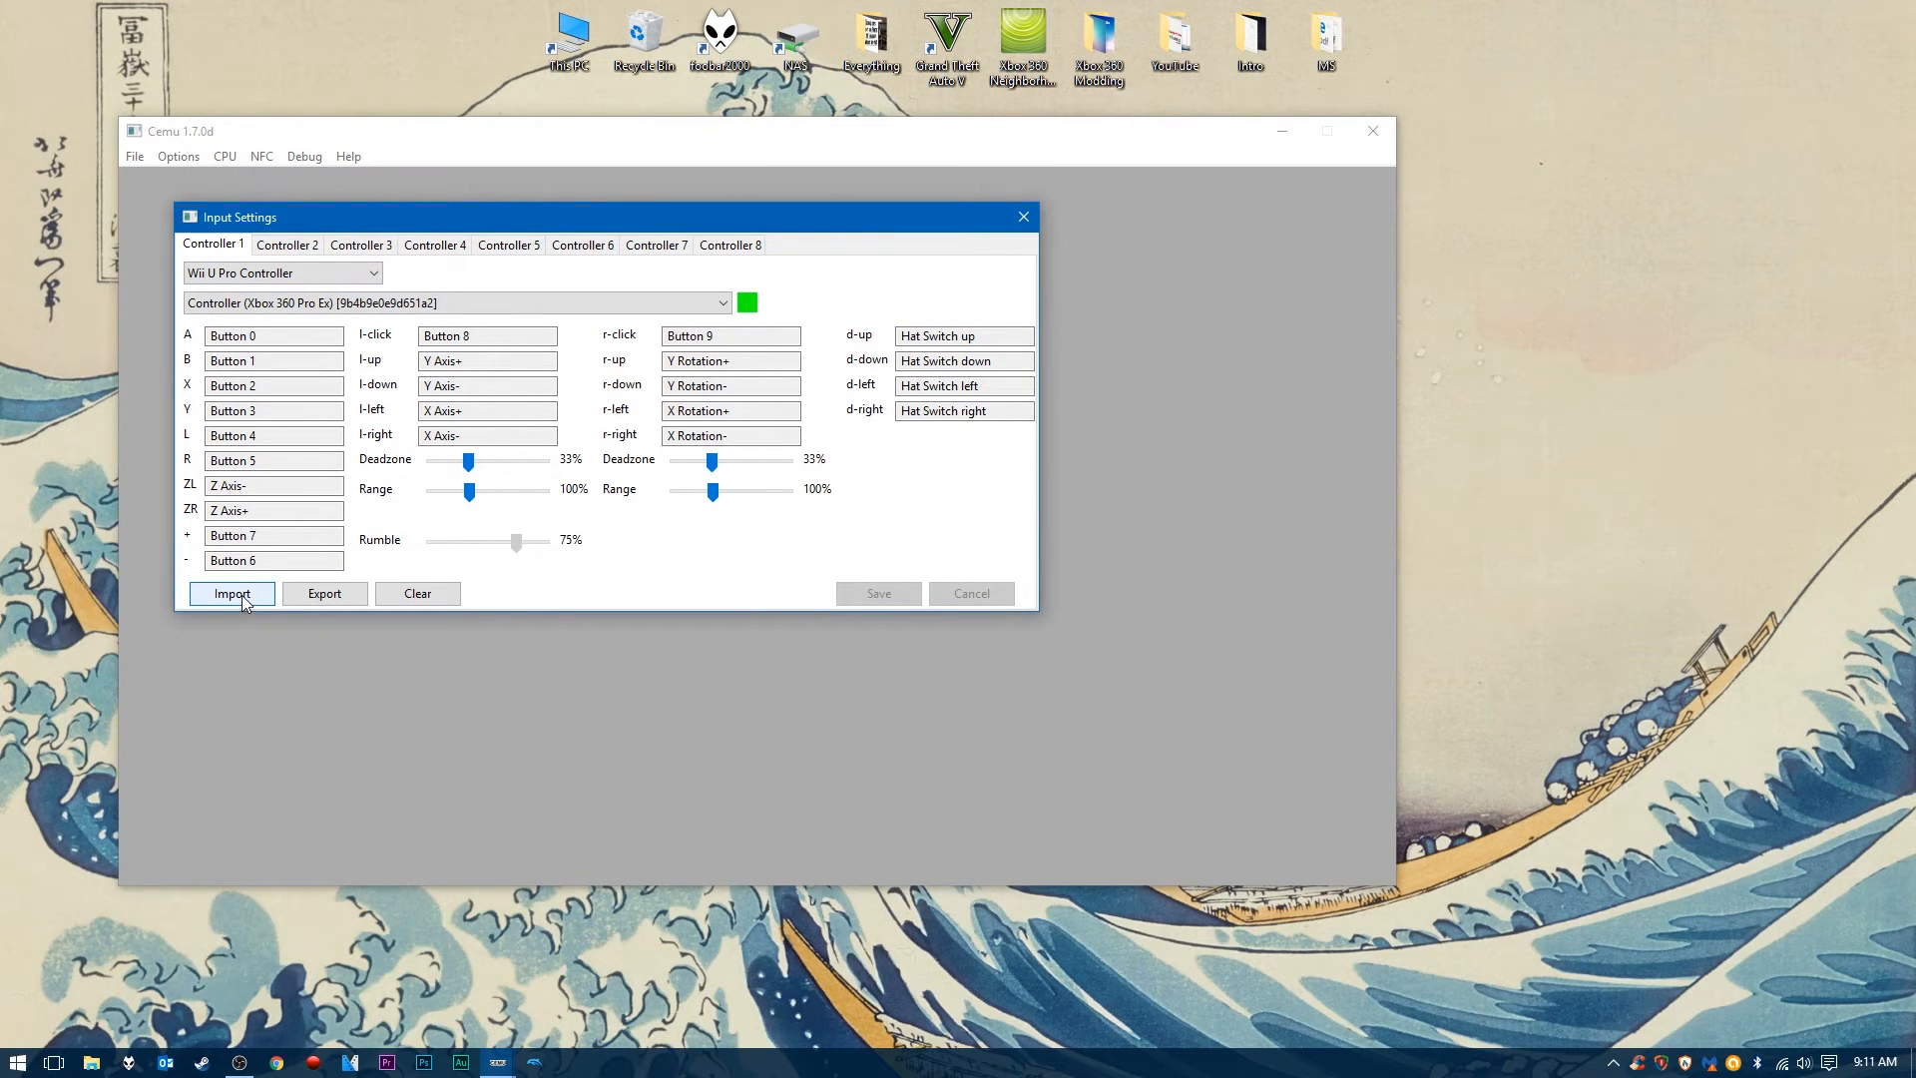
{"action": "left_click", "coordinate": [232, 593]}
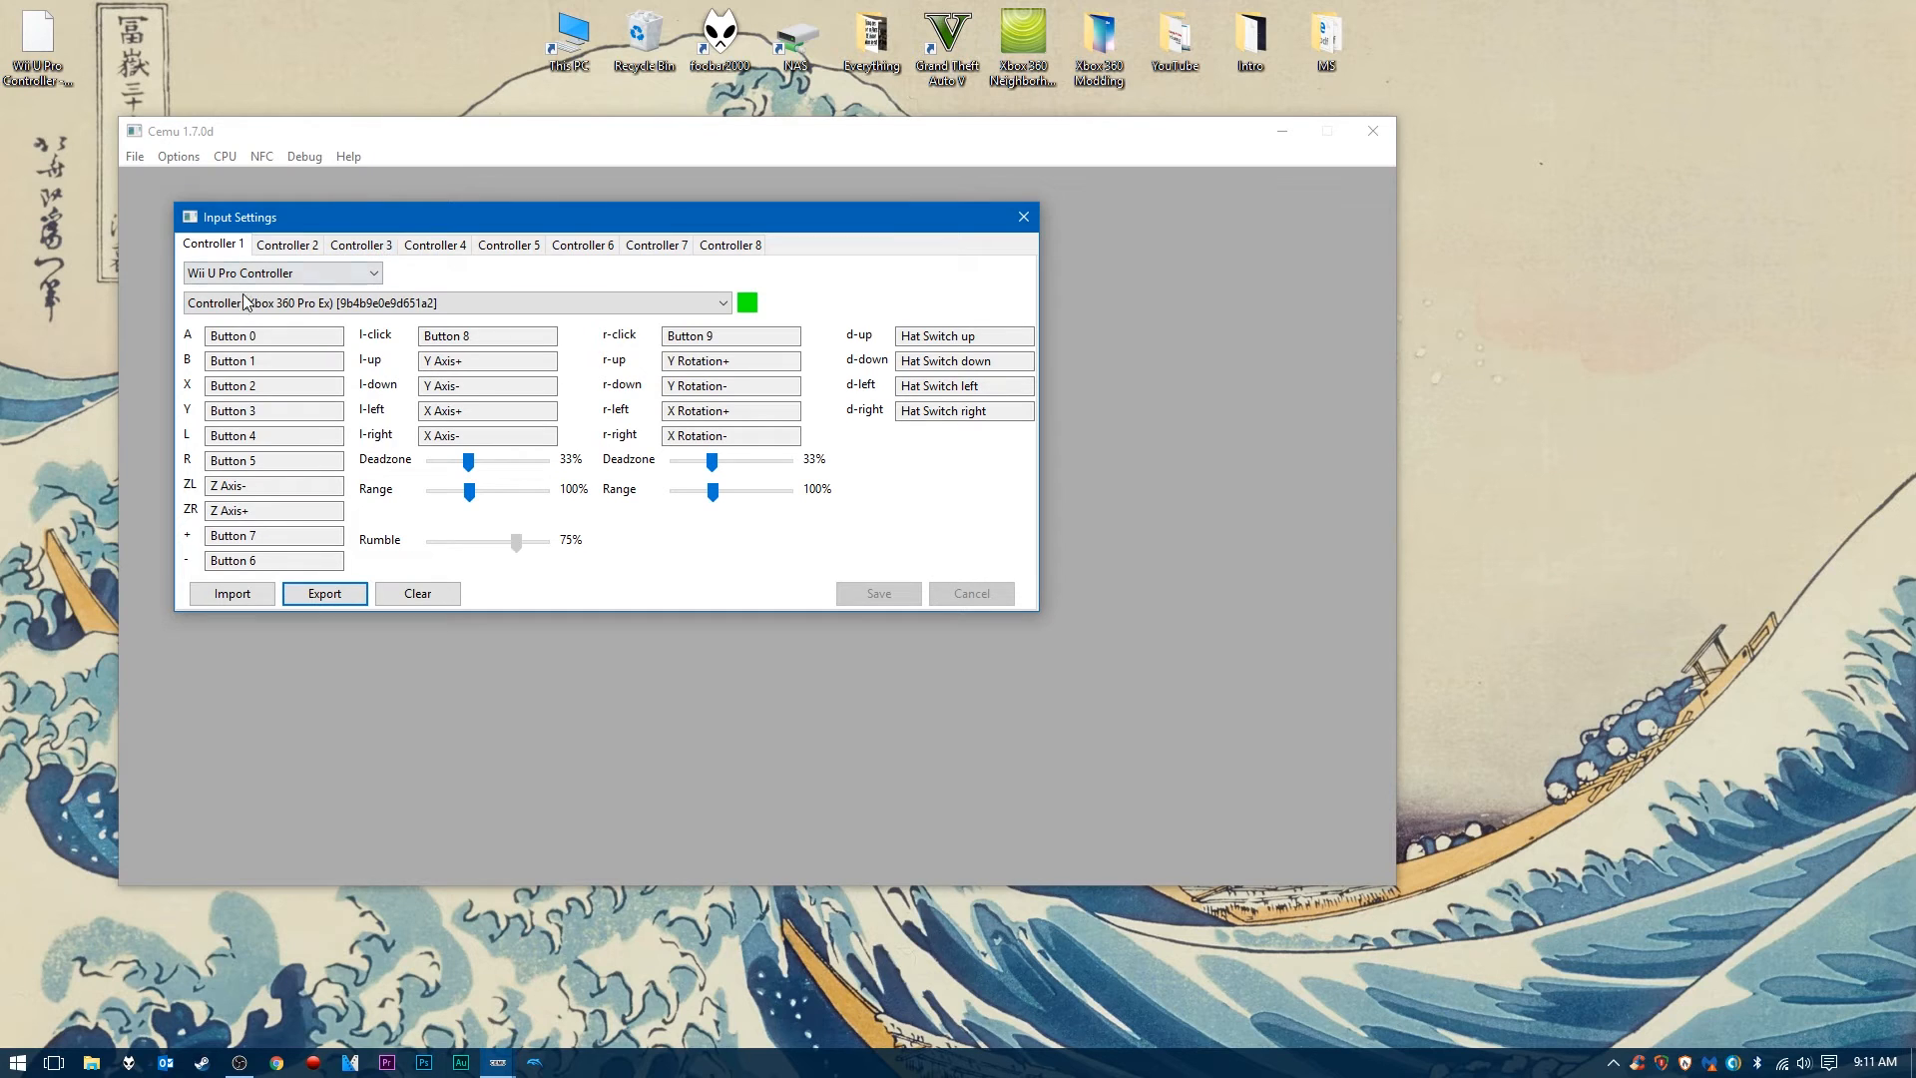
{"action": "left_click", "coordinate": [231, 595]}
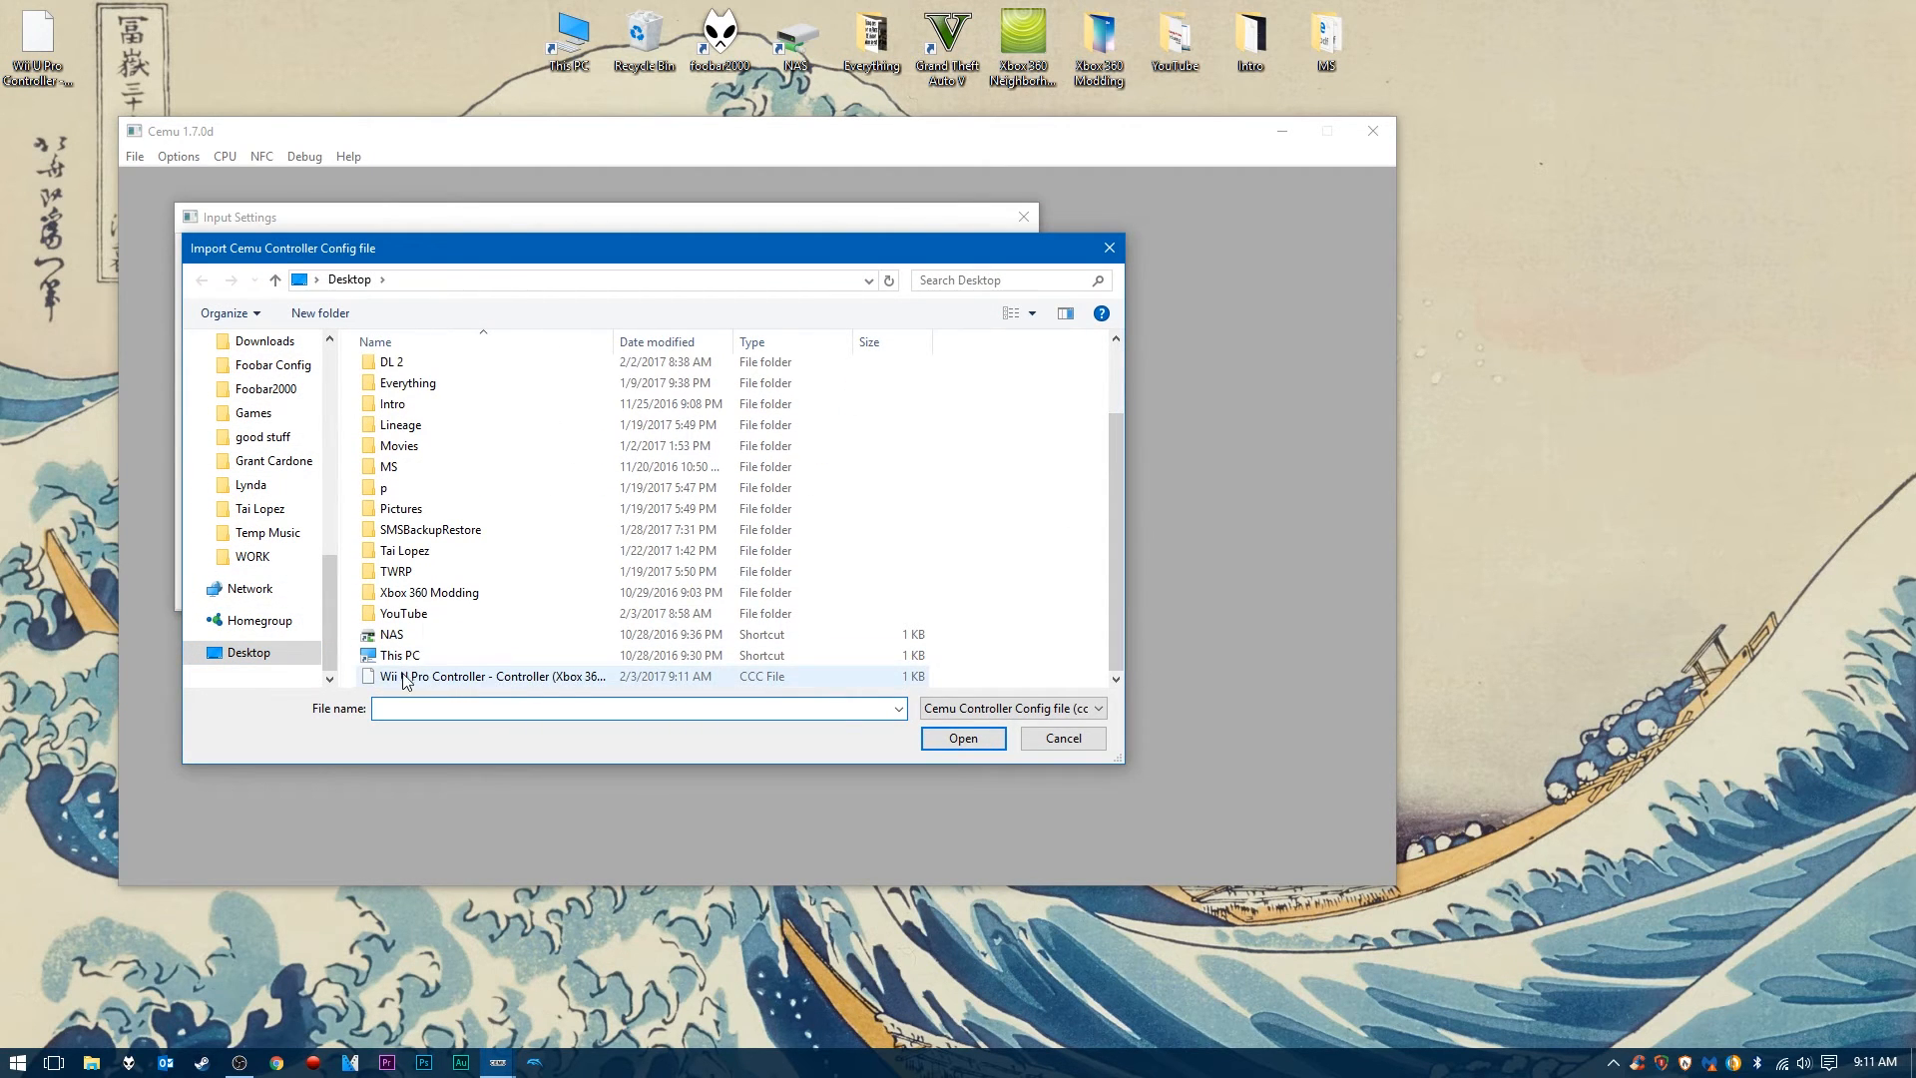
{"action": "left_click", "coordinate": [495, 676]}
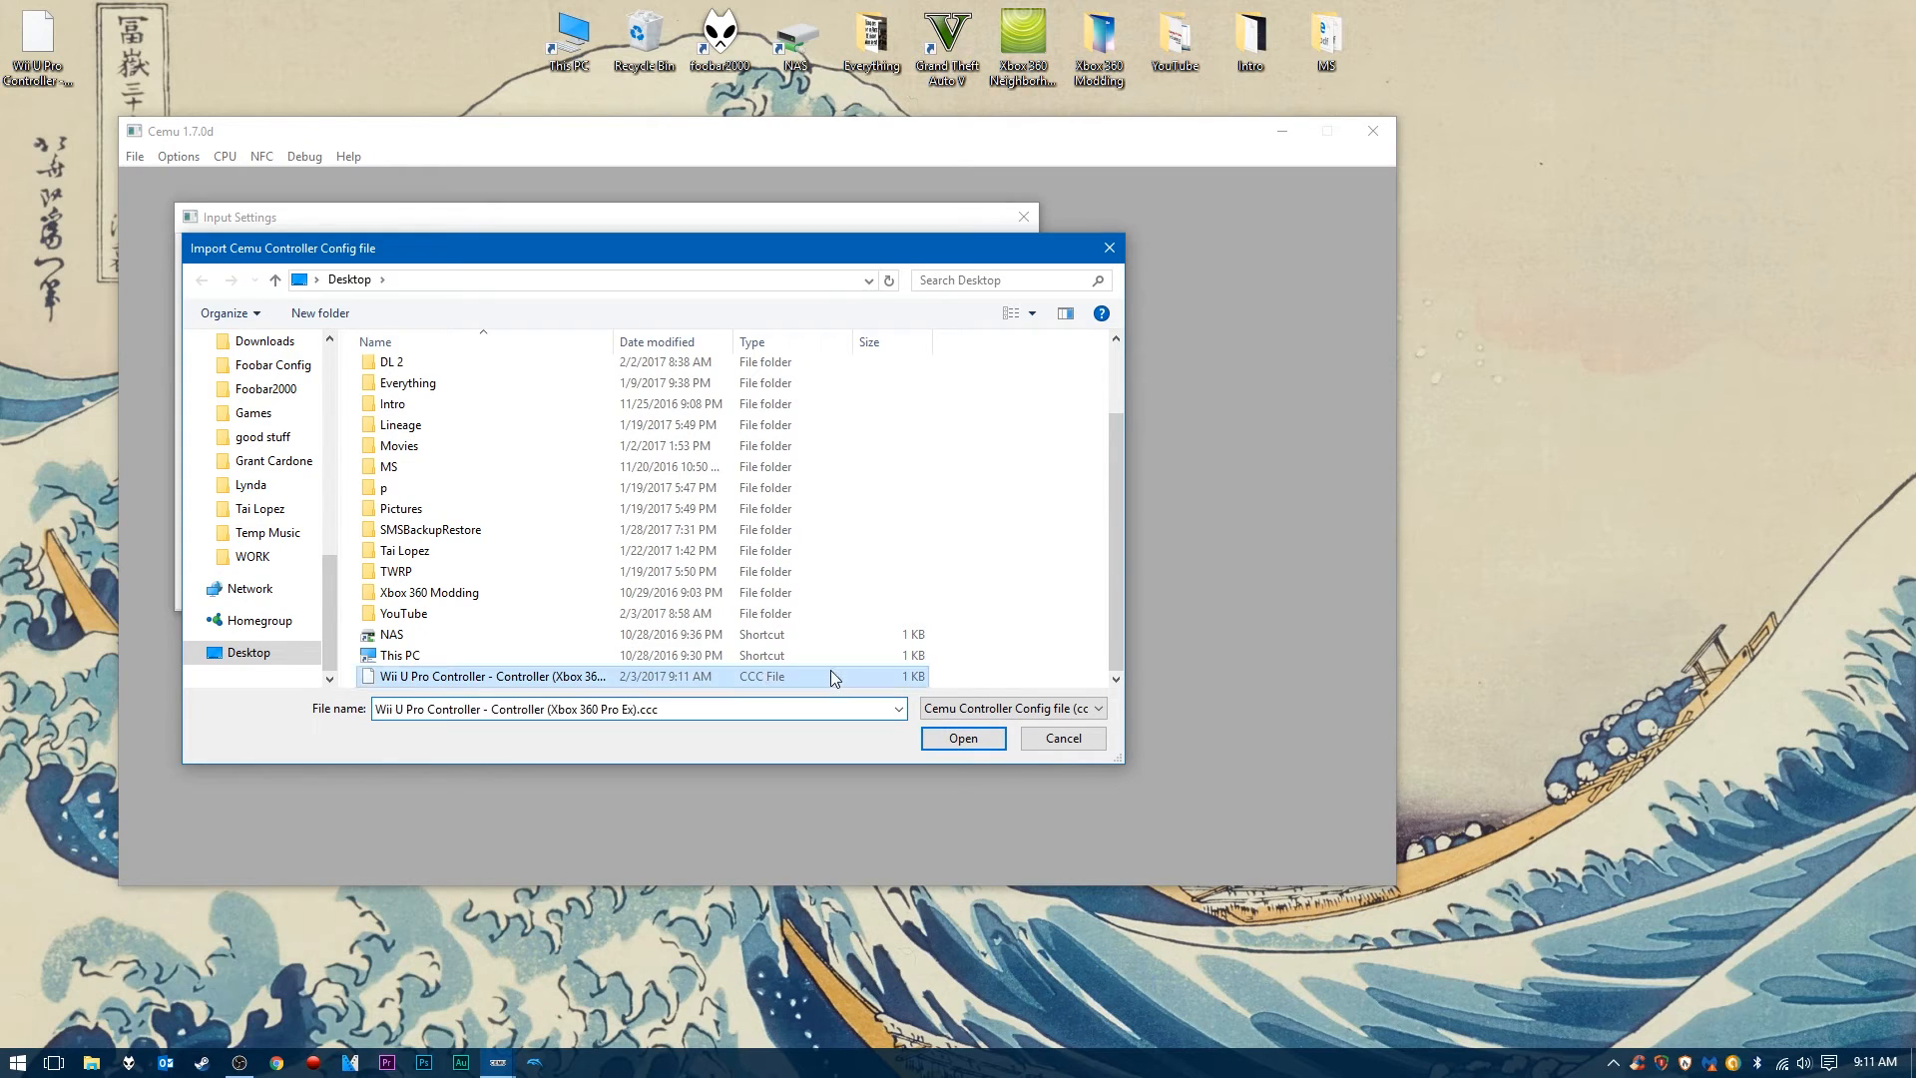
{"action": "left_click", "coordinate": [962, 736]}
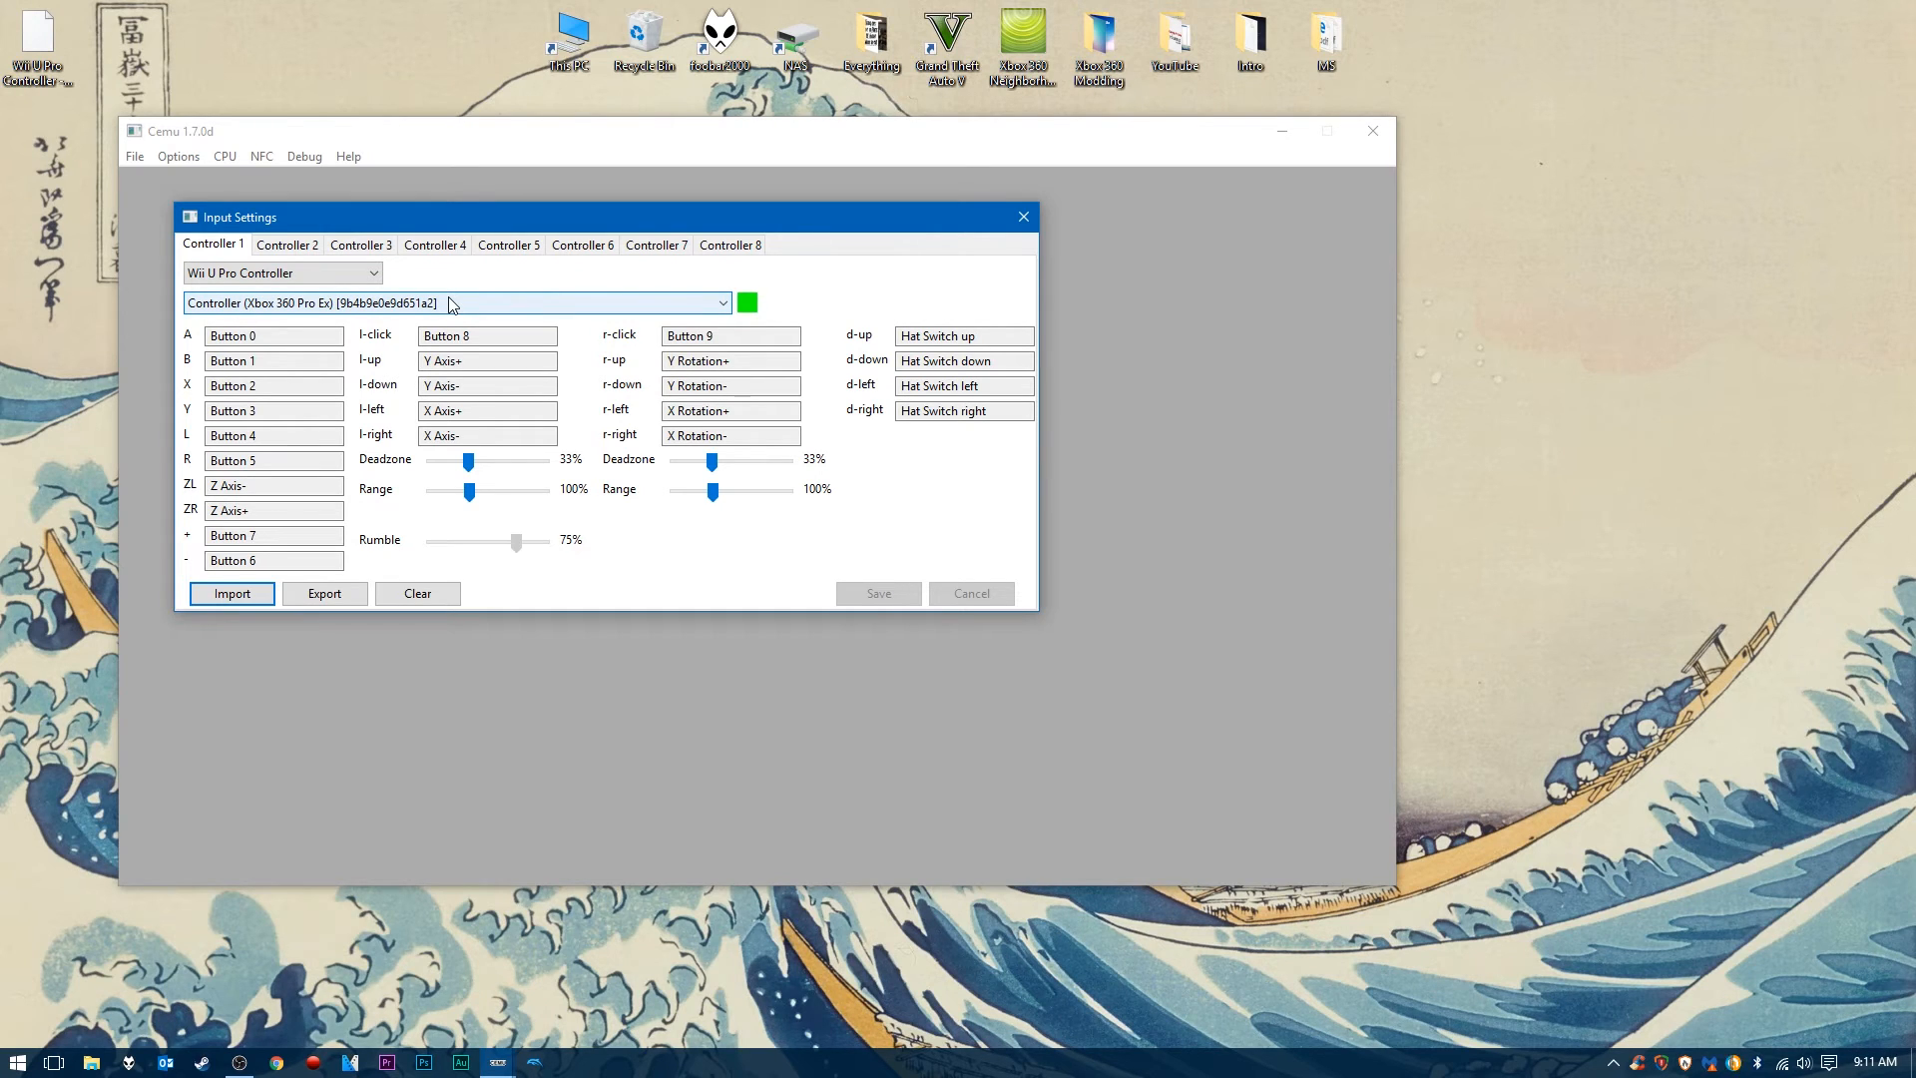
{"action": "mouse_move", "coordinate": [431, 275]}
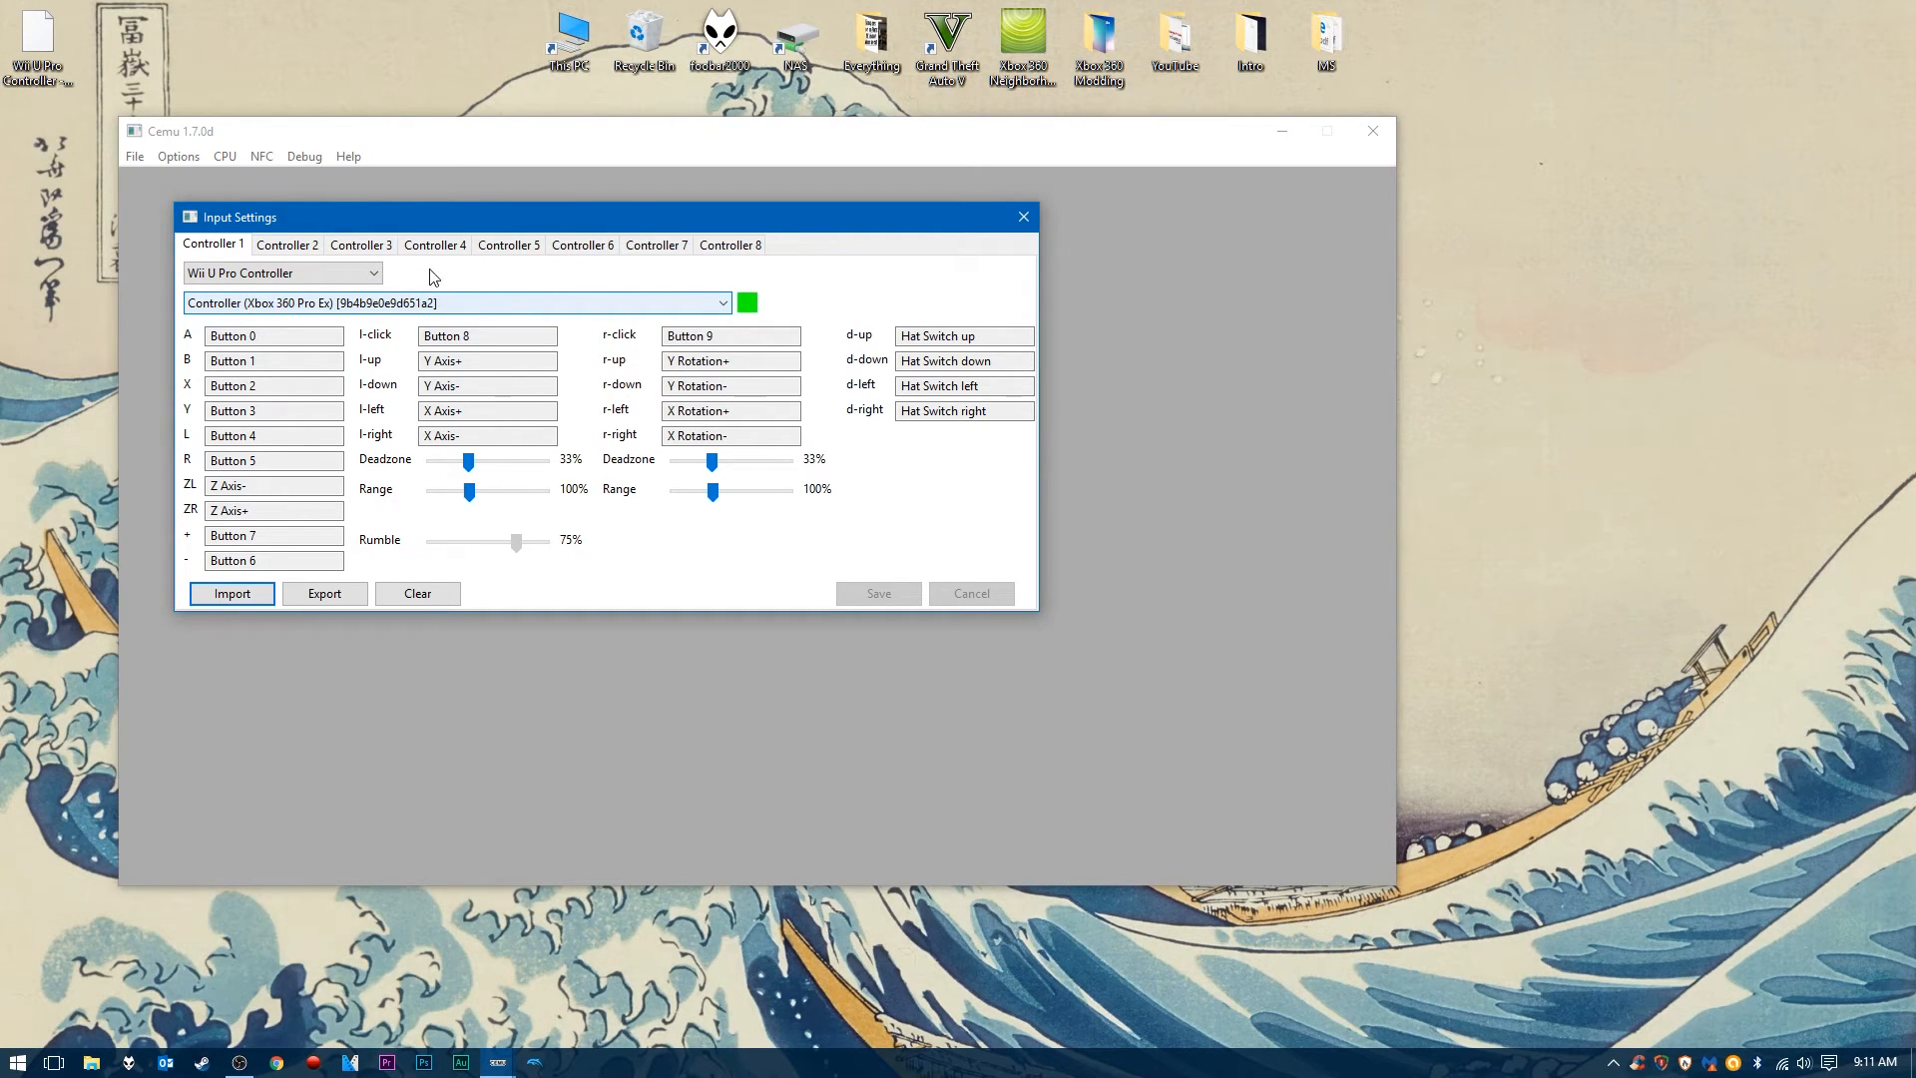
- Glance at Controller 7 and 8 settings, then close the input settings
{"action": "left_click", "coordinate": [299, 263]}
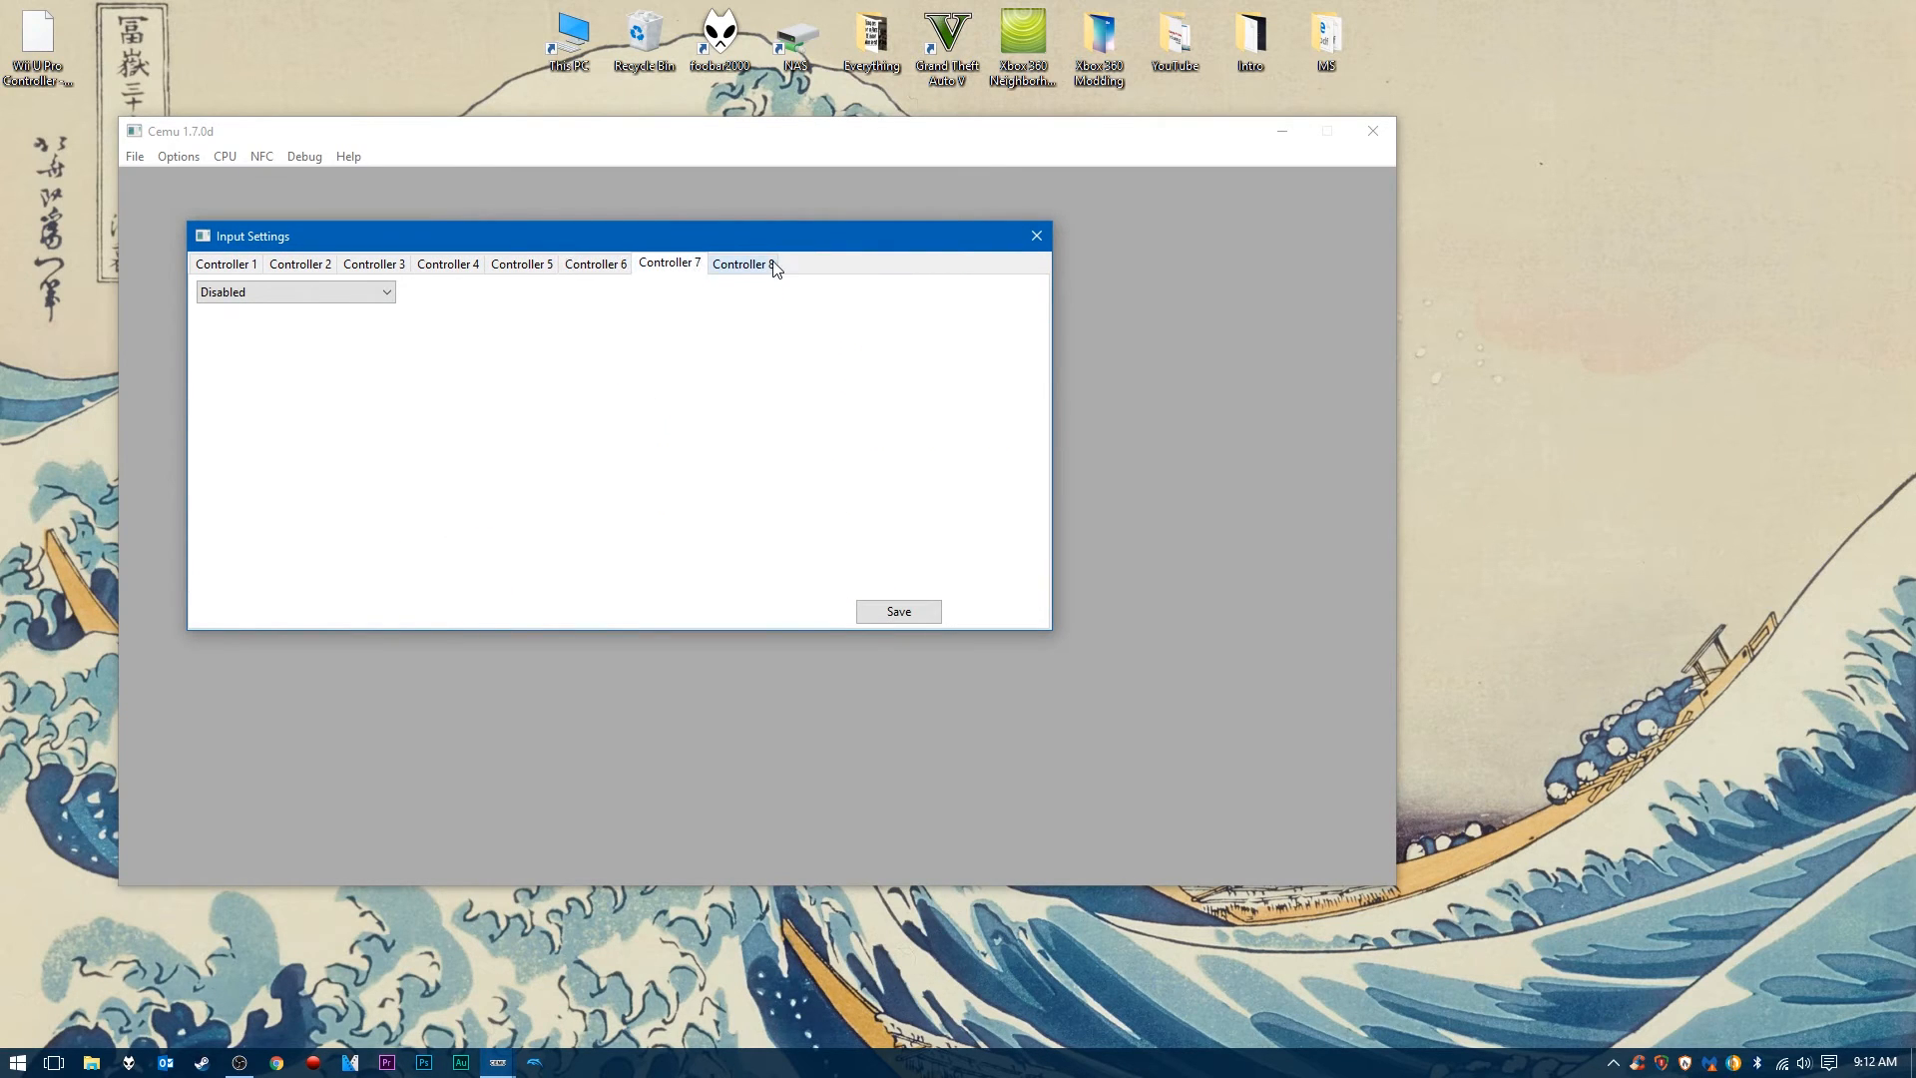
{"action": "left_click", "coordinate": [225, 263]}
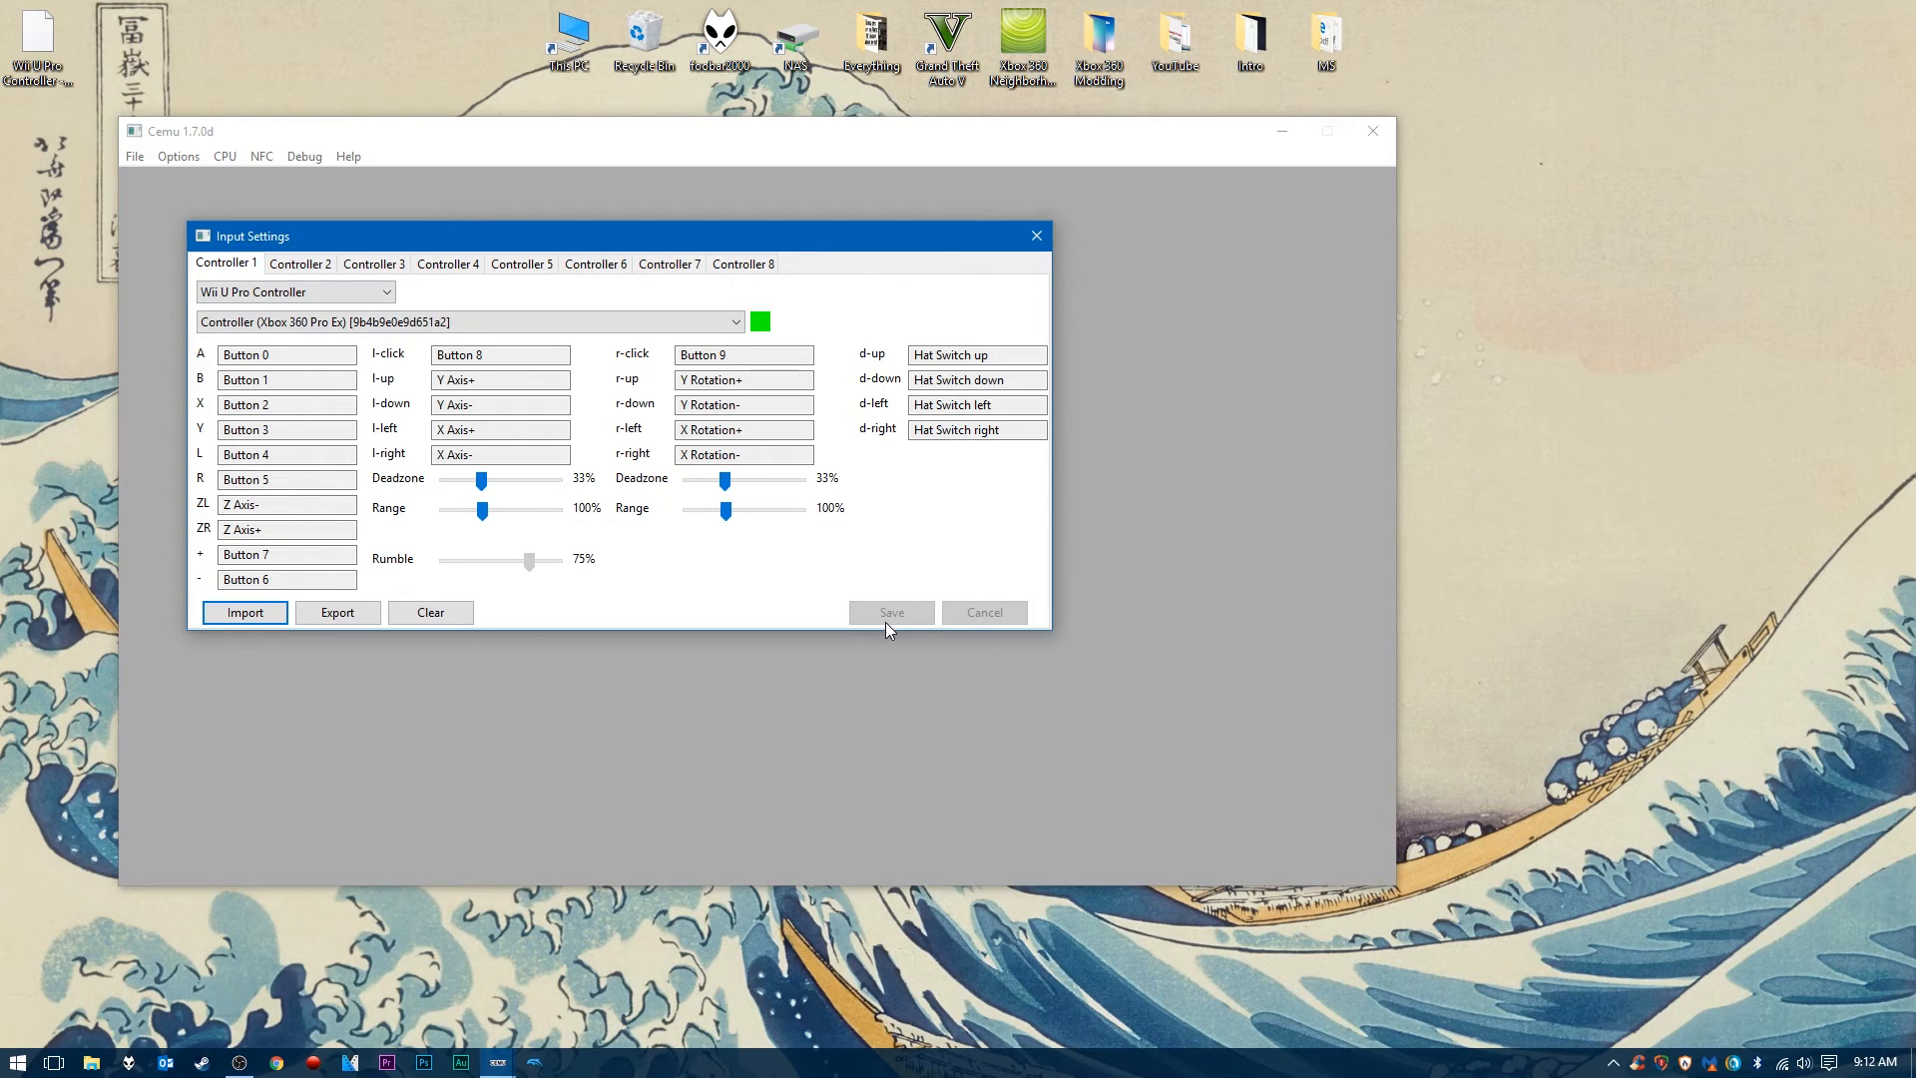
{"action": "left_click", "coordinate": [178, 155]}
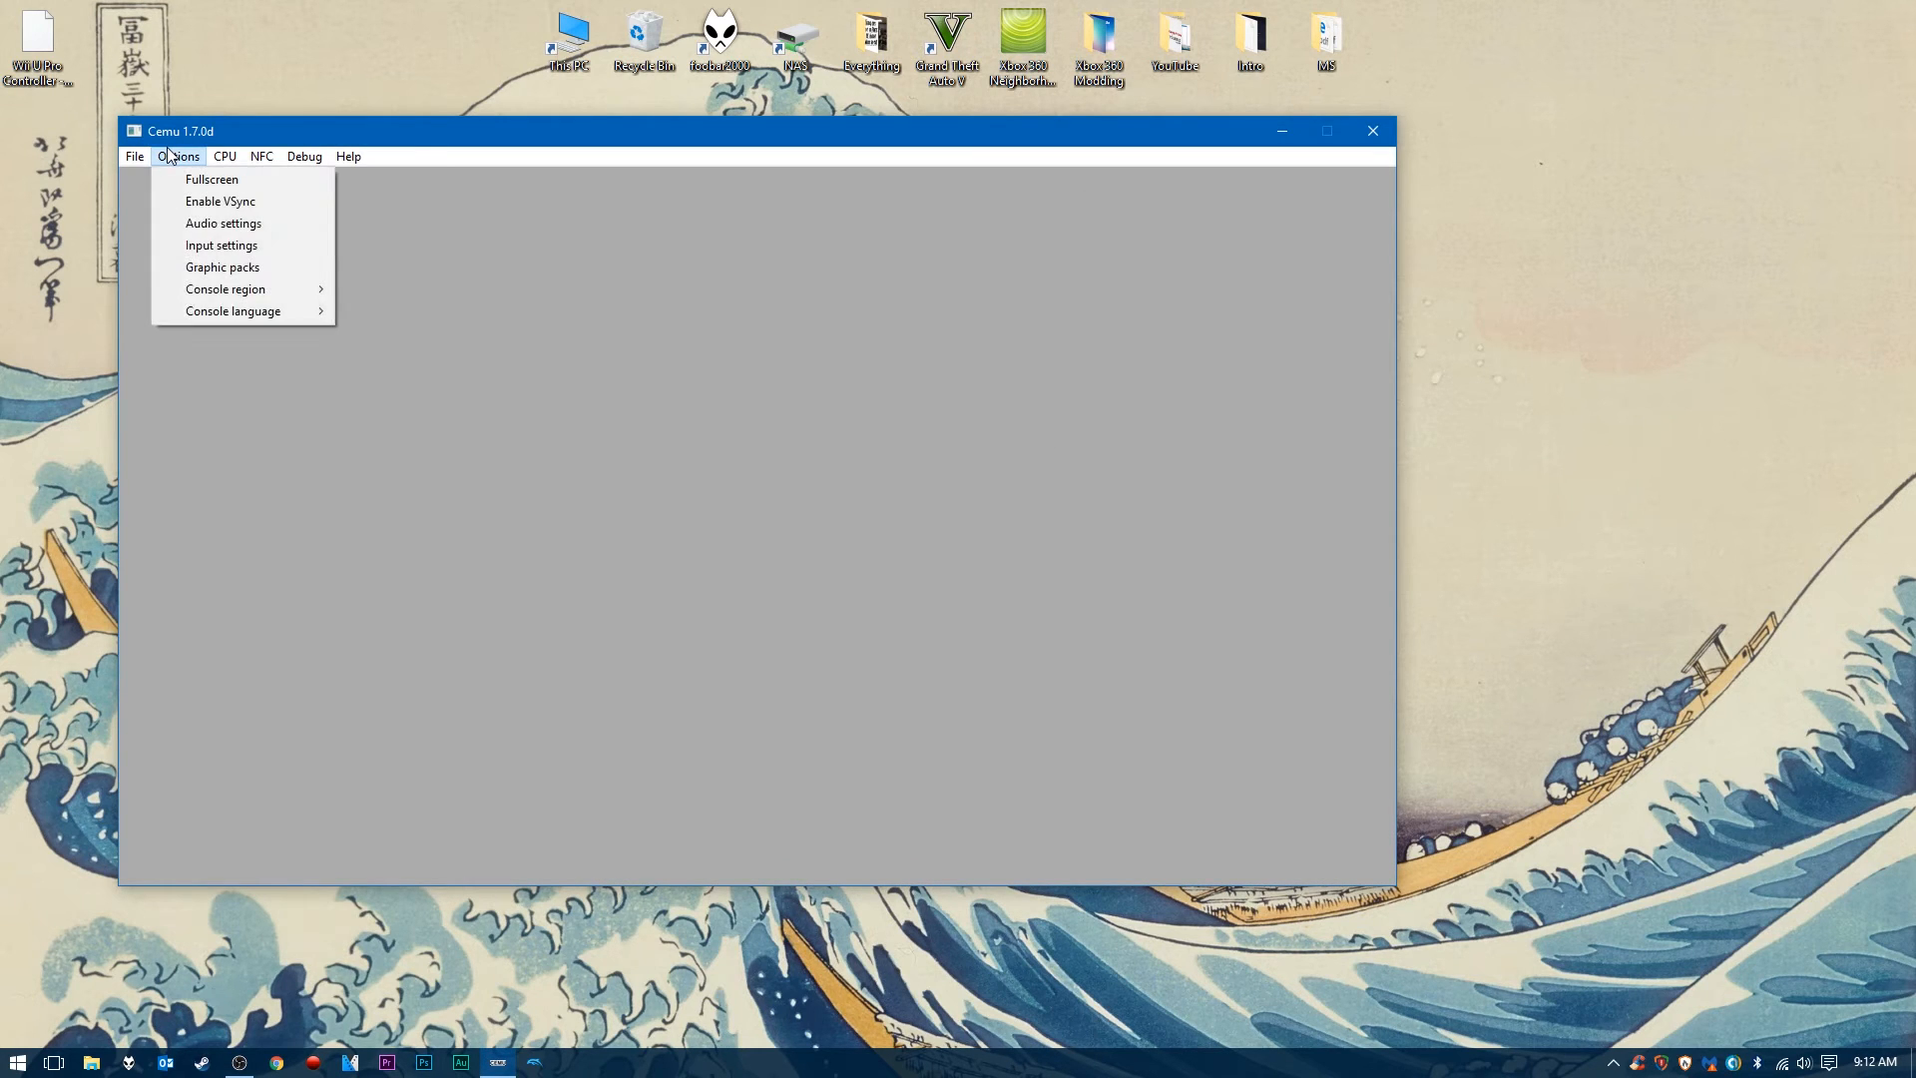
- Enable the Mario Kart 8 - 1080p graphic pack and close the Graphic packs dialog
{"action": "left_click", "coordinate": [222, 265]}
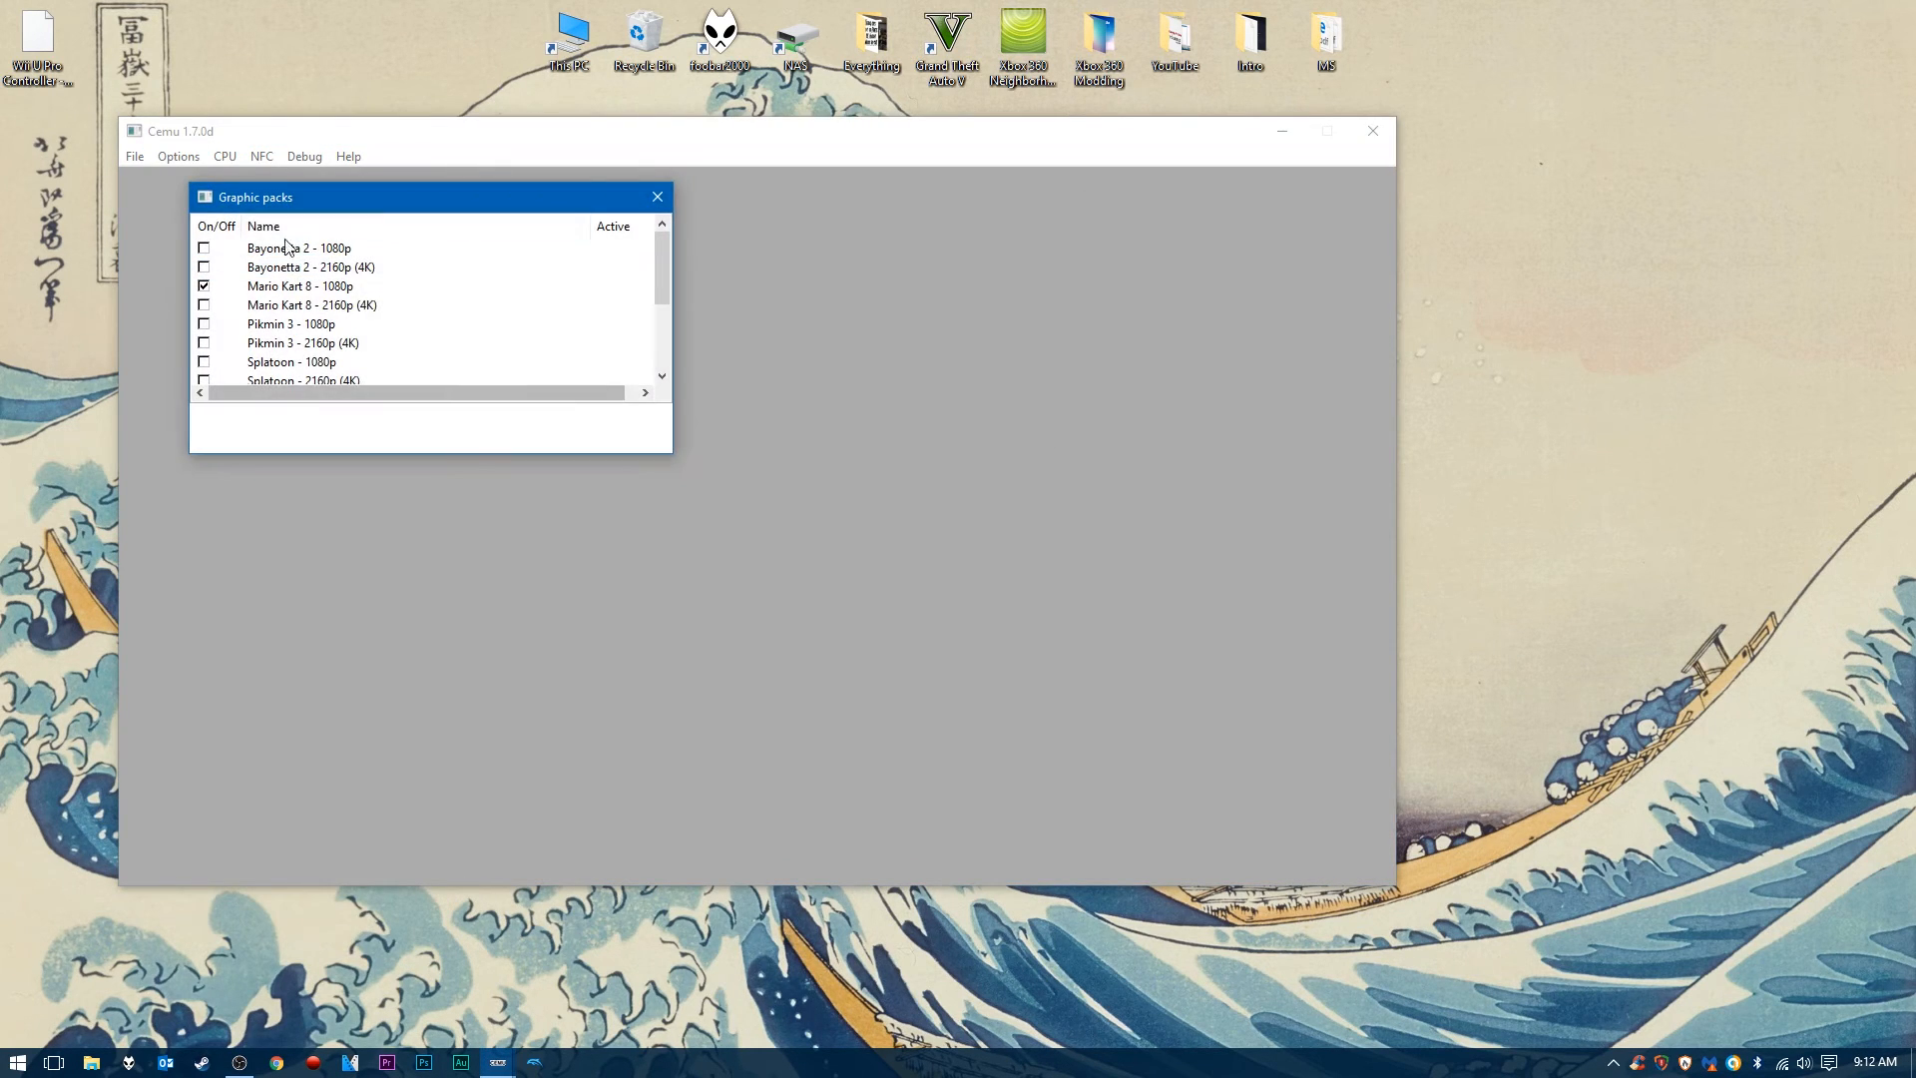
{"action": "left_click_drag", "start_coordinate": [427, 197], "coordinate": [421, 238]}
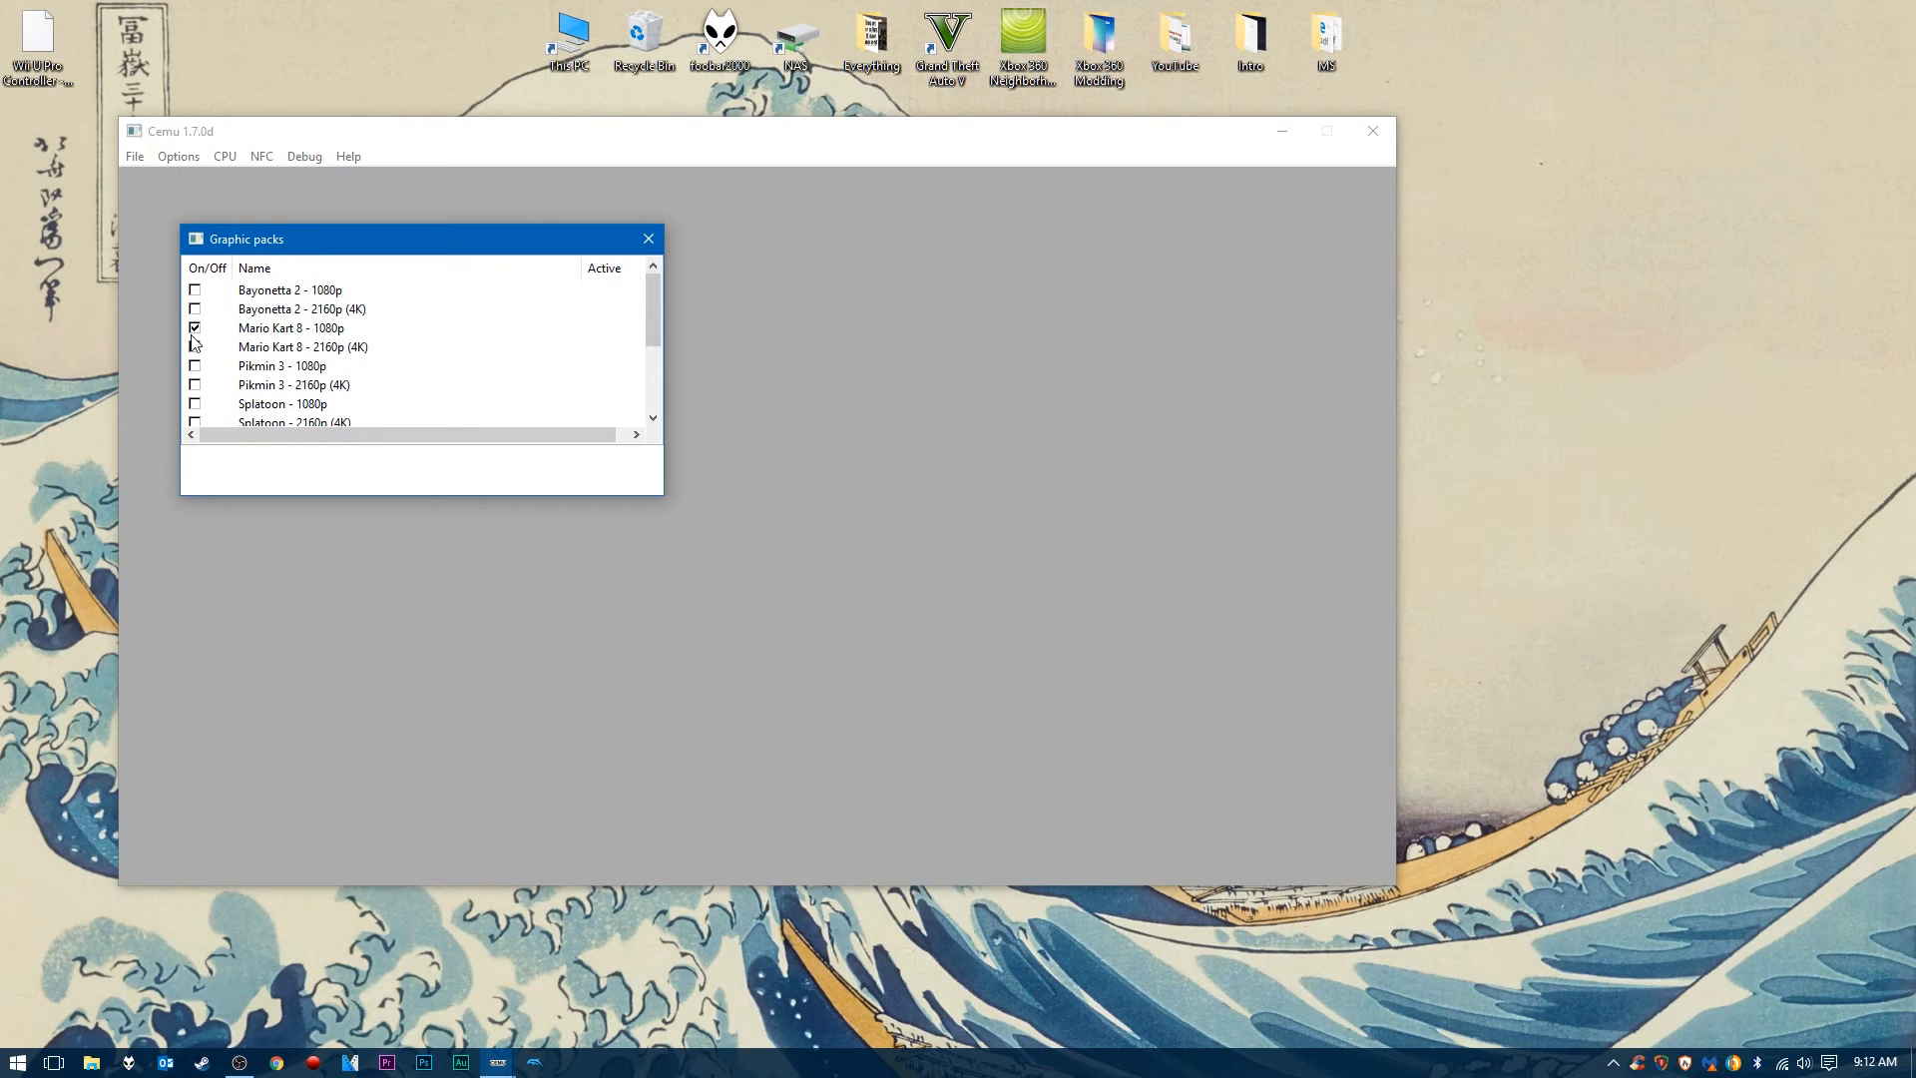
{"action": "mouse_move", "coordinate": [547, 351]}
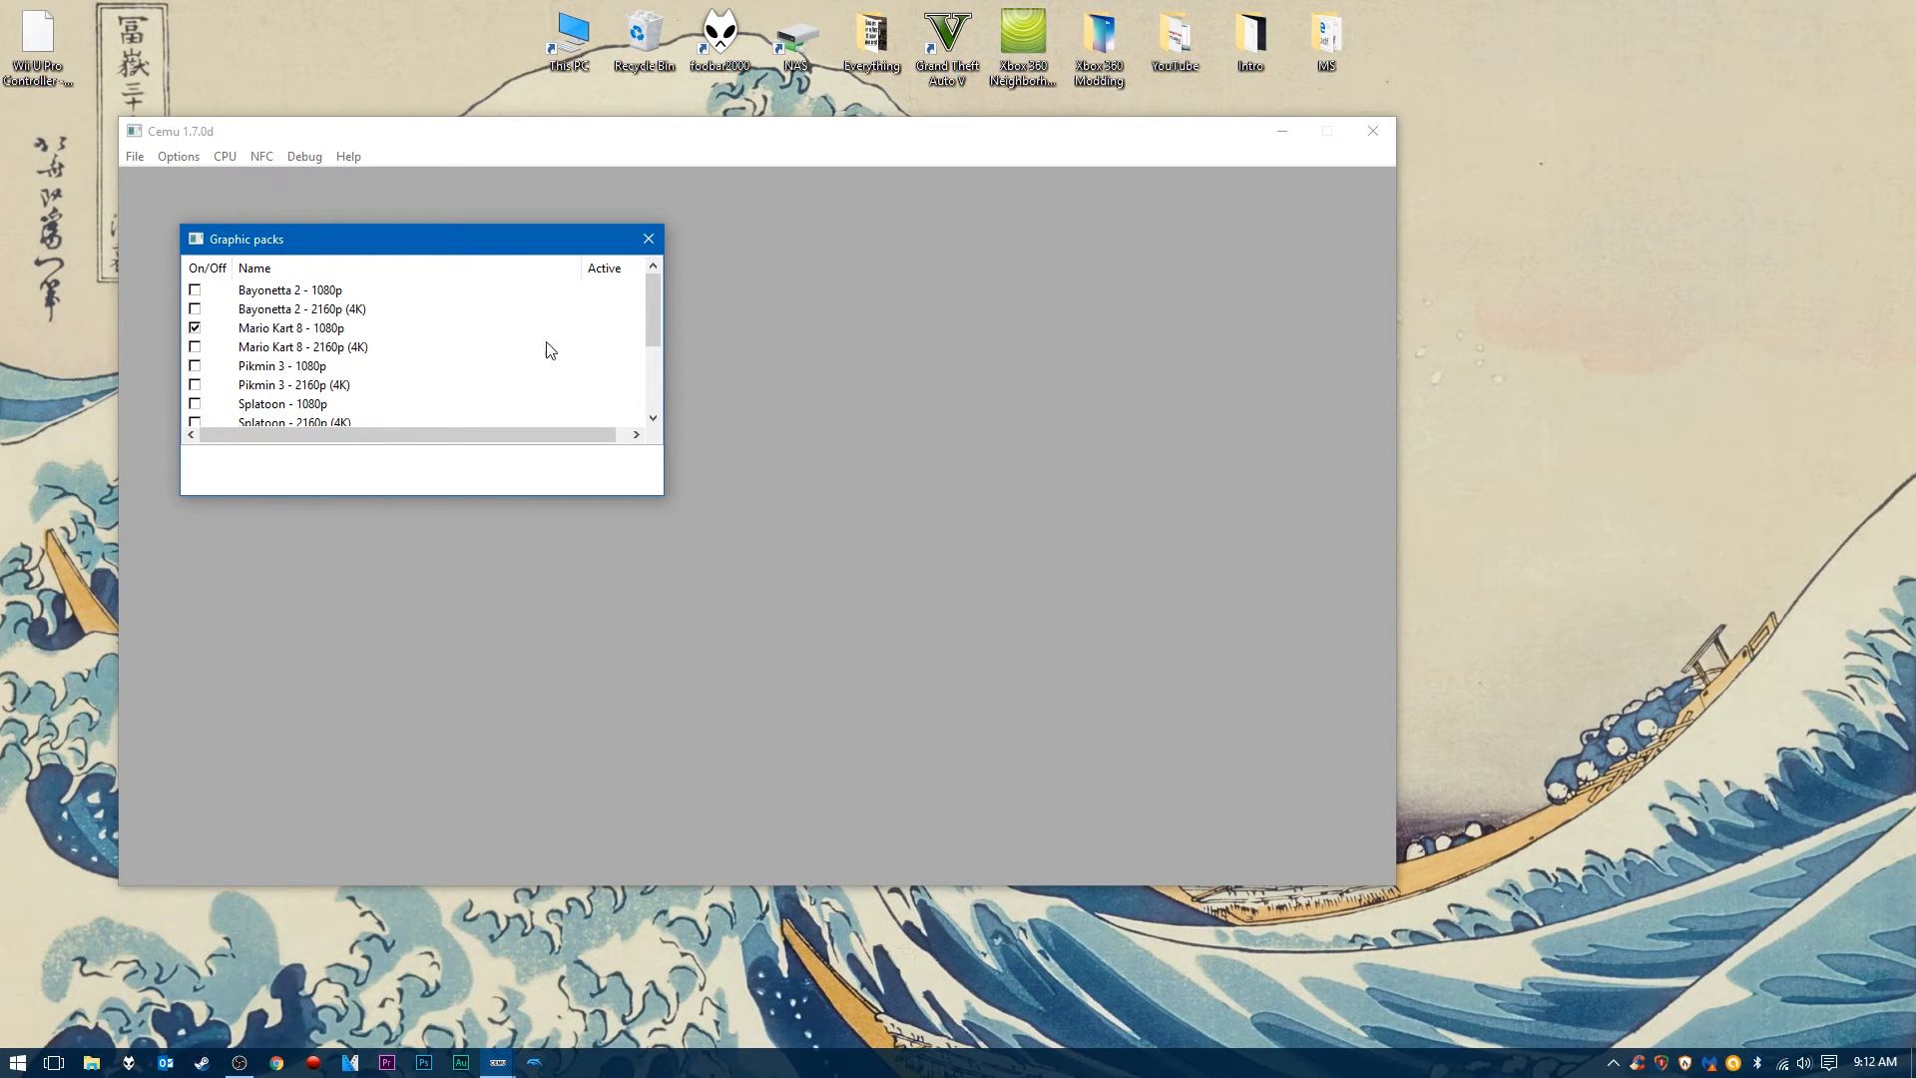
{"action": "scroll", "scroll_direction": "down", "scroll_amount": 3}
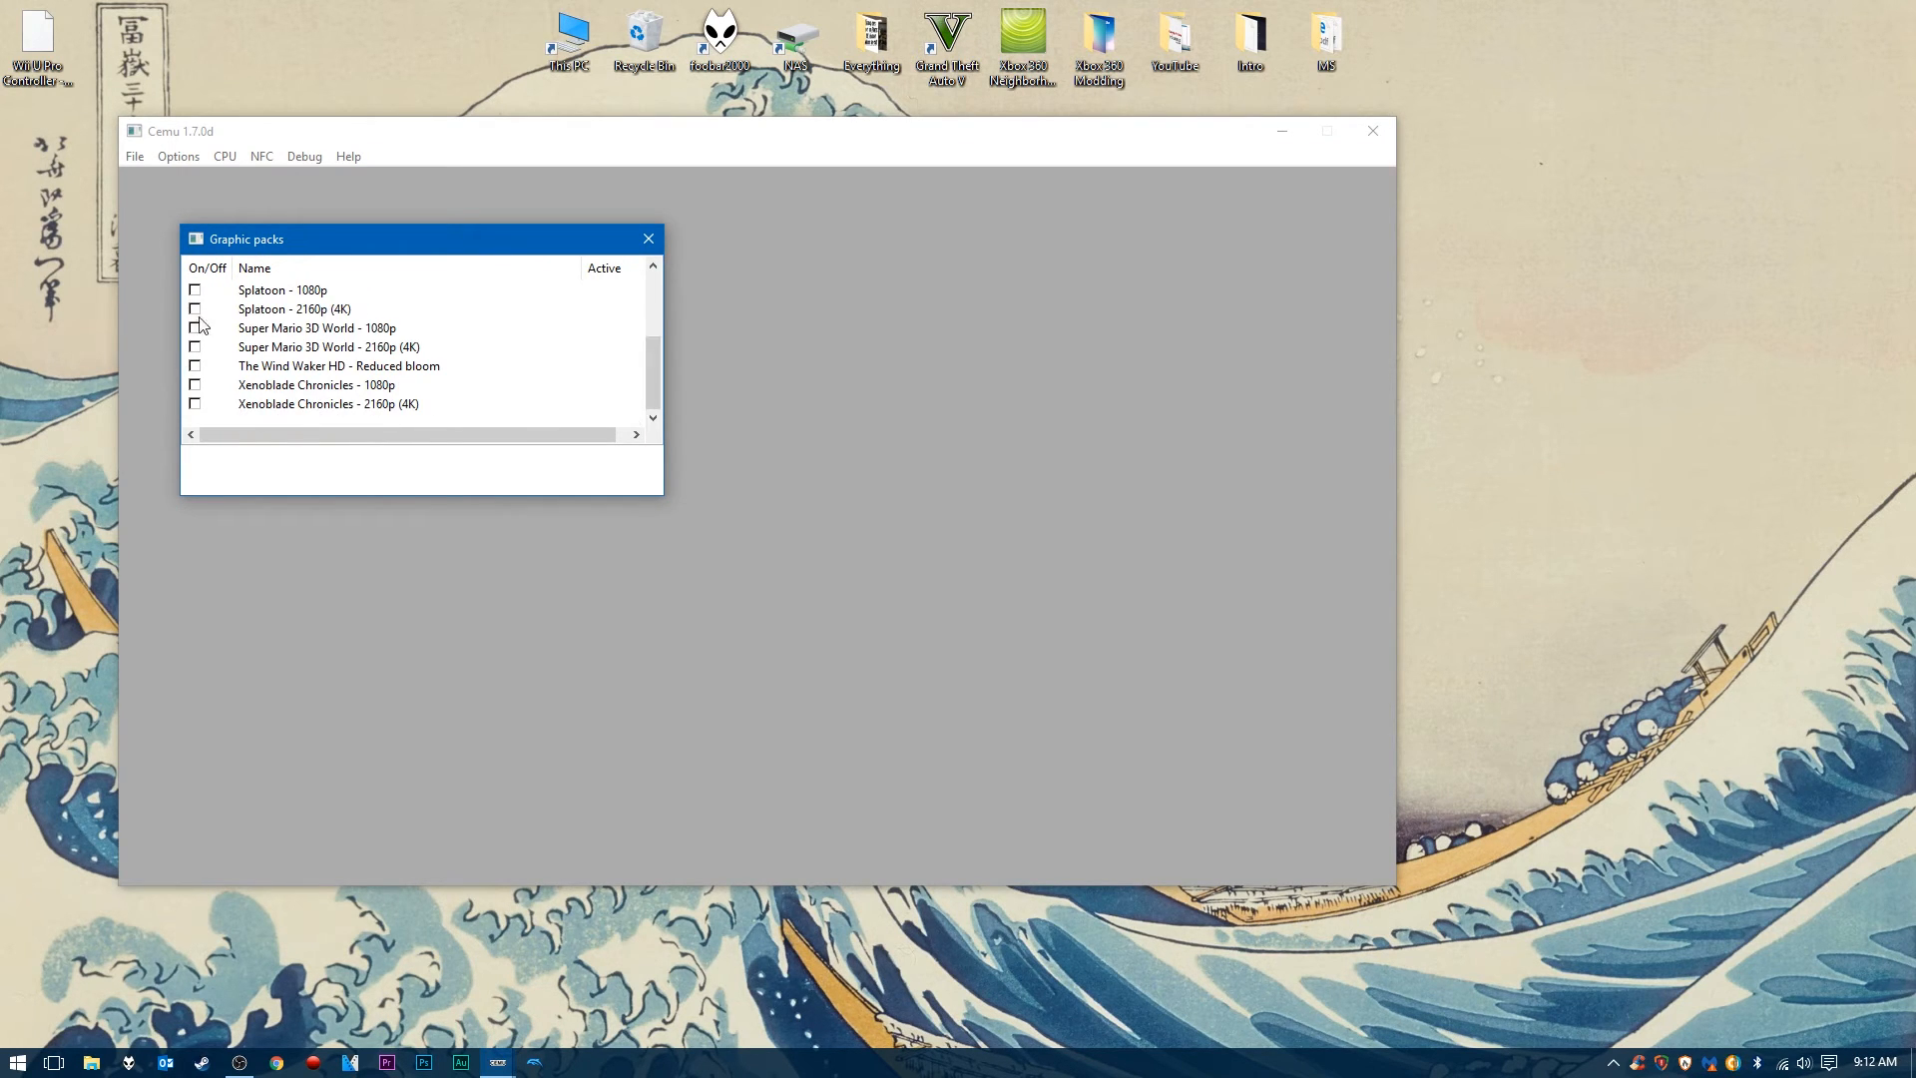
{"action": "scroll", "scroll_direction": "up", "scroll_amount": 3}
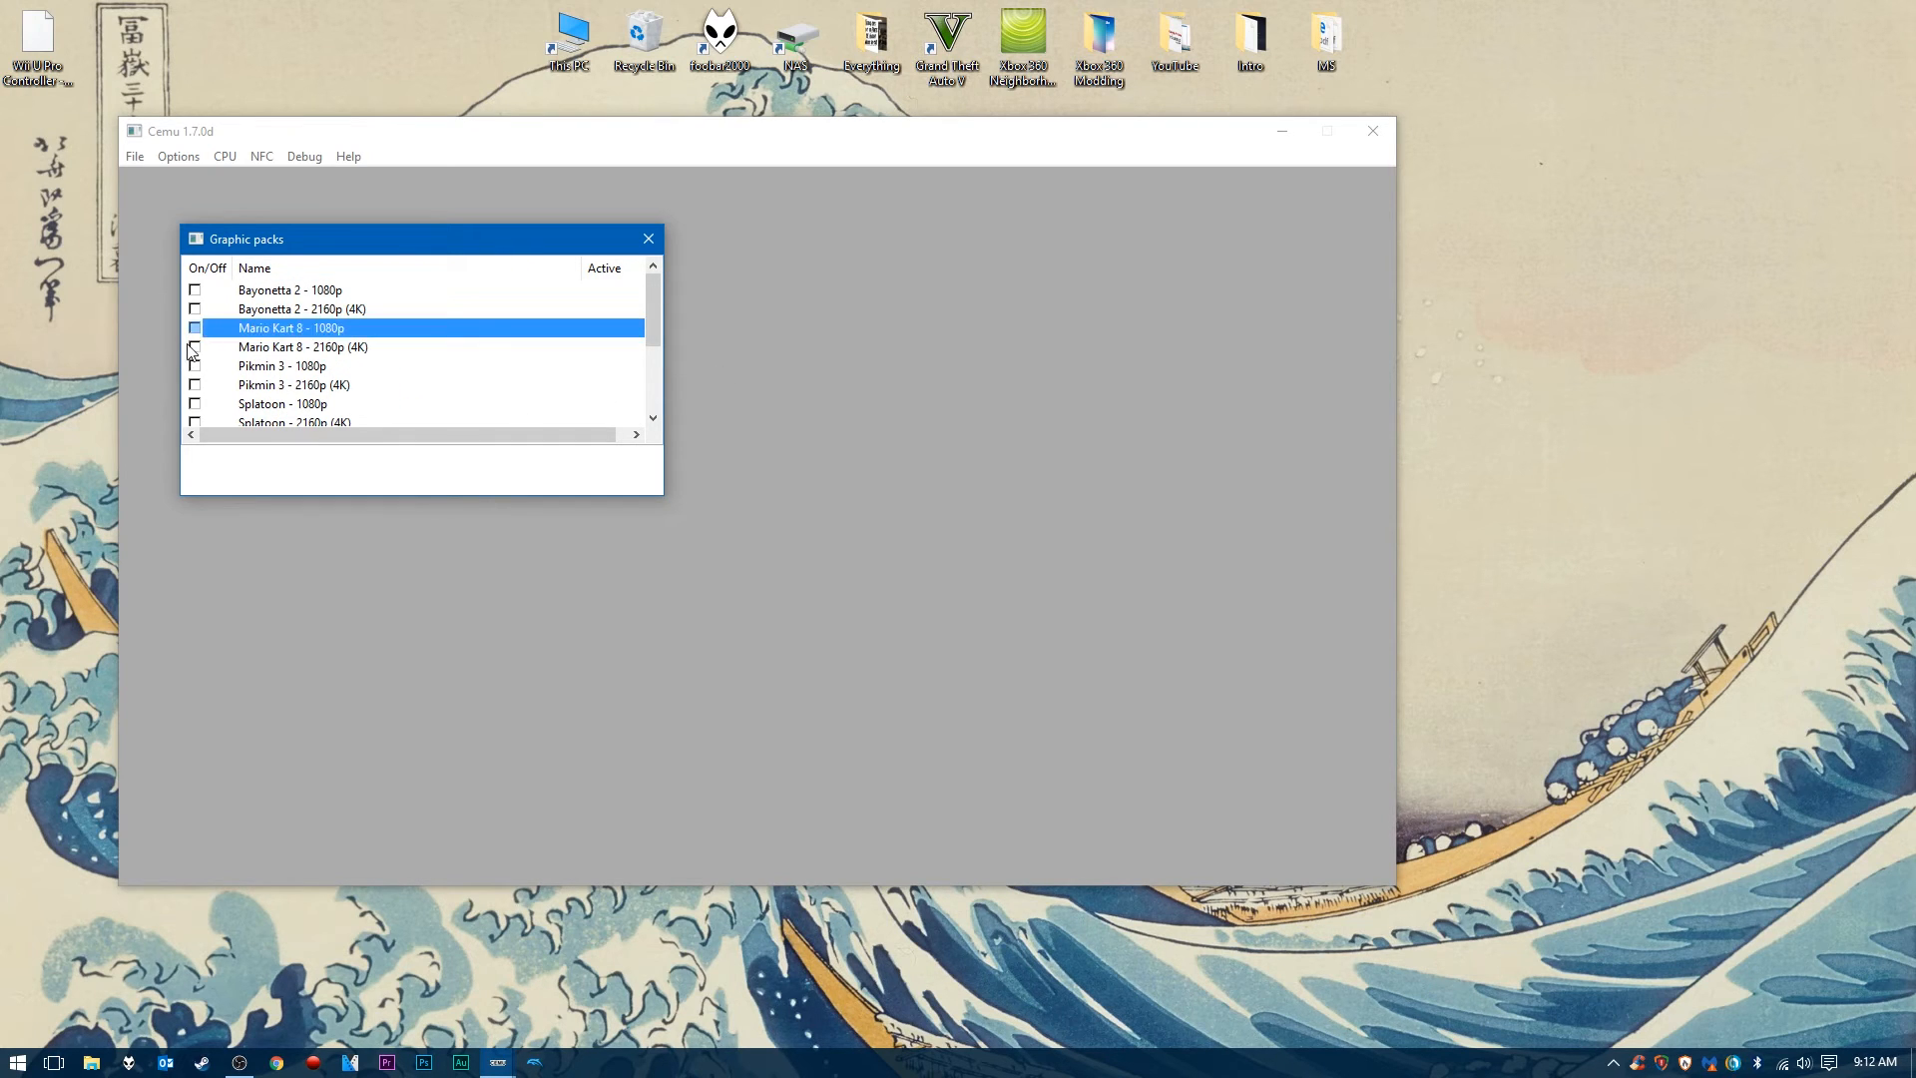
{"action": "left_click", "coordinate": [194, 327]}
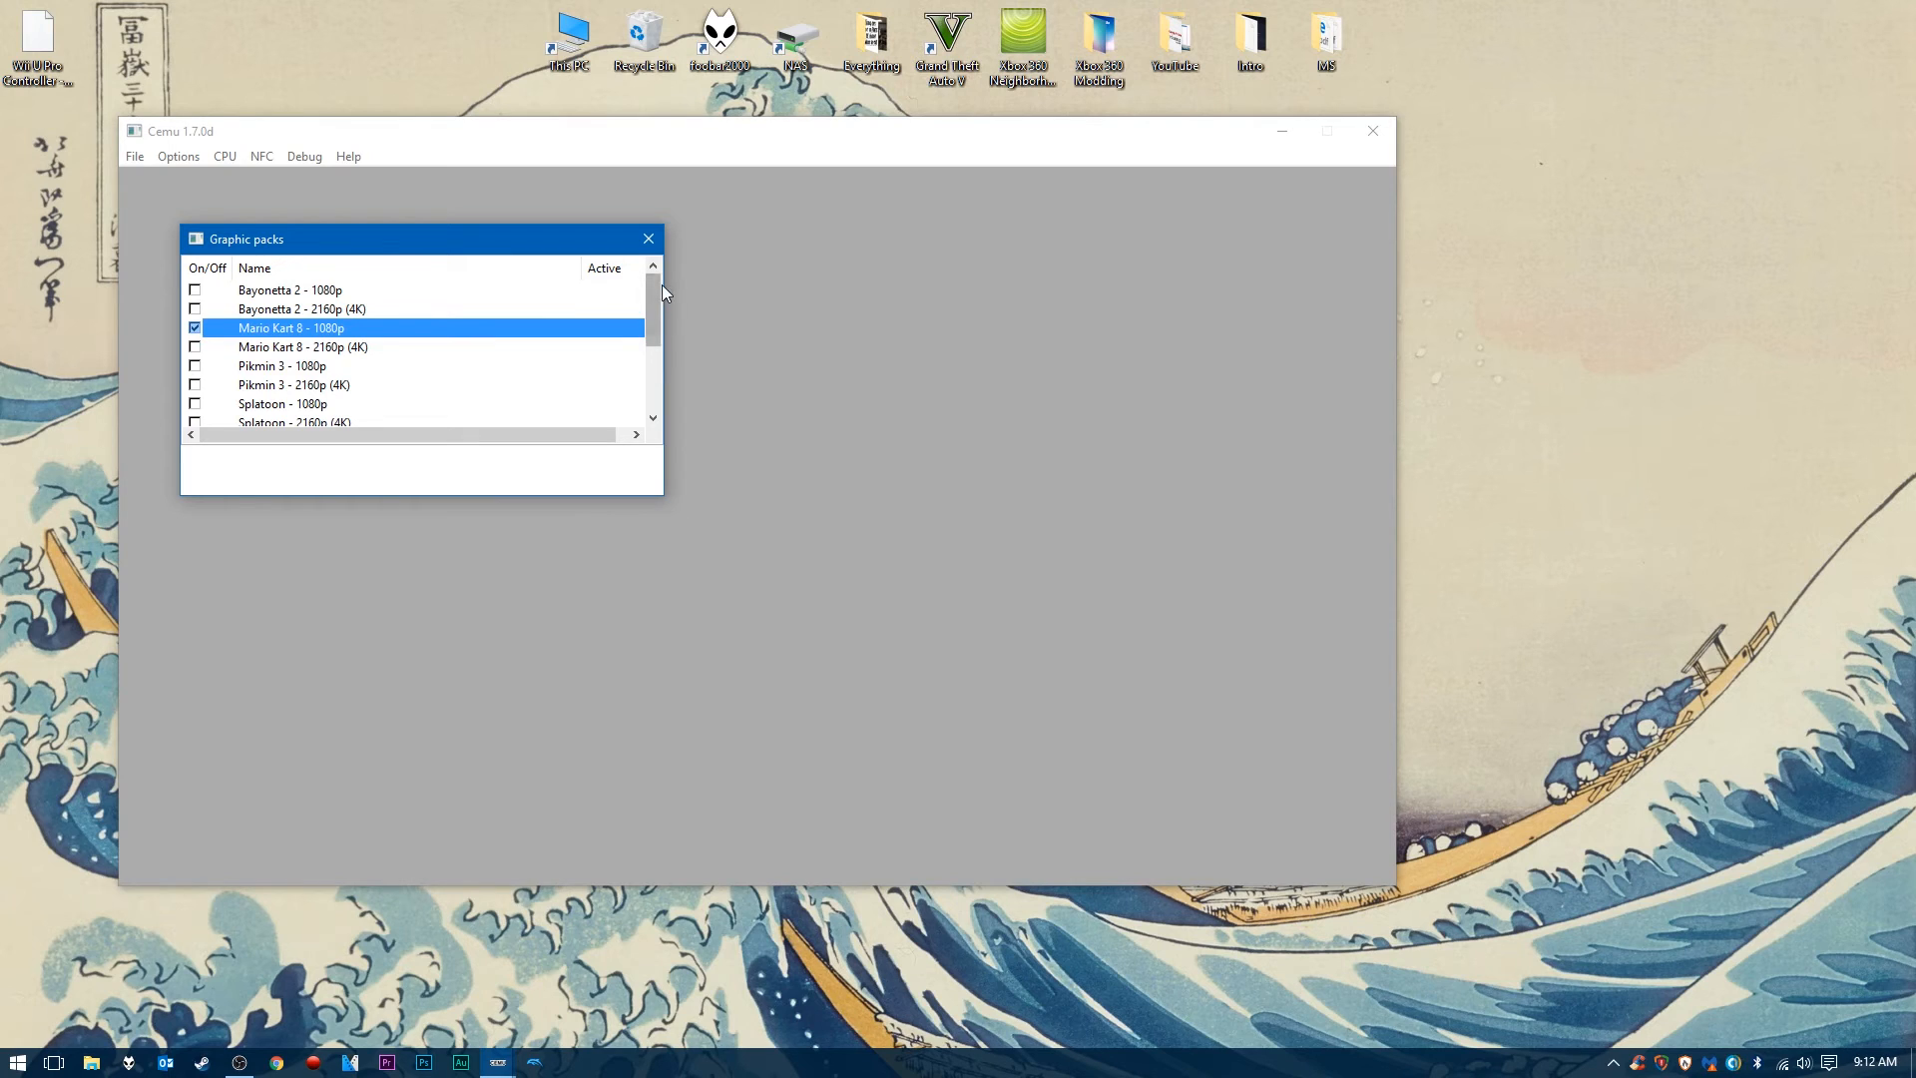
{"action": "left_click", "coordinate": [646, 237]}
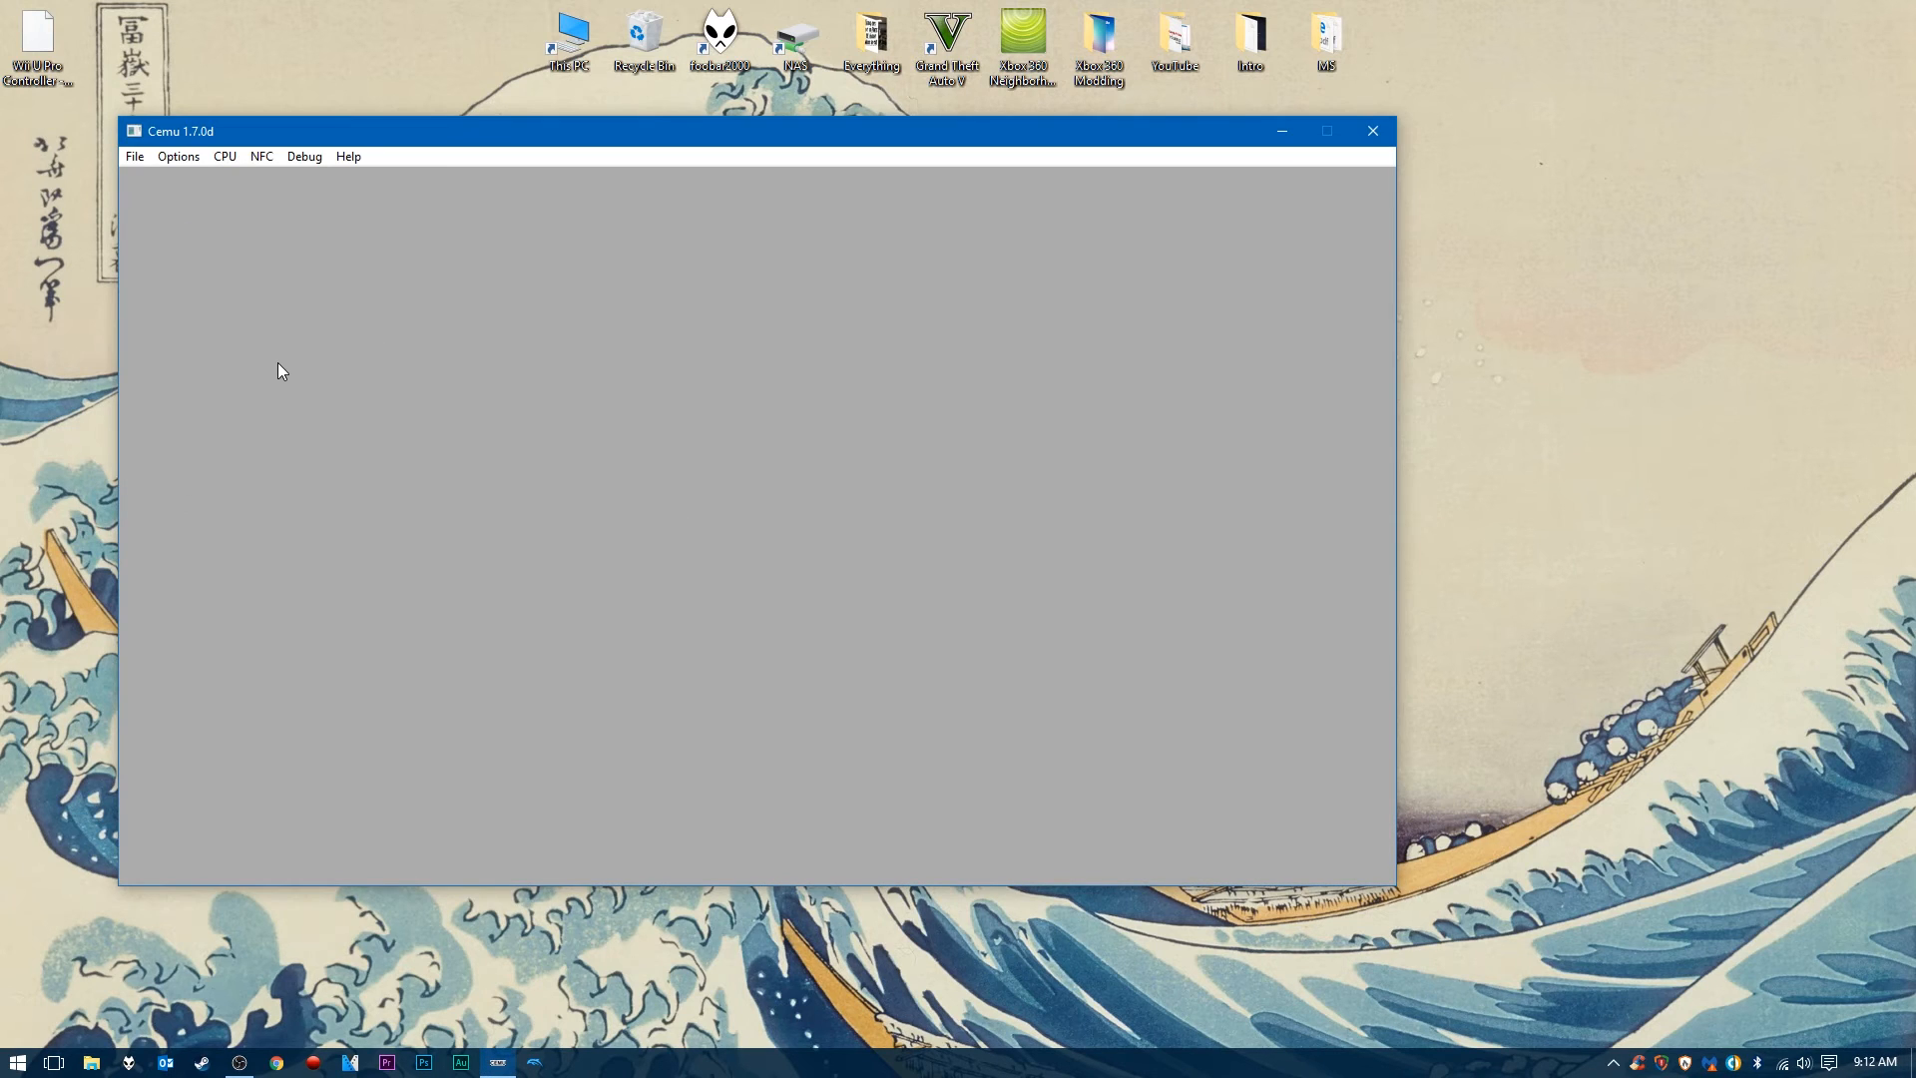
{"action": "left_click", "coordinate": [178, 156]}
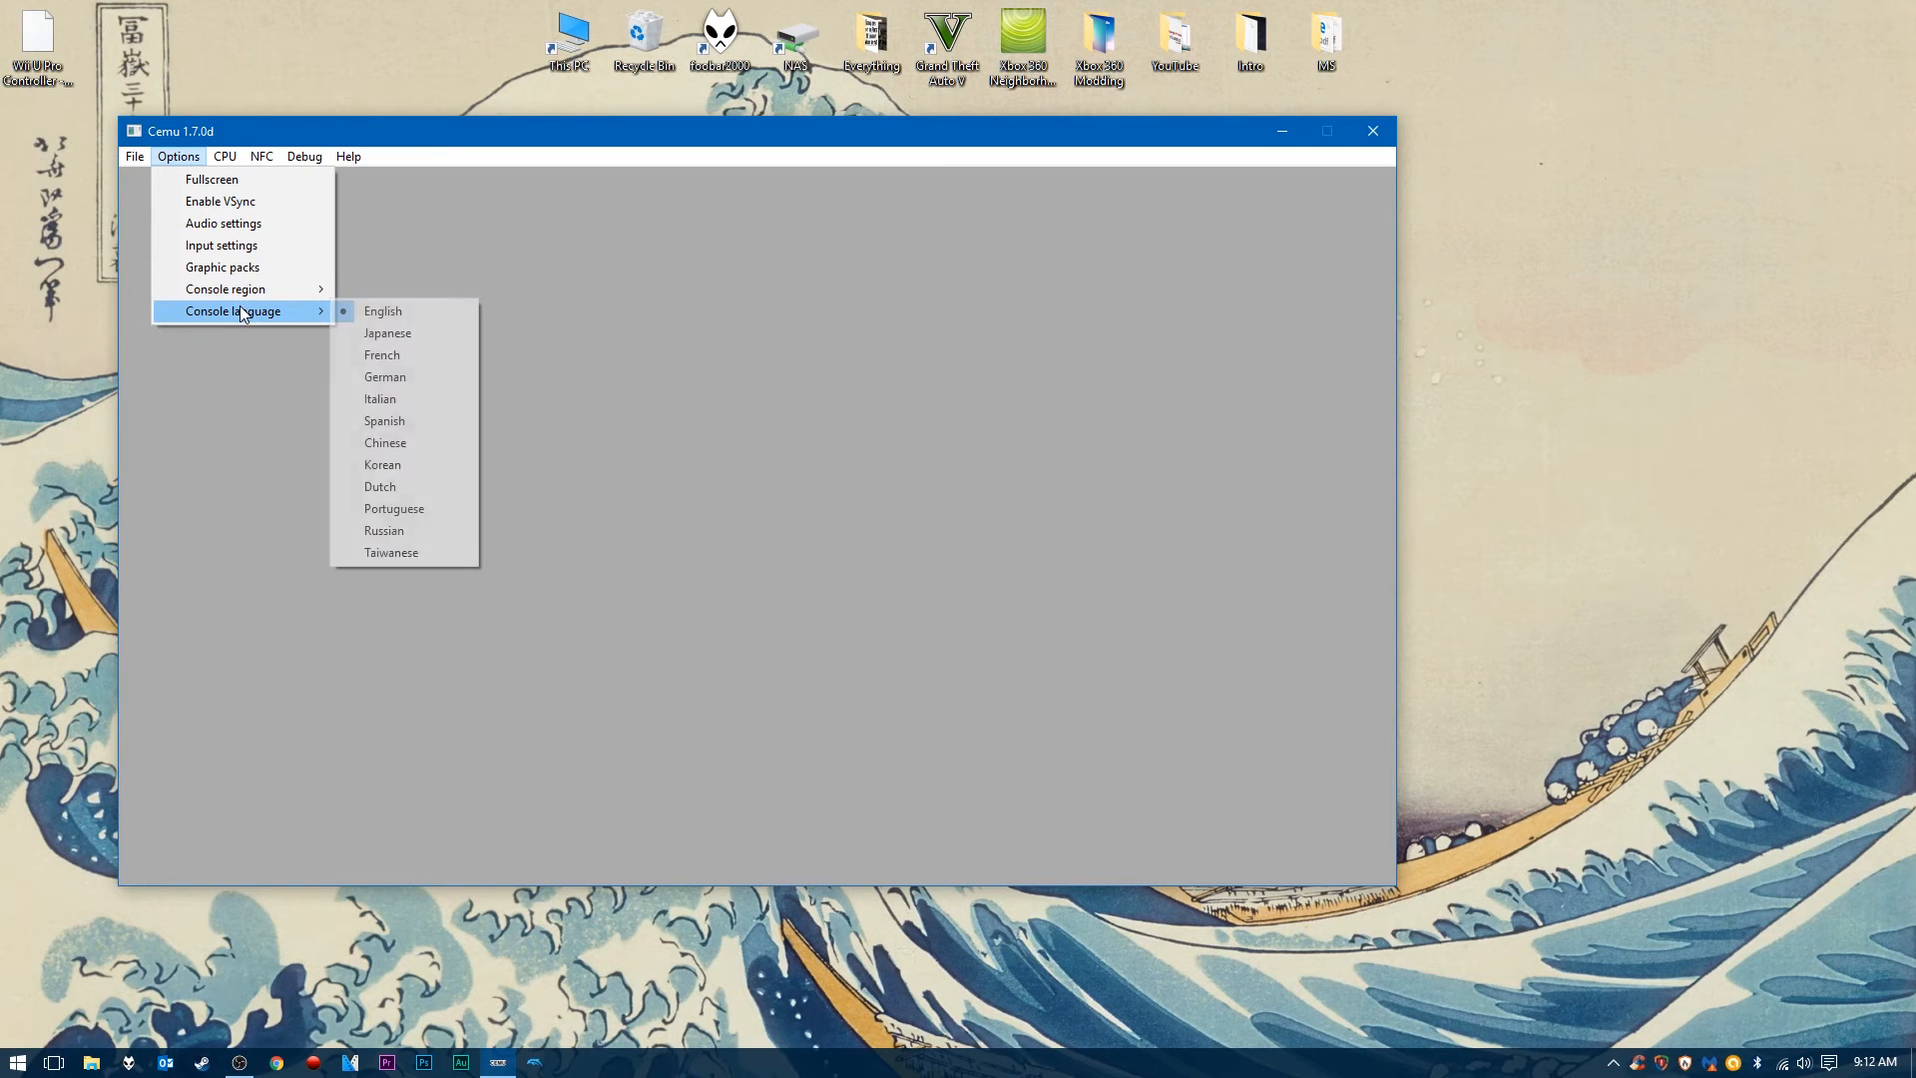
{"action": "mouse_move", "coordinate": [244, 199]}
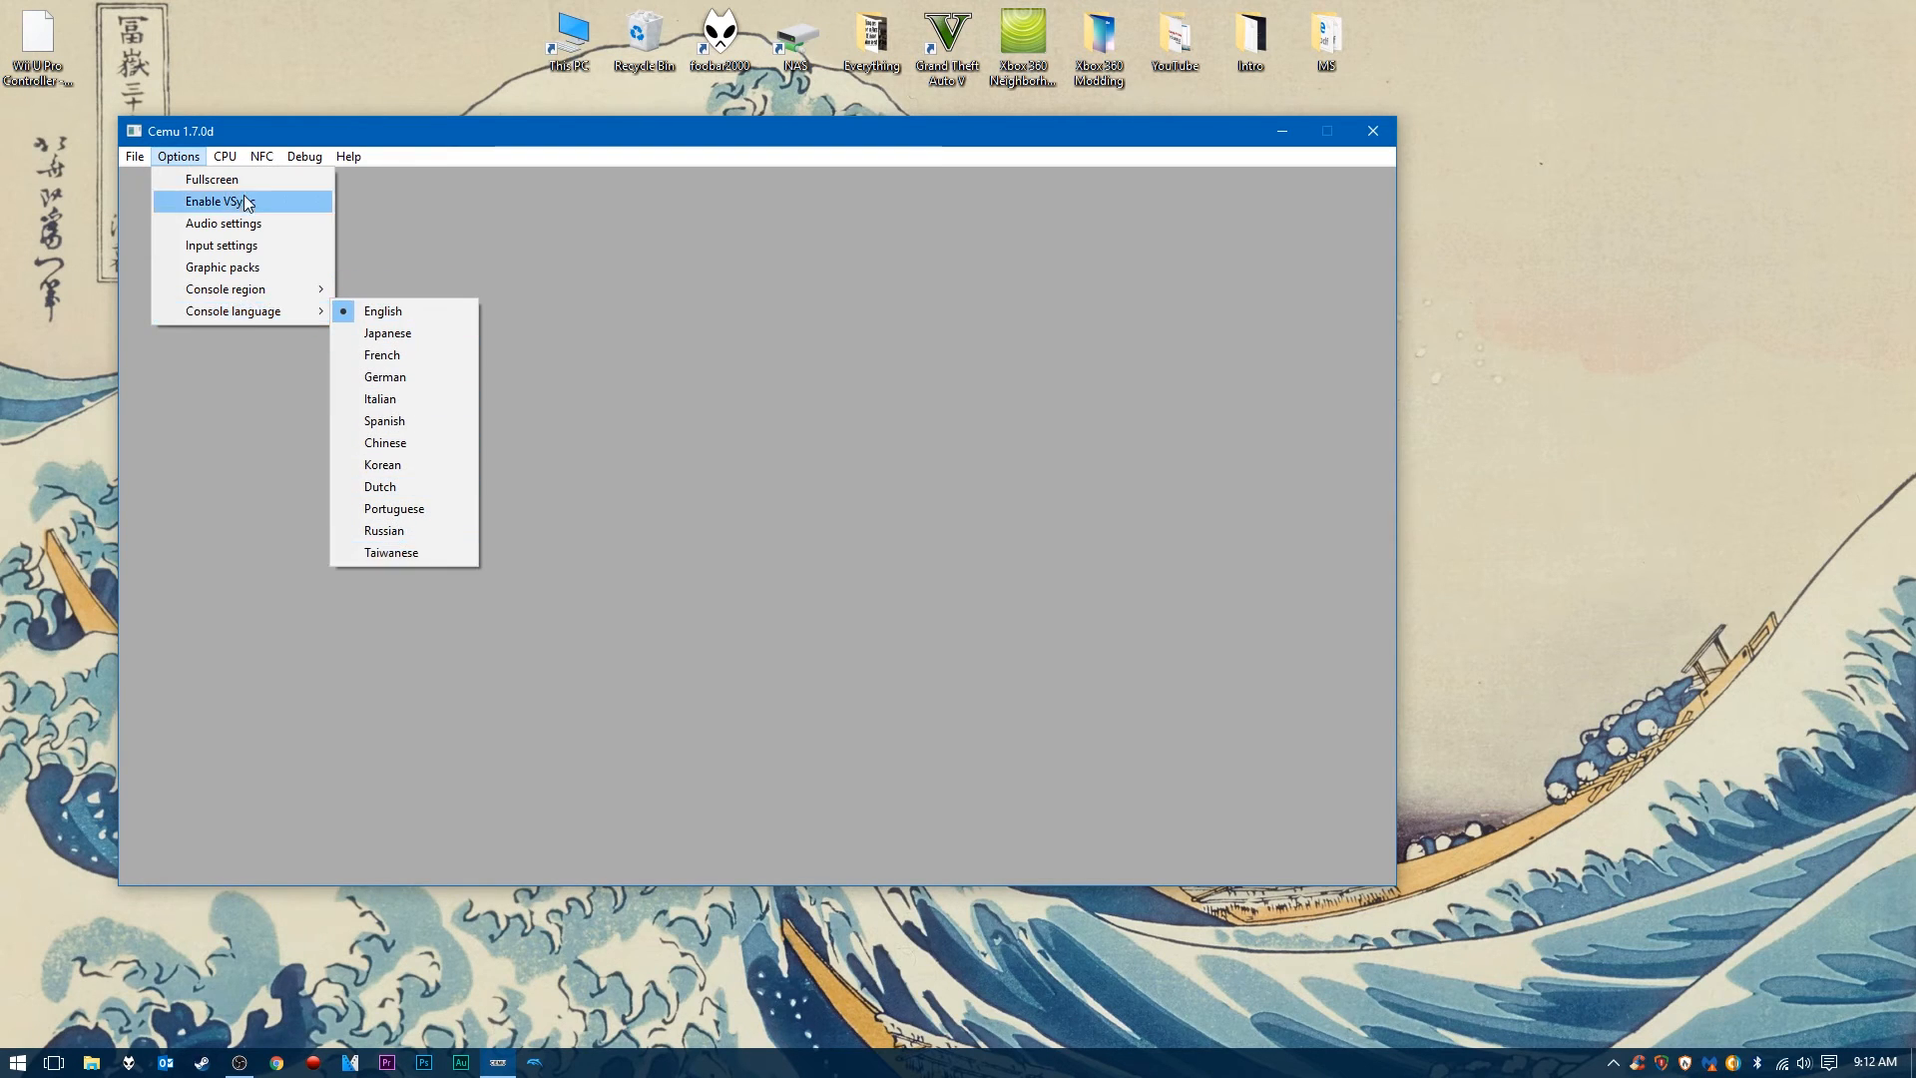
{"action": "left_click", "coordinate": [225, 156]}
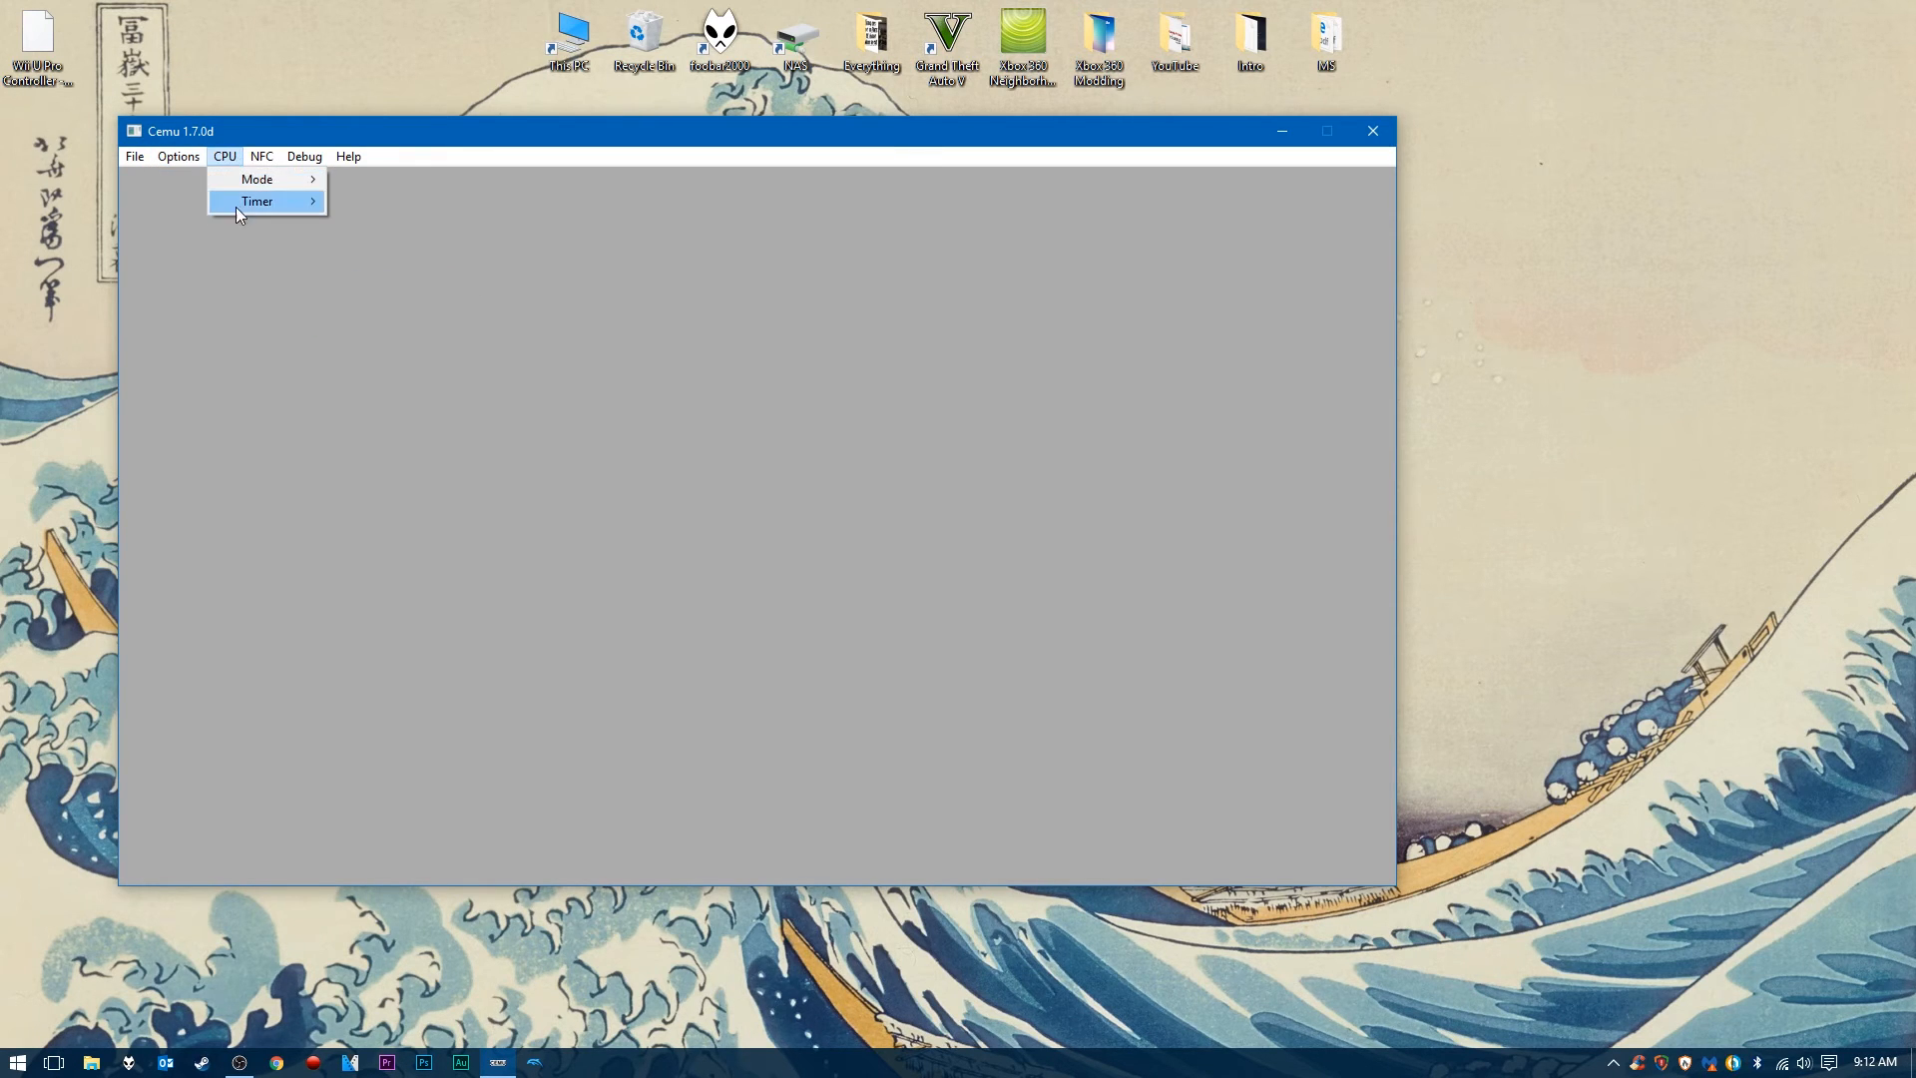
{"action": "mouse_move", "coordinate": [257, 180]}
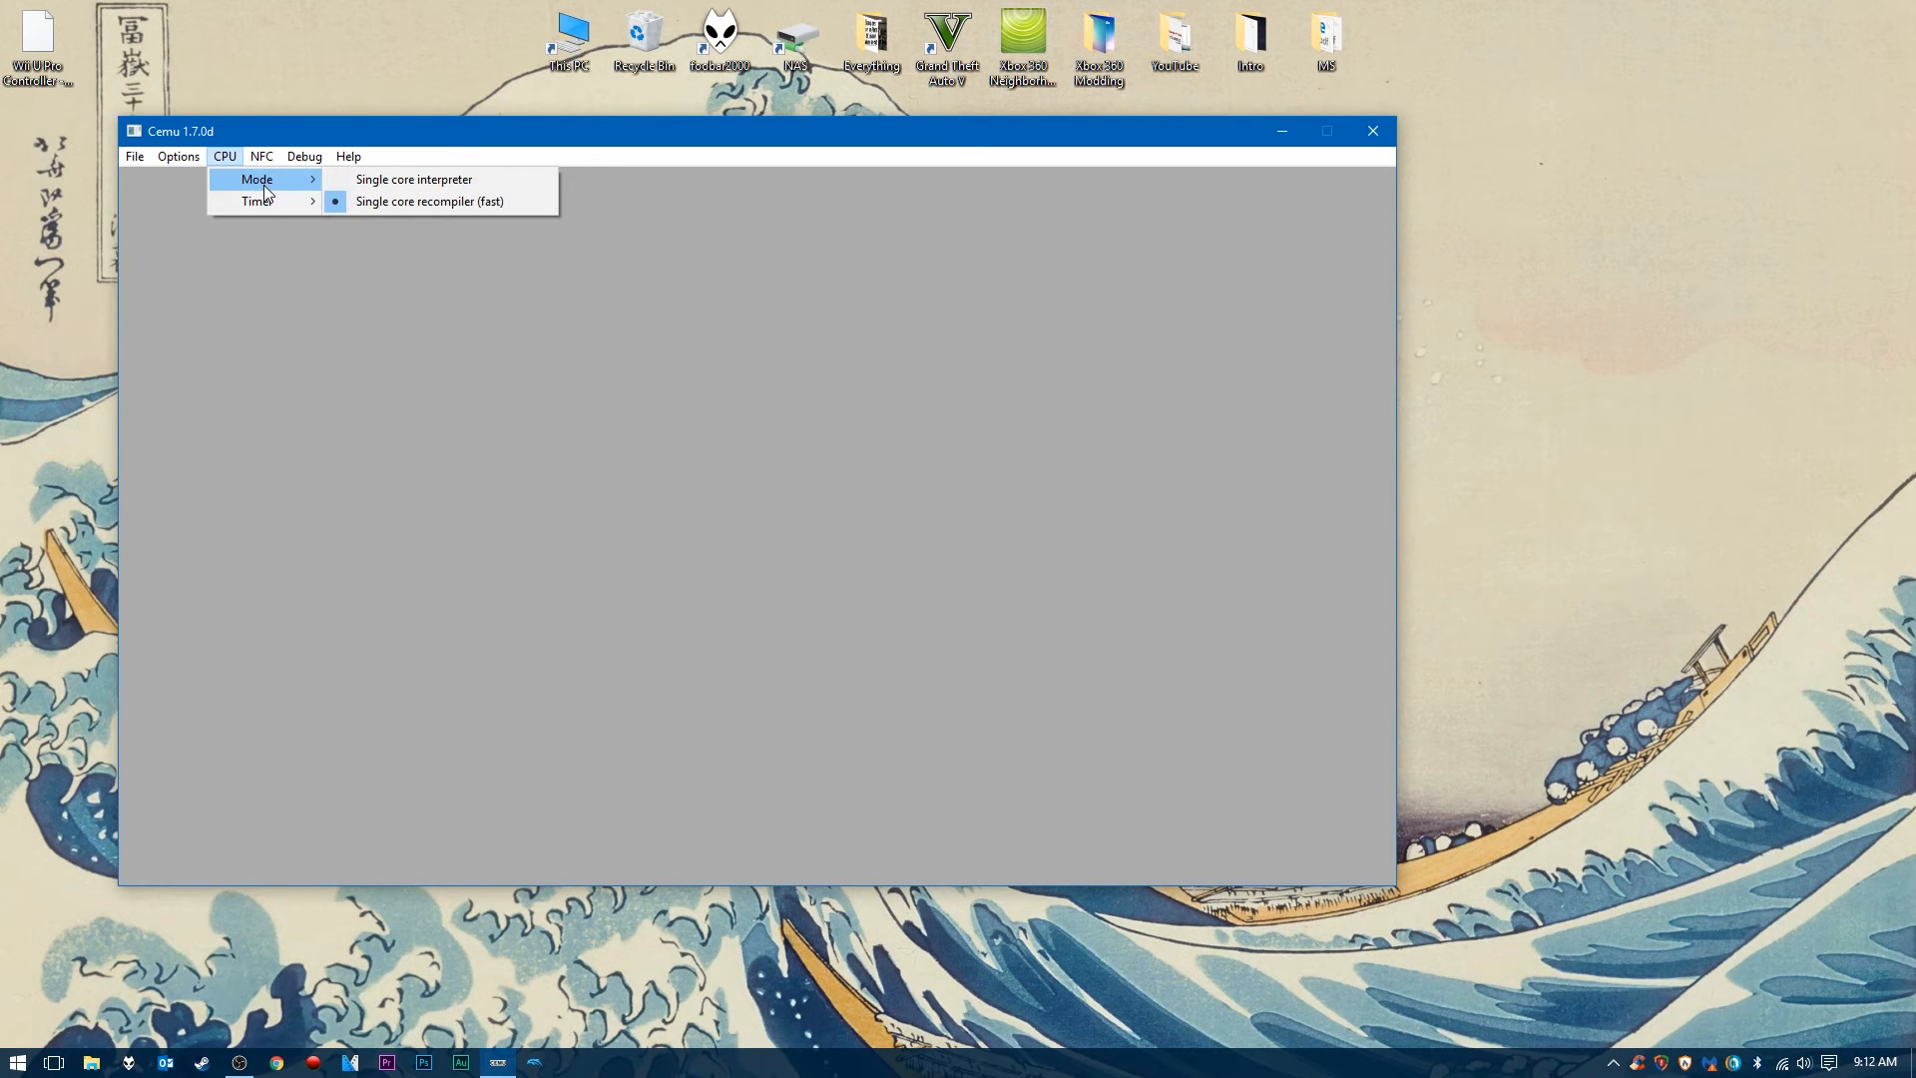
{"action": "mouse_move", "coordinate": [235, 165]}
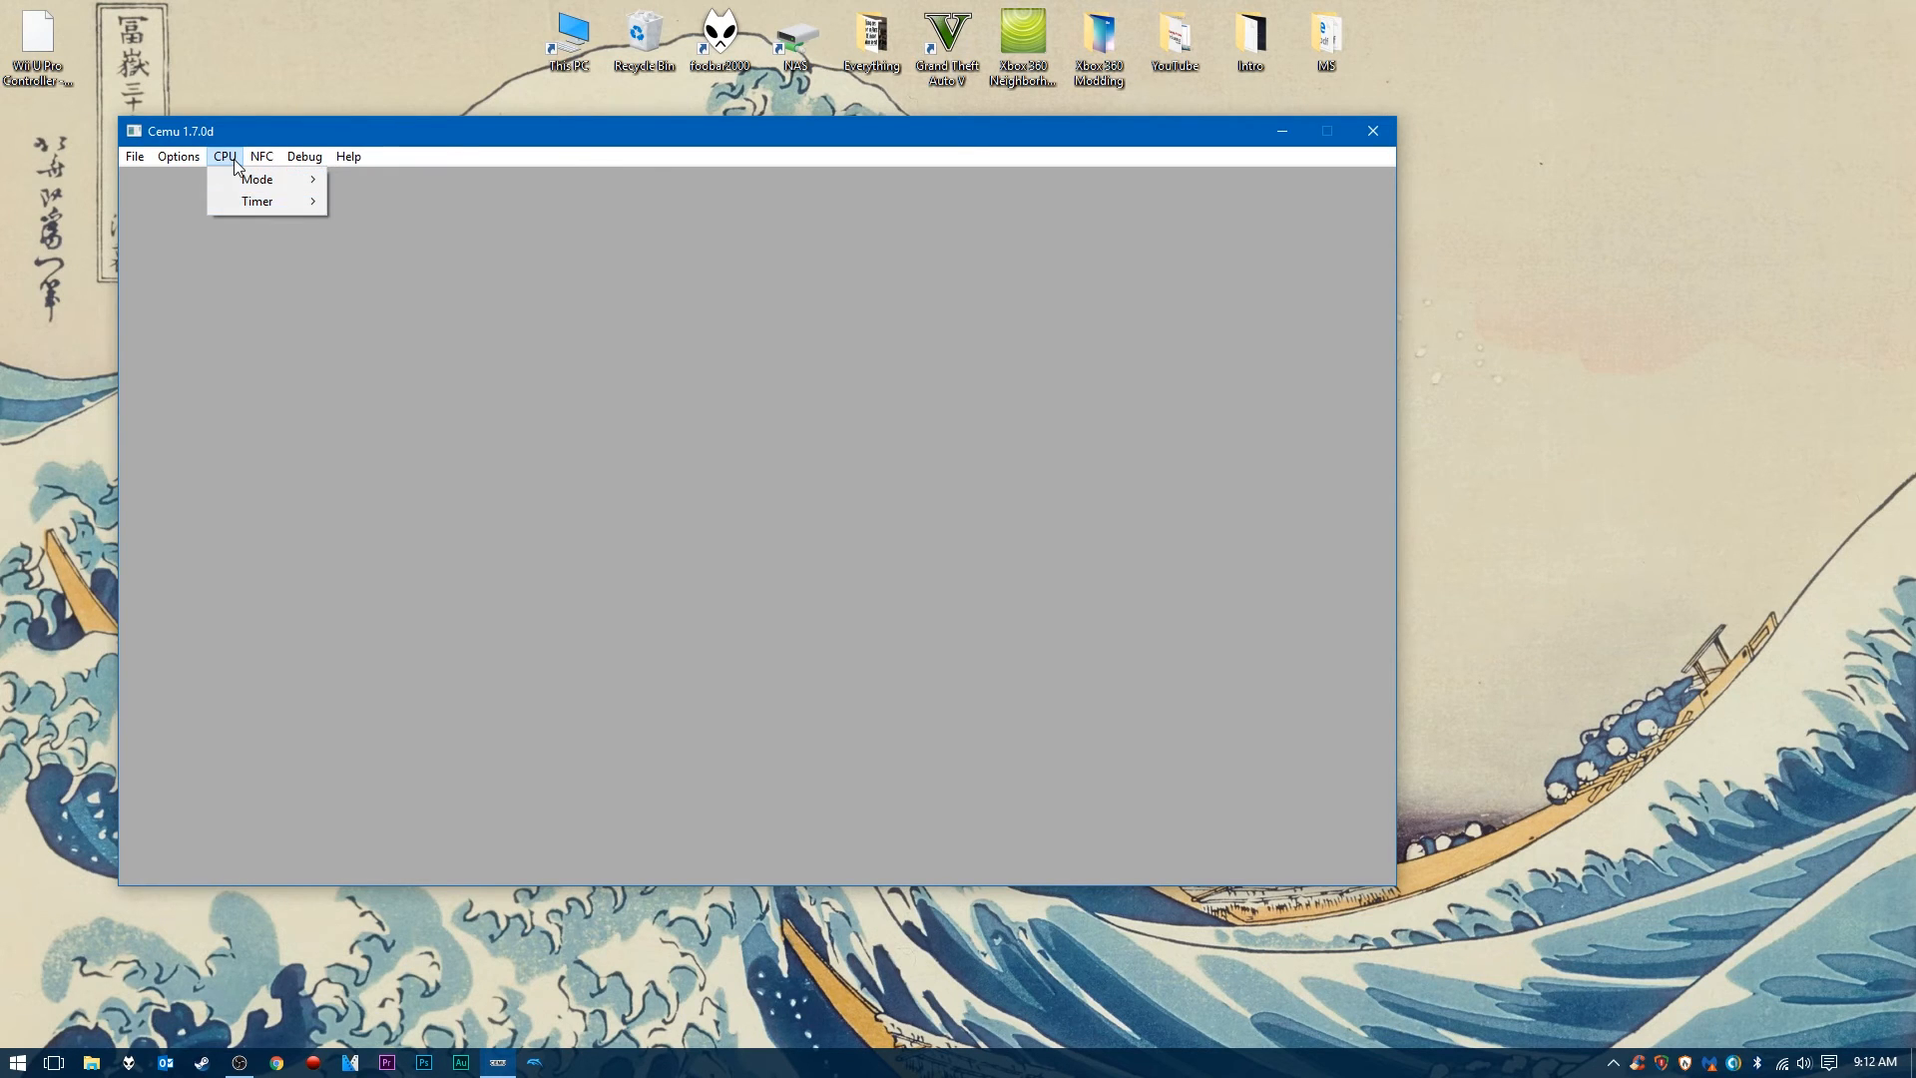
{"action": "left_click", "coordinate": [347, 155]}
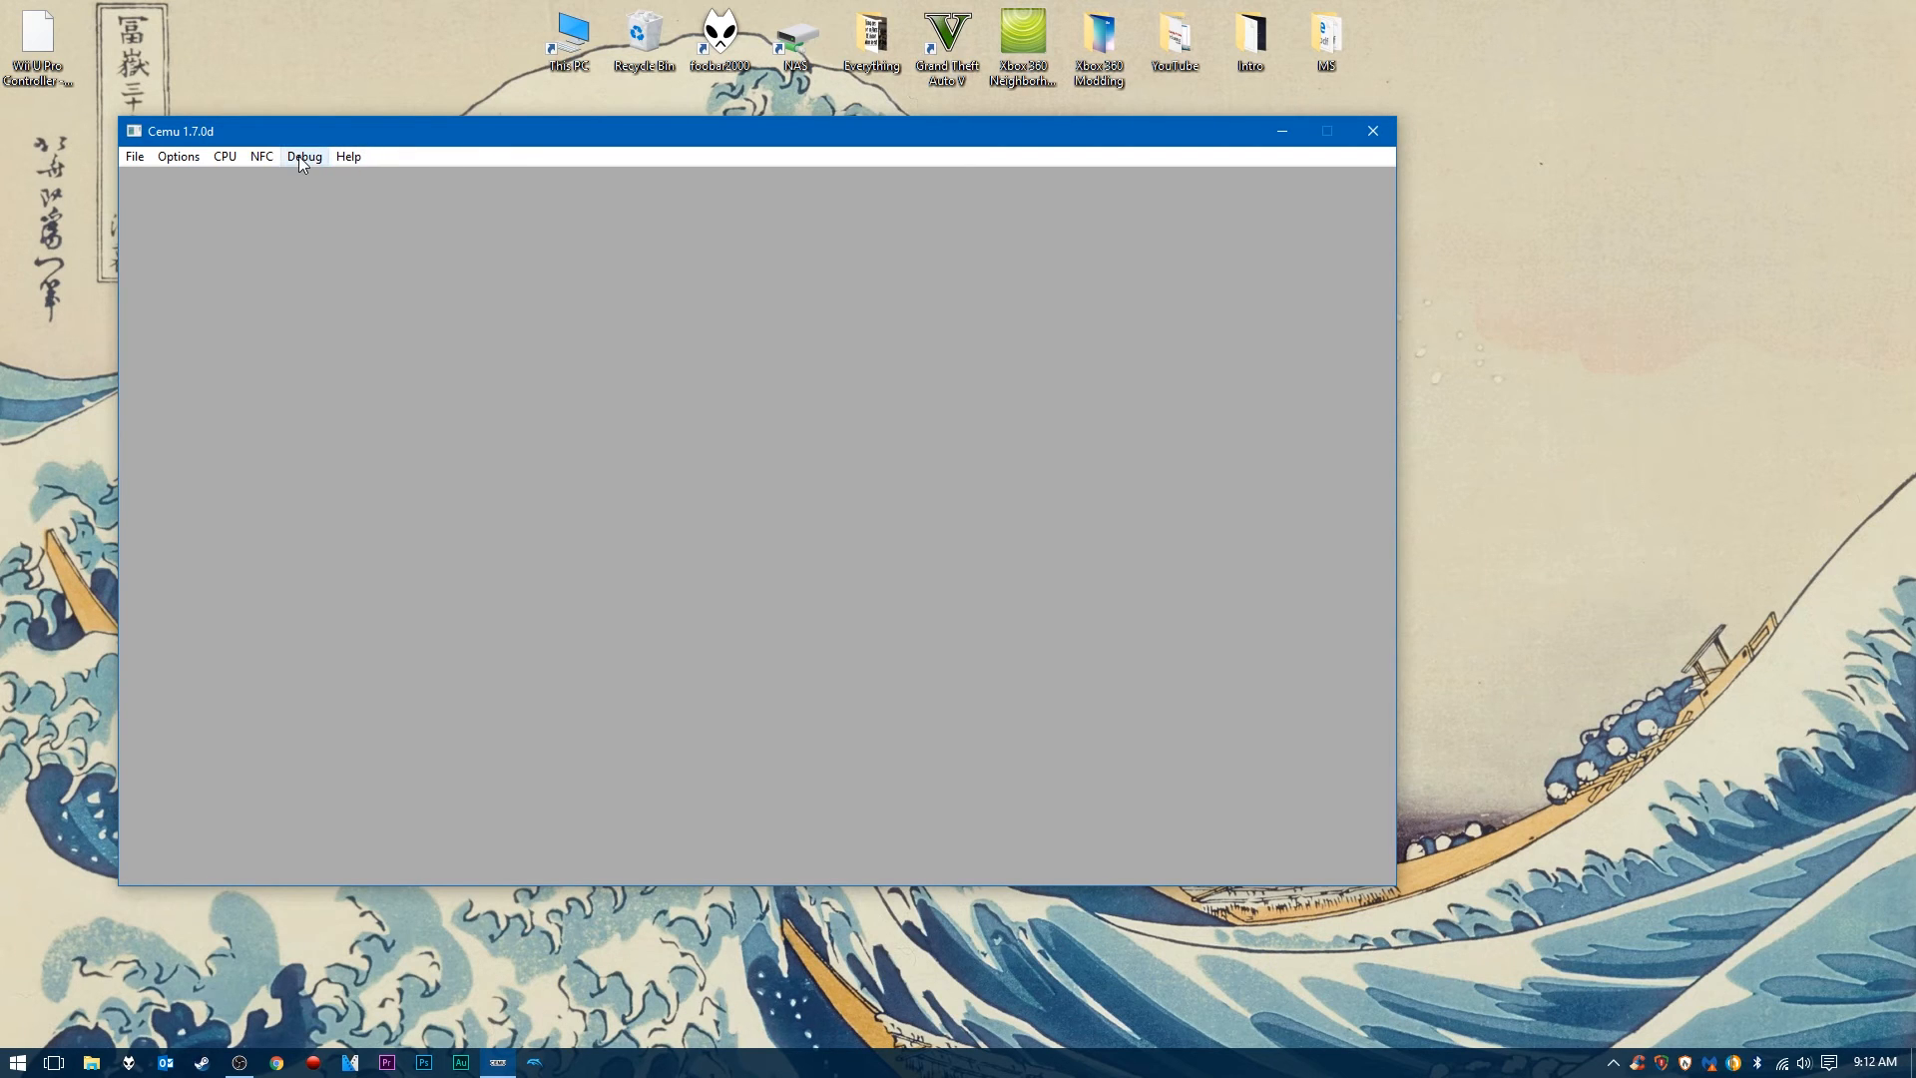
{"action": "mouse_move", "coordinate": [133, 155]}
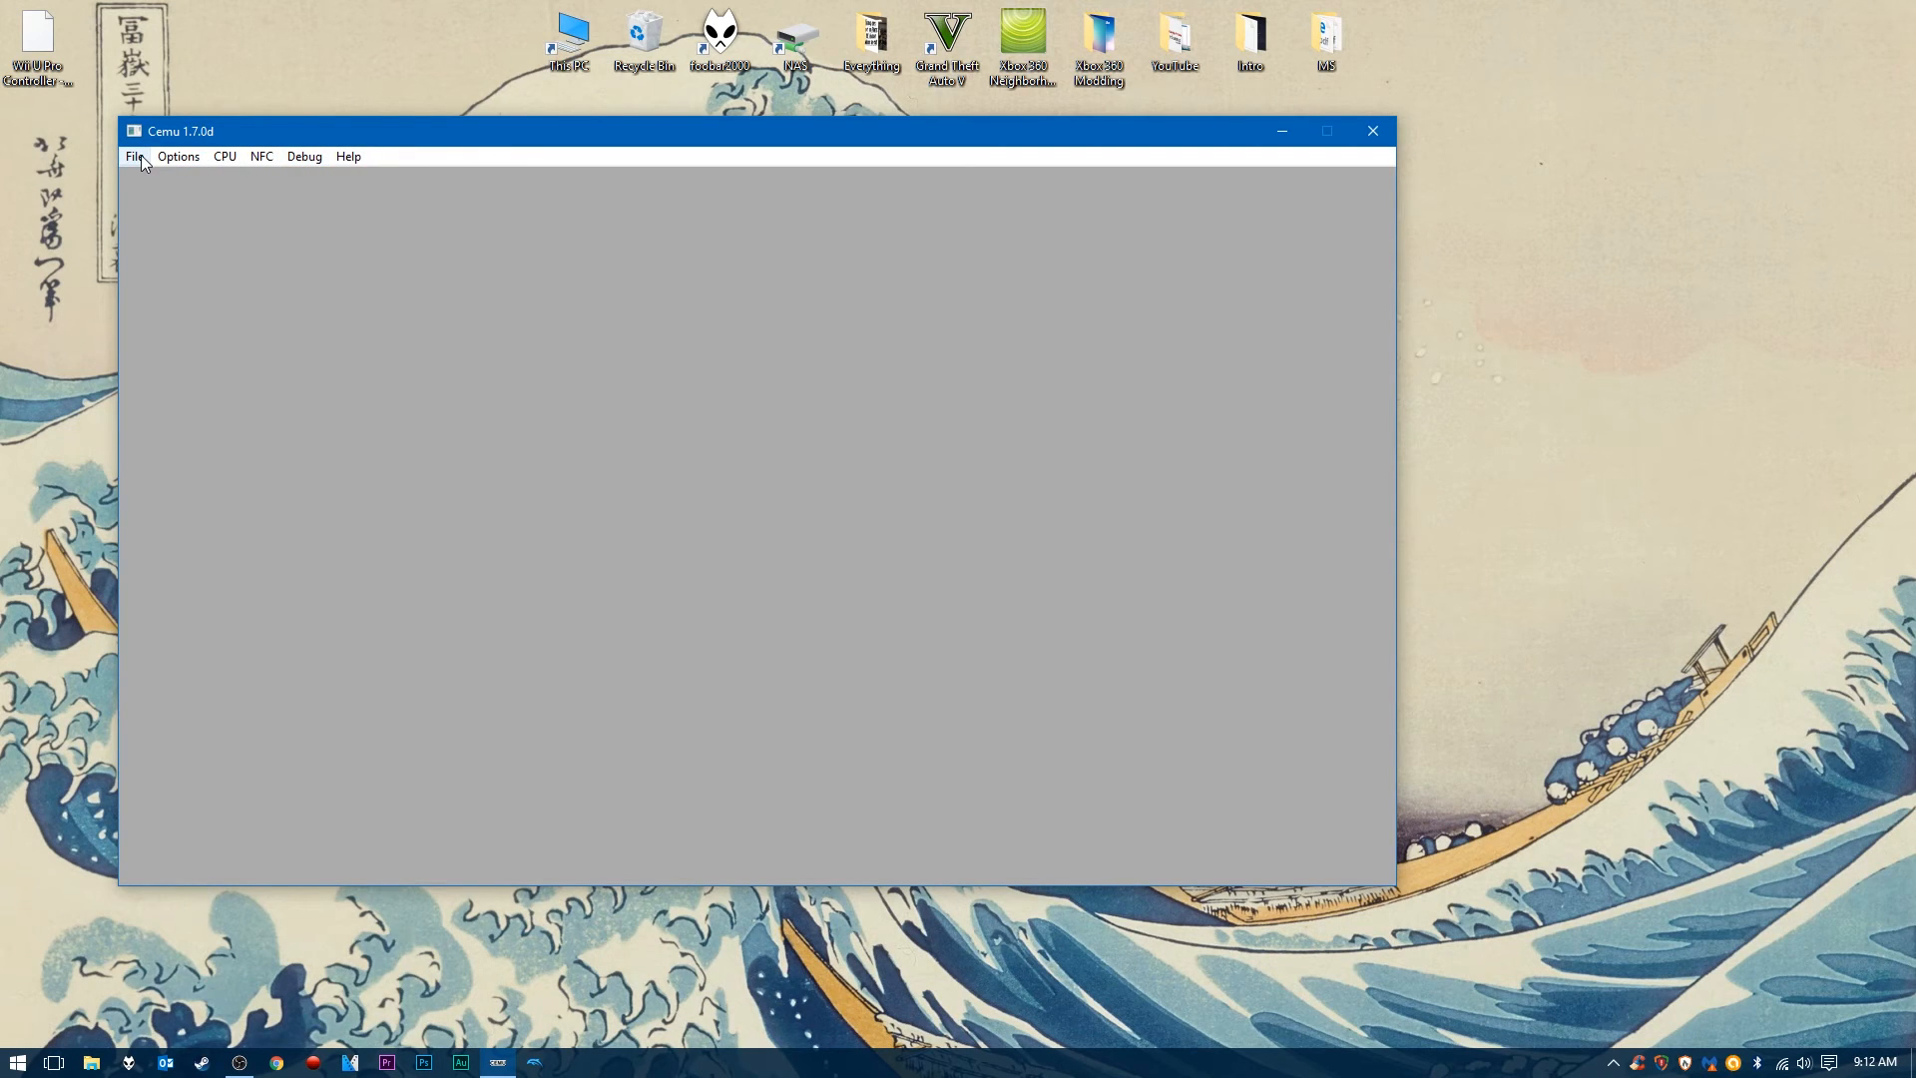
{"action": "left_click", "coordinate": [133, 155]}
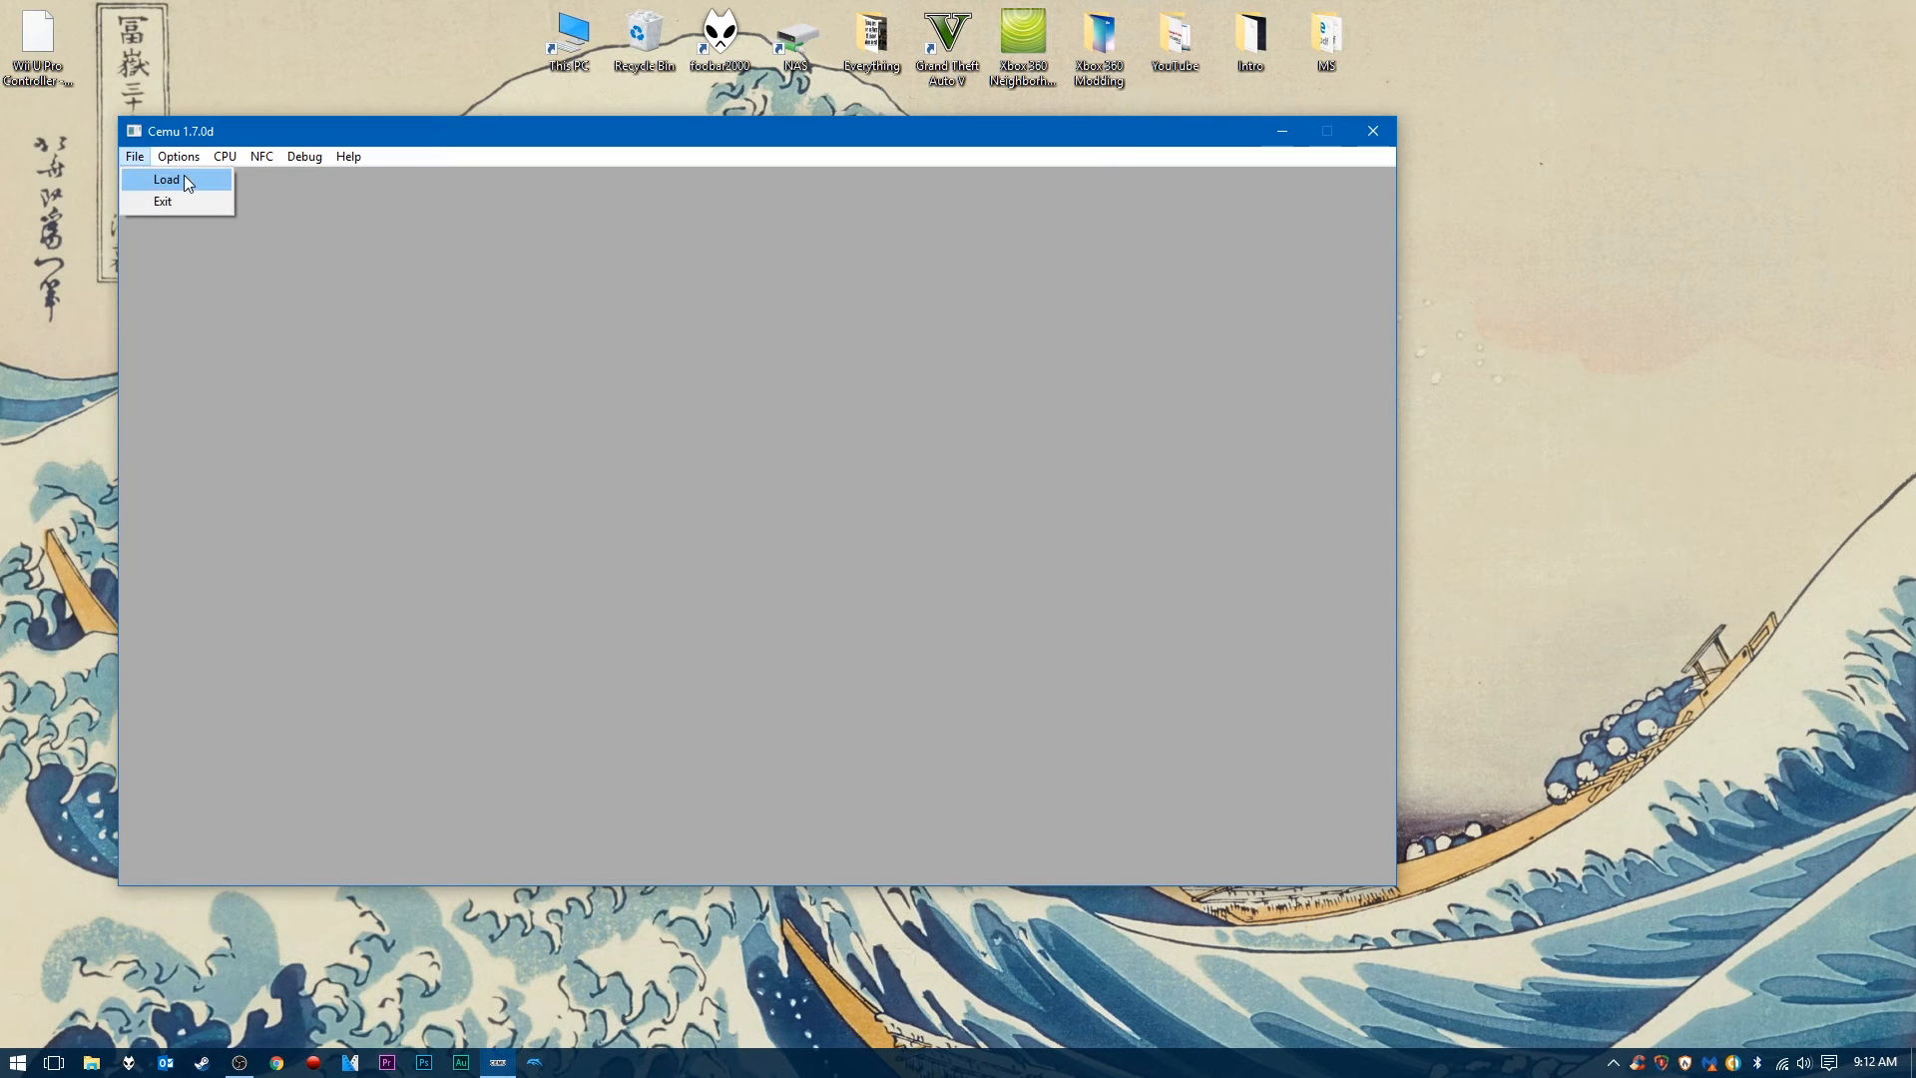
- Load Mario Kart 8.wux from the games folder via File > Load
{"action": "left_click", "coordinate": [165, 180]}
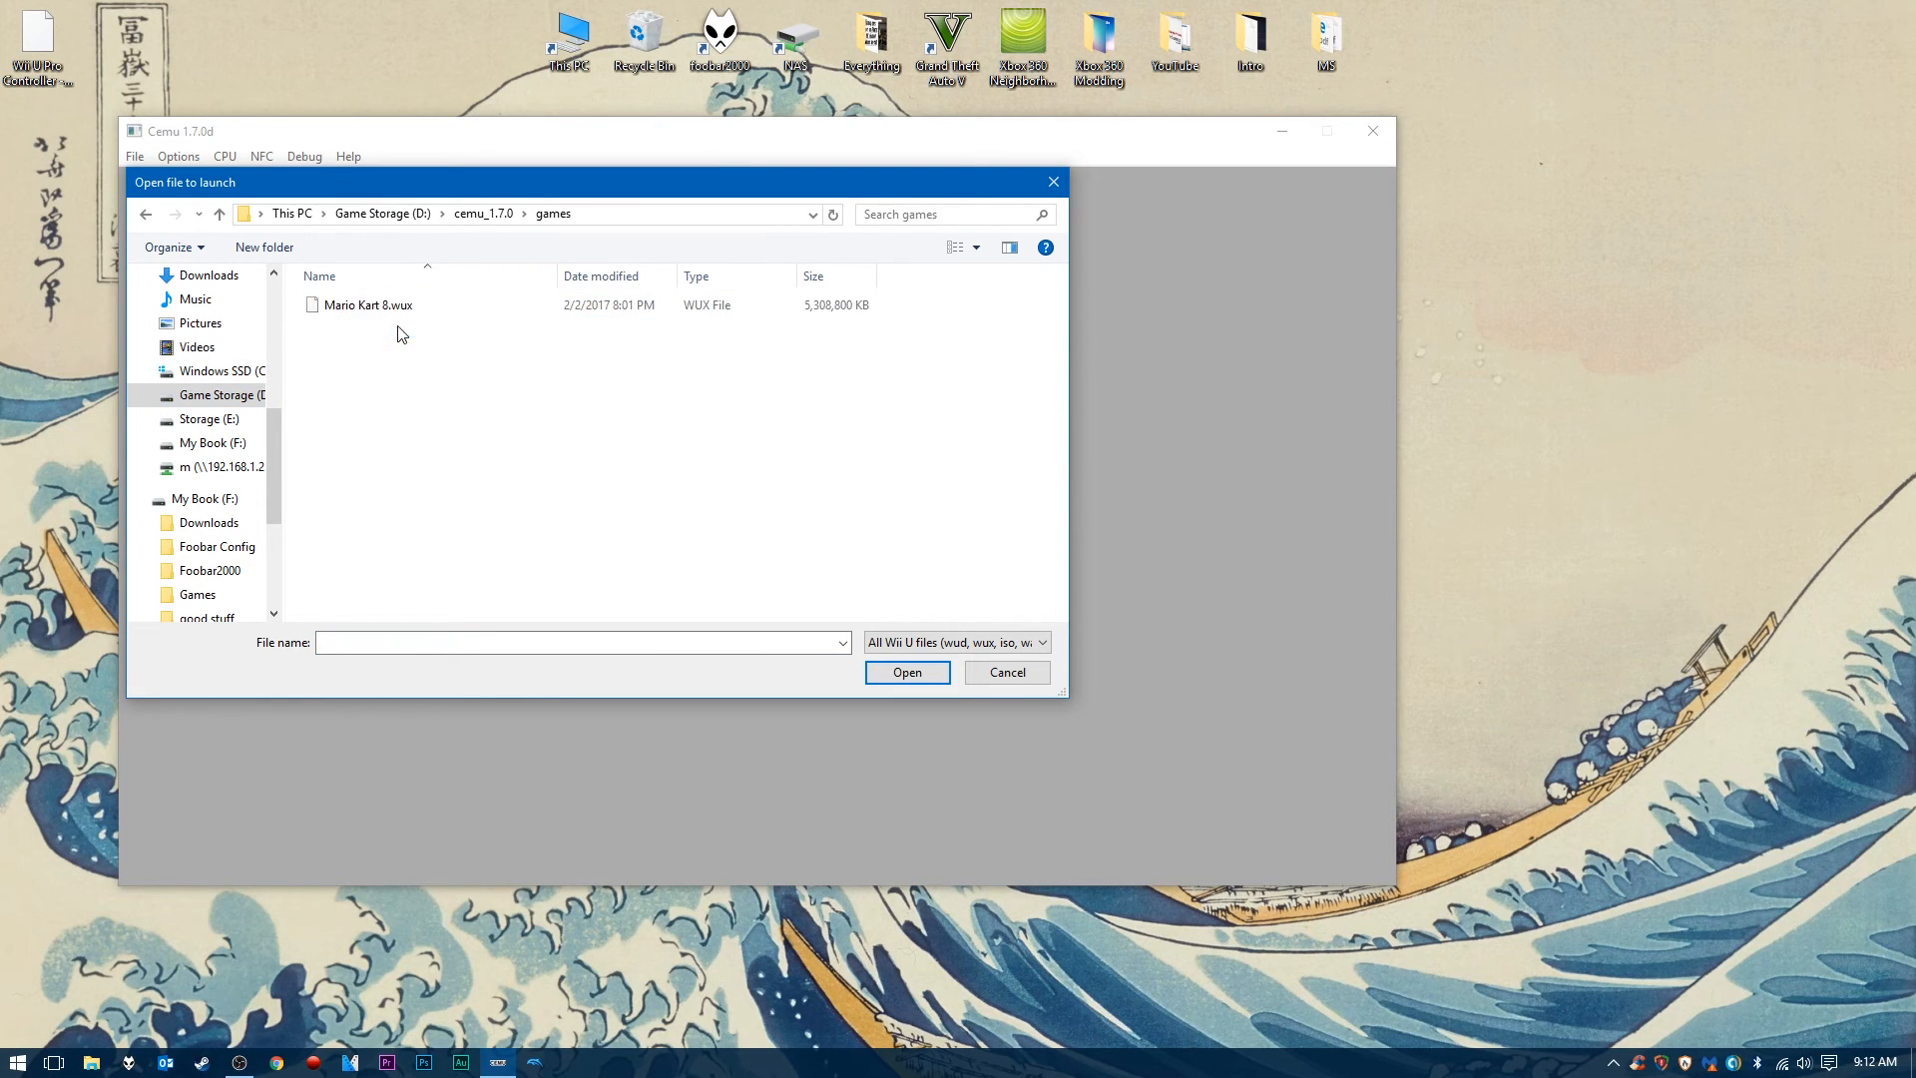
{"action": "left_click", "coordinate": [365, 304]}
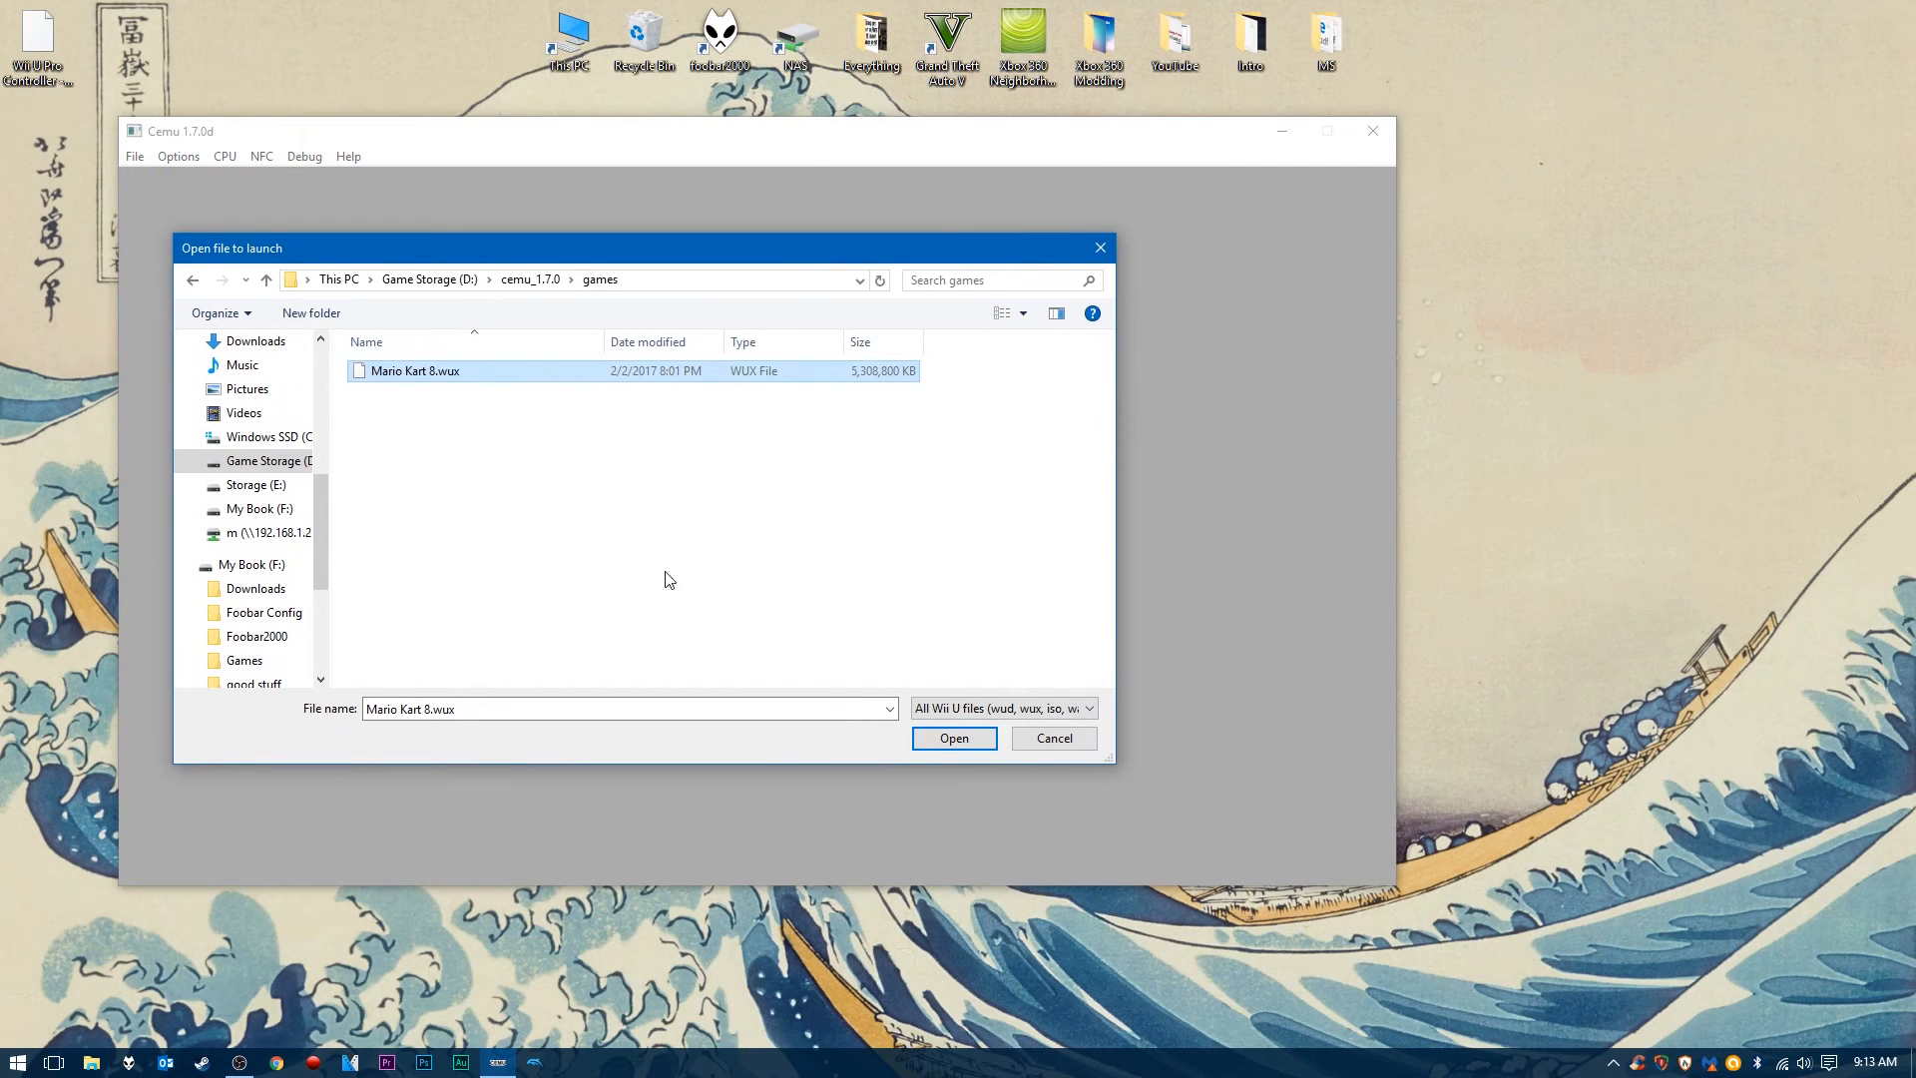
{"action": "left_click", "coordinate": [952, 737]}
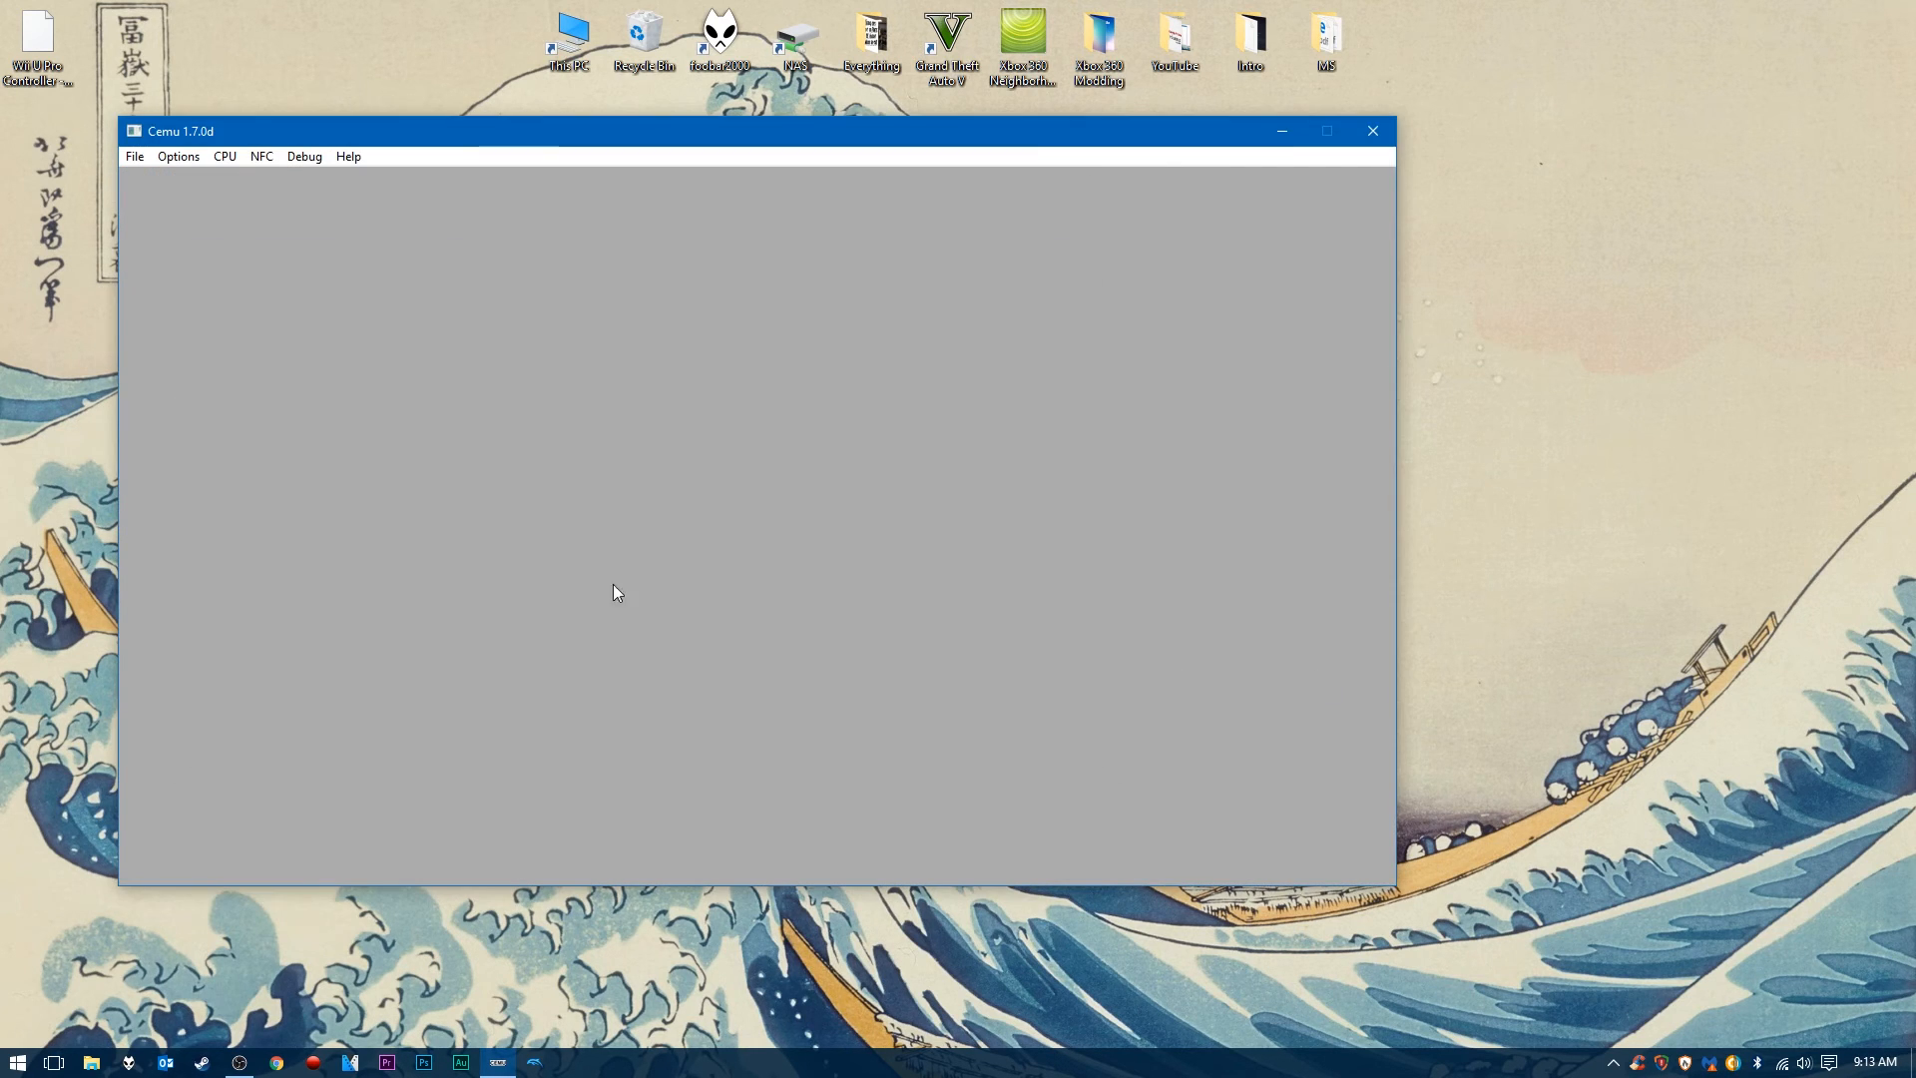
{"action": "mouse_move", "coordinate": [303, 146]}
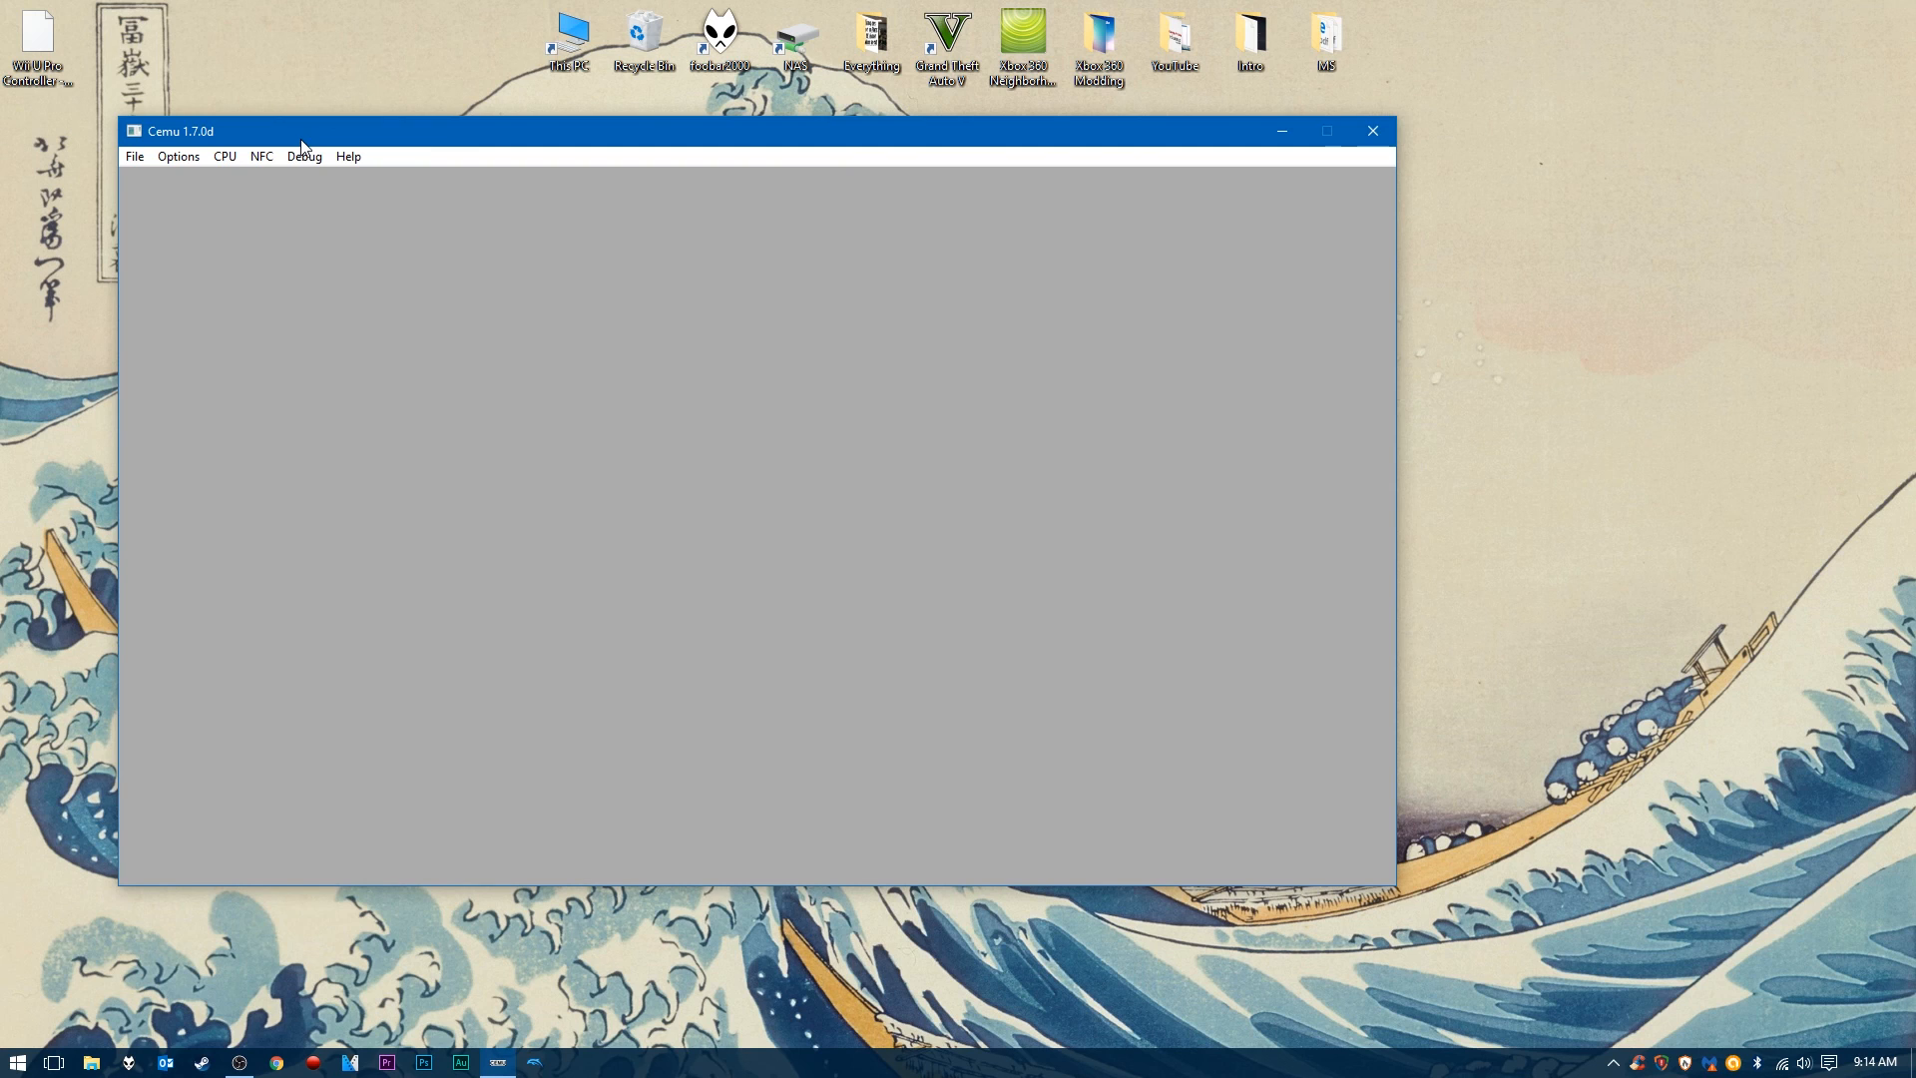
- Start loading a game via File > Load and browse to the Game Storage (D:) drive
{"action": "left_click", "coordinate": [134, 155]}
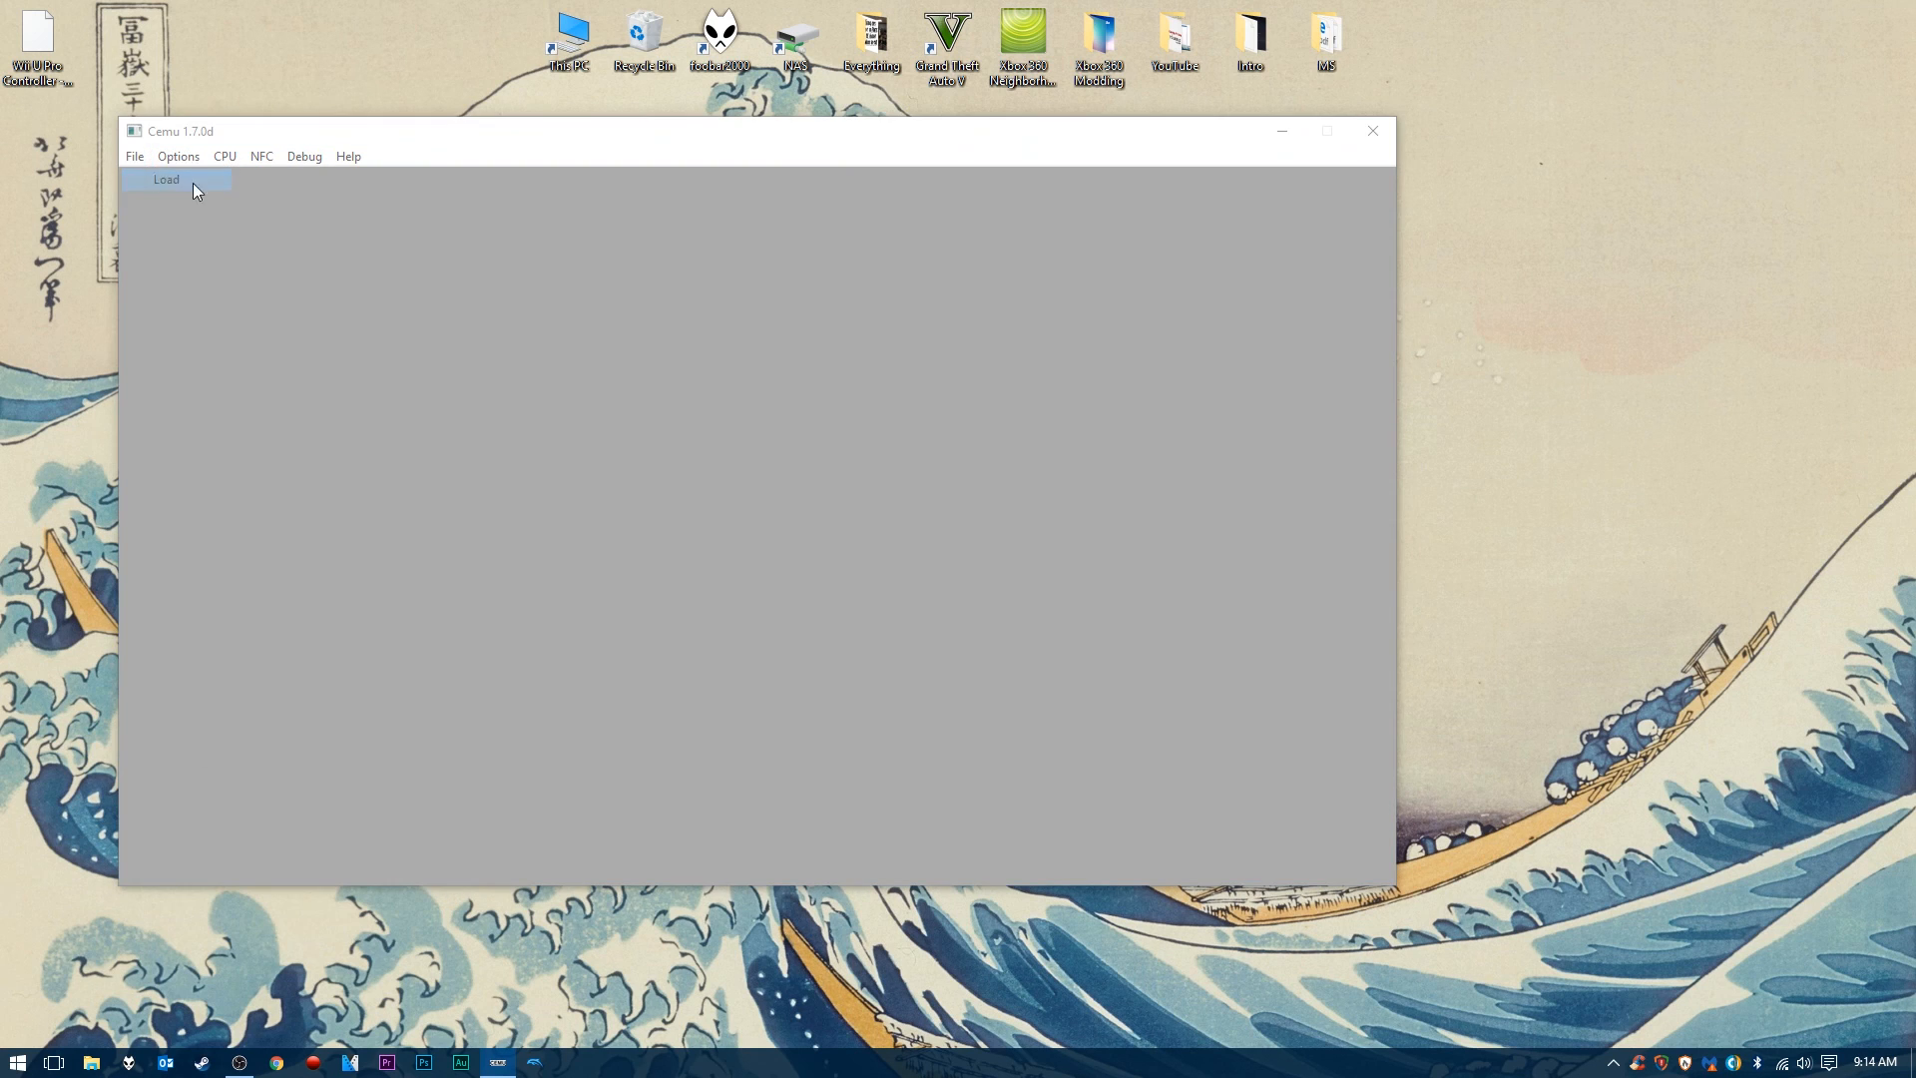
{"action": "left_click", "coordinate": [166, 180]}
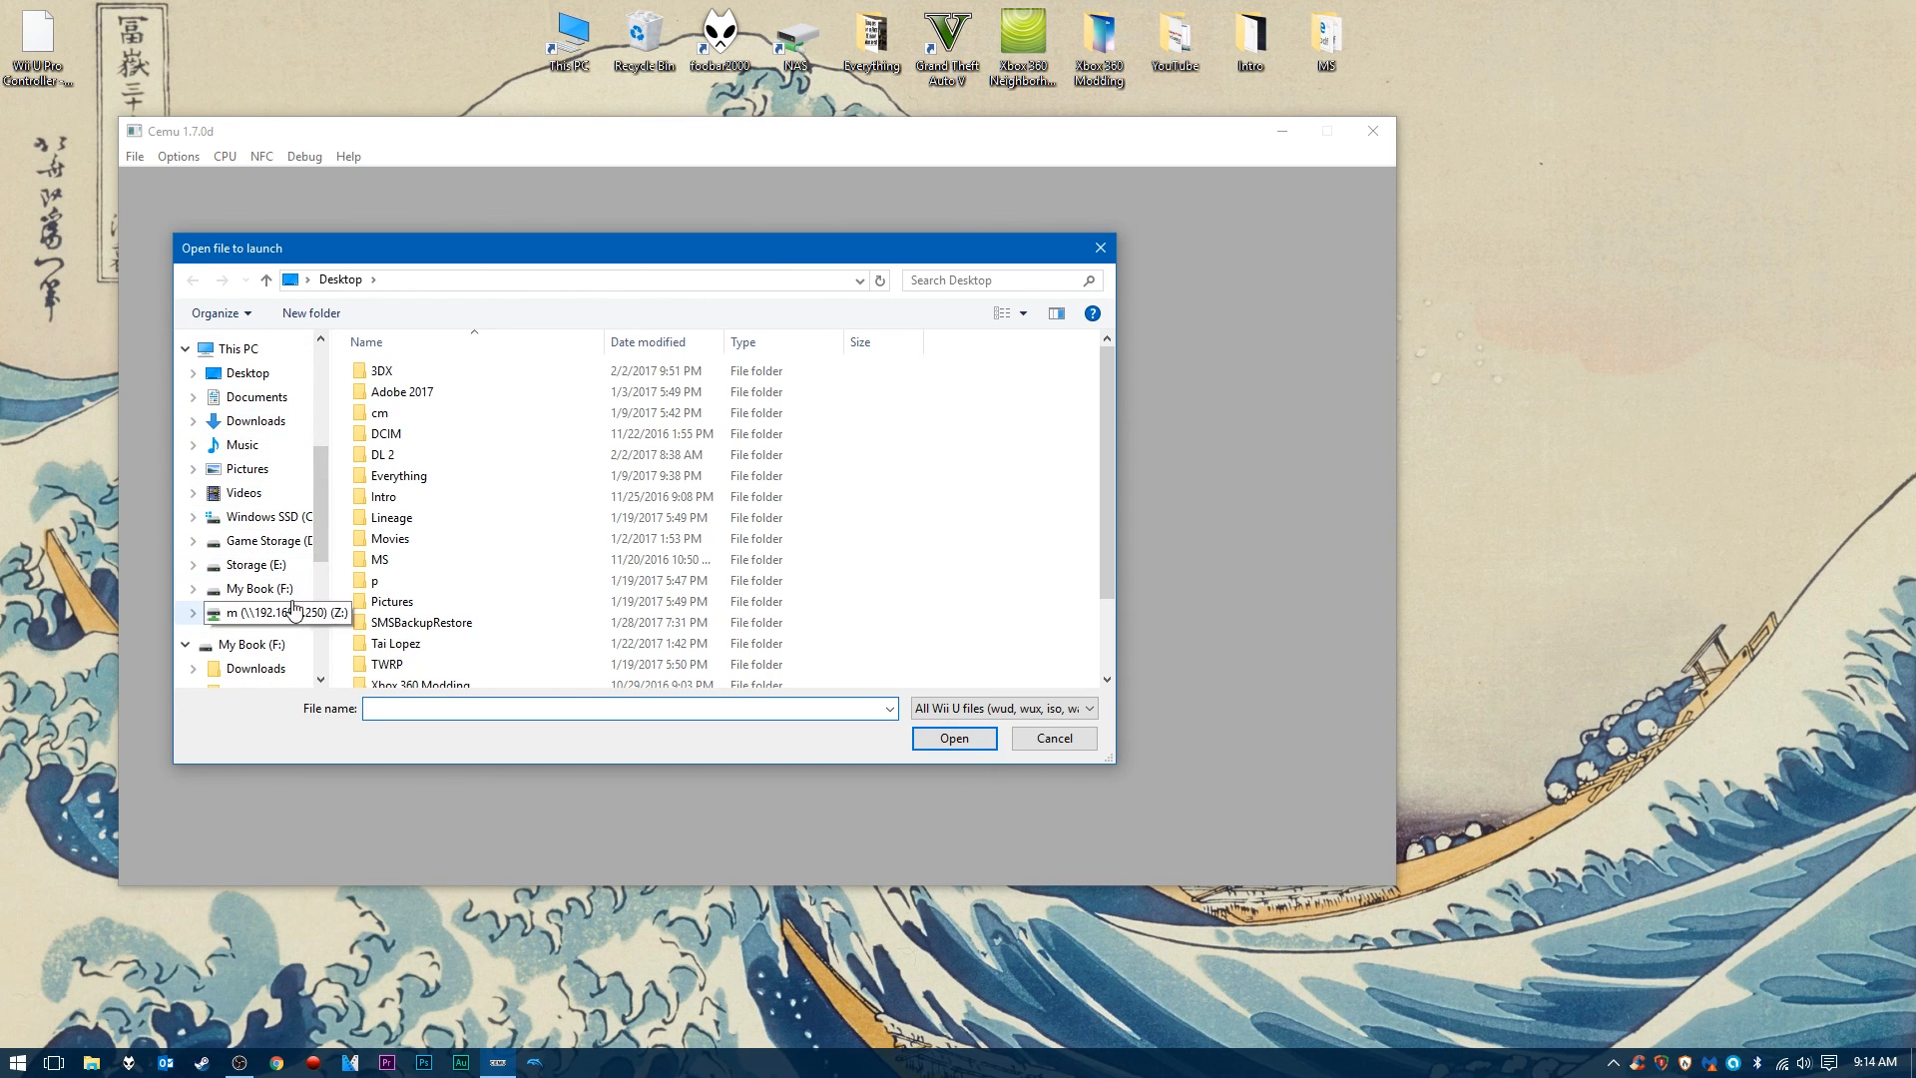
{"action": "left_click", "coordinate": [266, 541]}
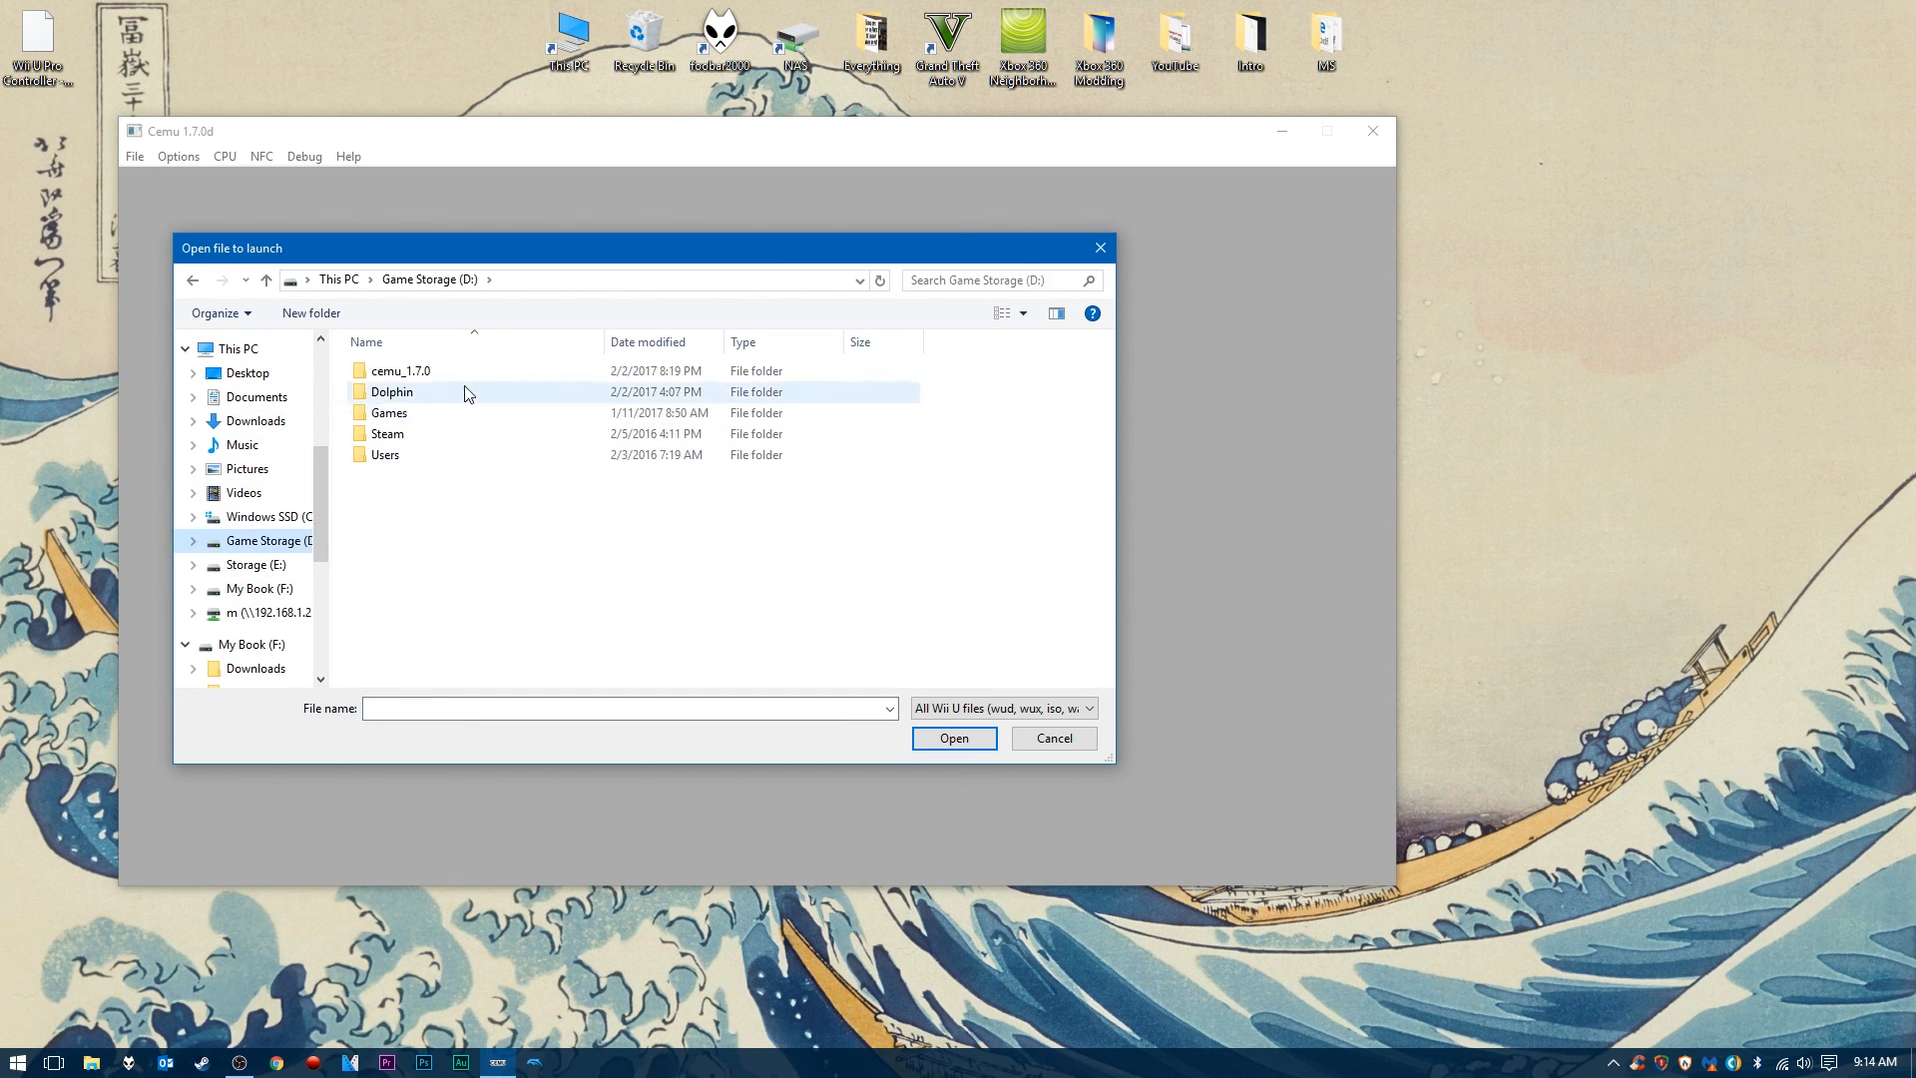